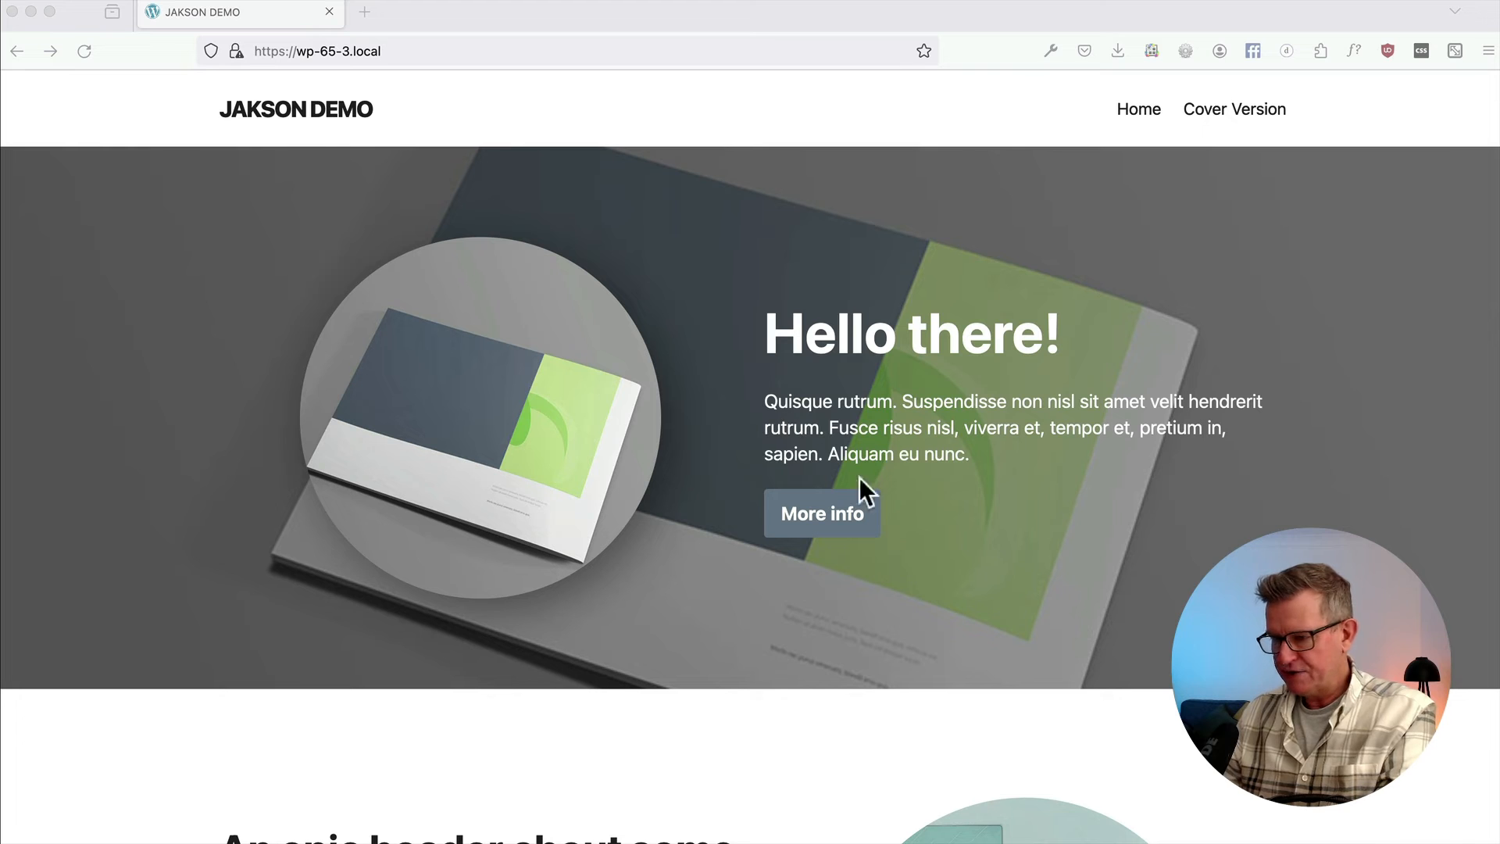
pyautogui.moveTo(775, 348)
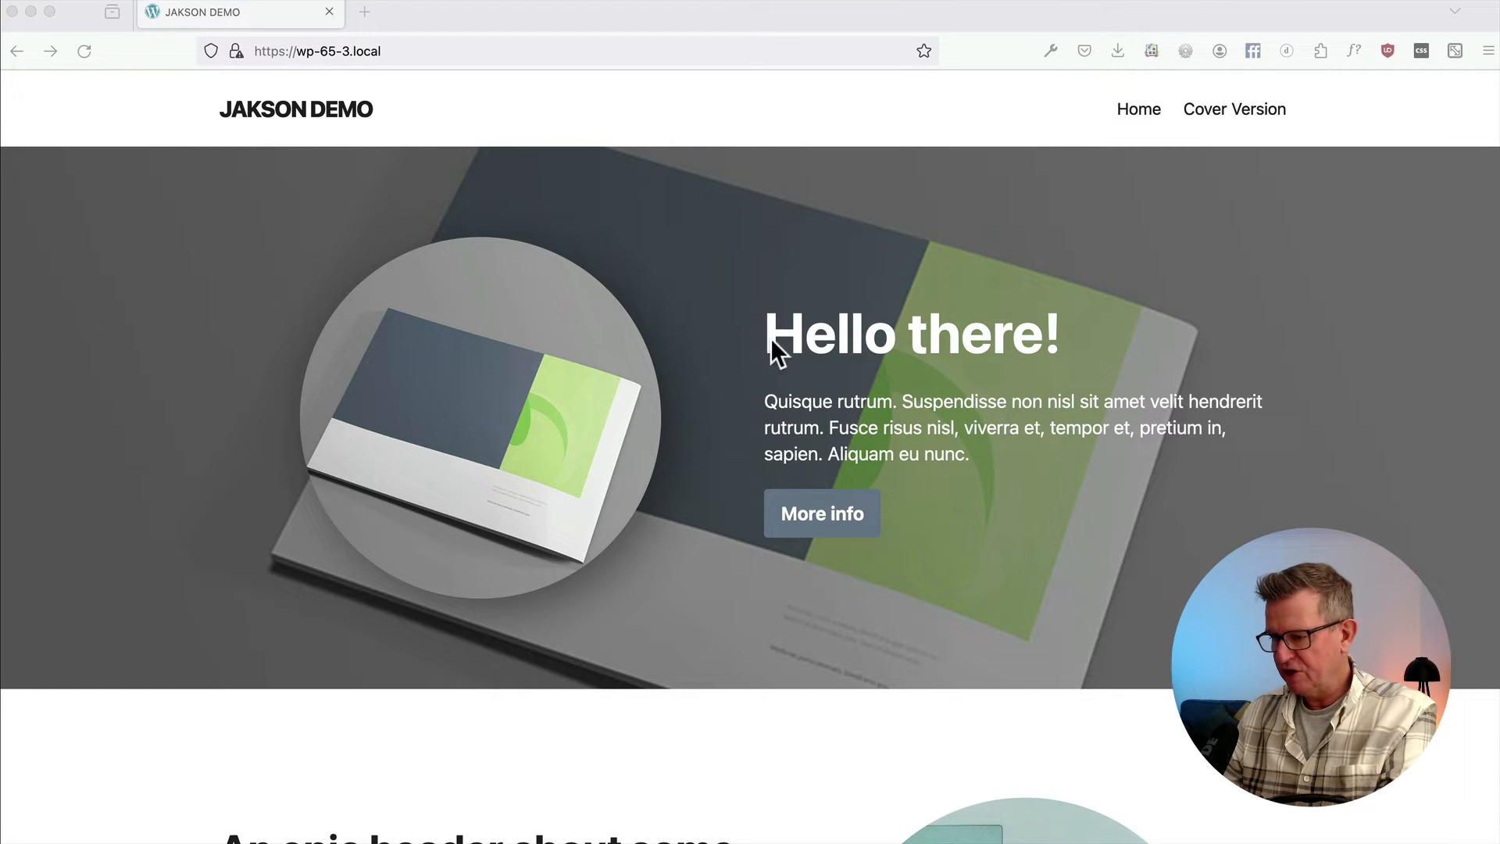
# Visit the Cover Version page on the site, then switch to the browser holding WordPress admin.
pyautogui.scroll(-3)
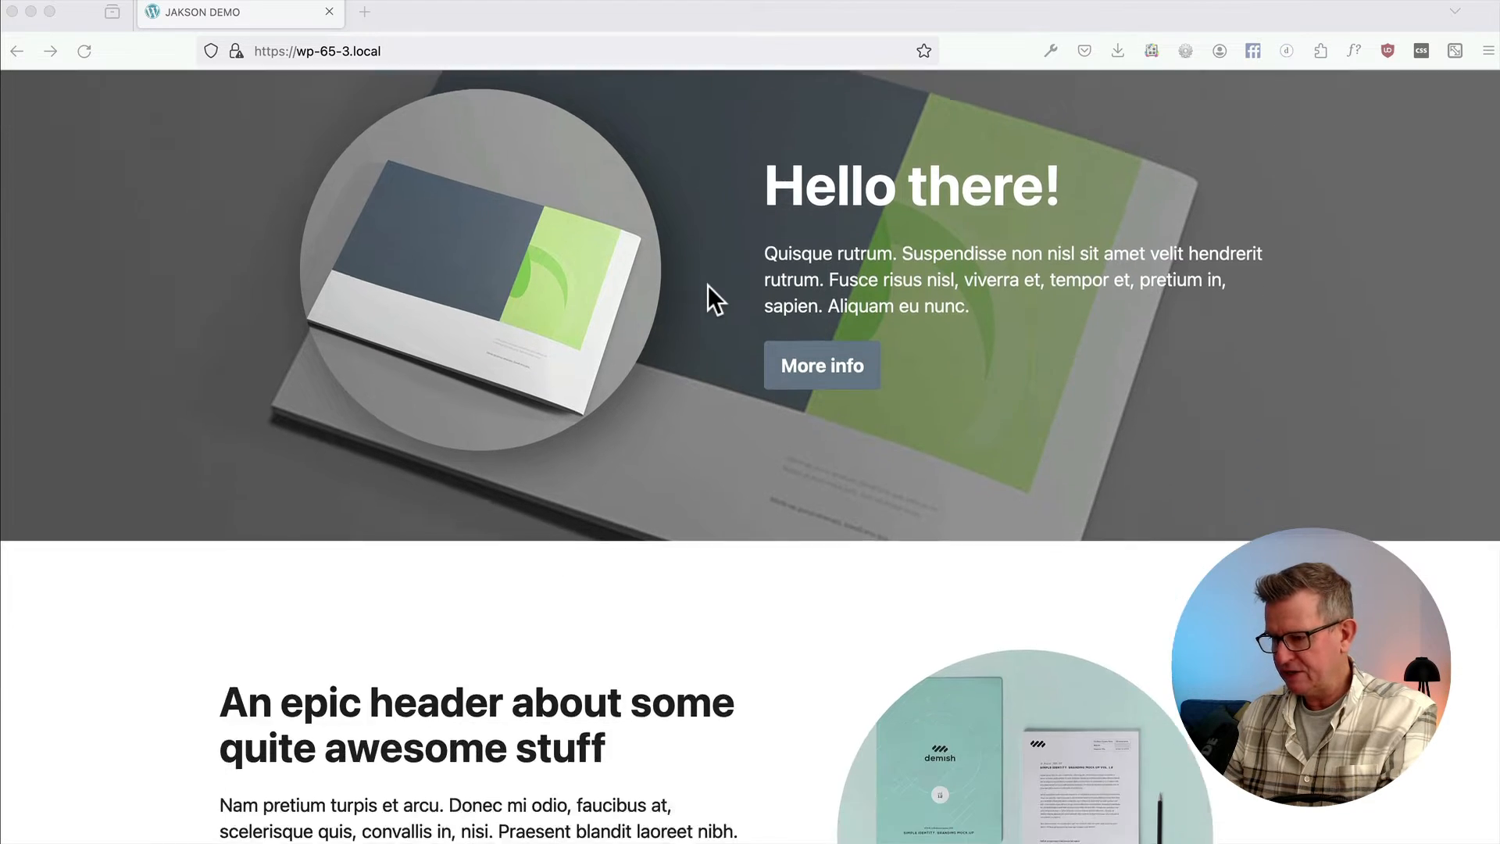
pyautogui.scroll(-3)
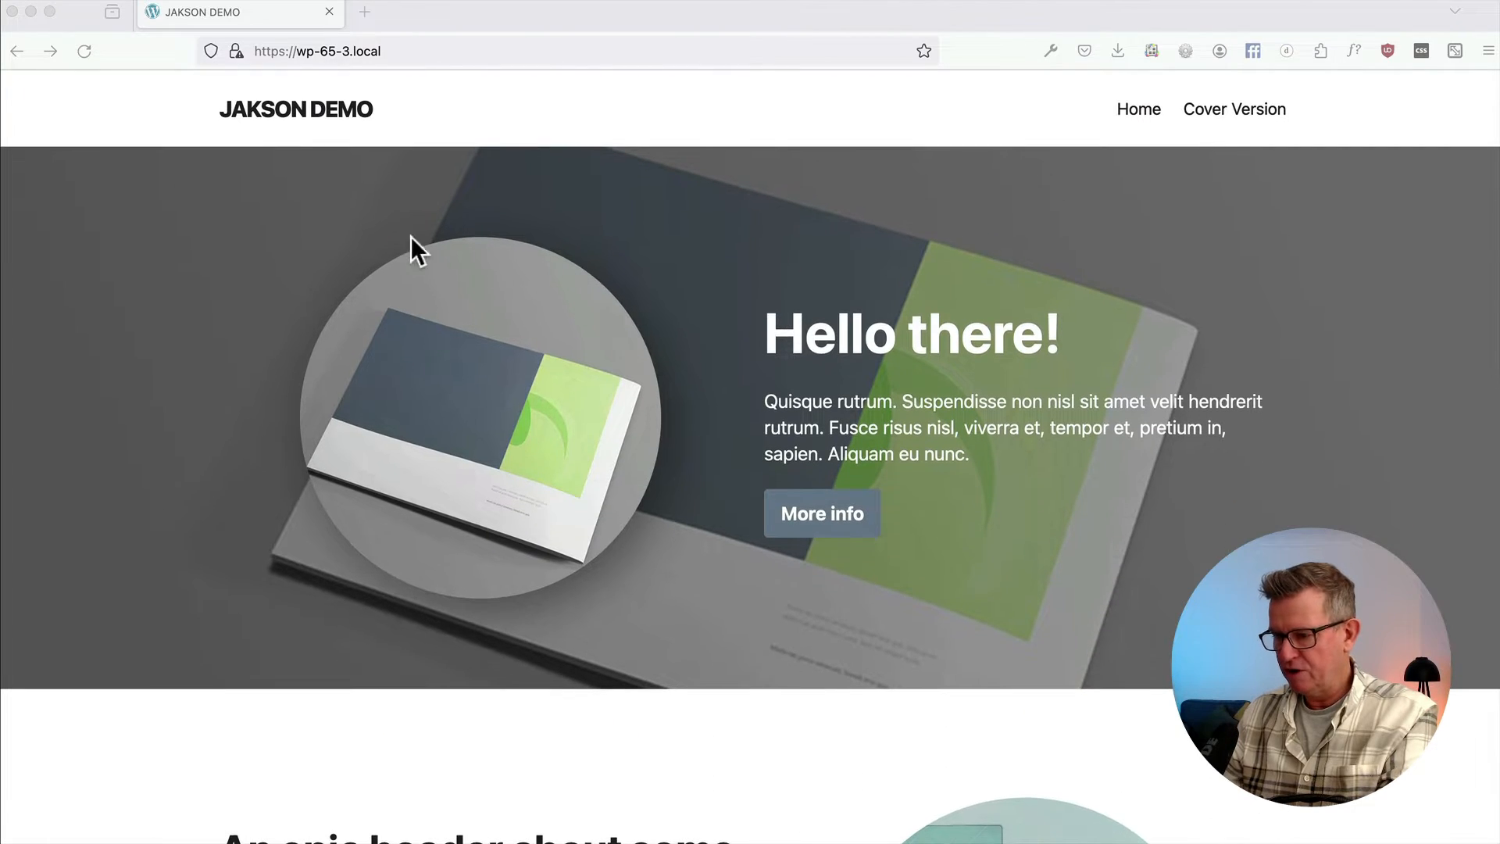
pyautogui.moveTo(396, 131)
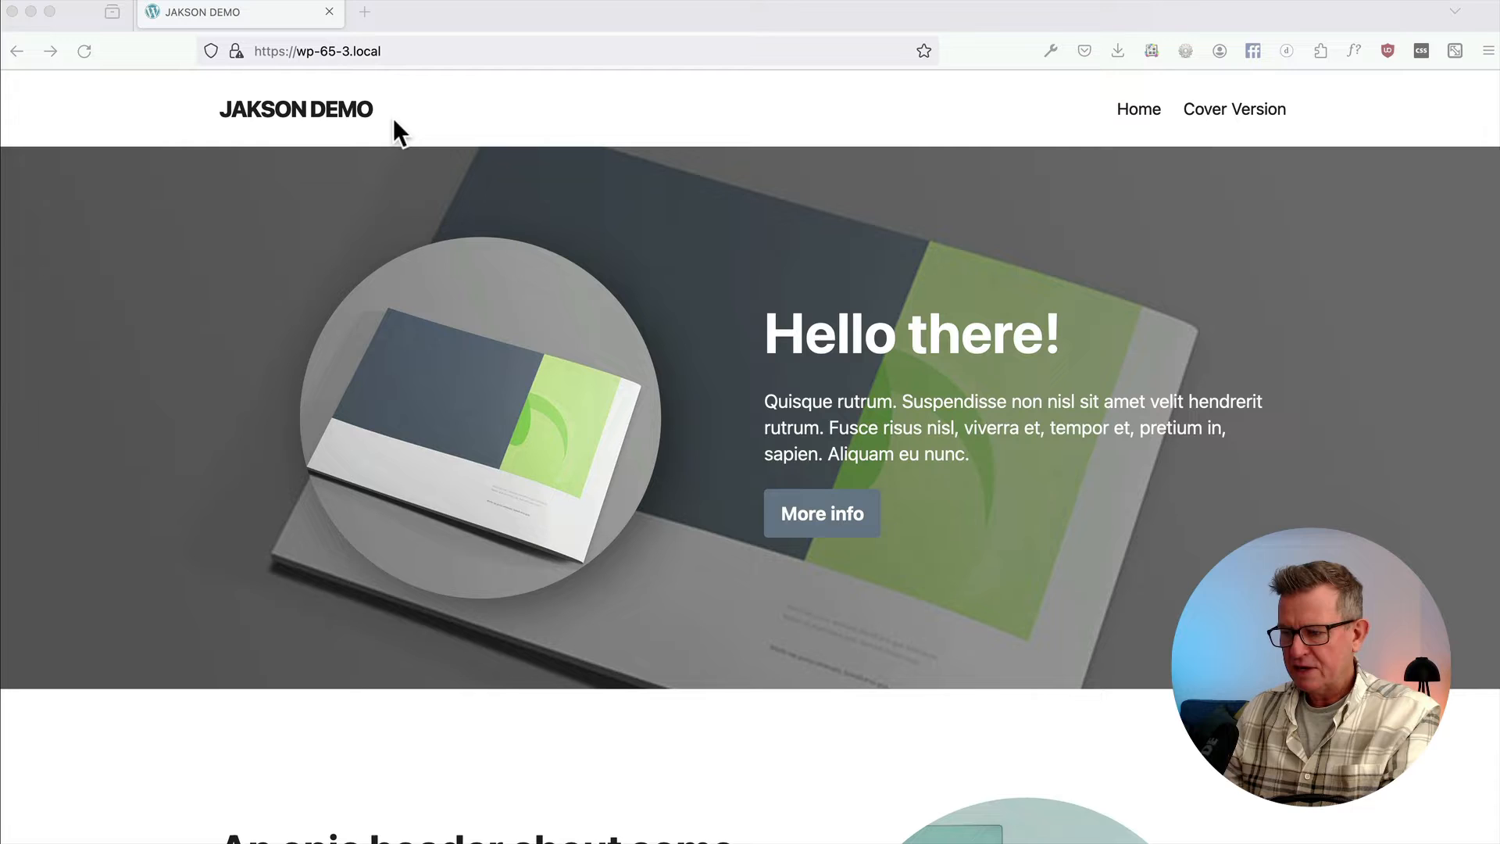
pyautogui.moveTo(718, 206)
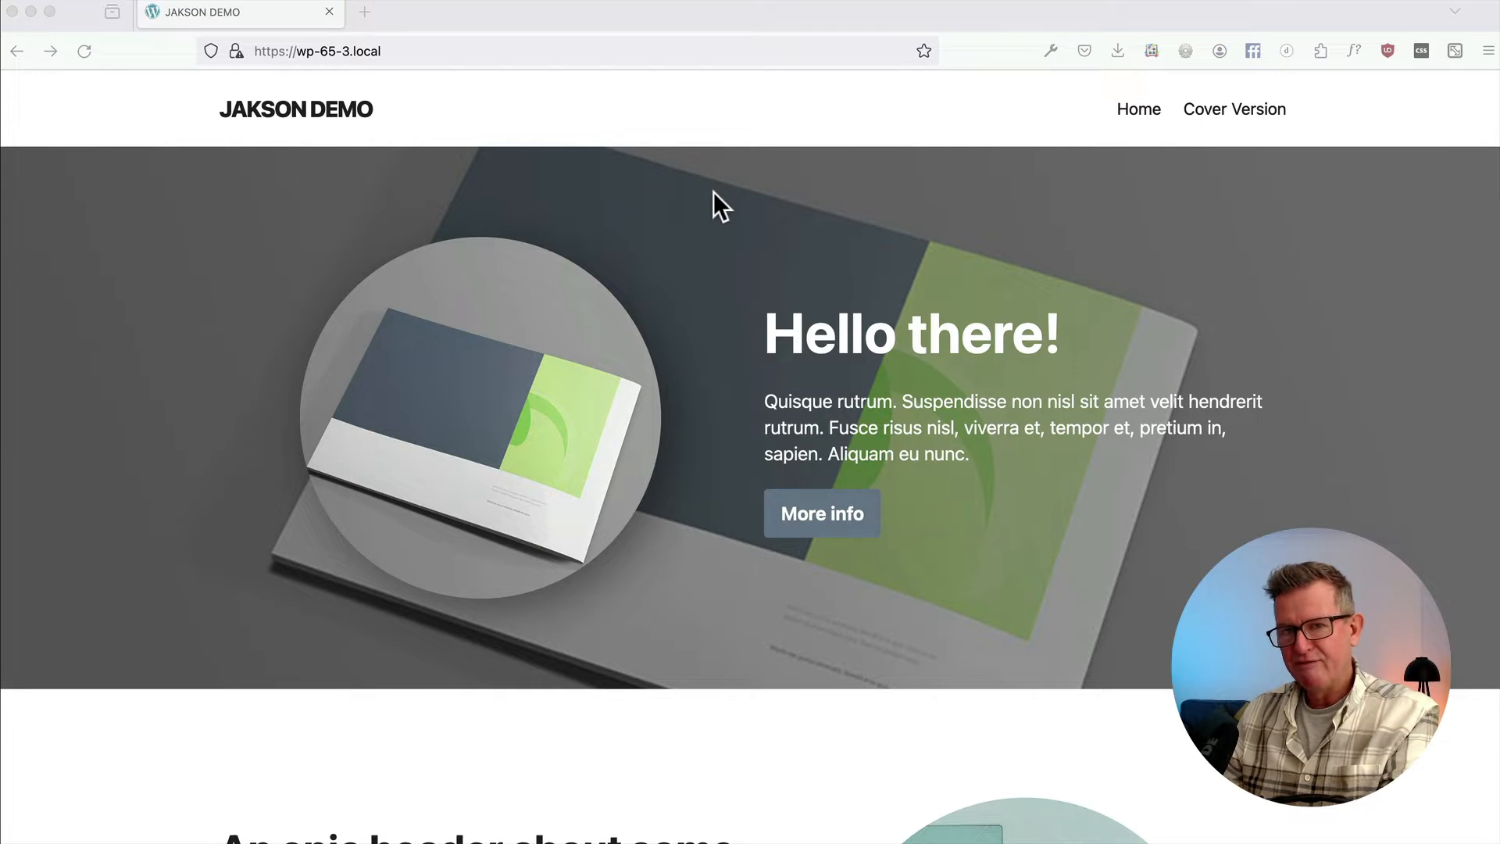
pyautogui.moveTo(694, 228)
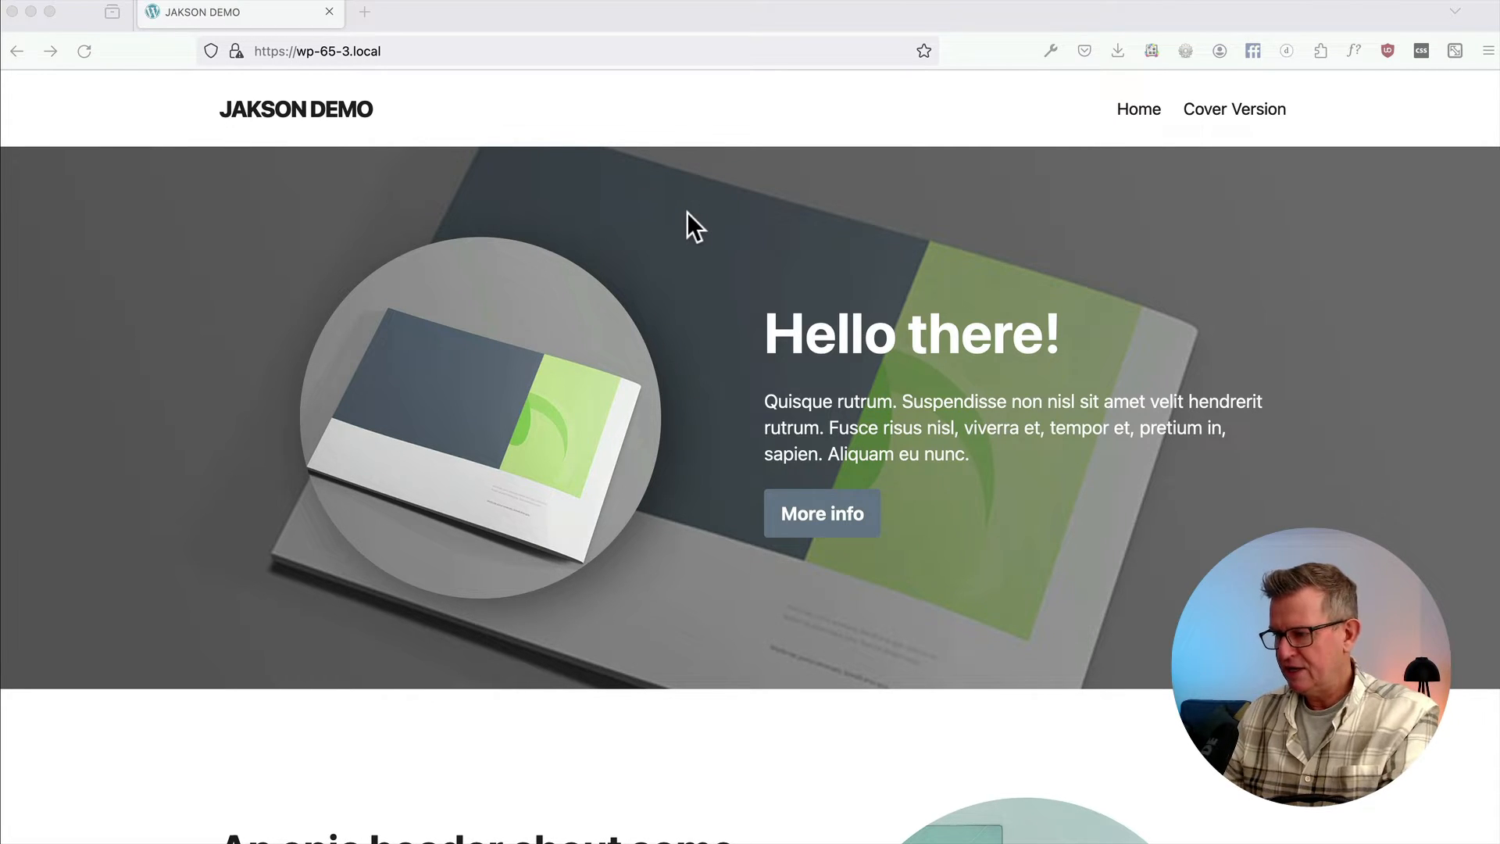
pyautogui.moveTo(700, 220)
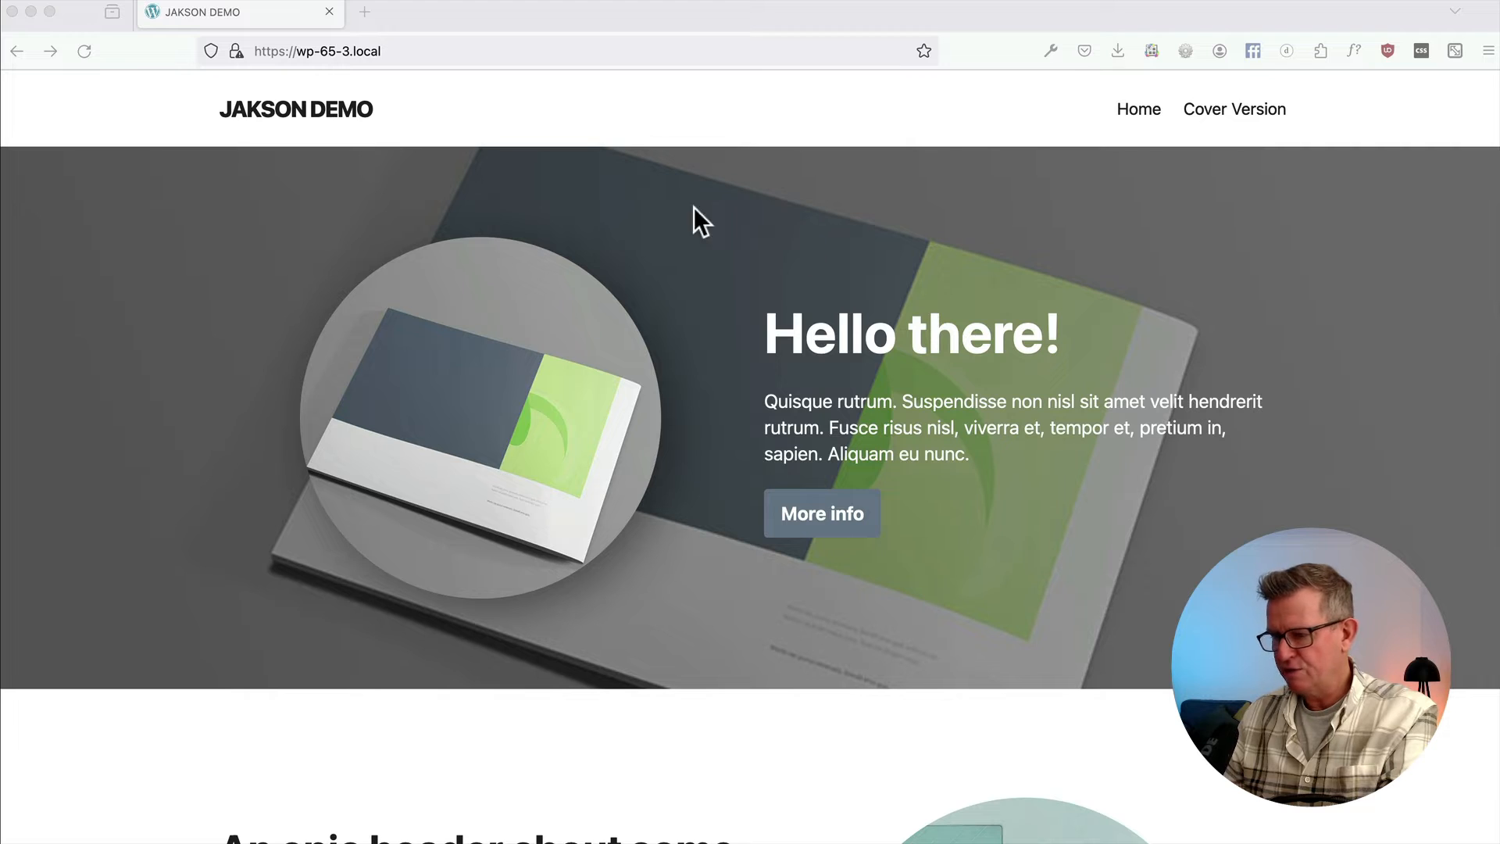
pyautogui.moveTo(595, 333)
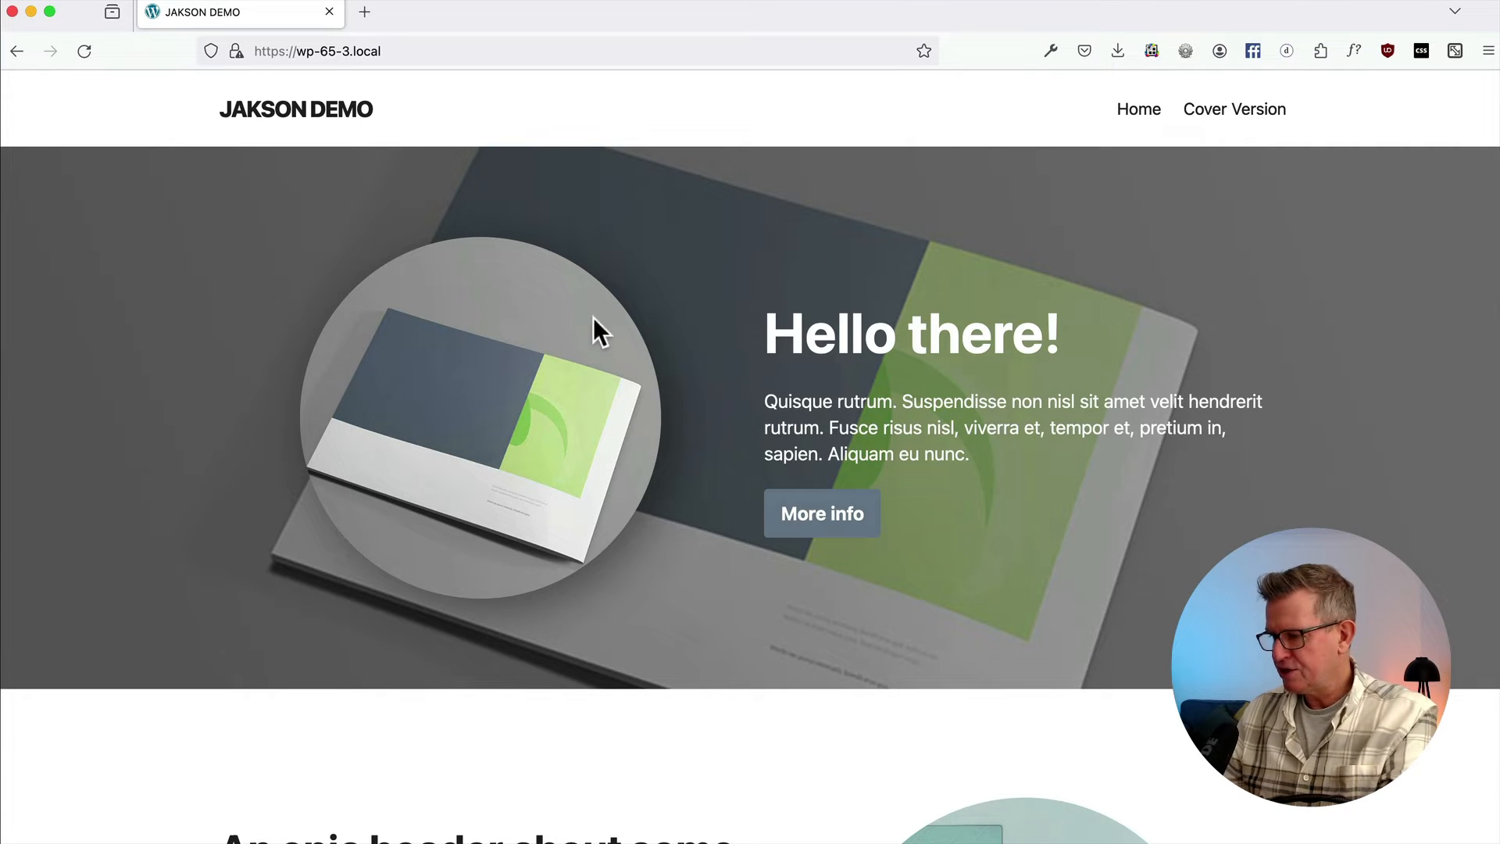
pyautogui.moveTo(991, 321)
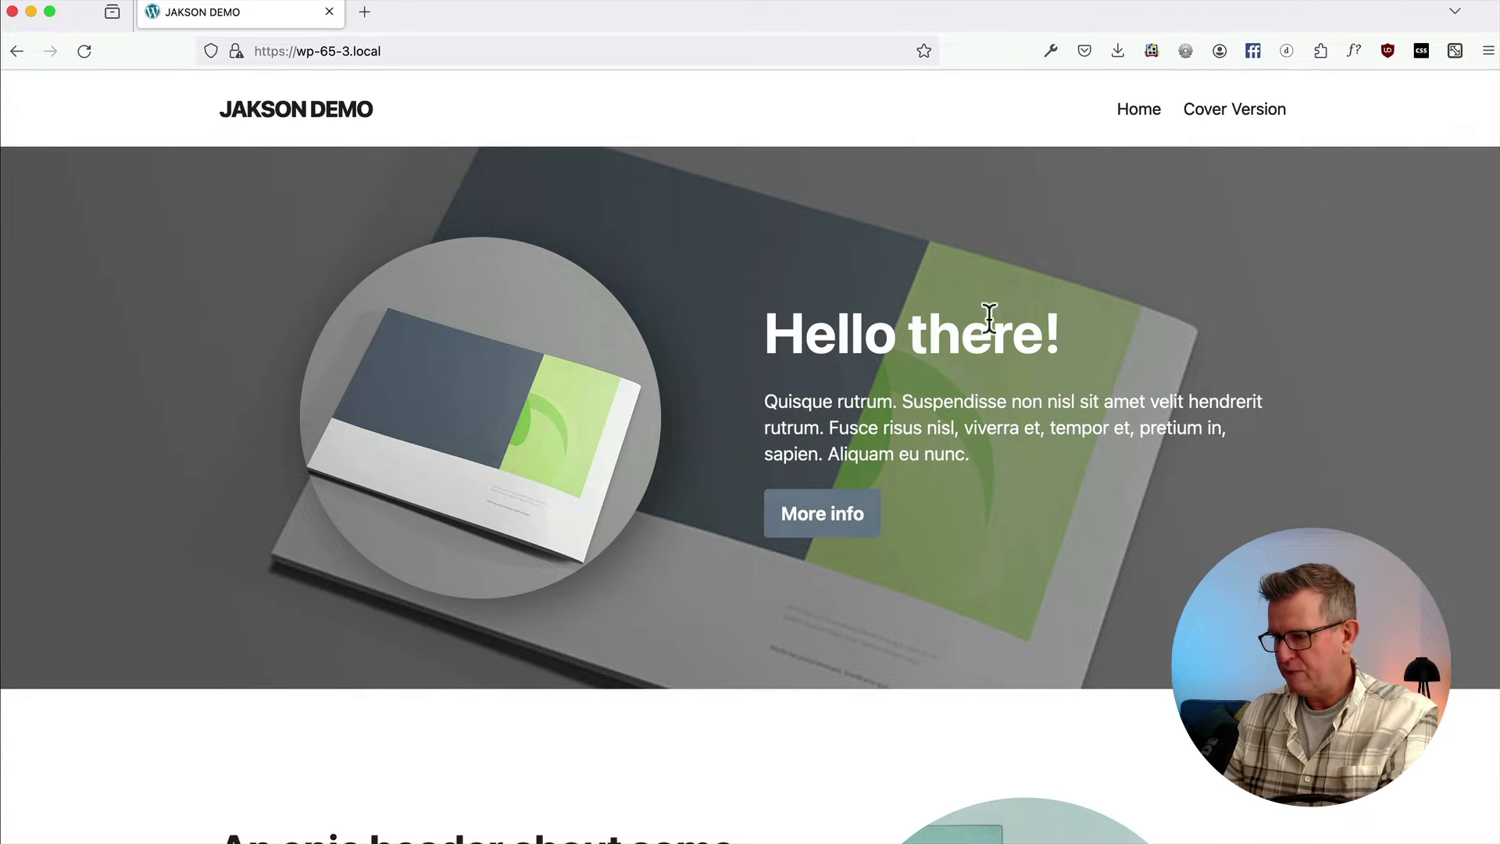
pyautogui.click(1232, 109)
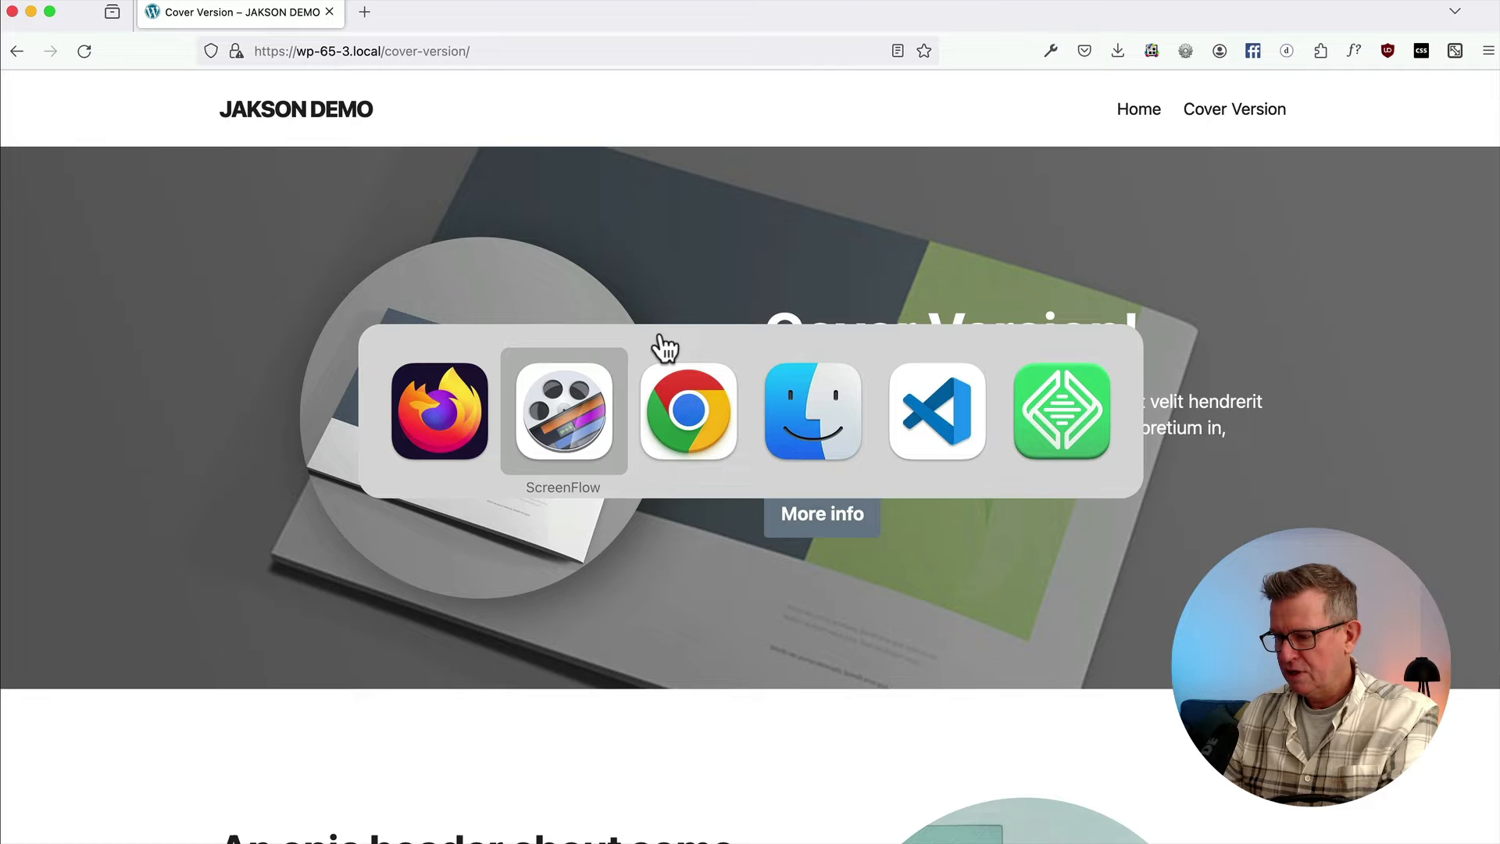
pyautogui.click(687, 411)
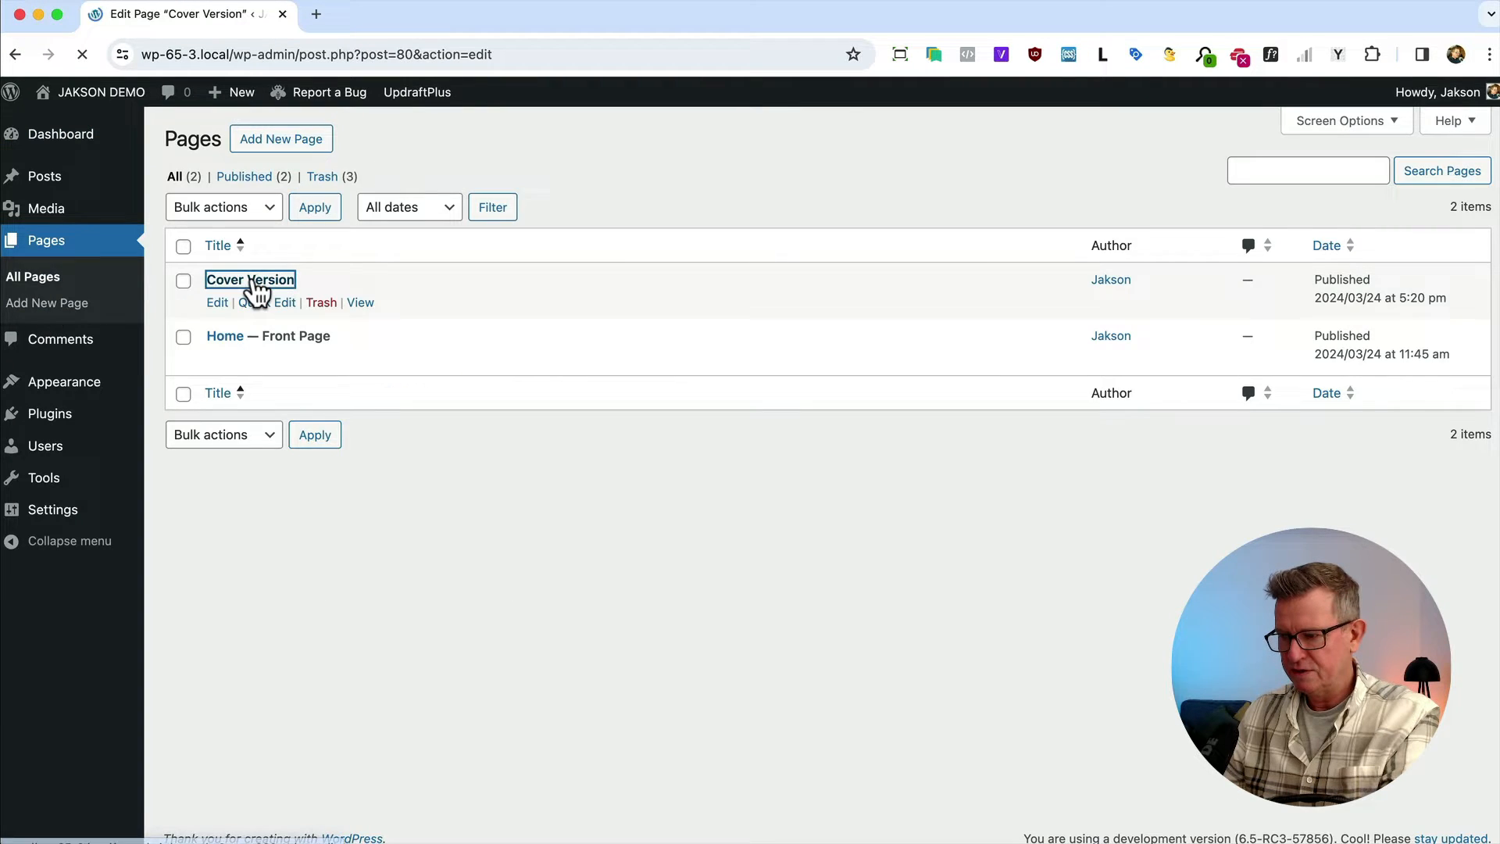
# Load the Cover Version page in the editor with its List View outline expanded under the Cover block.
pyautogui.click(250, 280)
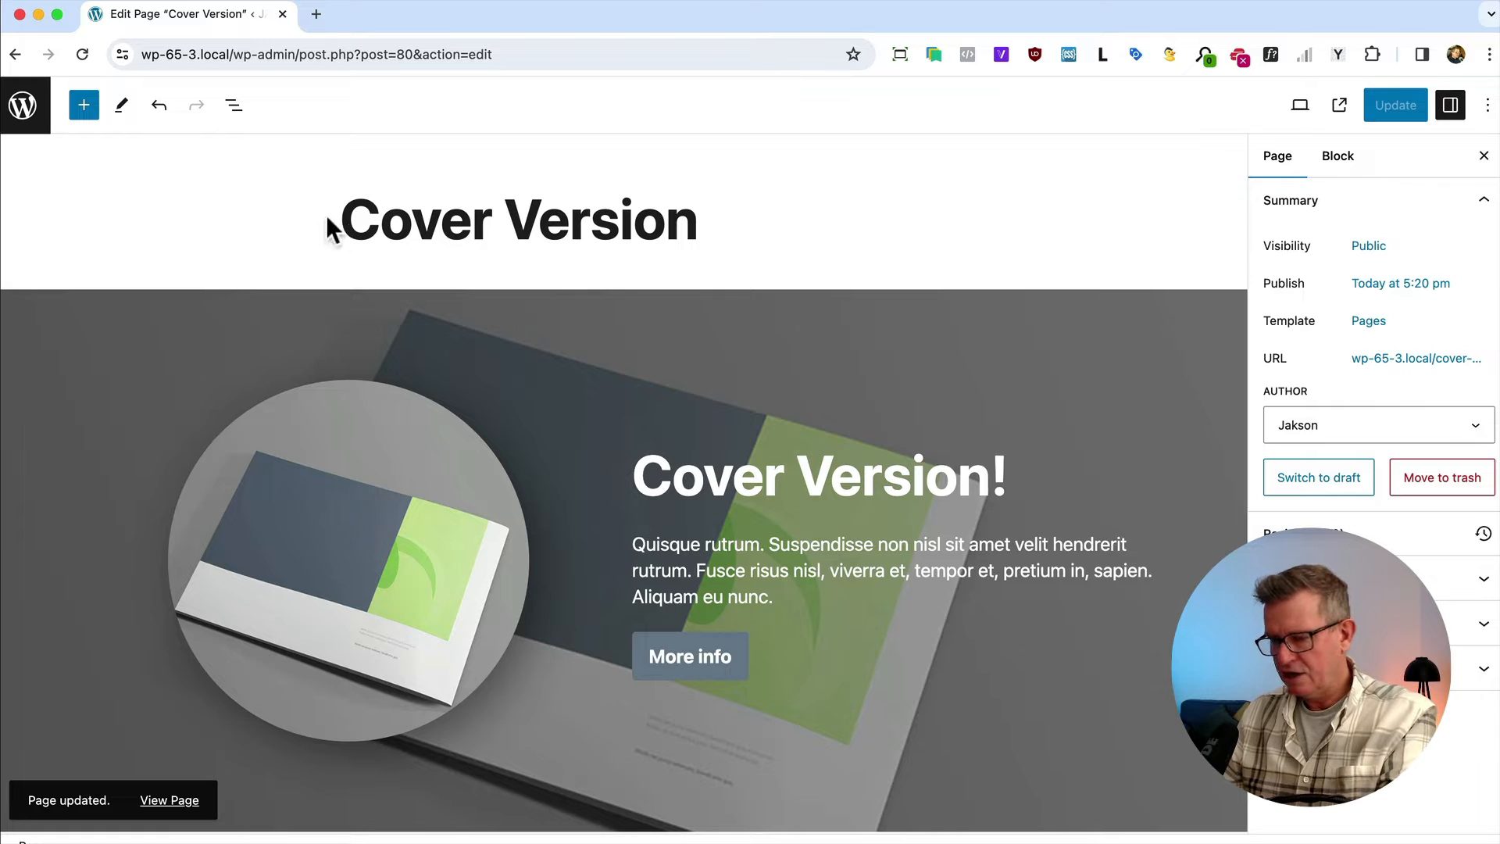
pyautogui.click(233, 105)
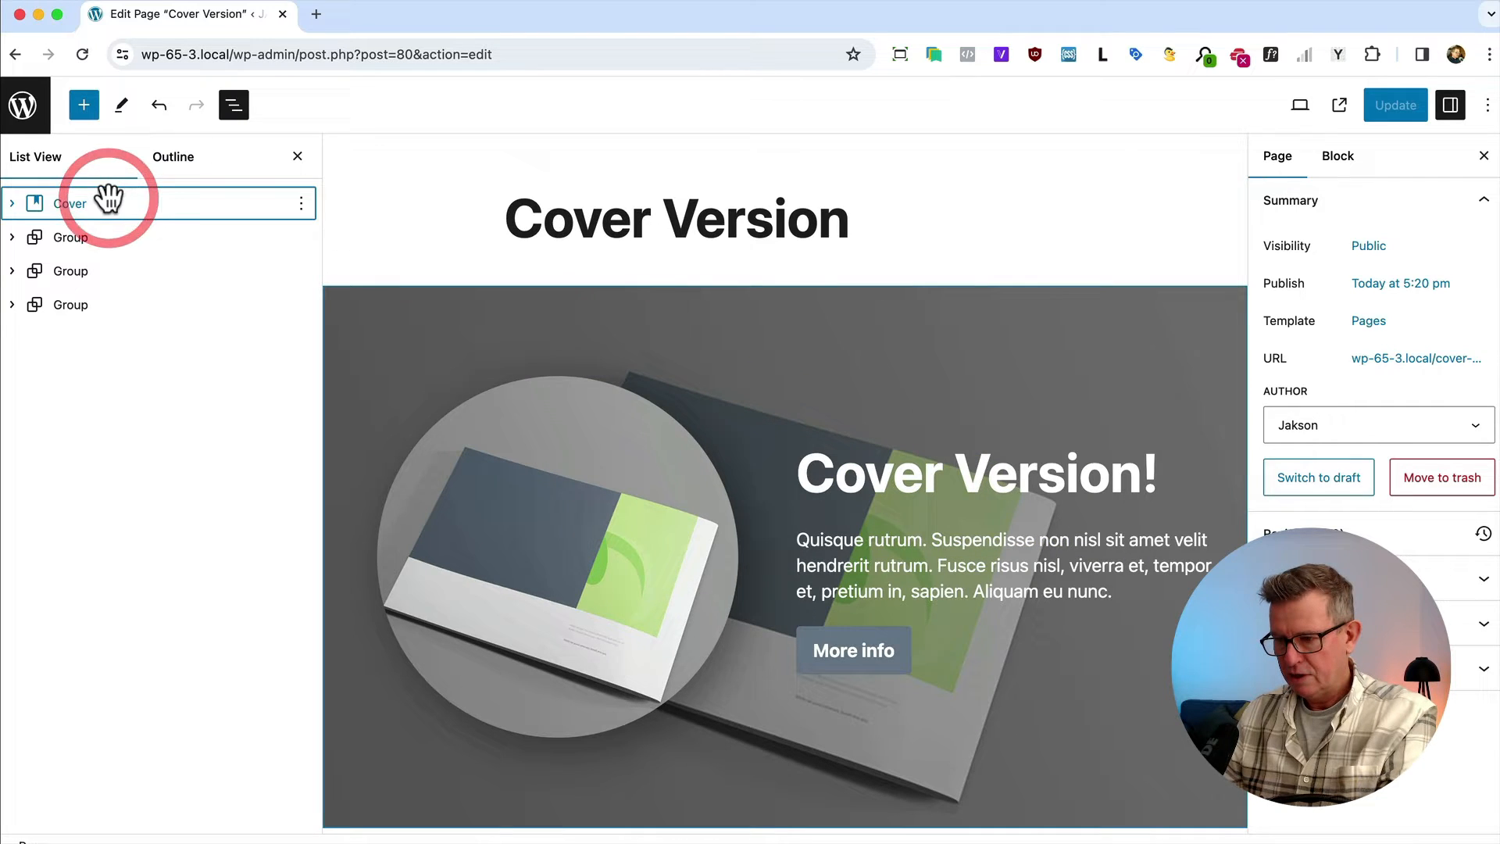
pyautogui.click(70, 203)
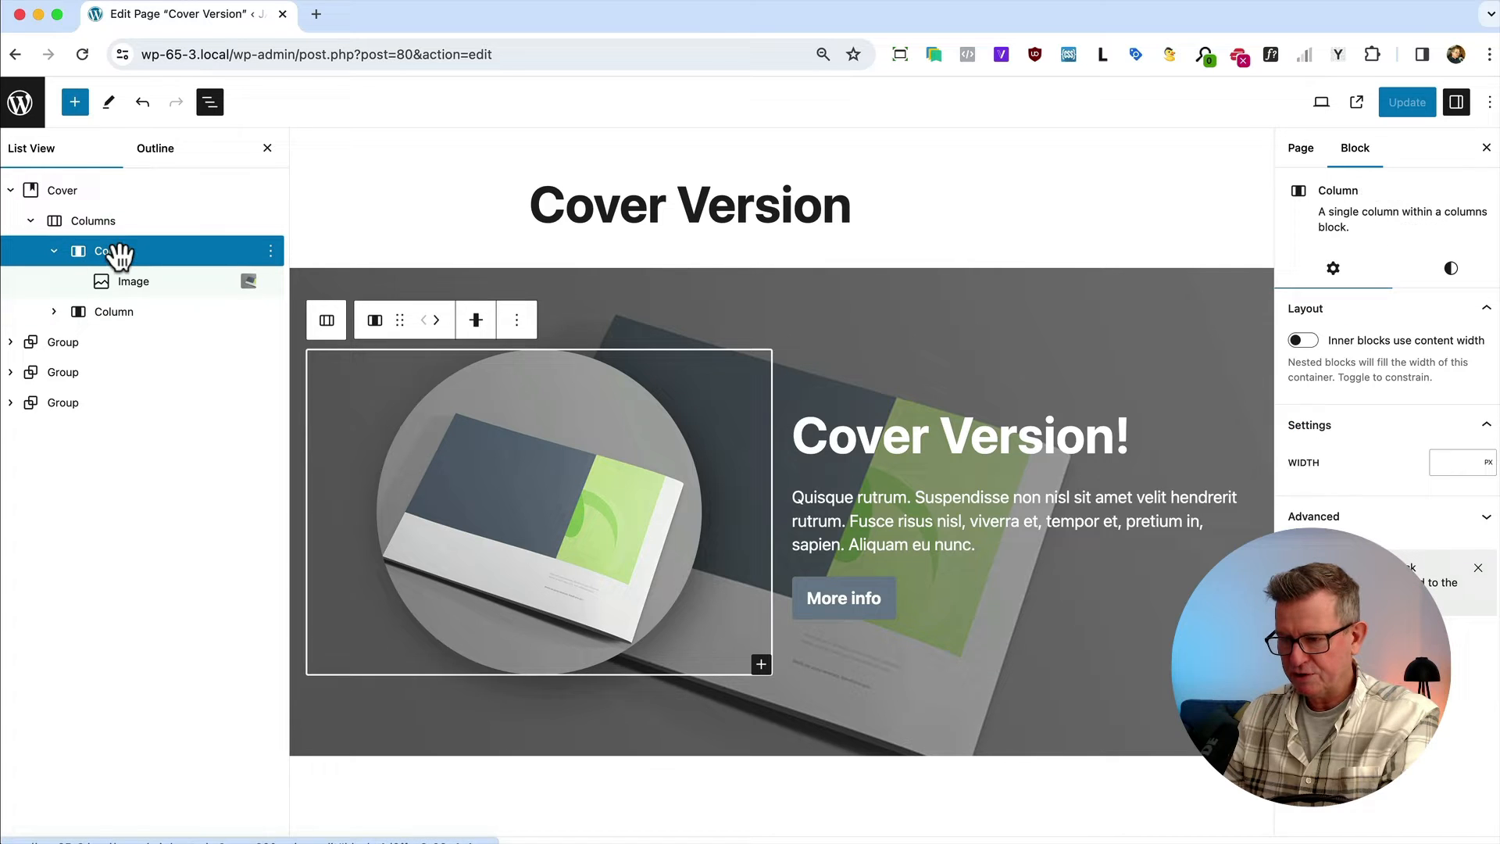
# Step through the circular image, the heading column and the Columns block inside the cover.
pyautogui.click(134, 281)
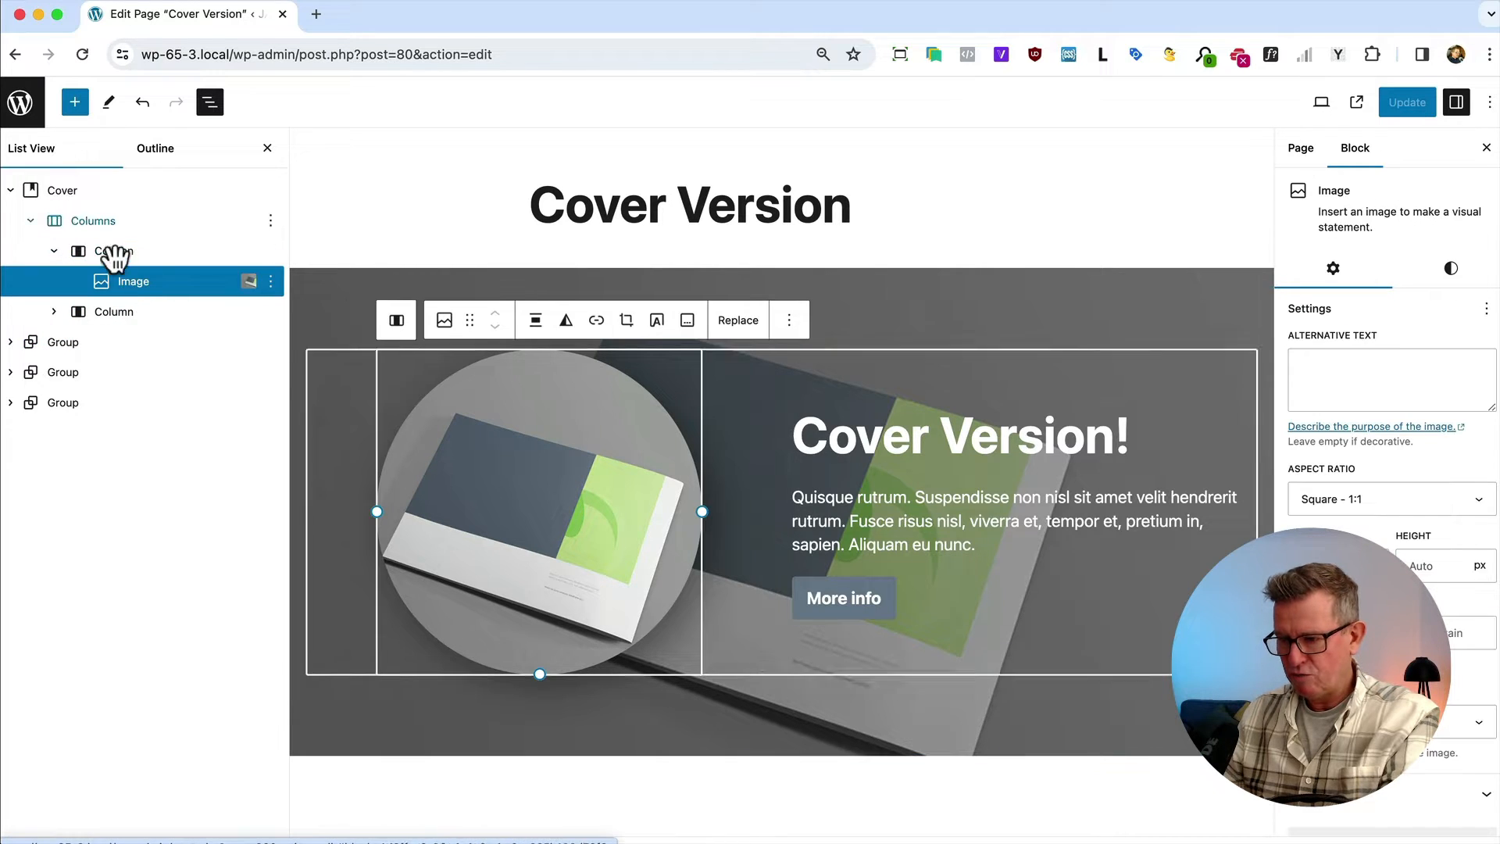
pyautogui.click(113, 311)
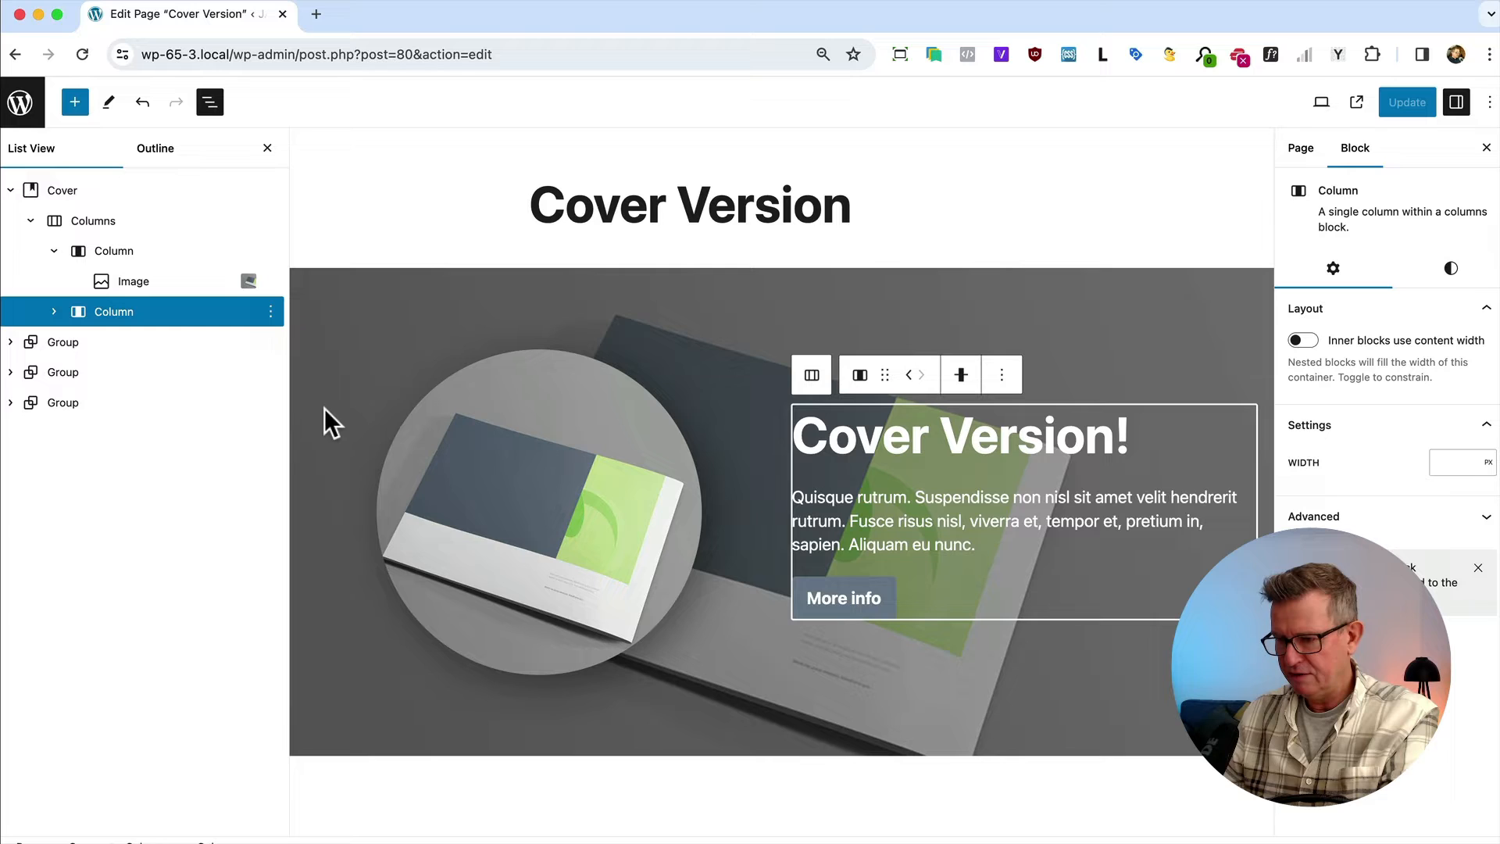
pyautogui.moveTo(92, 220)
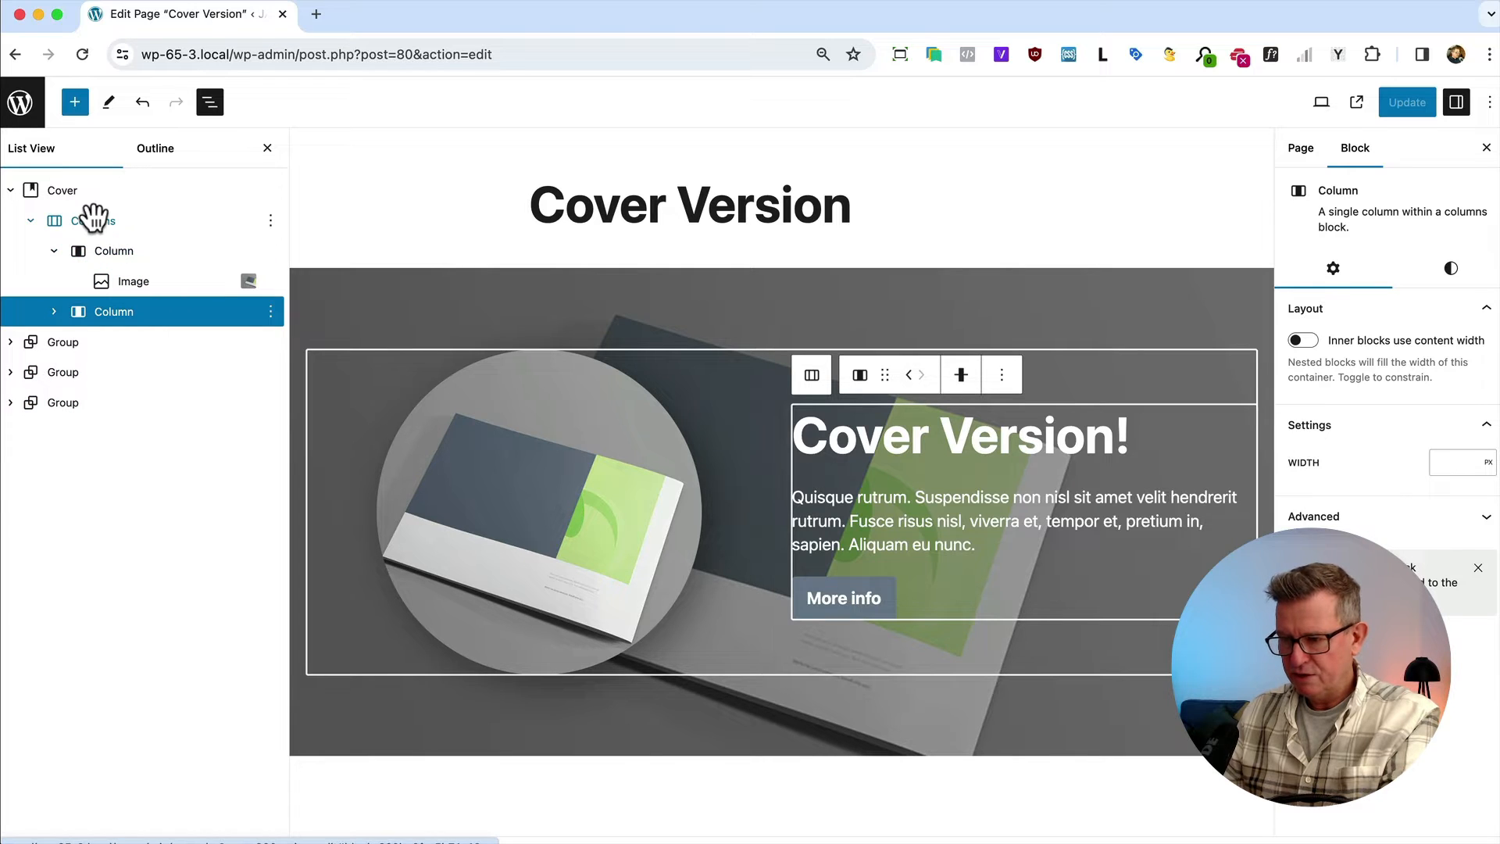
pyautogui.click(92, 220)
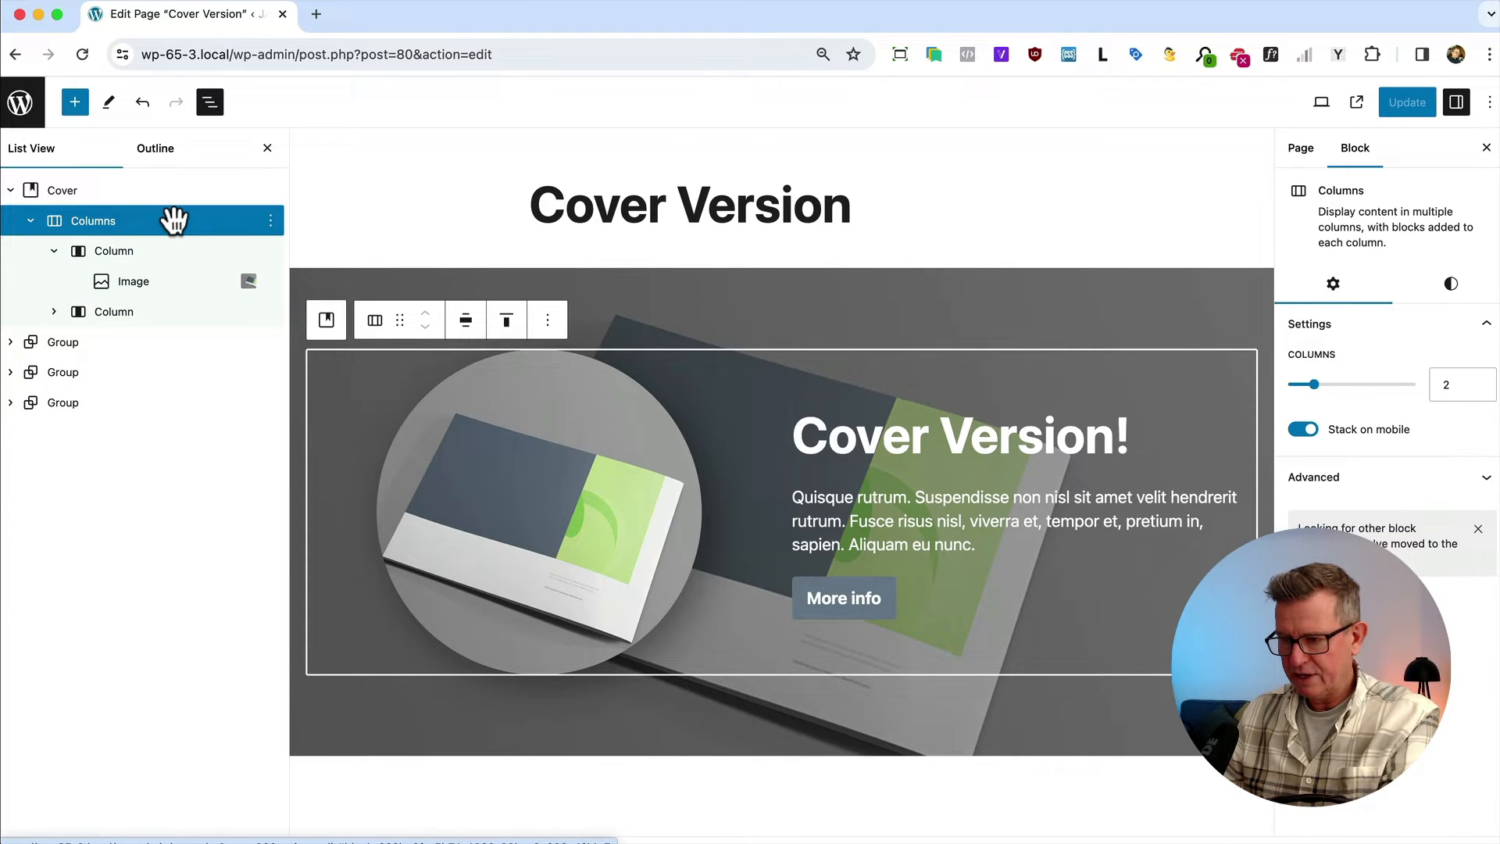
# Insert a Row block before the Columns via /row and stretch it to full width.
pyautogui.click(270, 221)
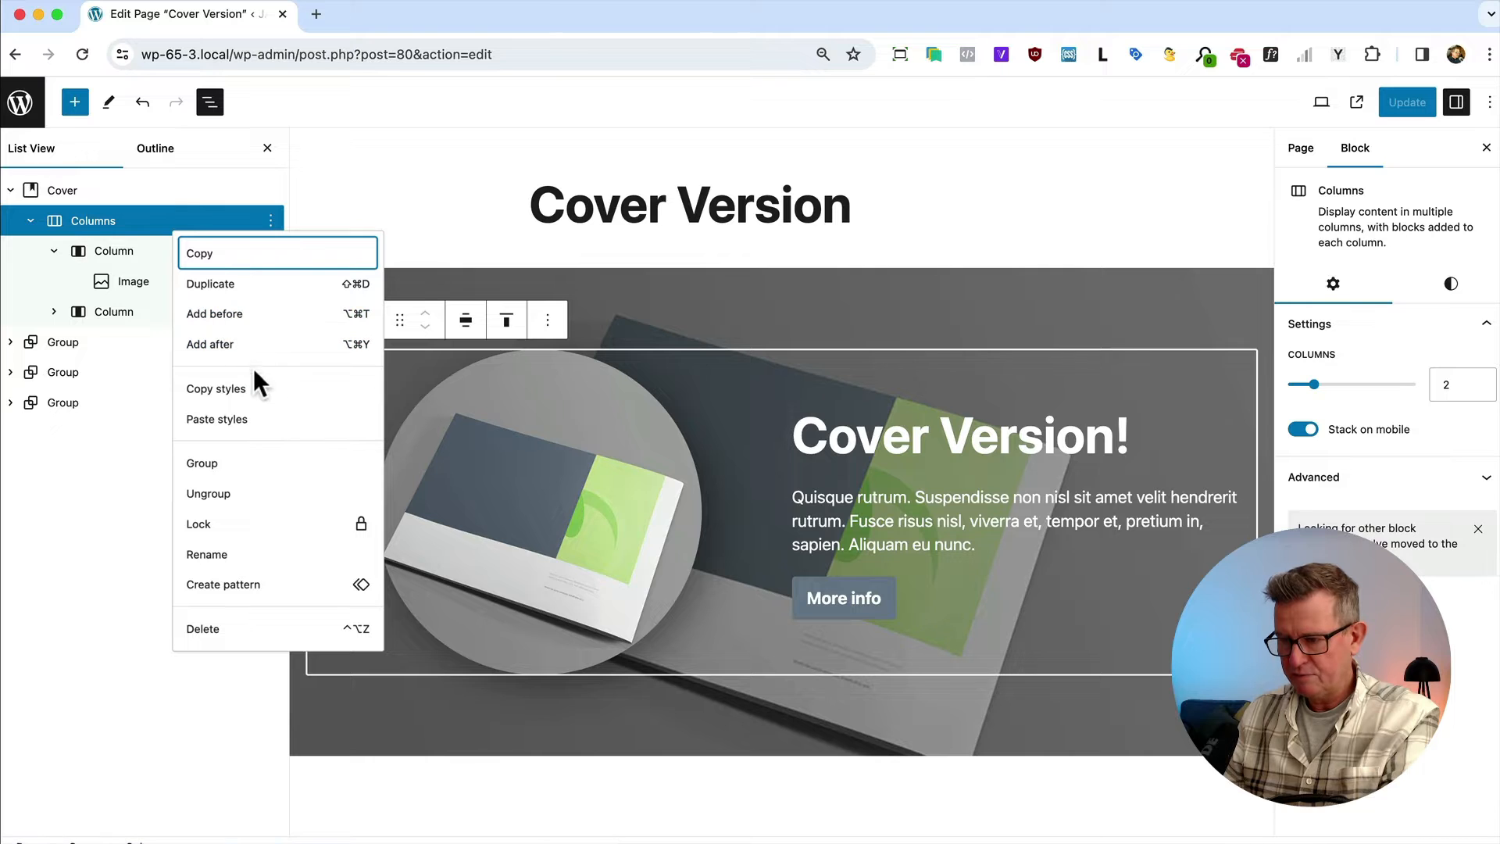
pyautogui.click(214, 314)
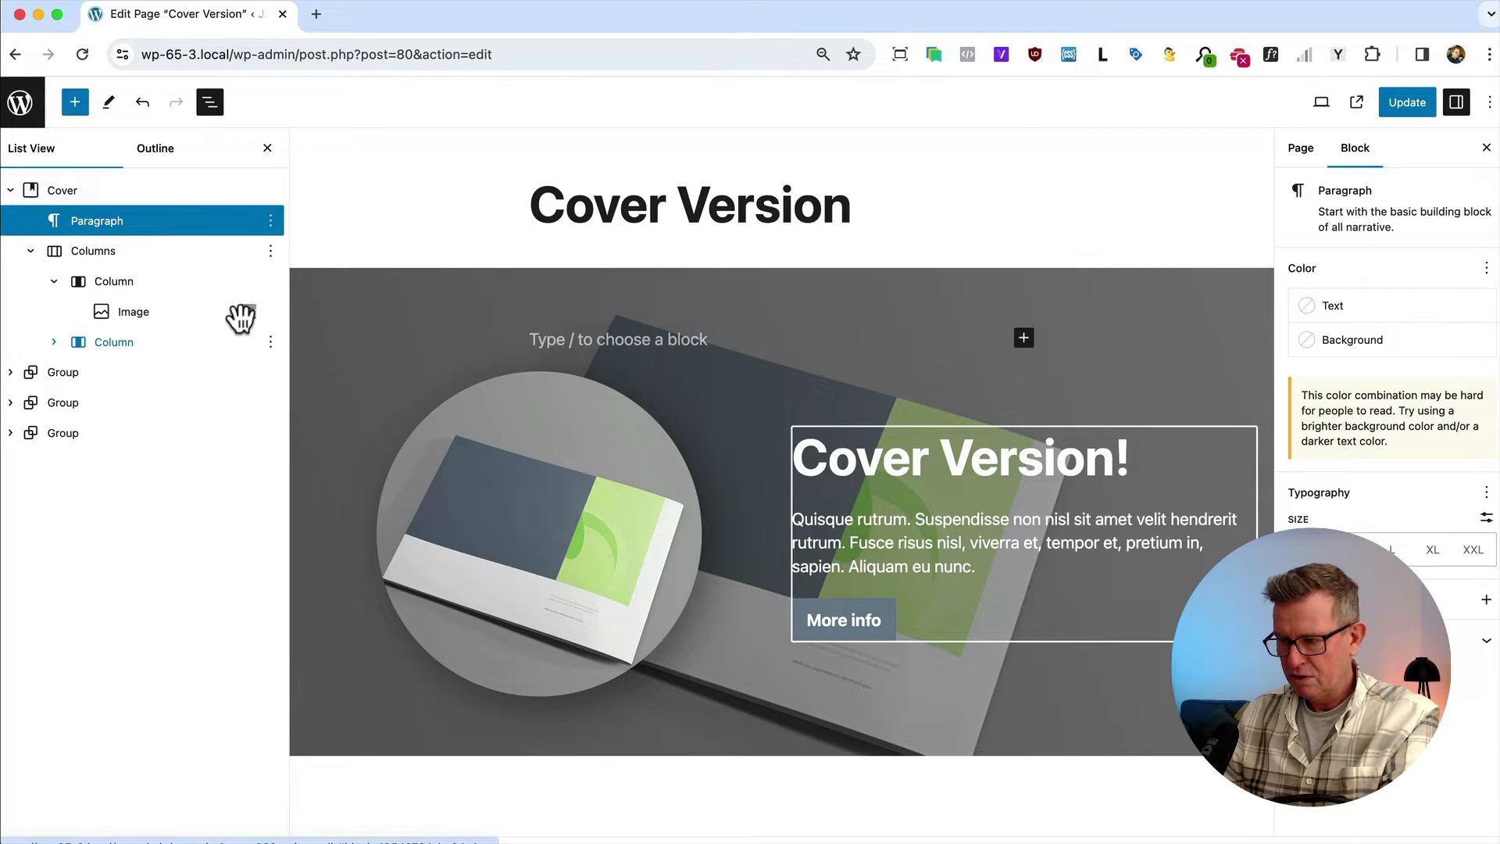
pyautogui.click(92, 250)
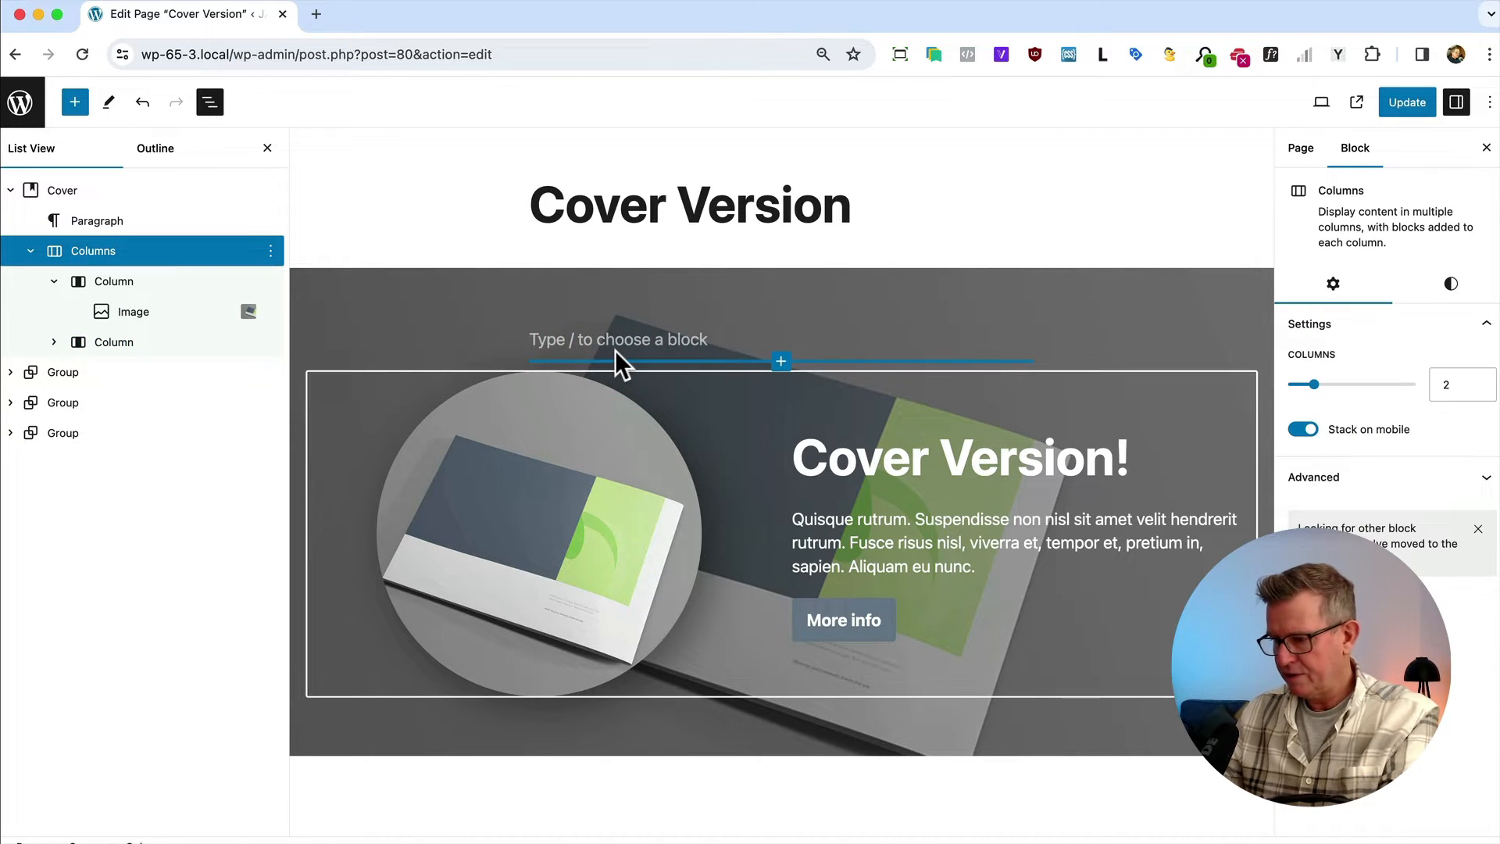
pyautogui.write('/ro')
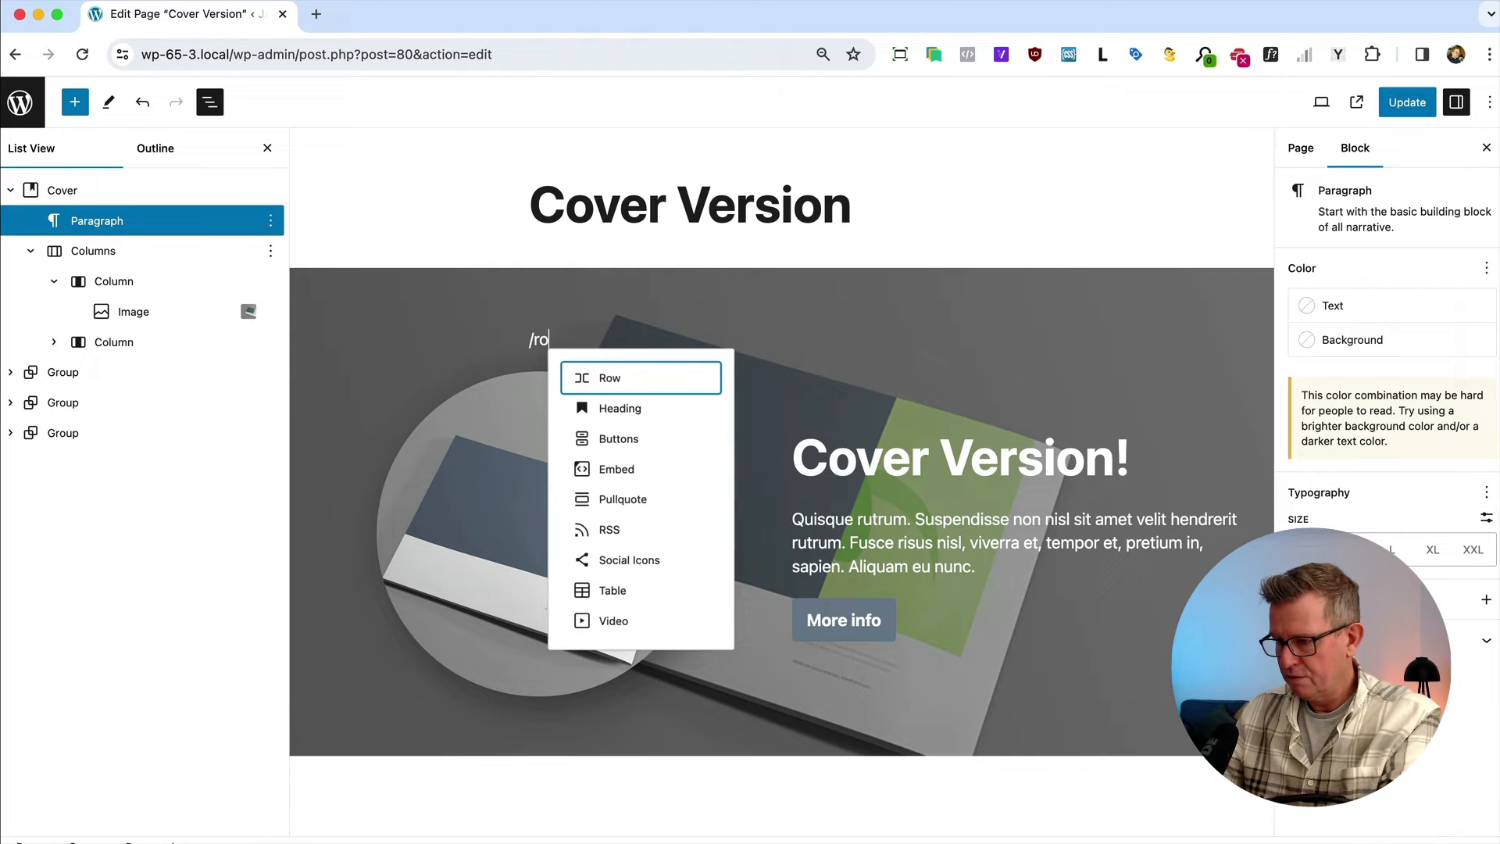
pyautogui.click(610, 376)
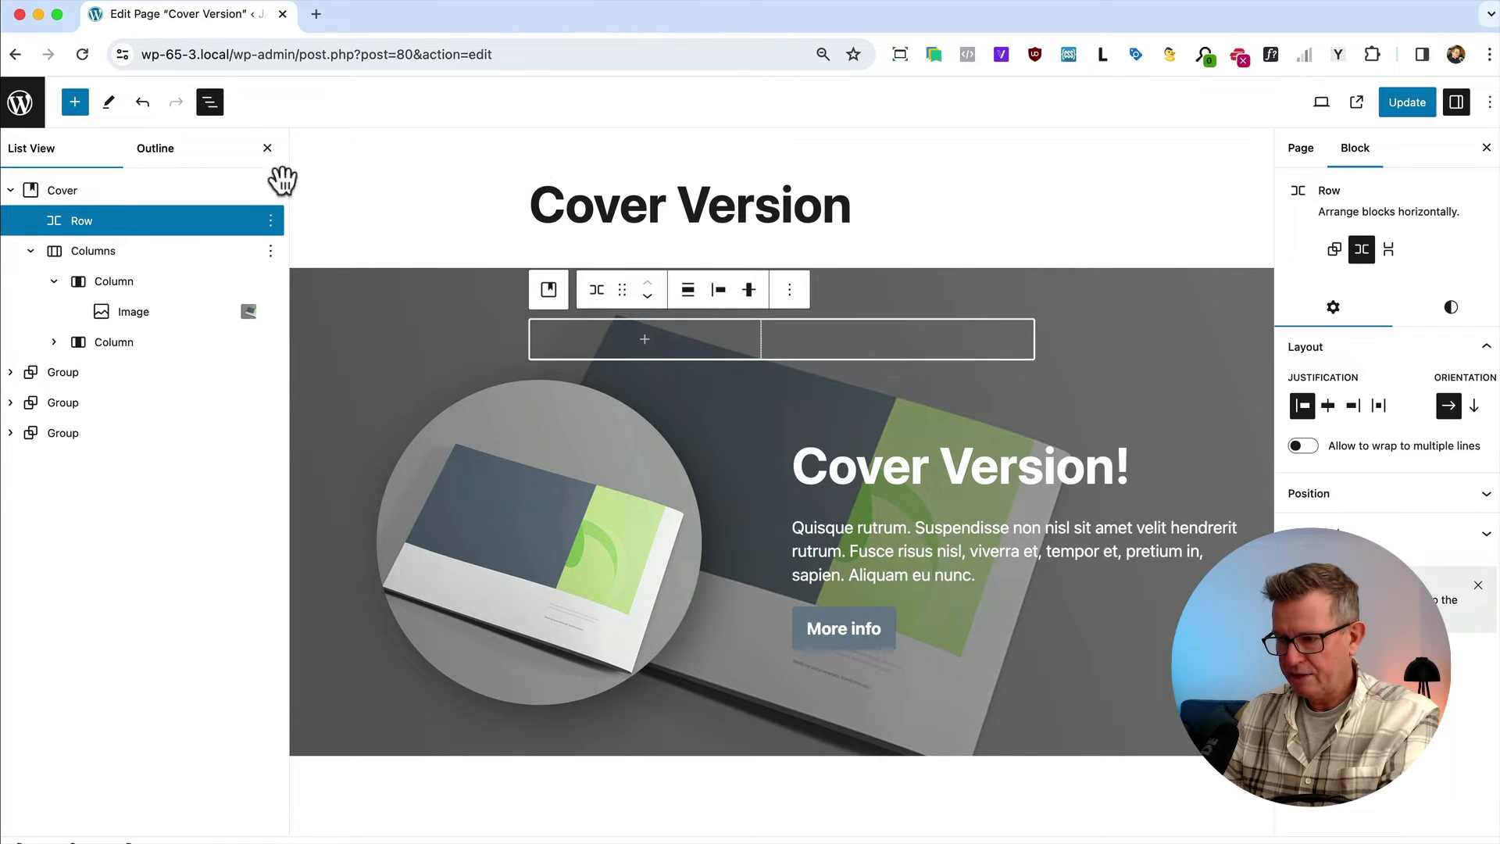
pyautogui.click(687, 289)
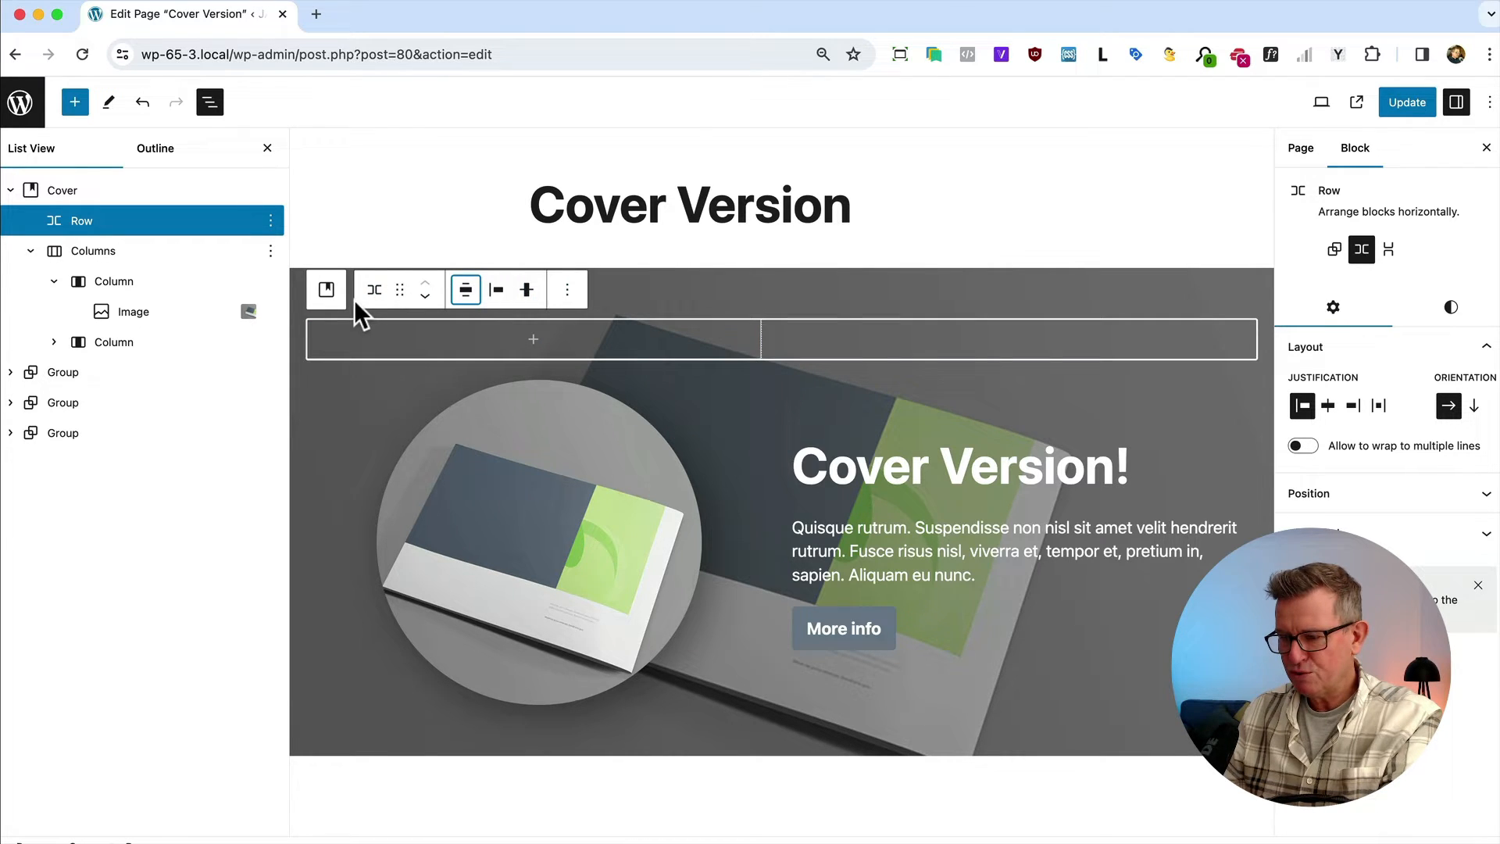
pyautogui.moveTo(622, 347)
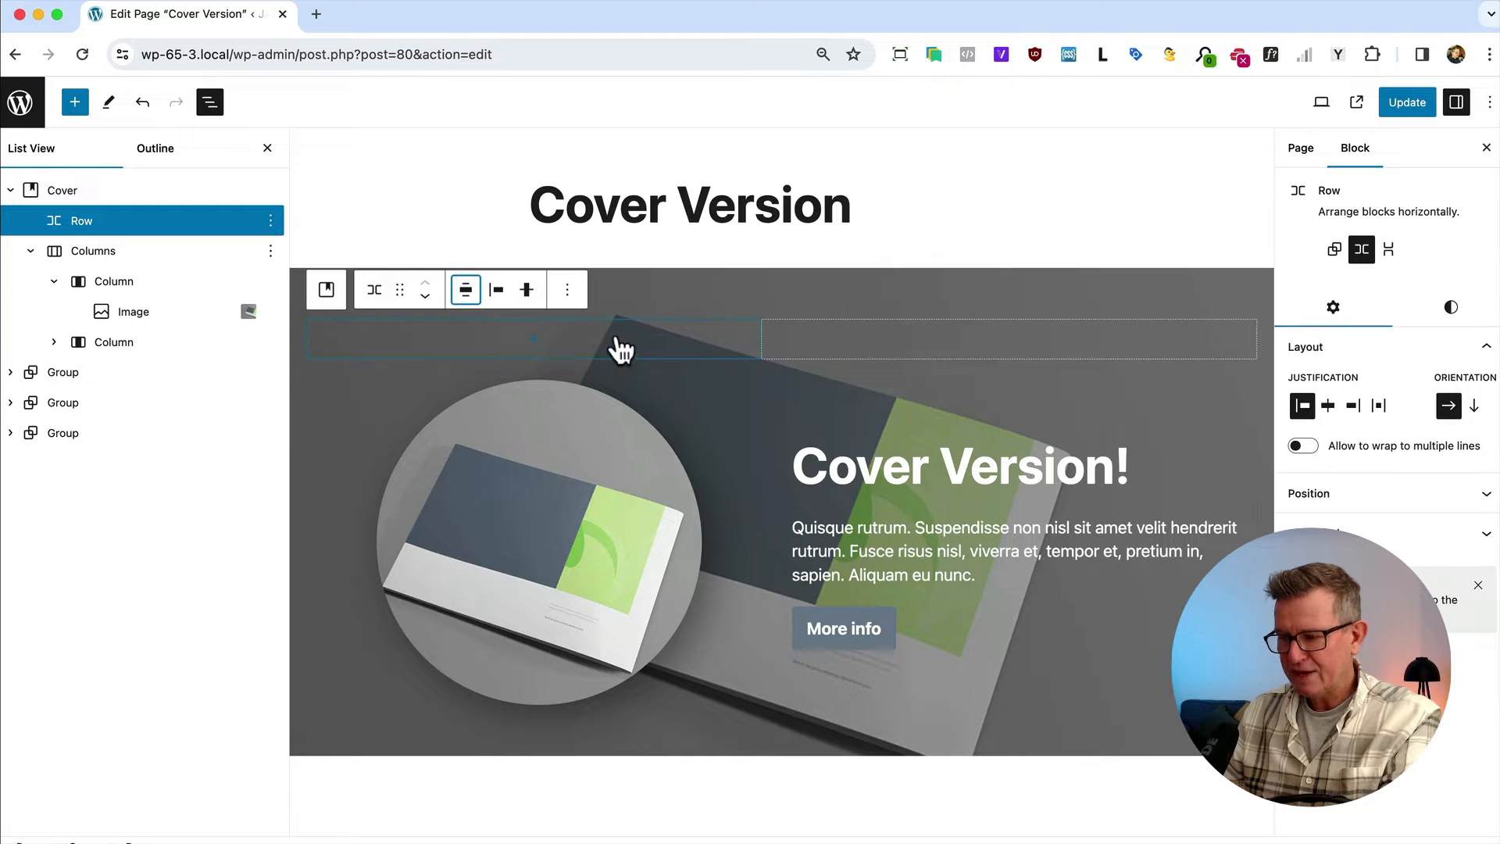
pyautogui.moveTo(533, 338)
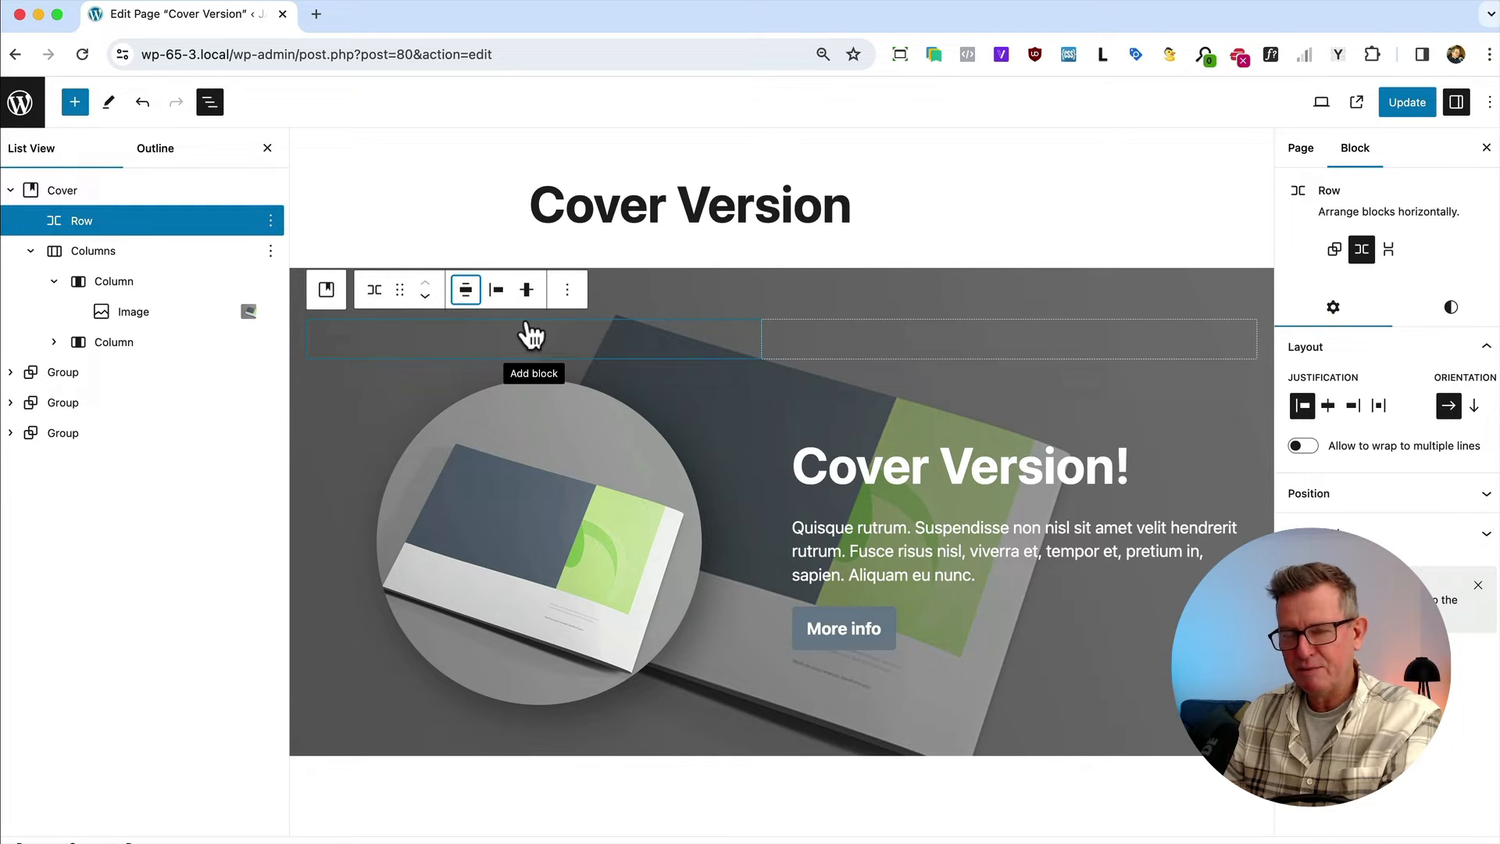
pyautogui.moveTo(564, 343)
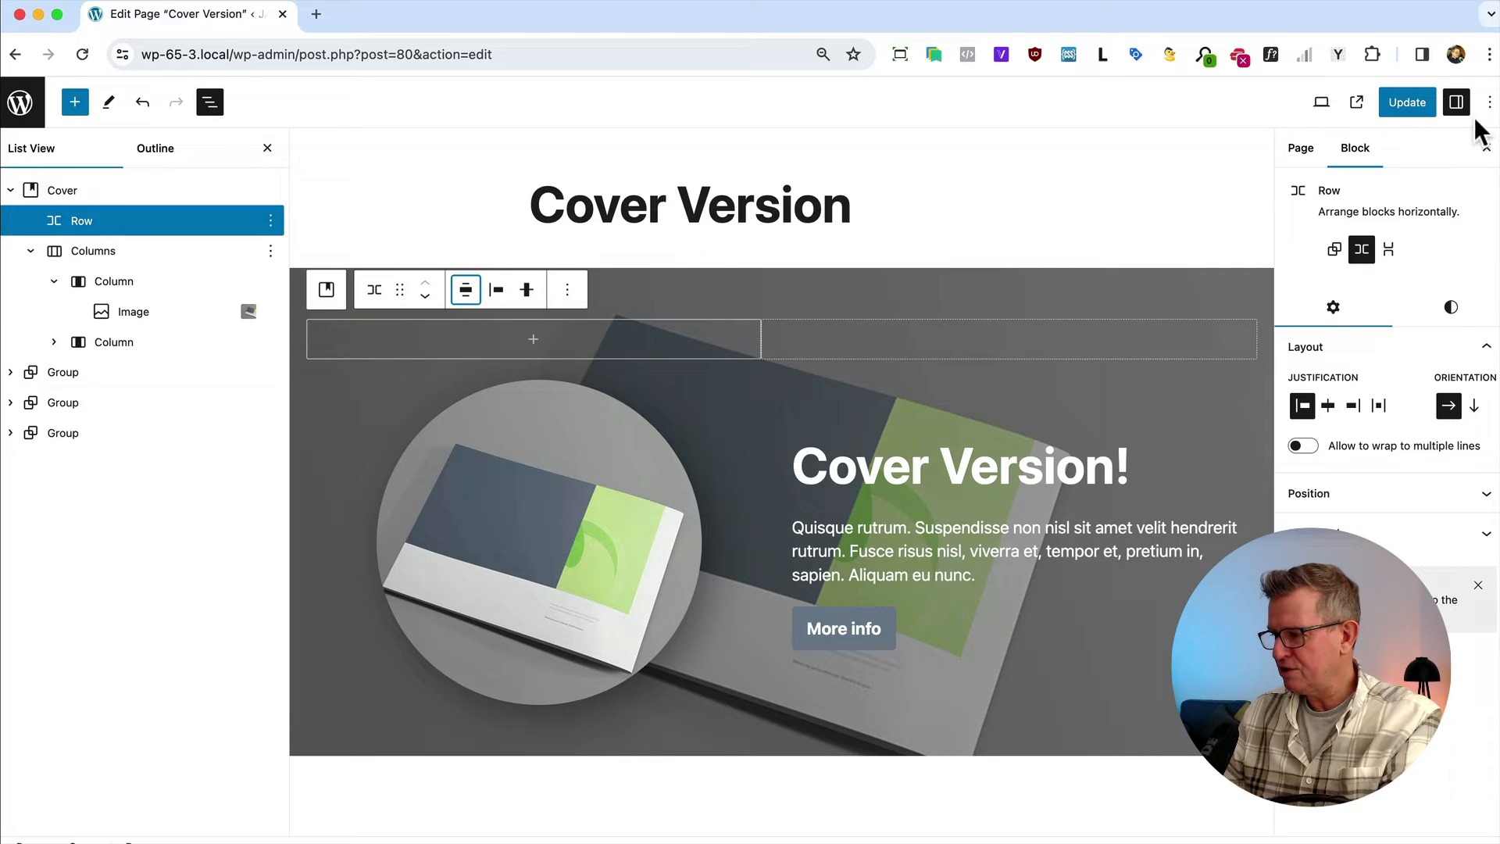
pyautogui.click(1490, 103)
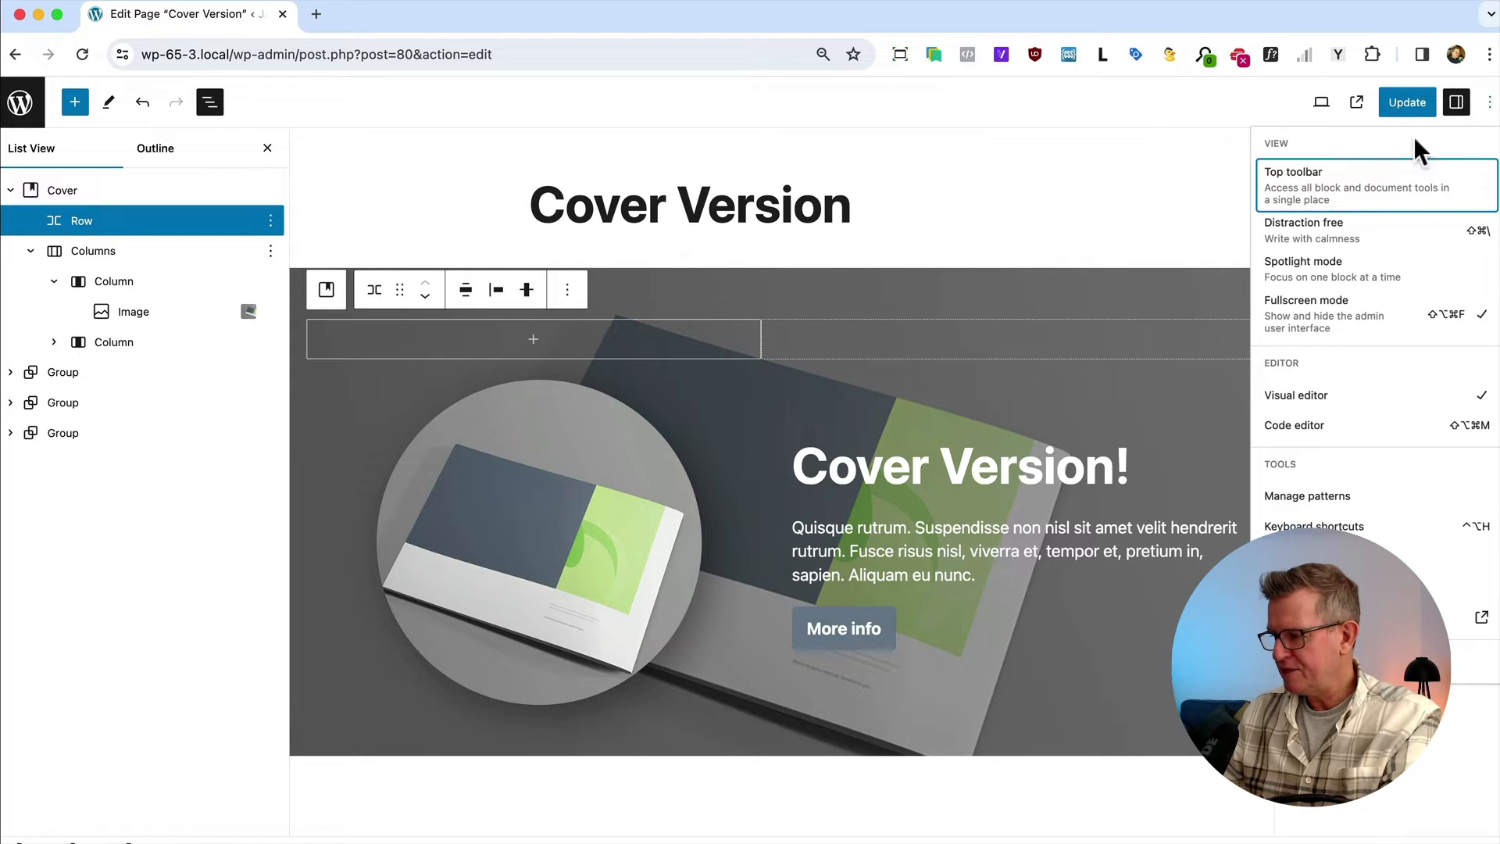
pyautogui.click(1294, 172)
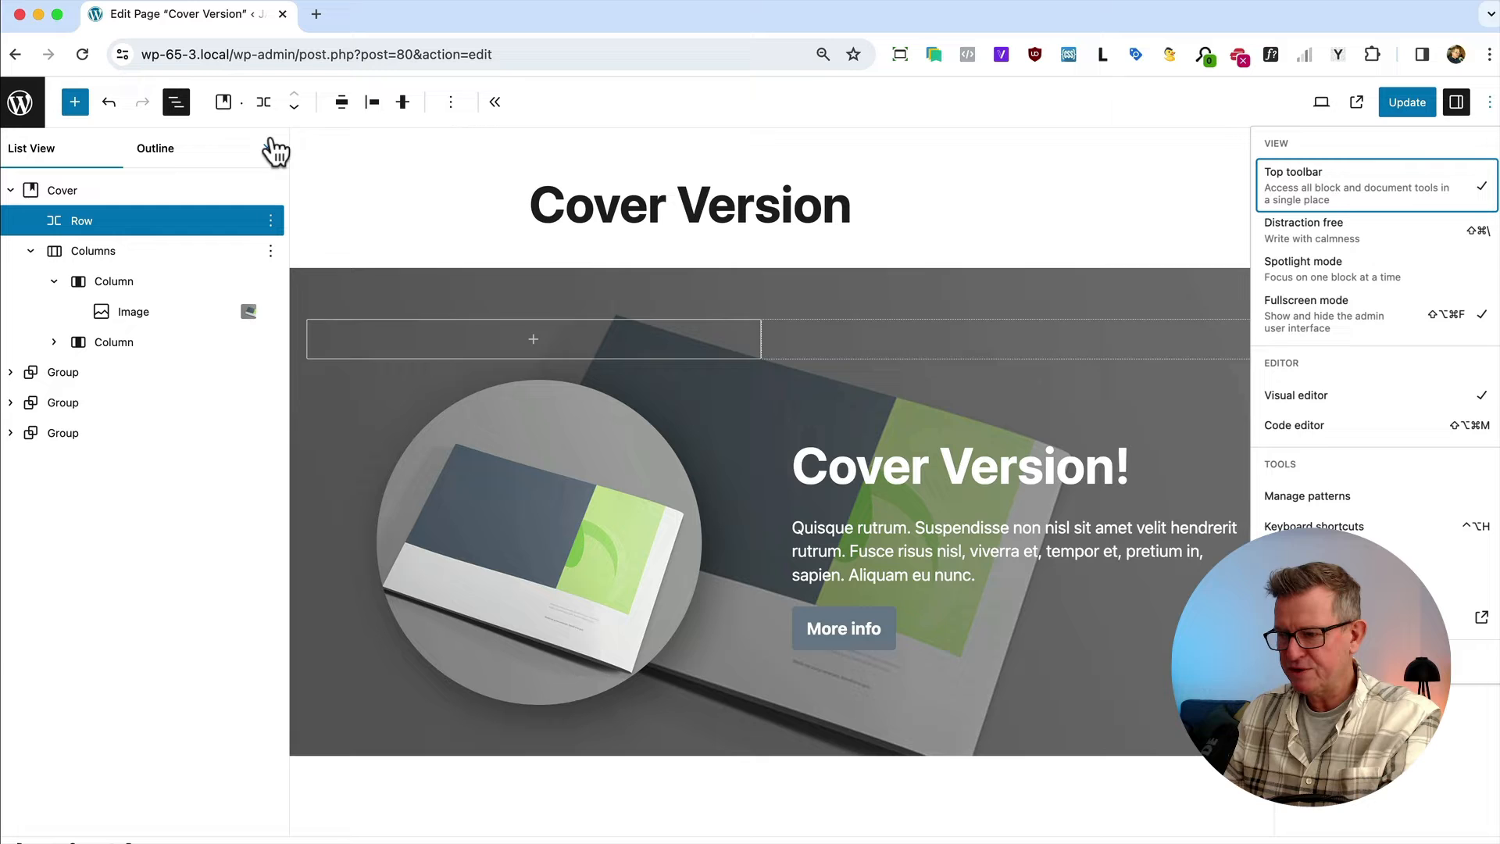
pyautogui.click(960, 465)
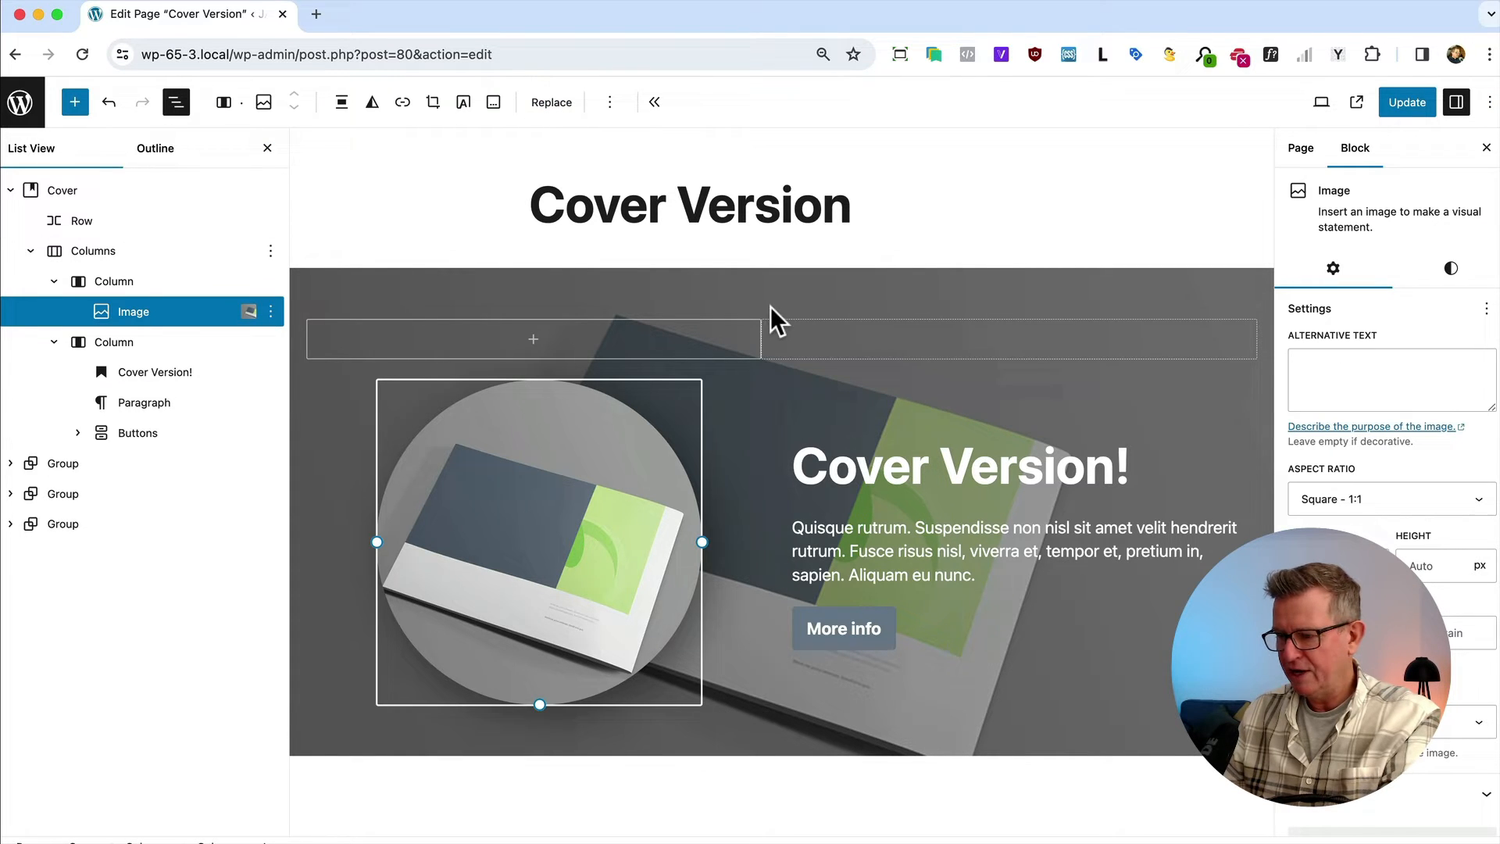
pyautogui.moveTo(670, 347)
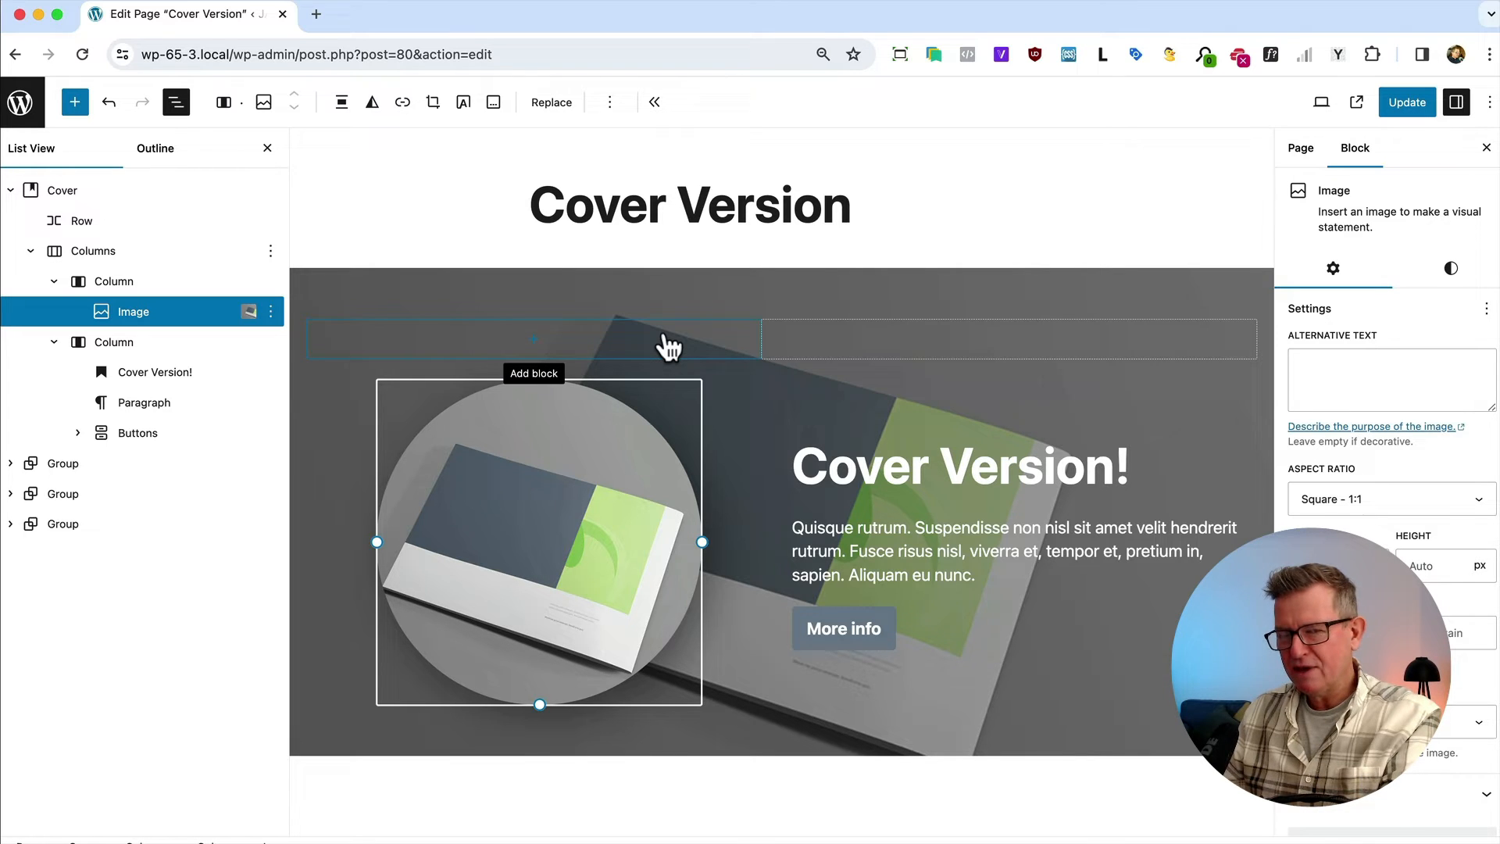
pyautogui.moveTo(1081, 283)
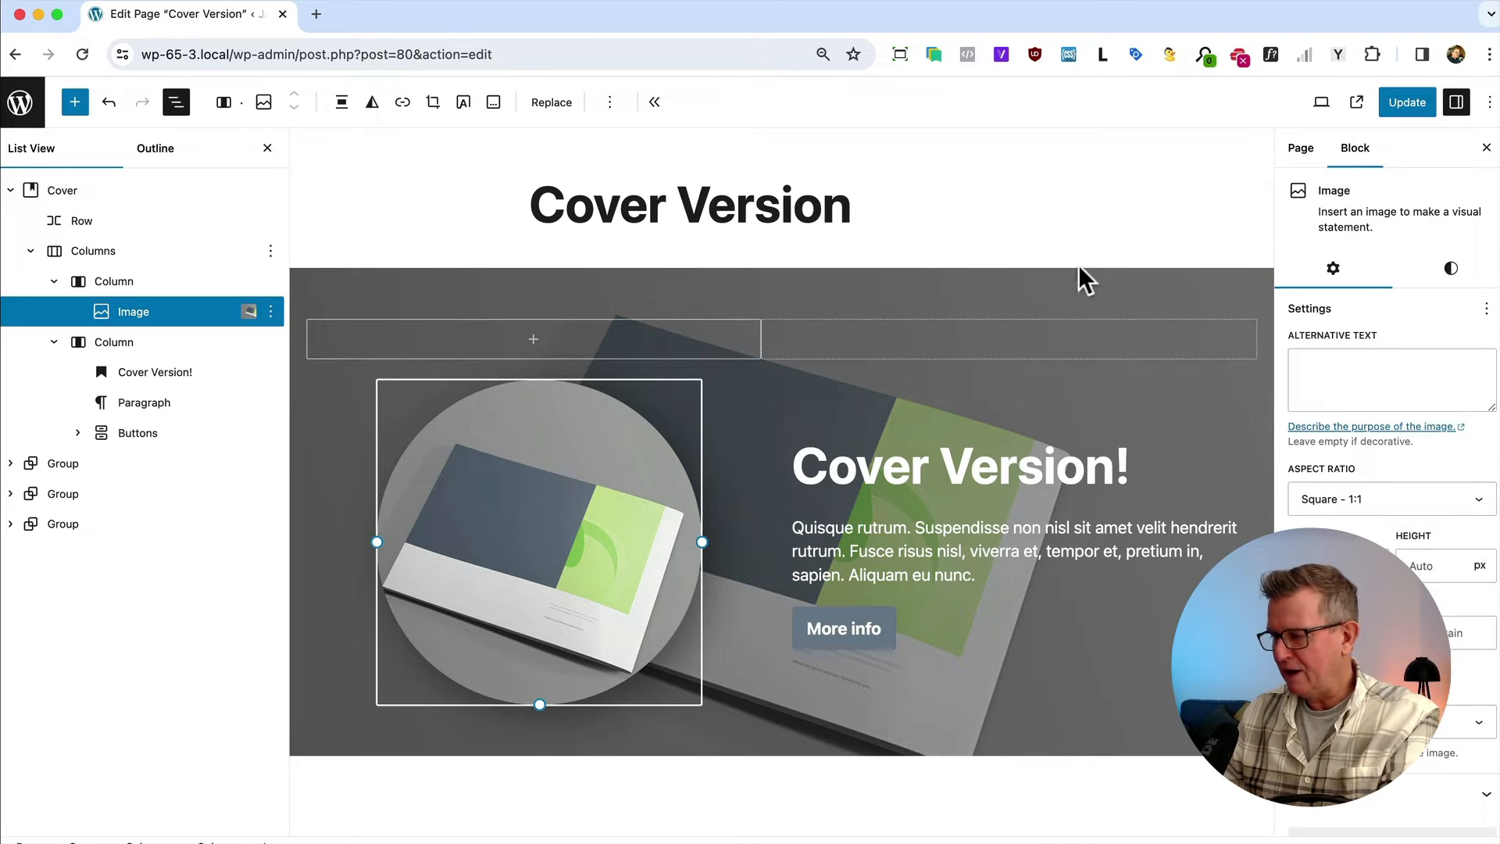
pyautogui.moveTo(1487, 105)
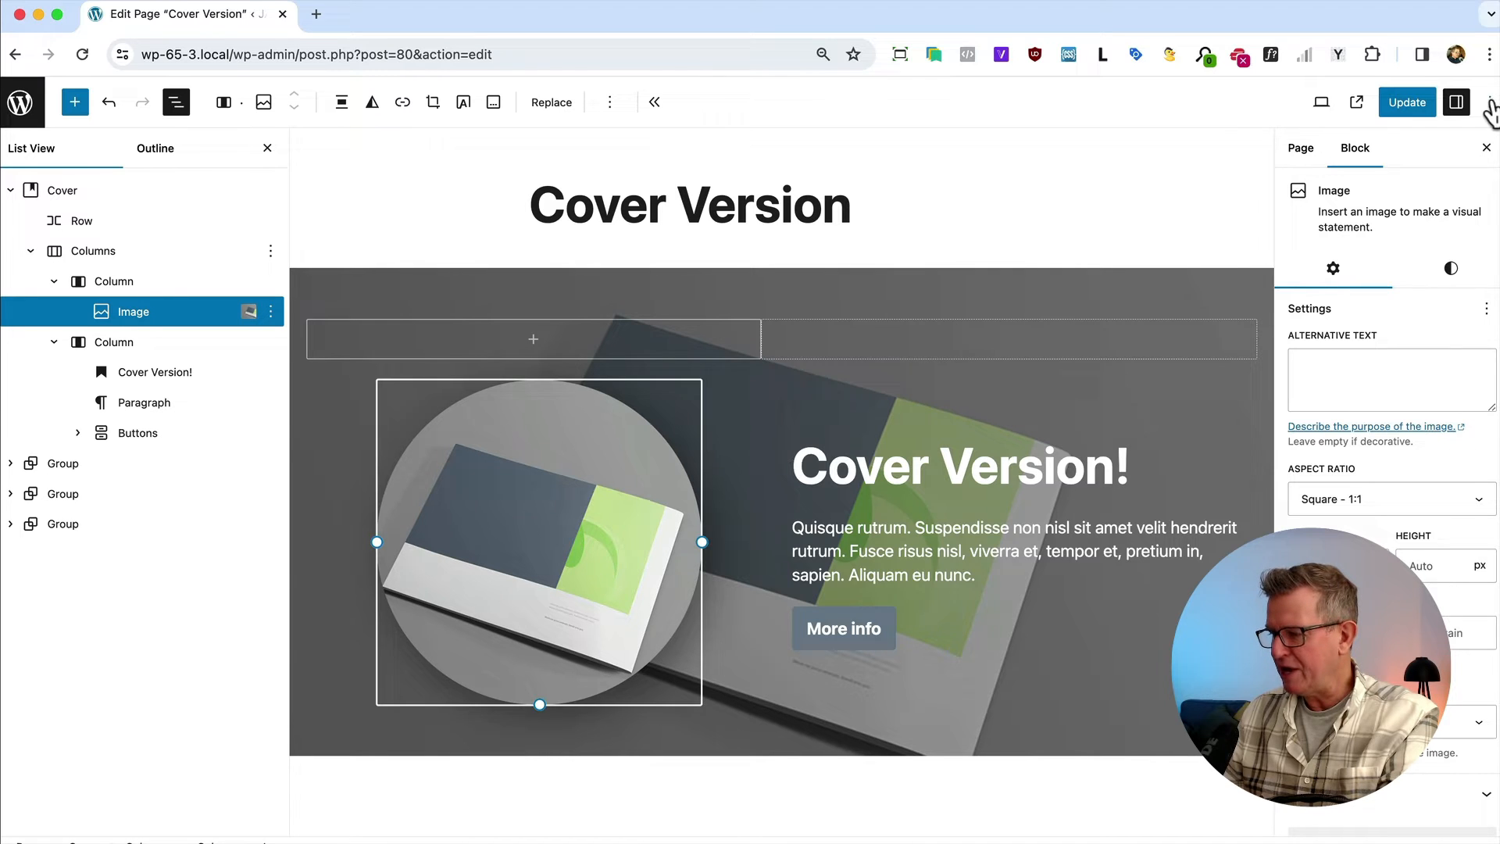
pyautogui.click(1489, 103)
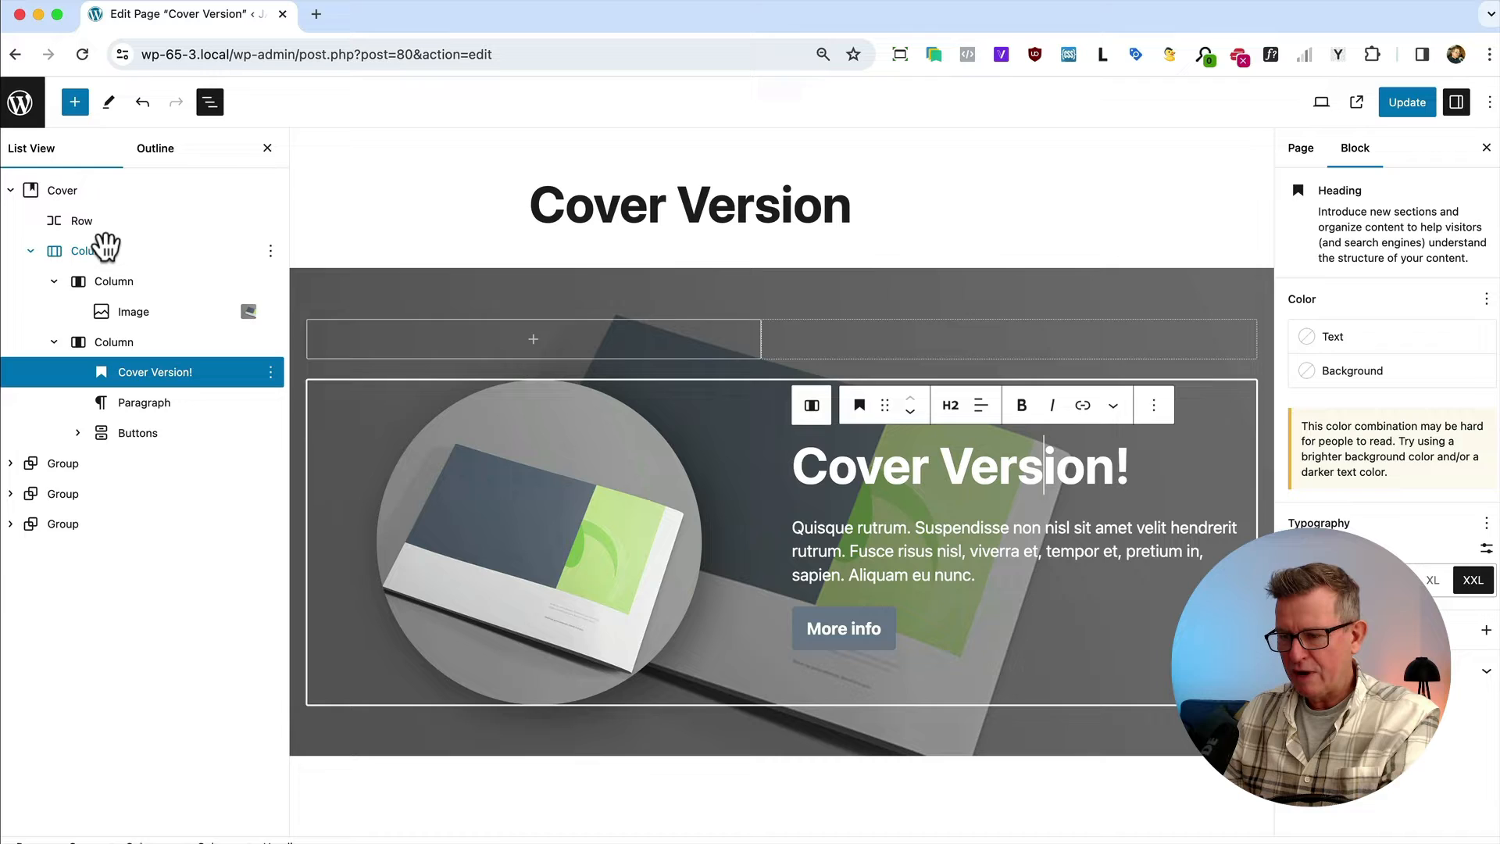
pyautogui.click(81, 220)
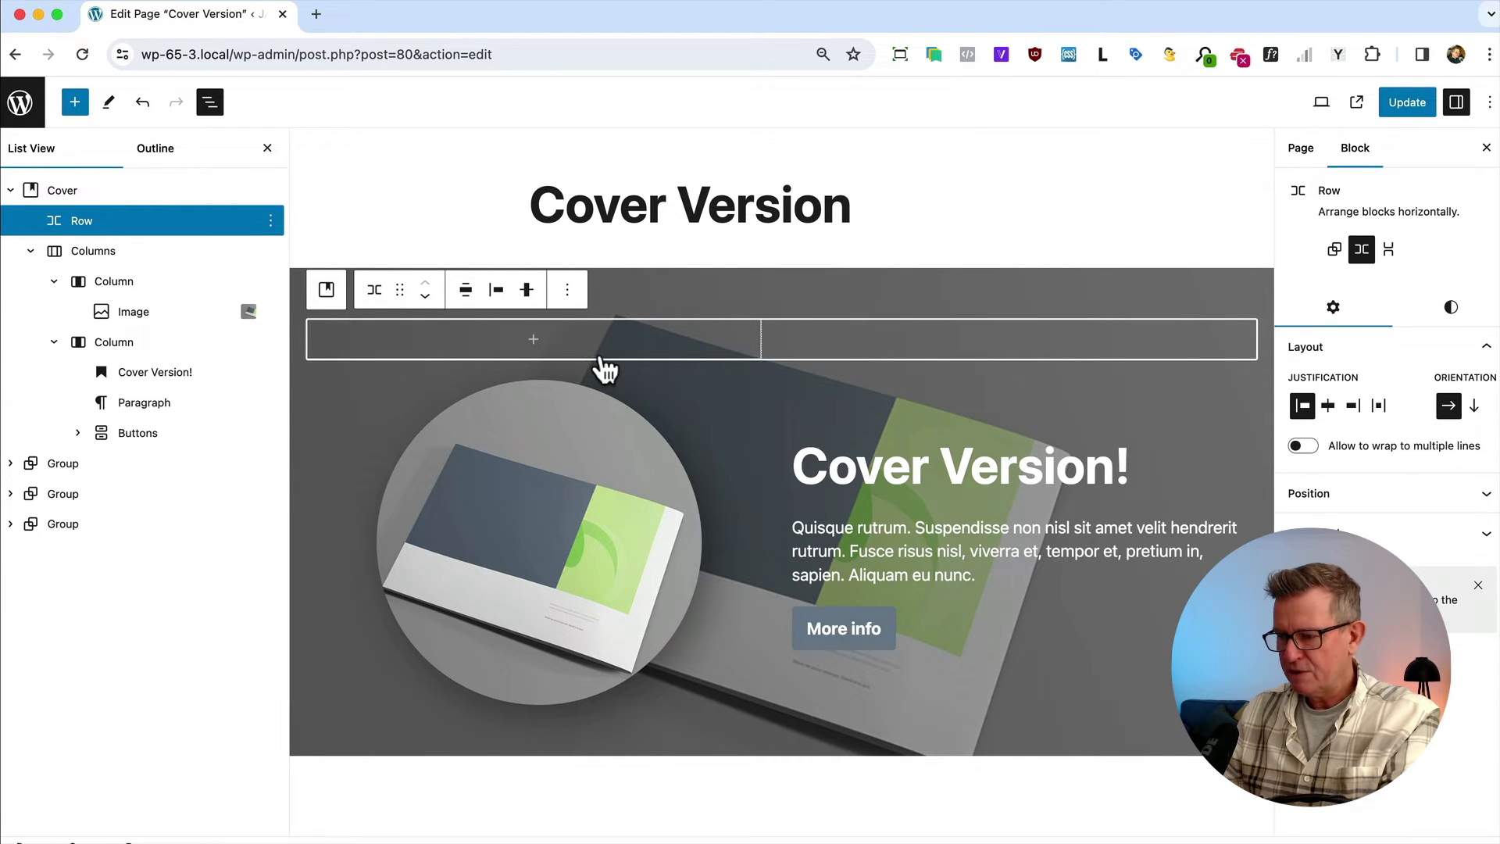
pyautogui.moveTo(533, 339)
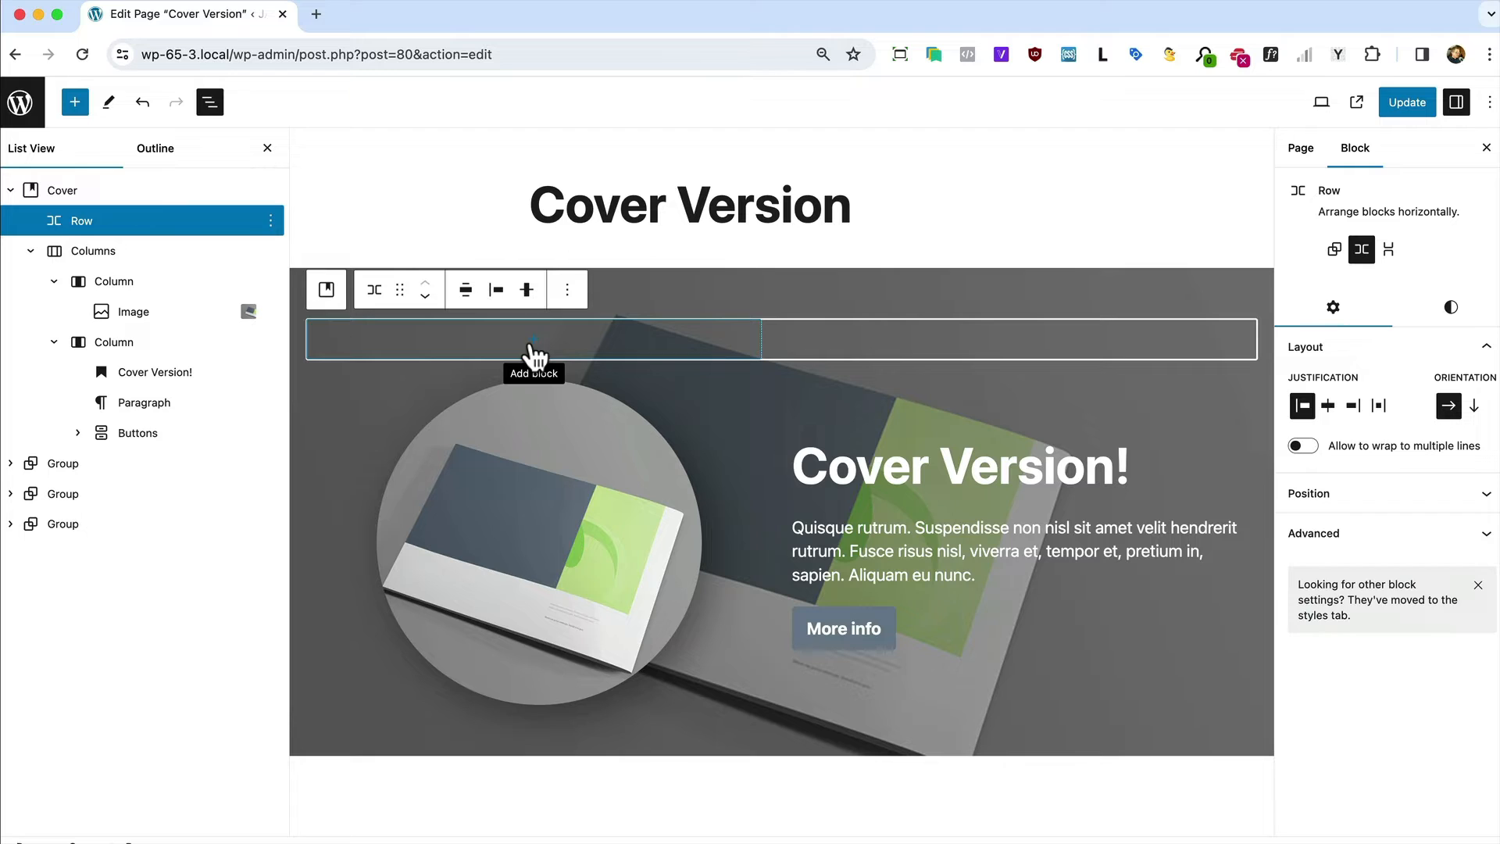
pyautogui.moveTo(1447, 404)
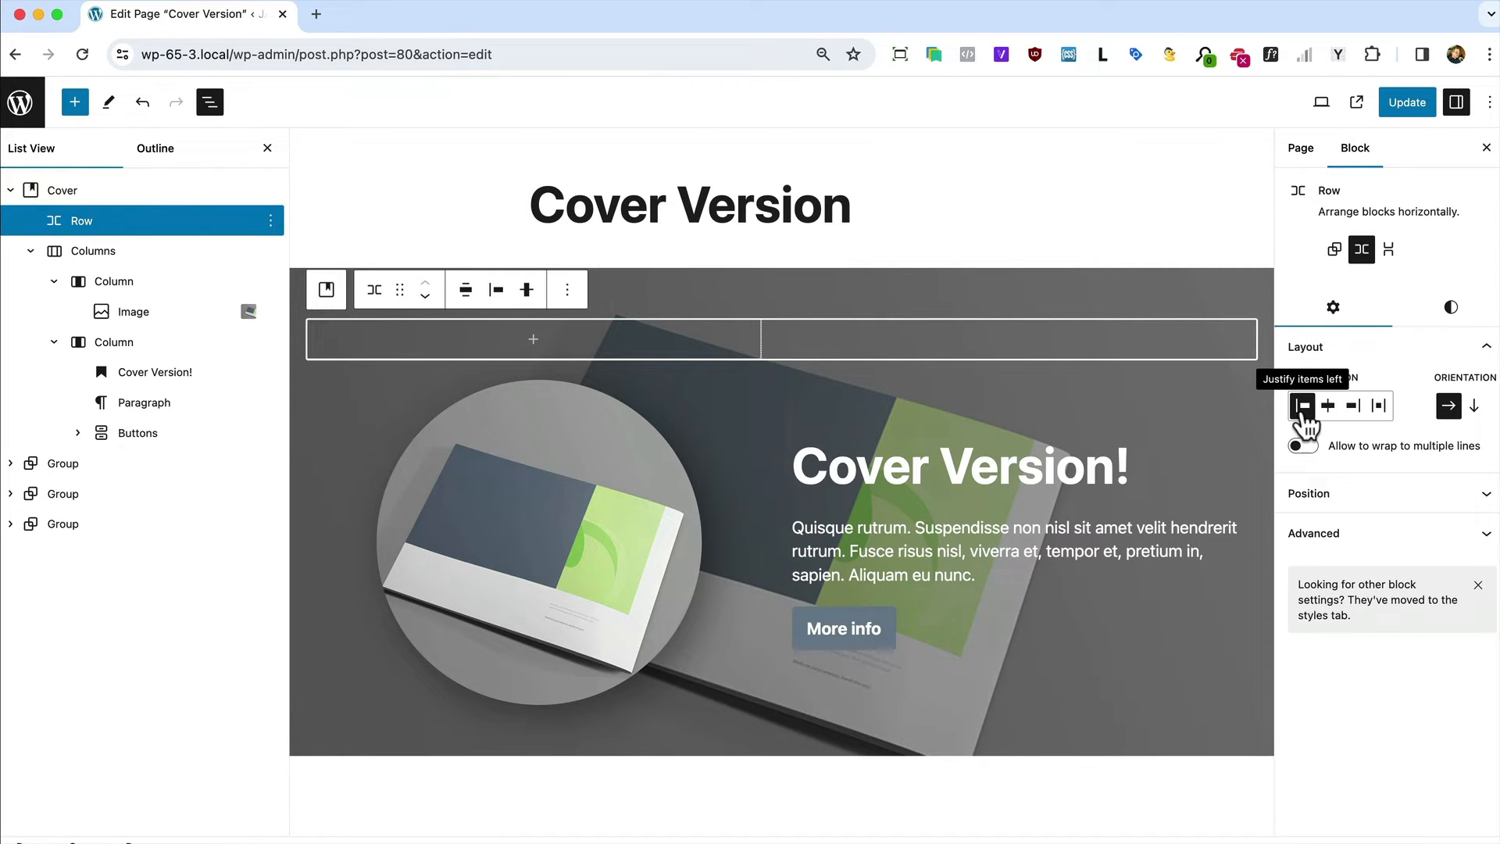
pyautogui.moveTo(1135, 407)
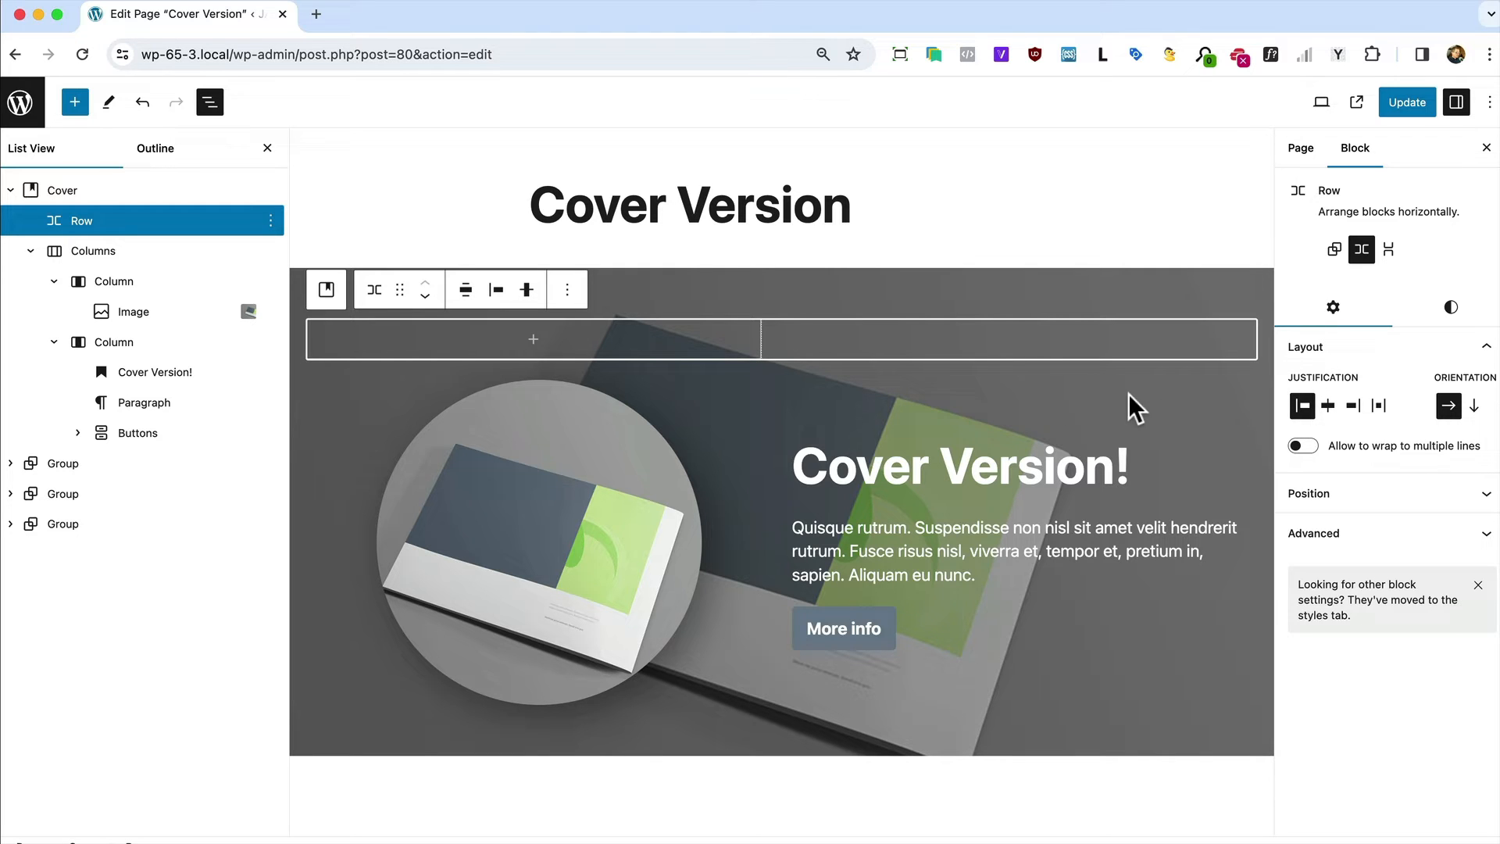
# Fill the row with a Site Title block followed by a Navigation block via /nav.
pyautogui.click(533, 339)
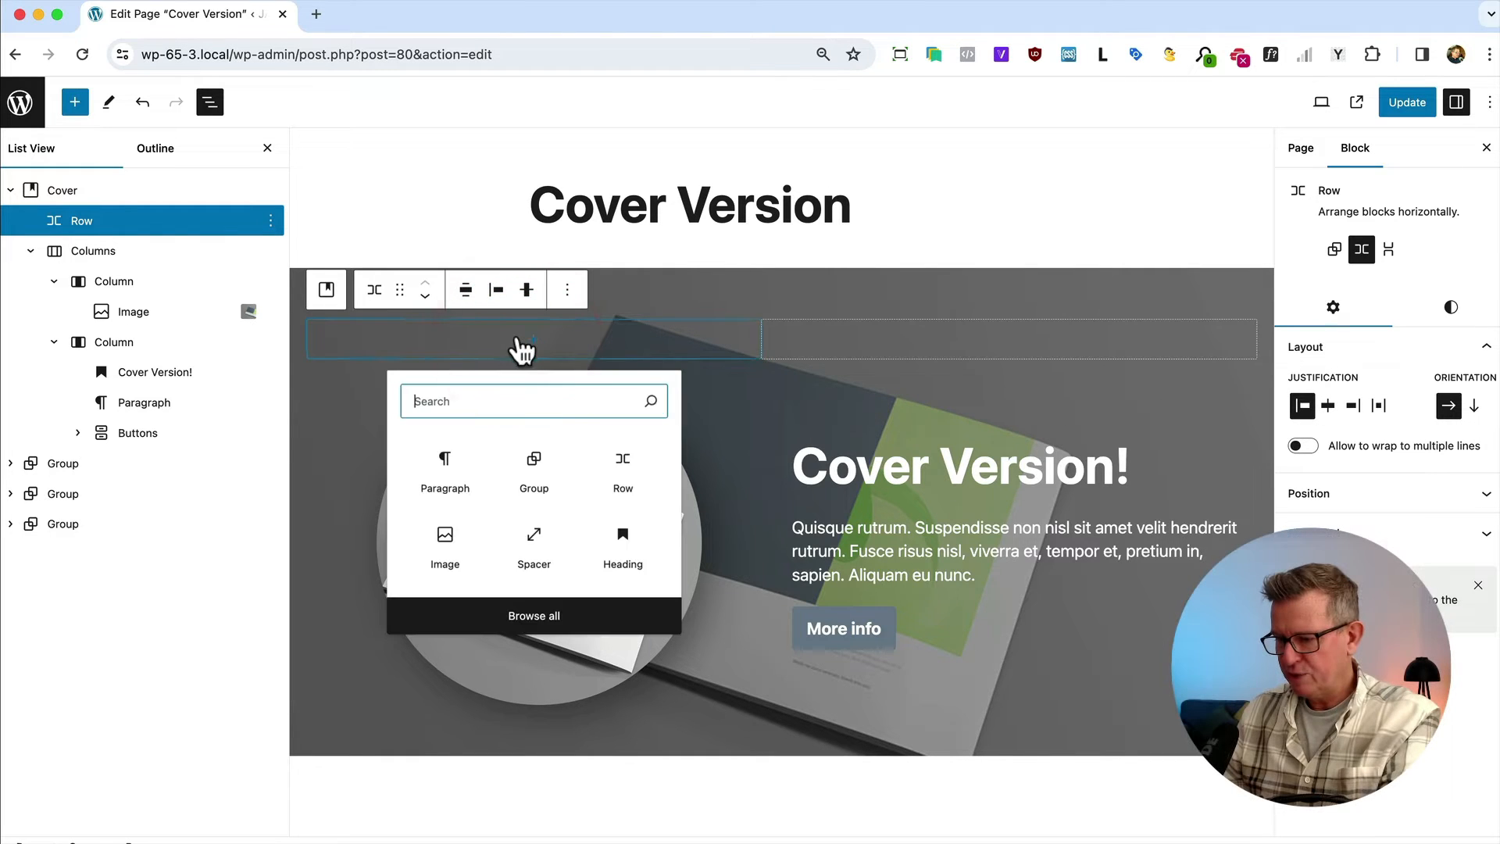
pyautogui.write('site')
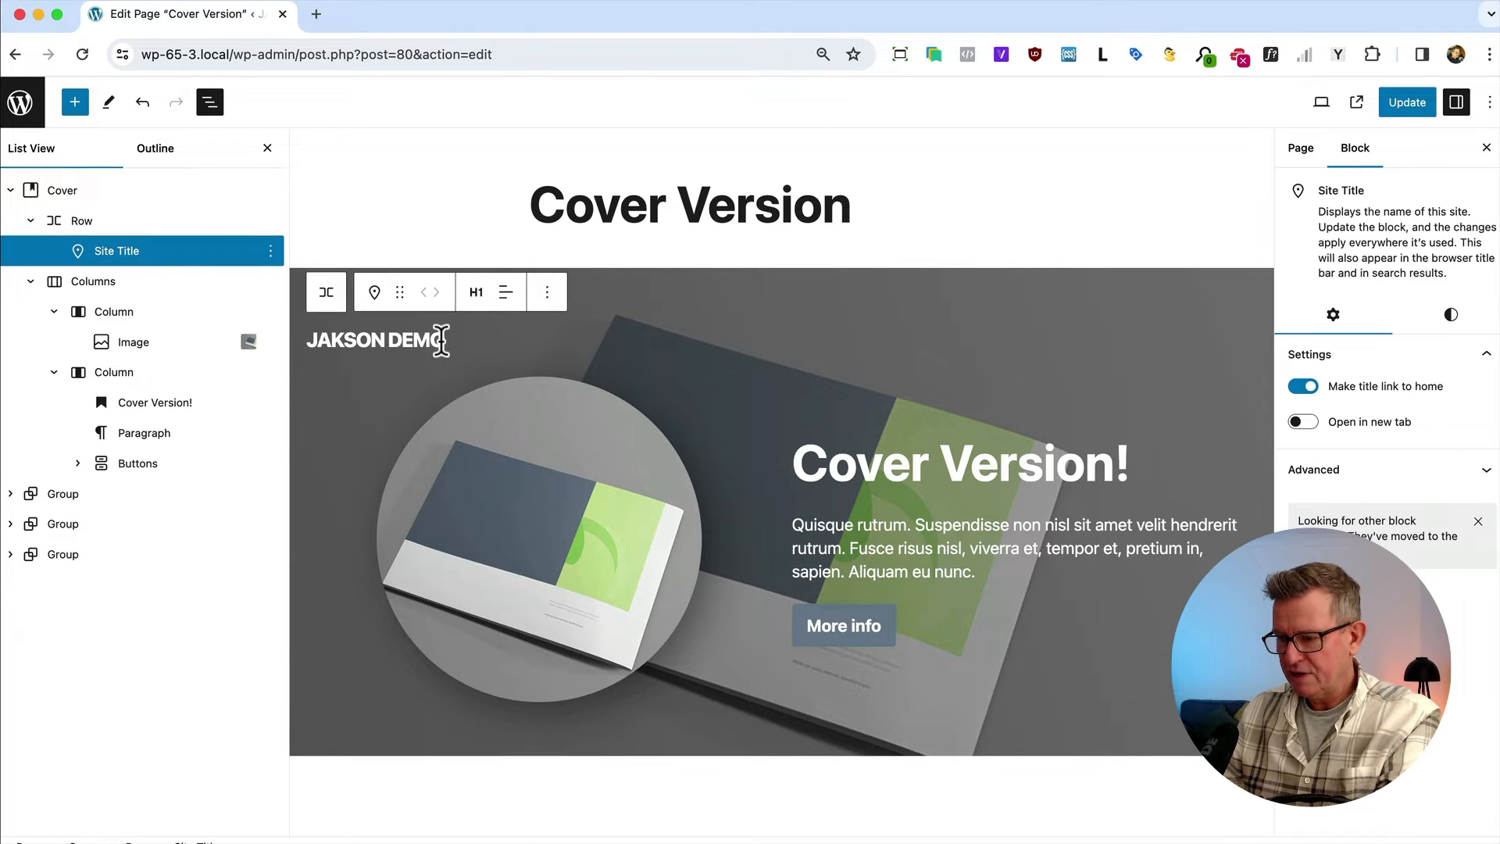
pyautogui.click(271, 250)
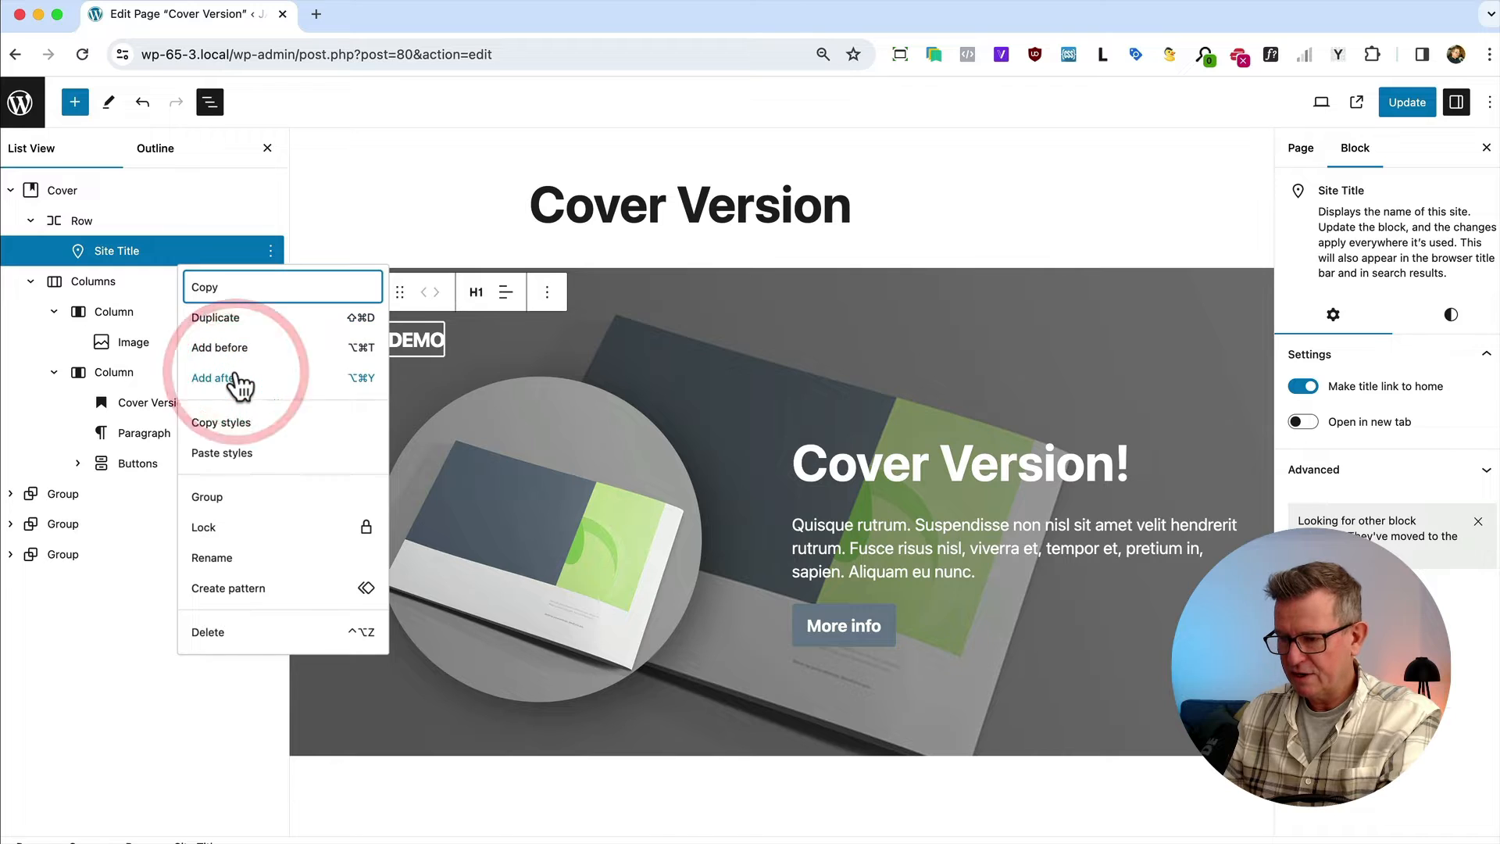
pyautogui.click(219, 377)
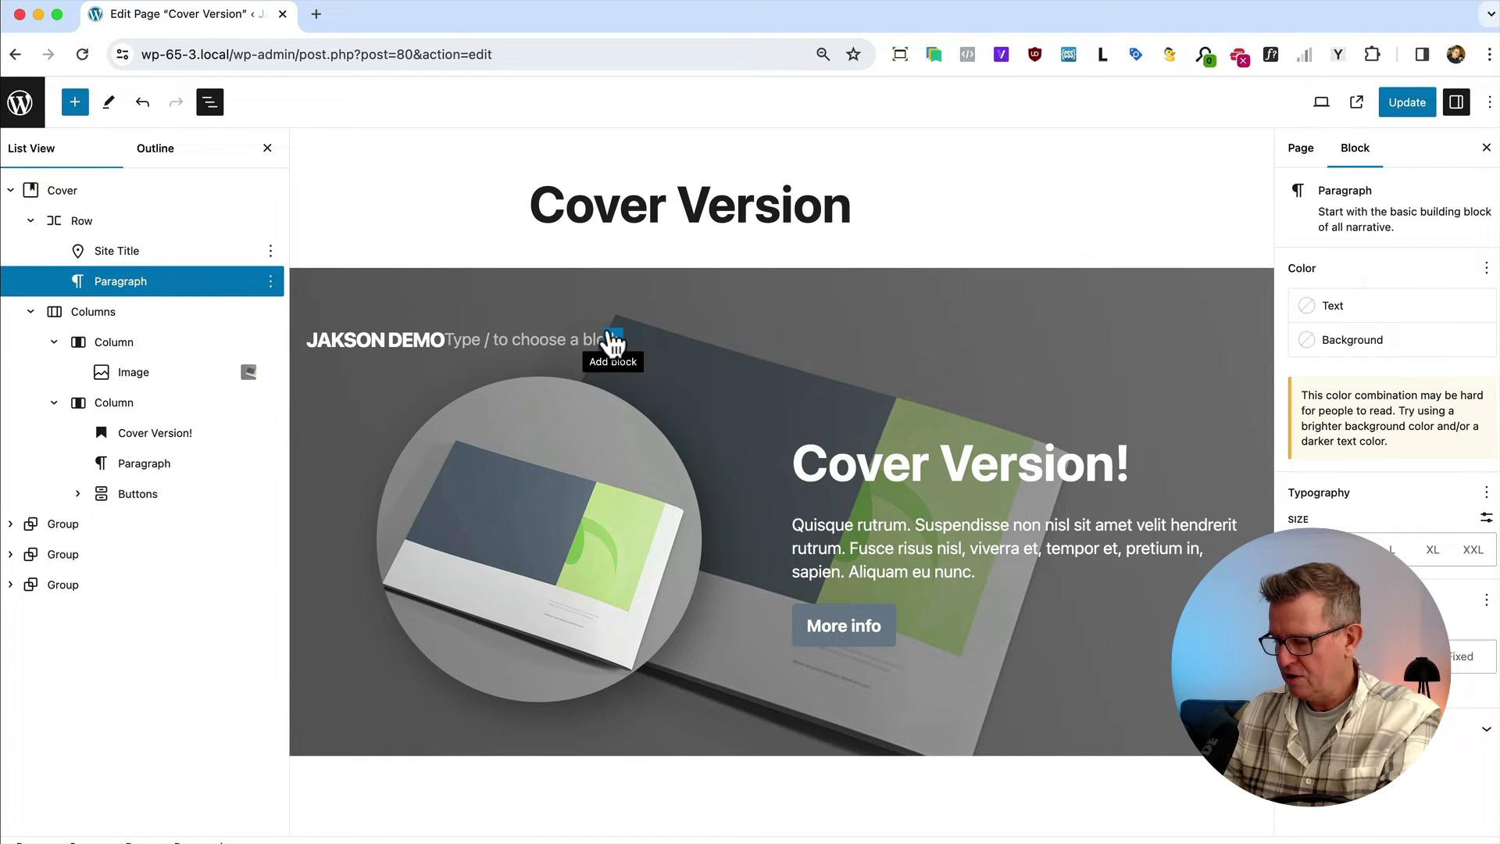
pyautogui.write('/nav')
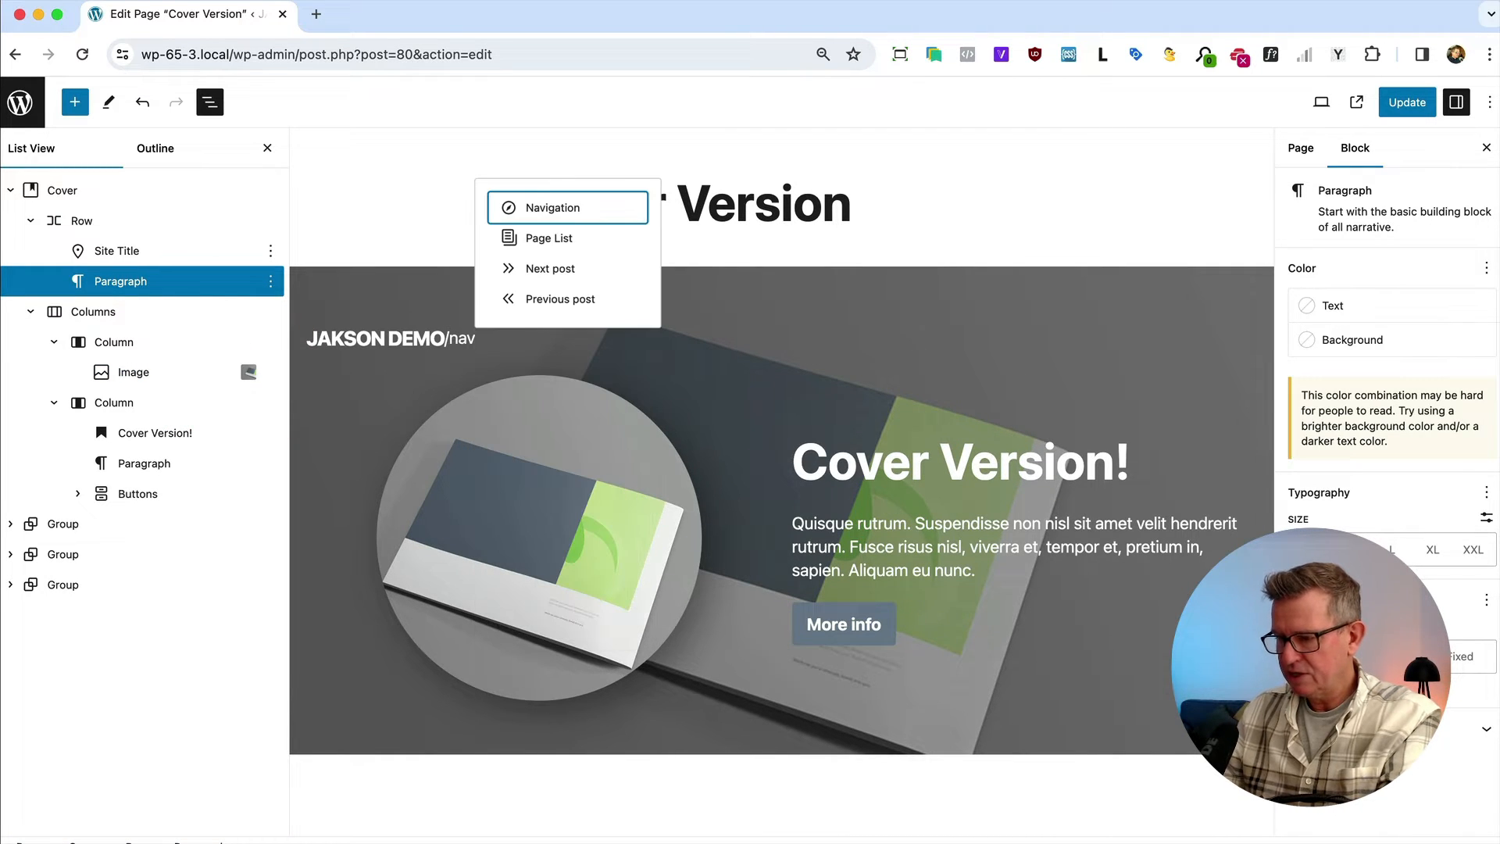
pyautogui.click(551, 208)
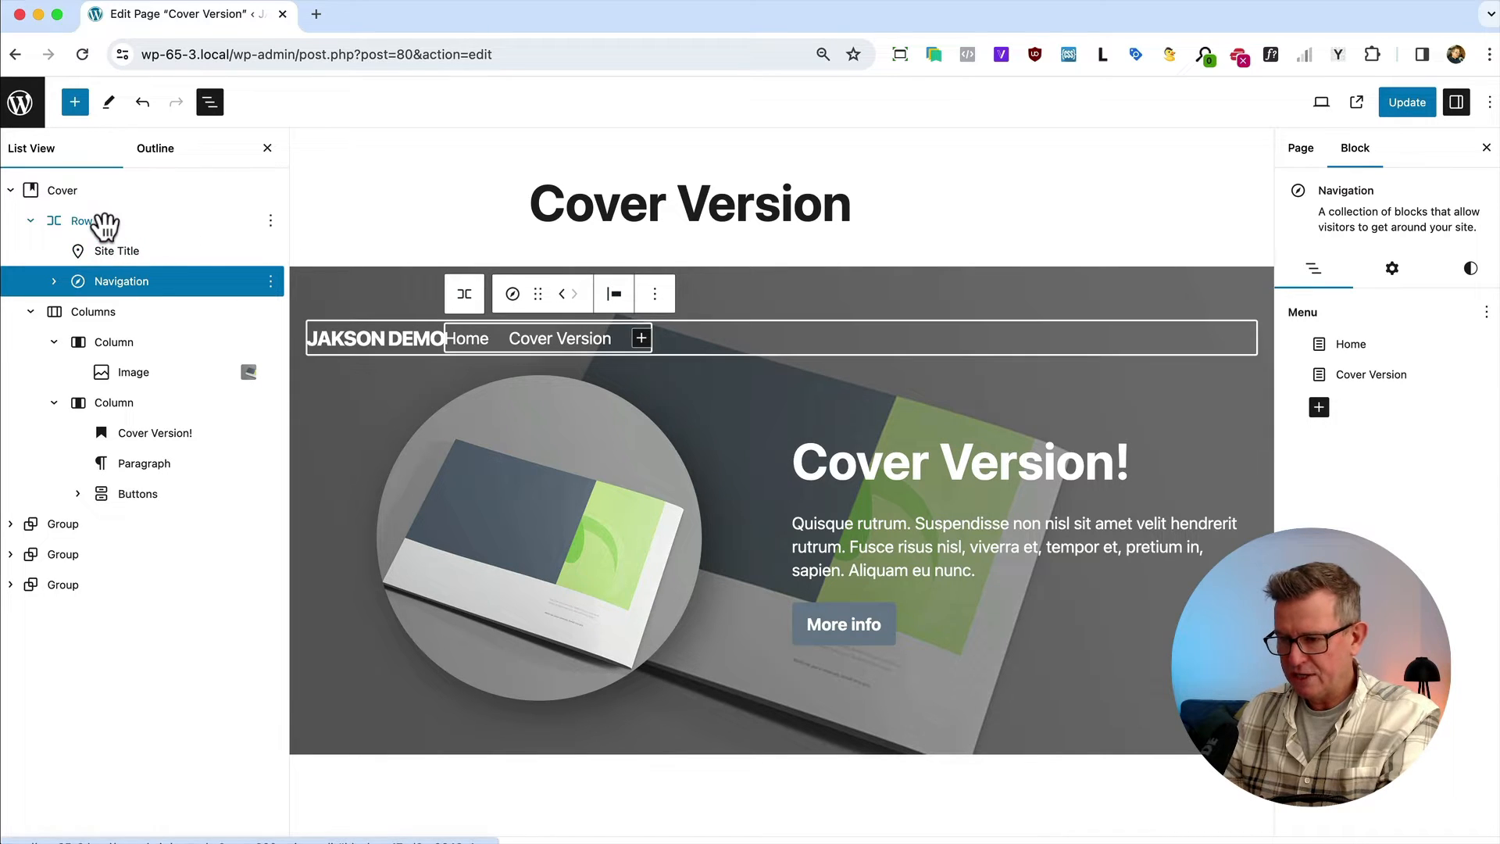
# Justify the row Space between so title and navigation sit at opposite ends, and update the page.
pyautogui.click(83, 221)
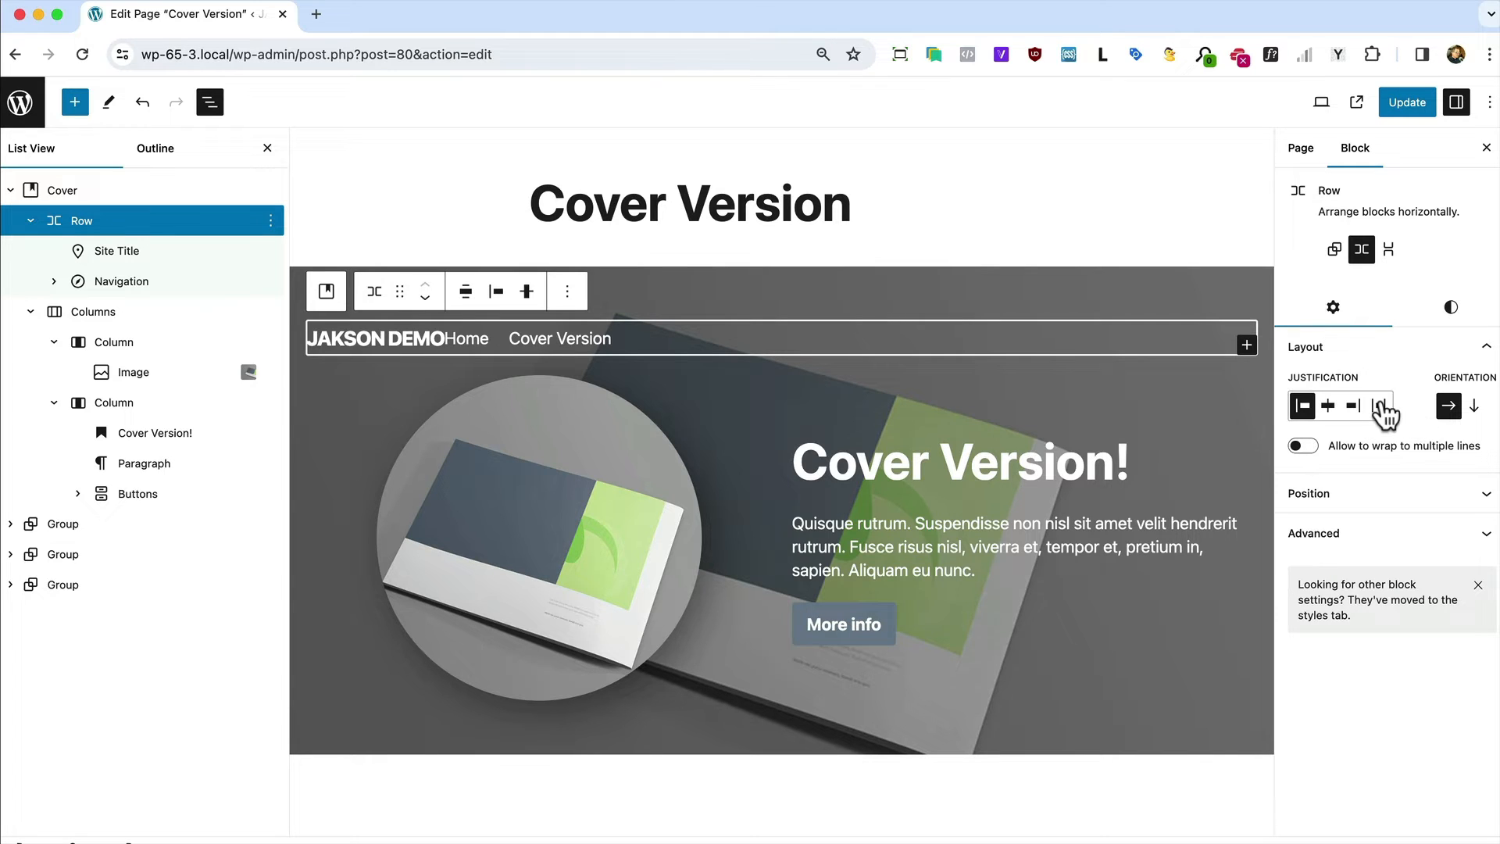
pyautogui.click(1377, 405)
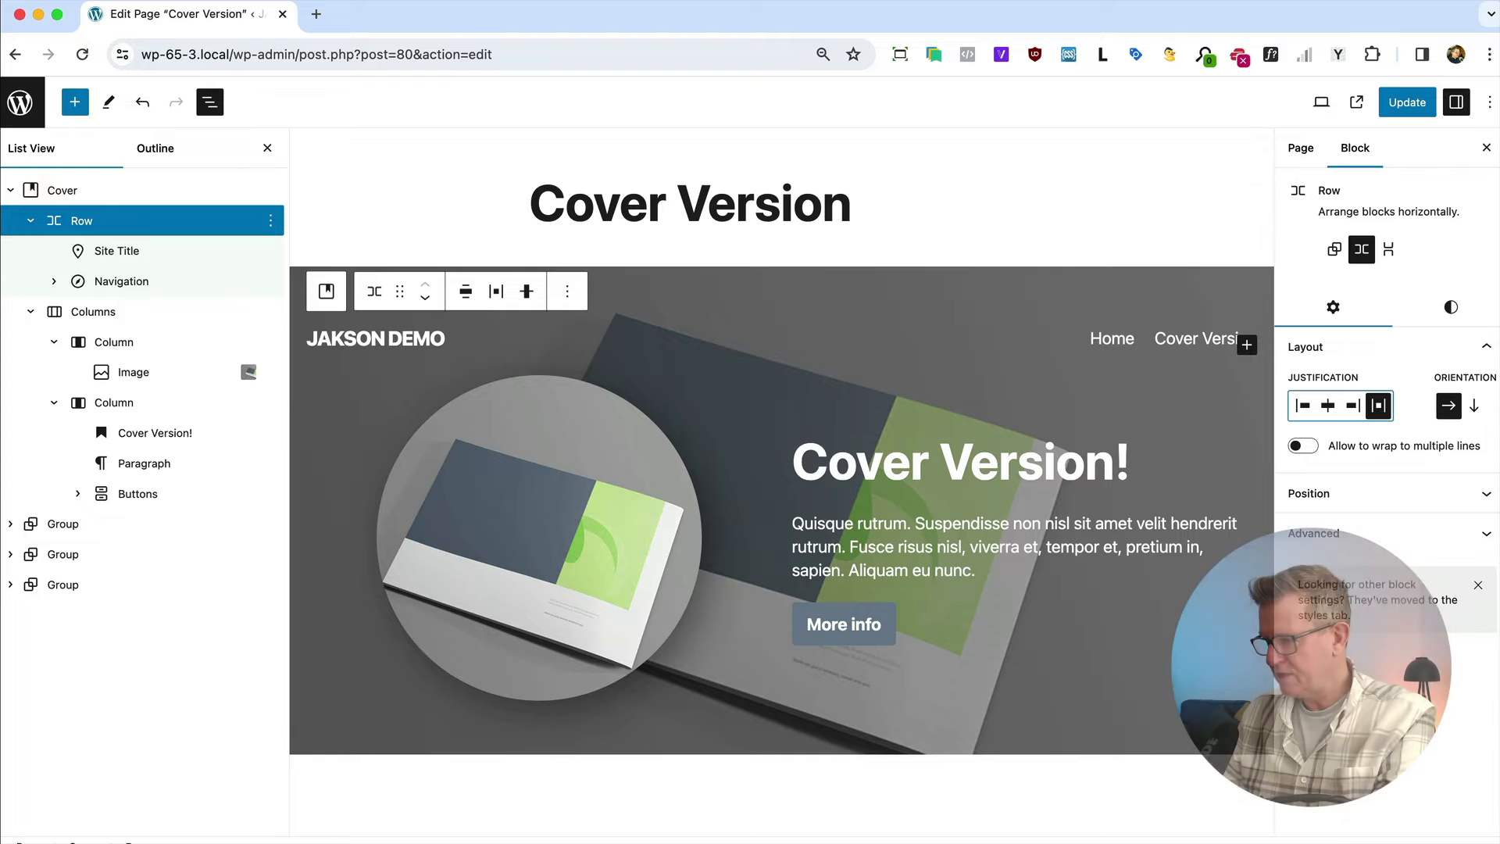
pyautogui.click(1406, 103)
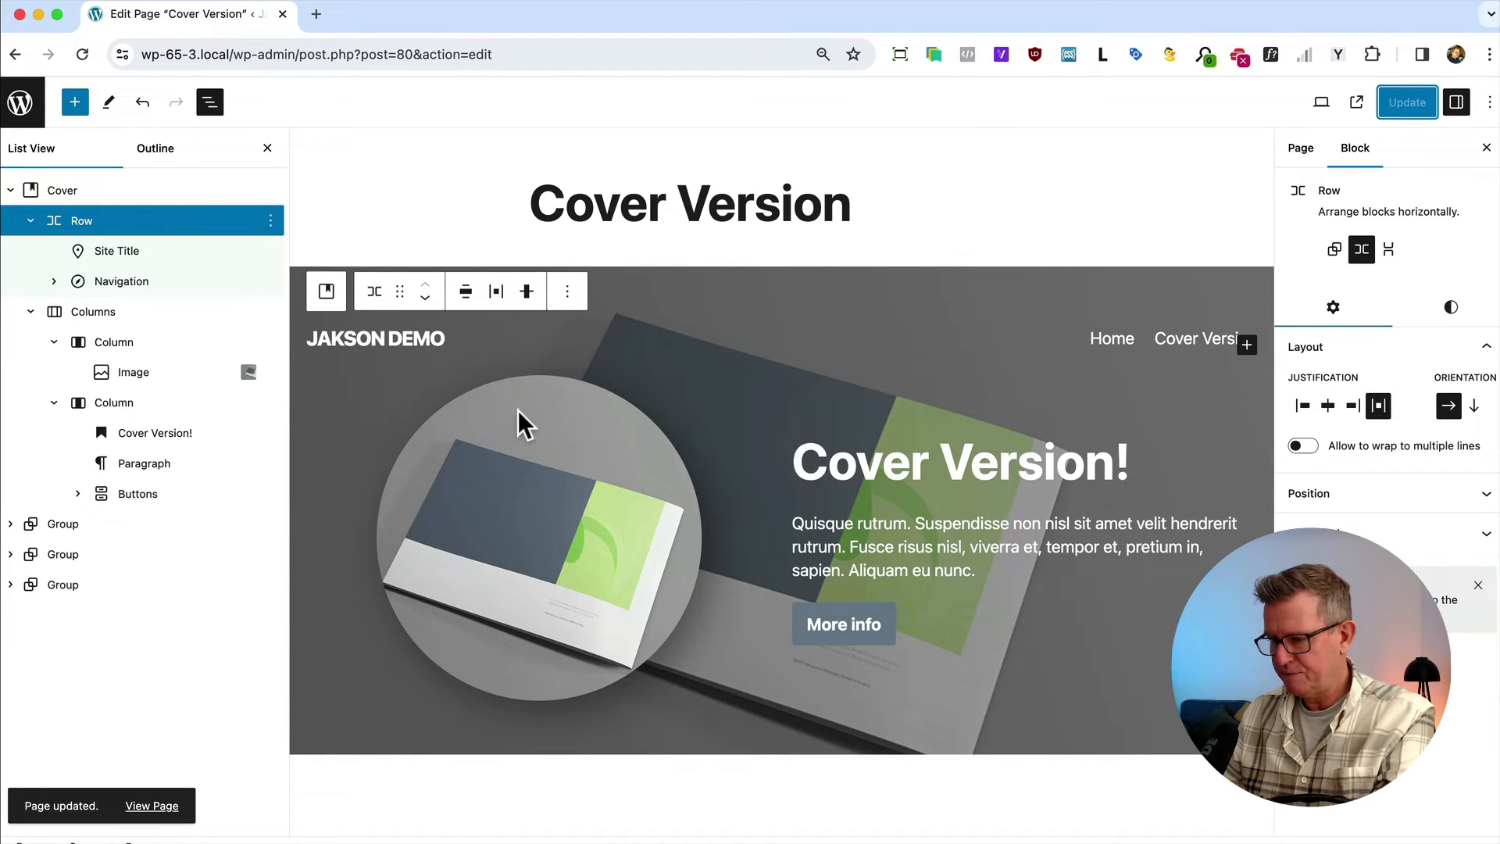
pyautogui.click(152, 806)
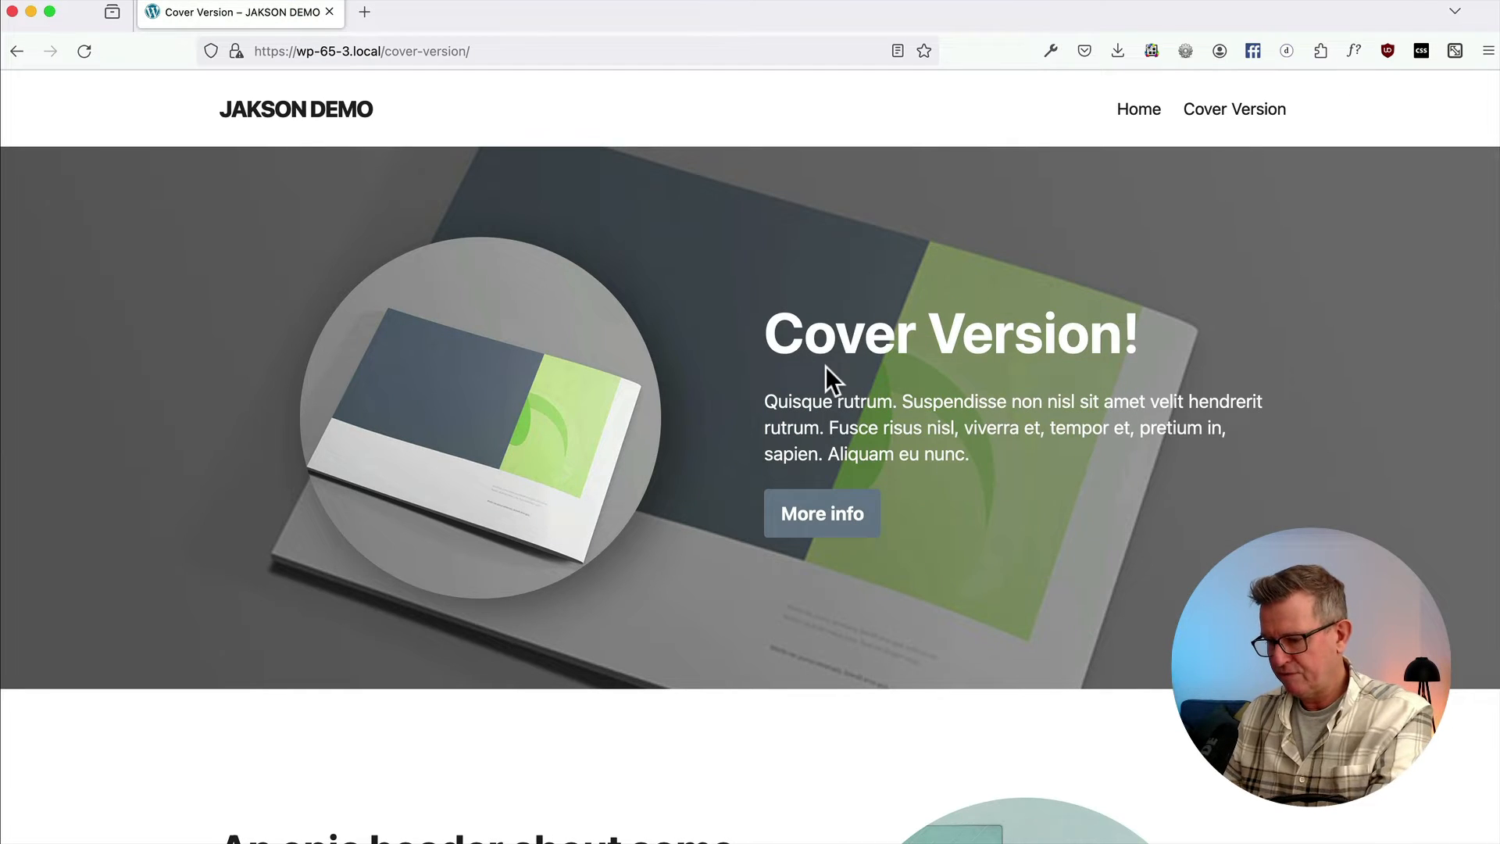
pyautogui.scroll(-3)
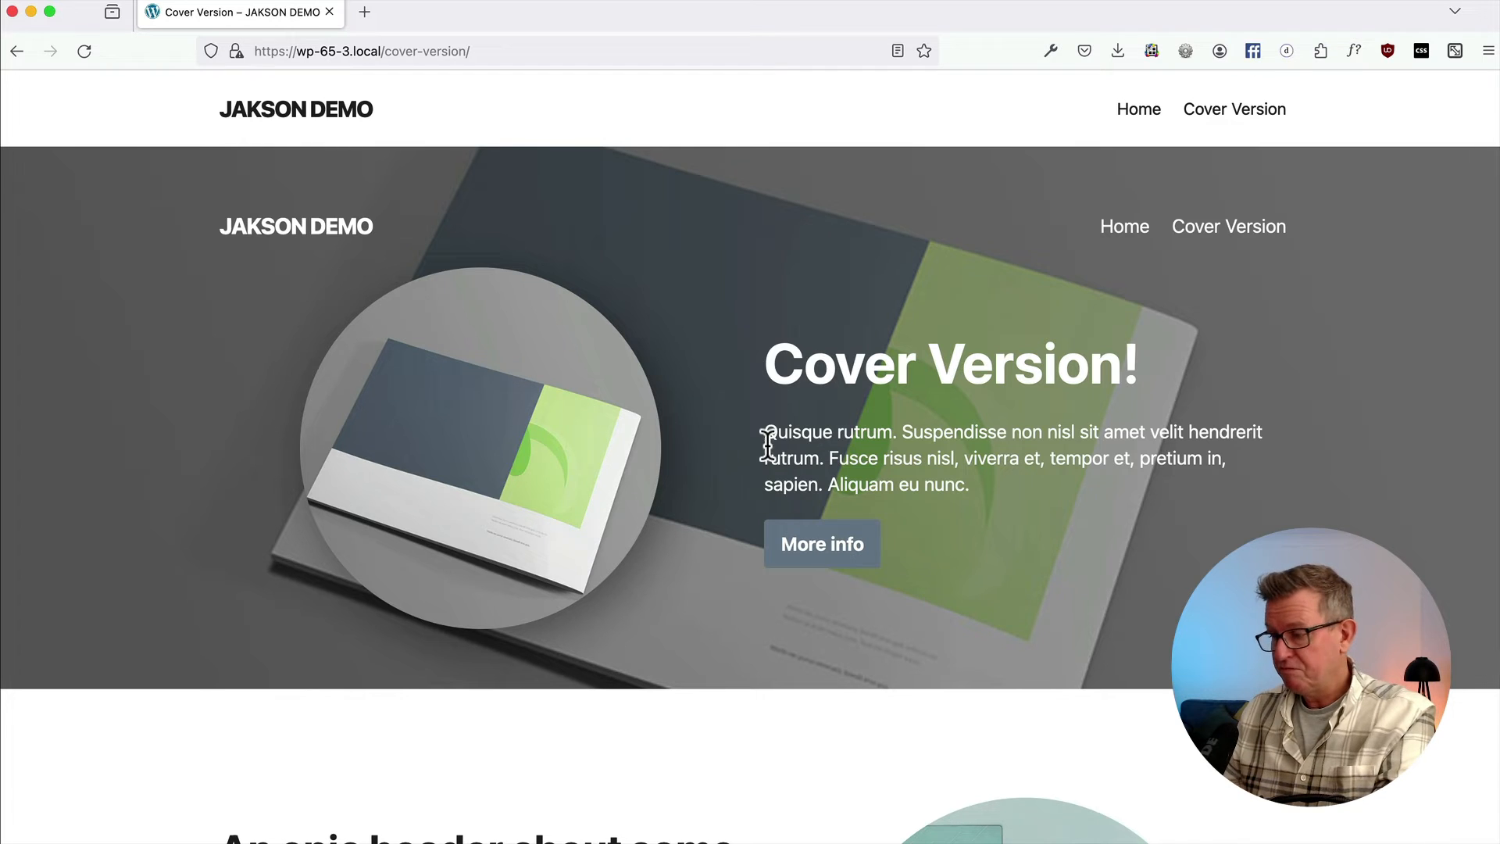
pyautogui.moveTo(852, 153)
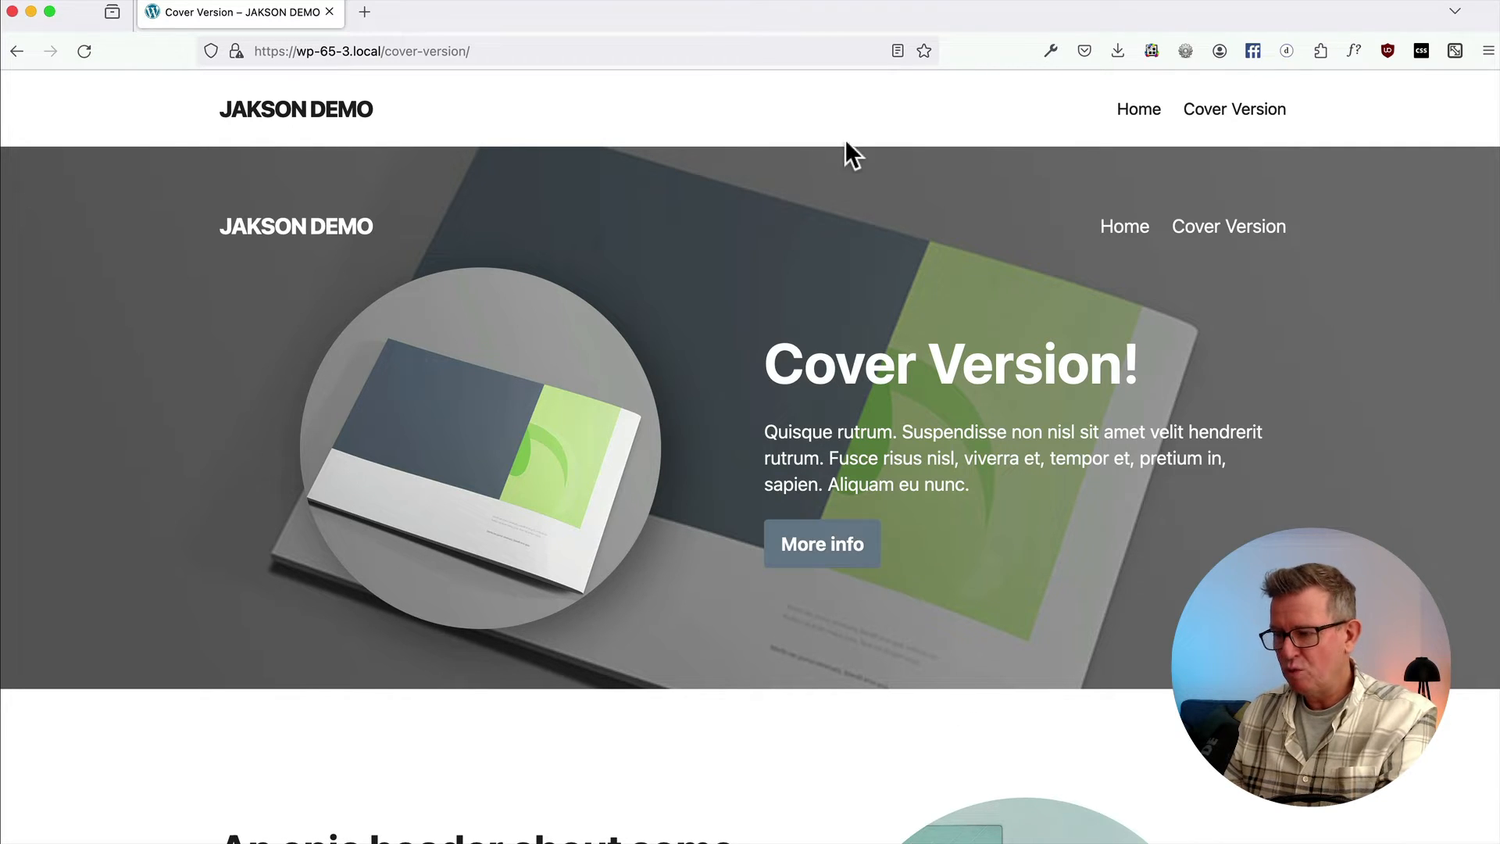
pyautogui.moveTo(590, 122)
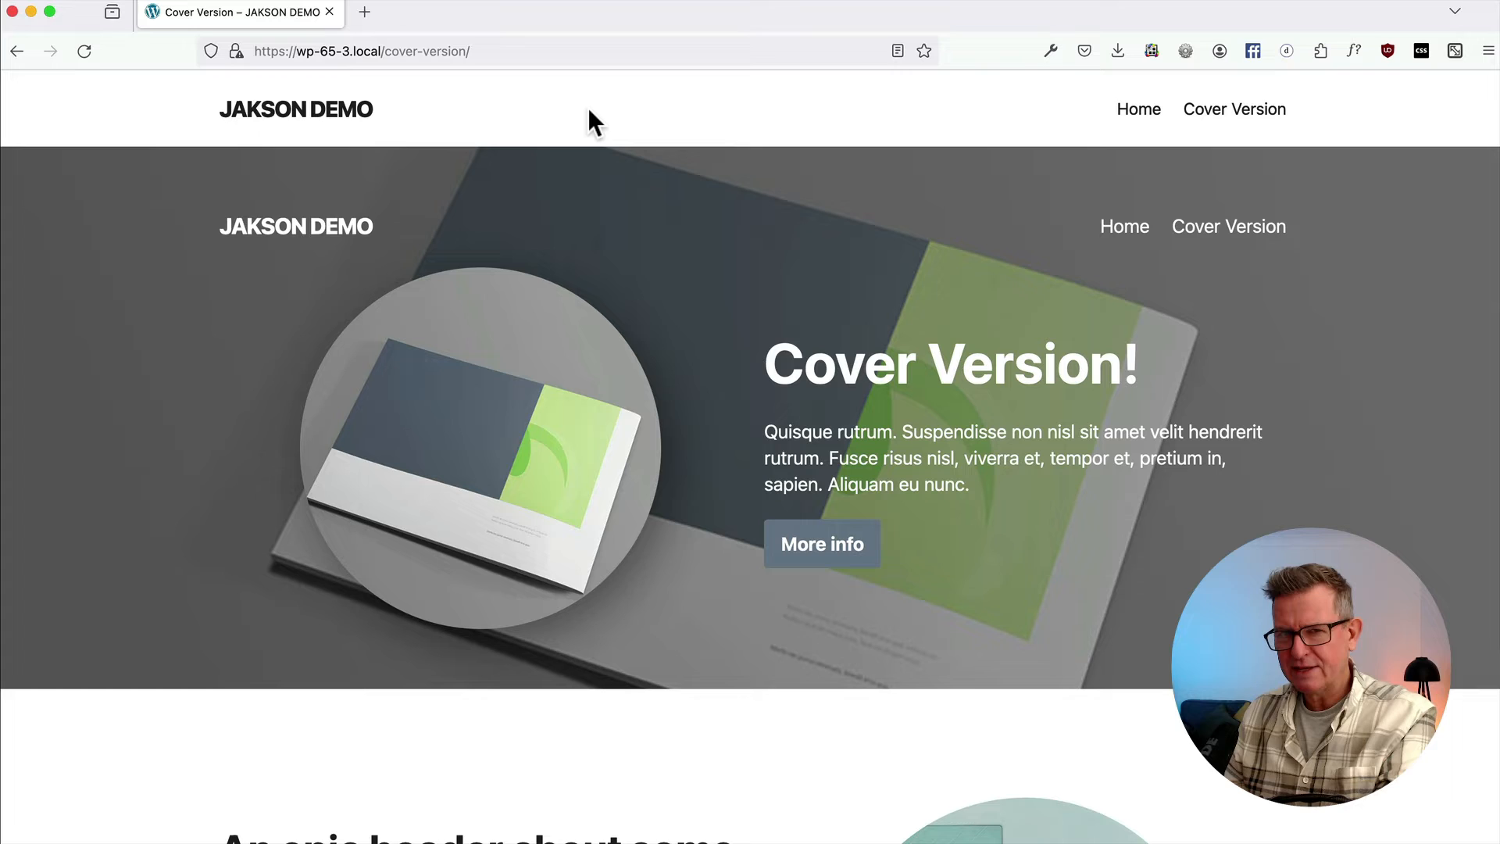
pyautogui.moveTo(302, 272)
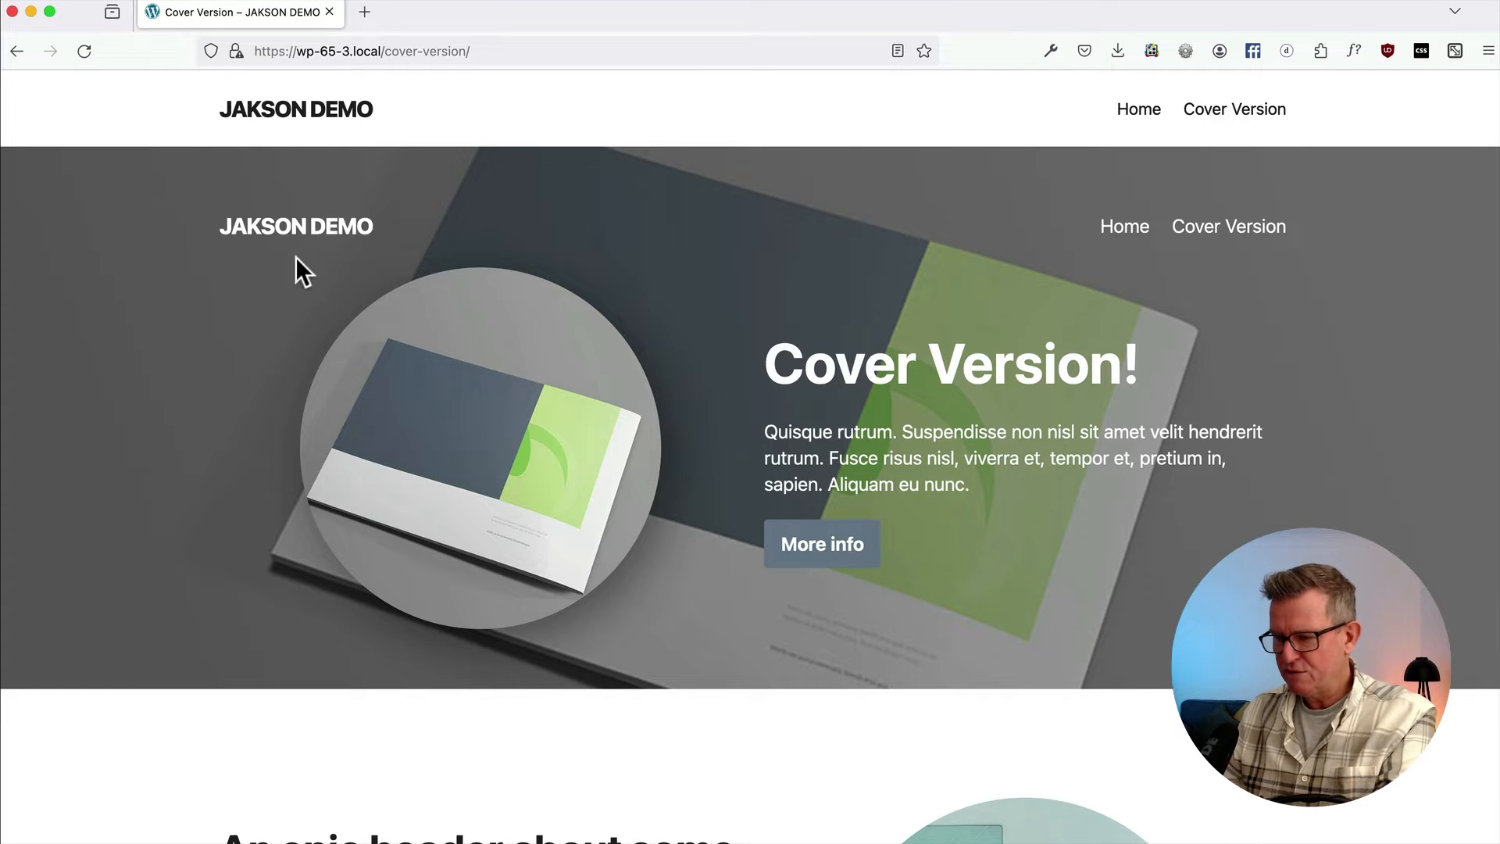
pyautogui.moveTo(337, 227)
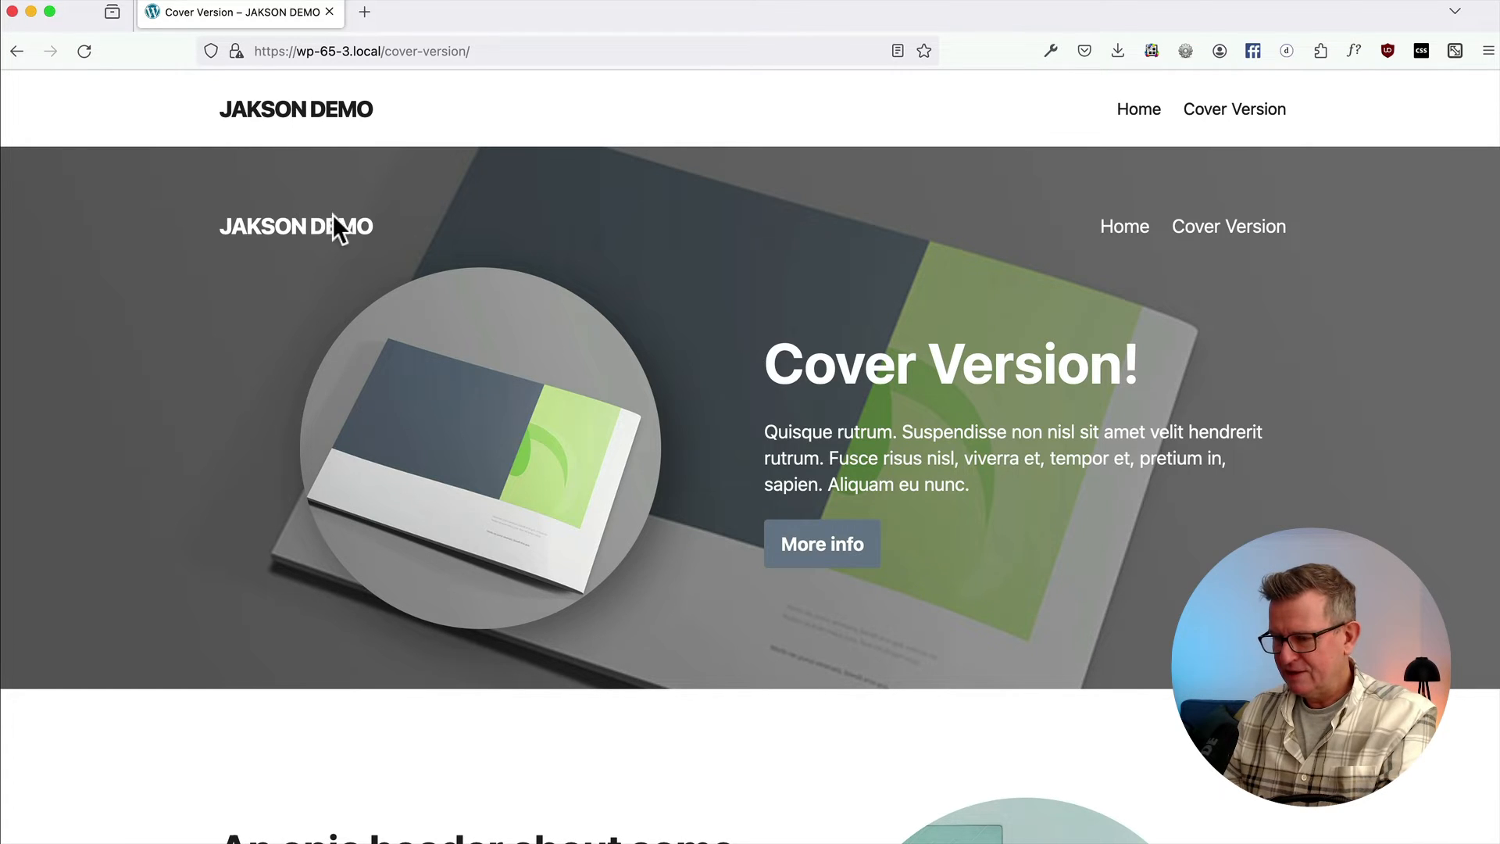
pyautogui.moveTo(688, 349)
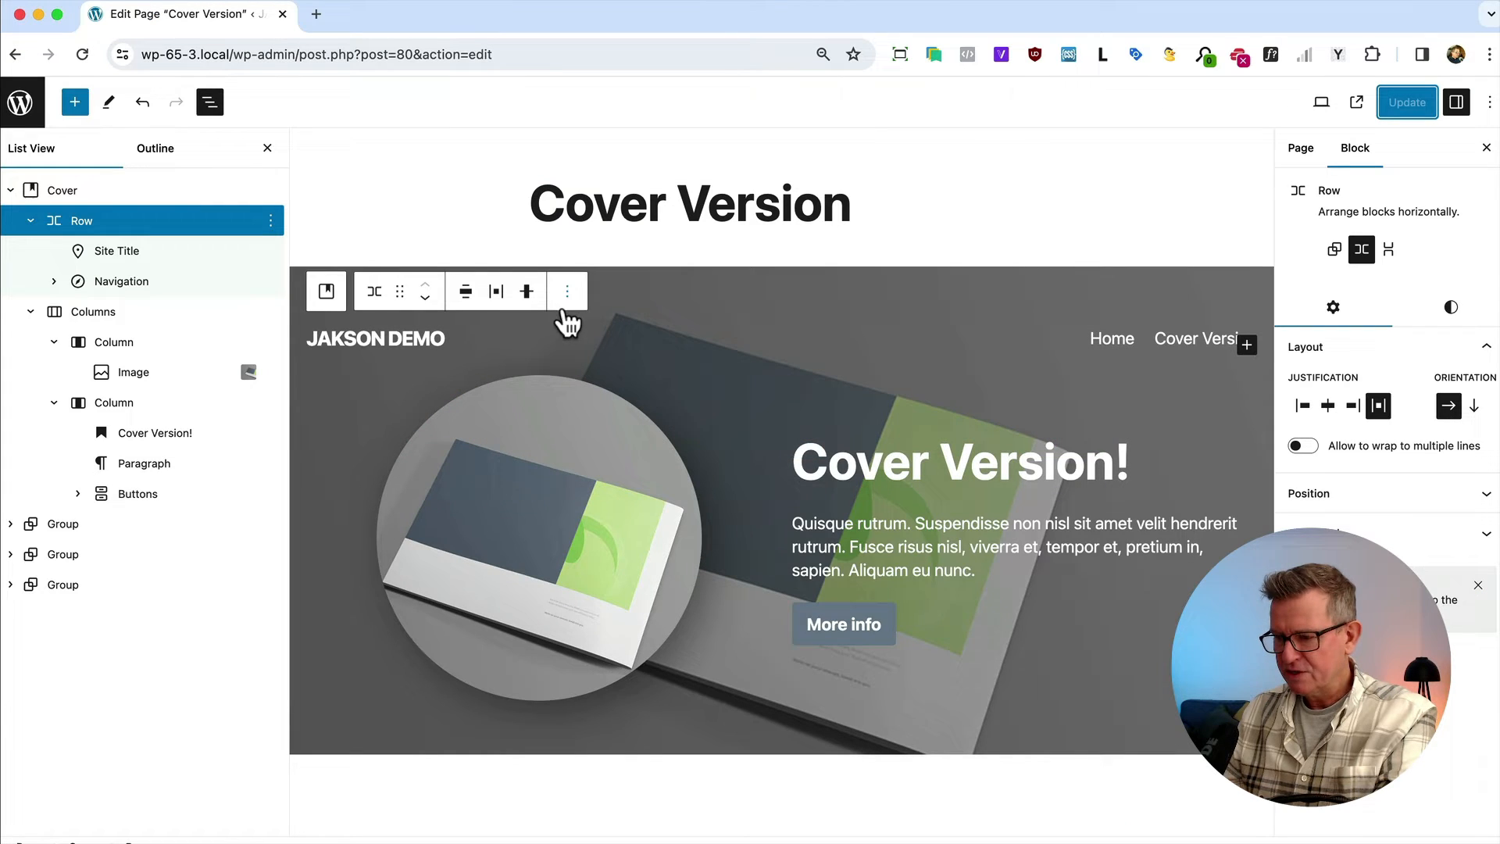
# Select the whole Cover block and review its content position options.
pyautogui.click(64, 189)
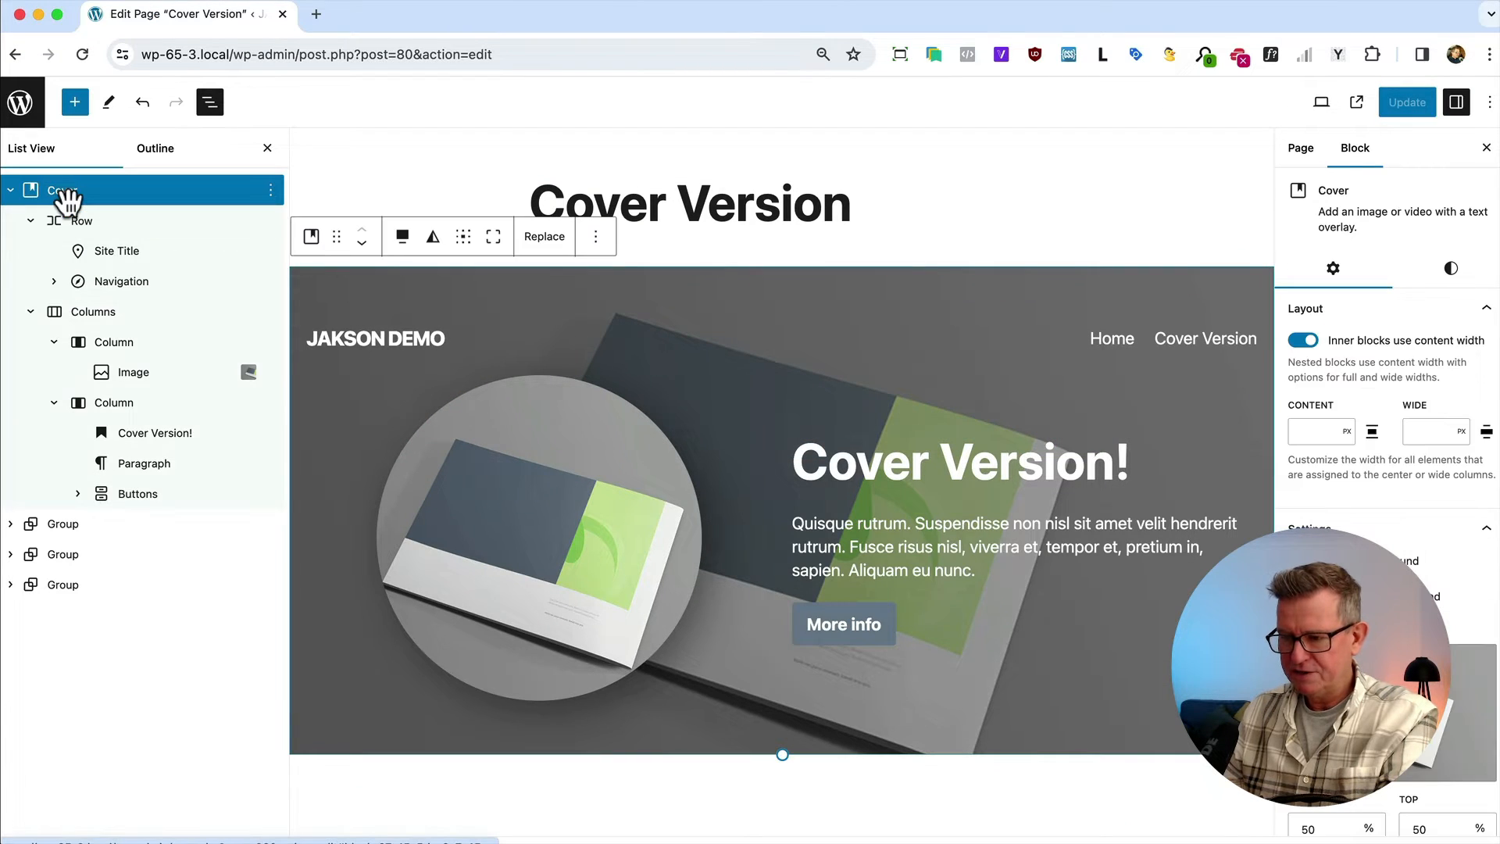
pyautogui.moveTo(463, 236)
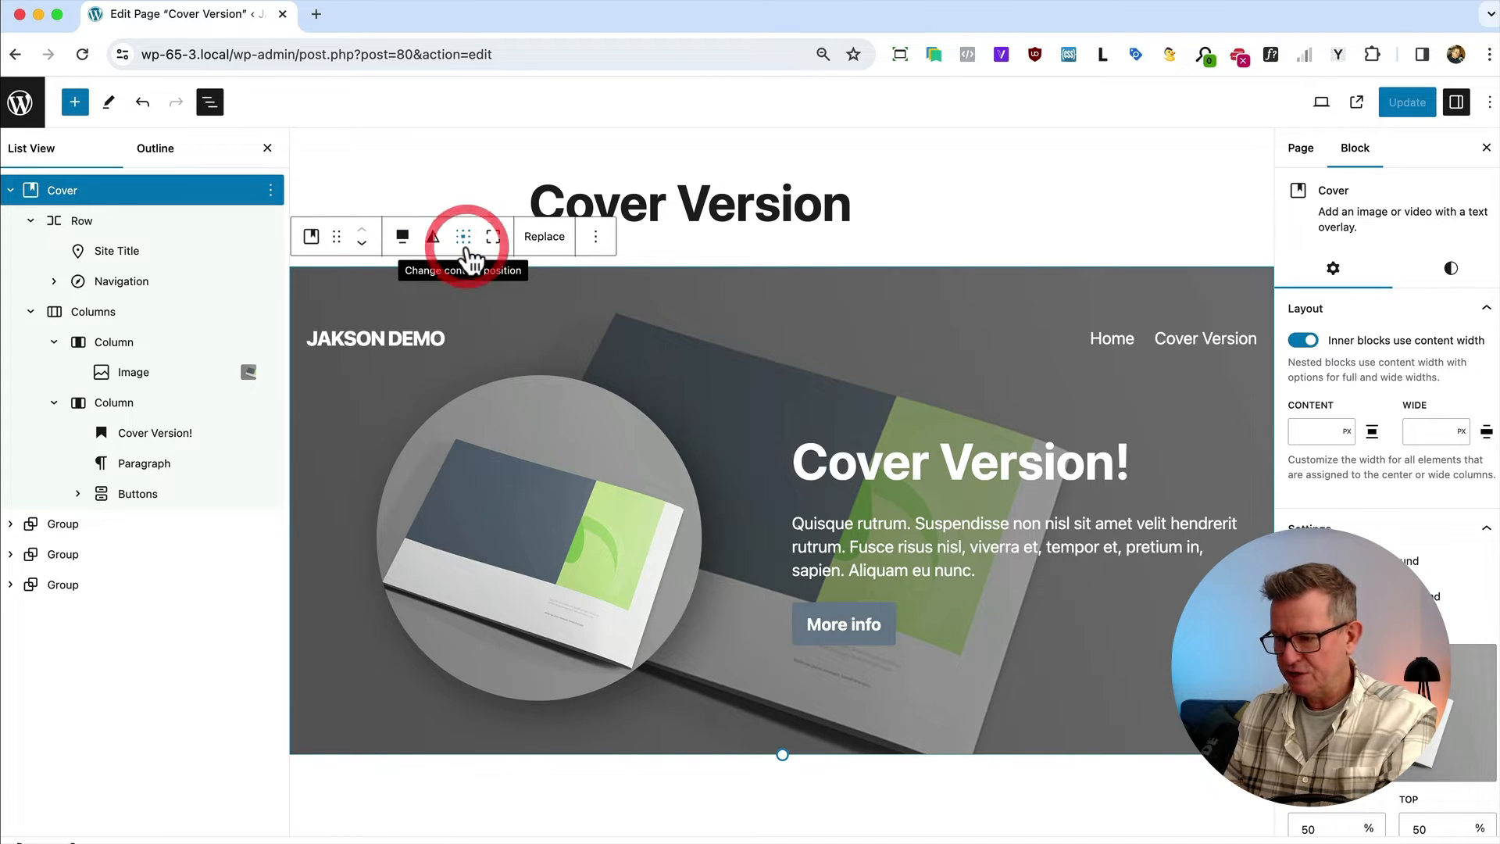
pyautogui.click(462, 236)
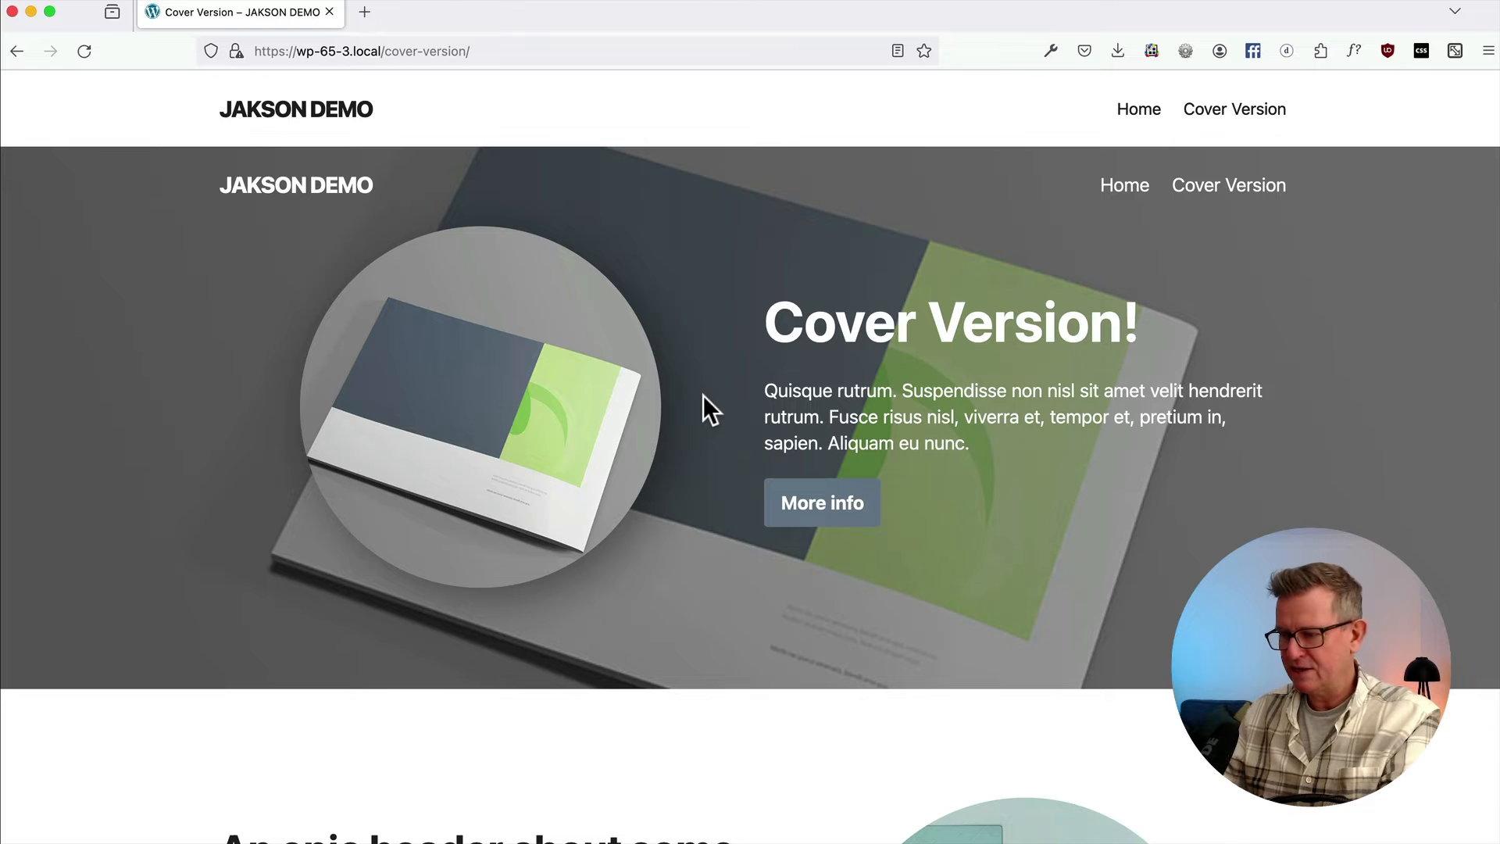
pyautogui.moveTo(469, 349)
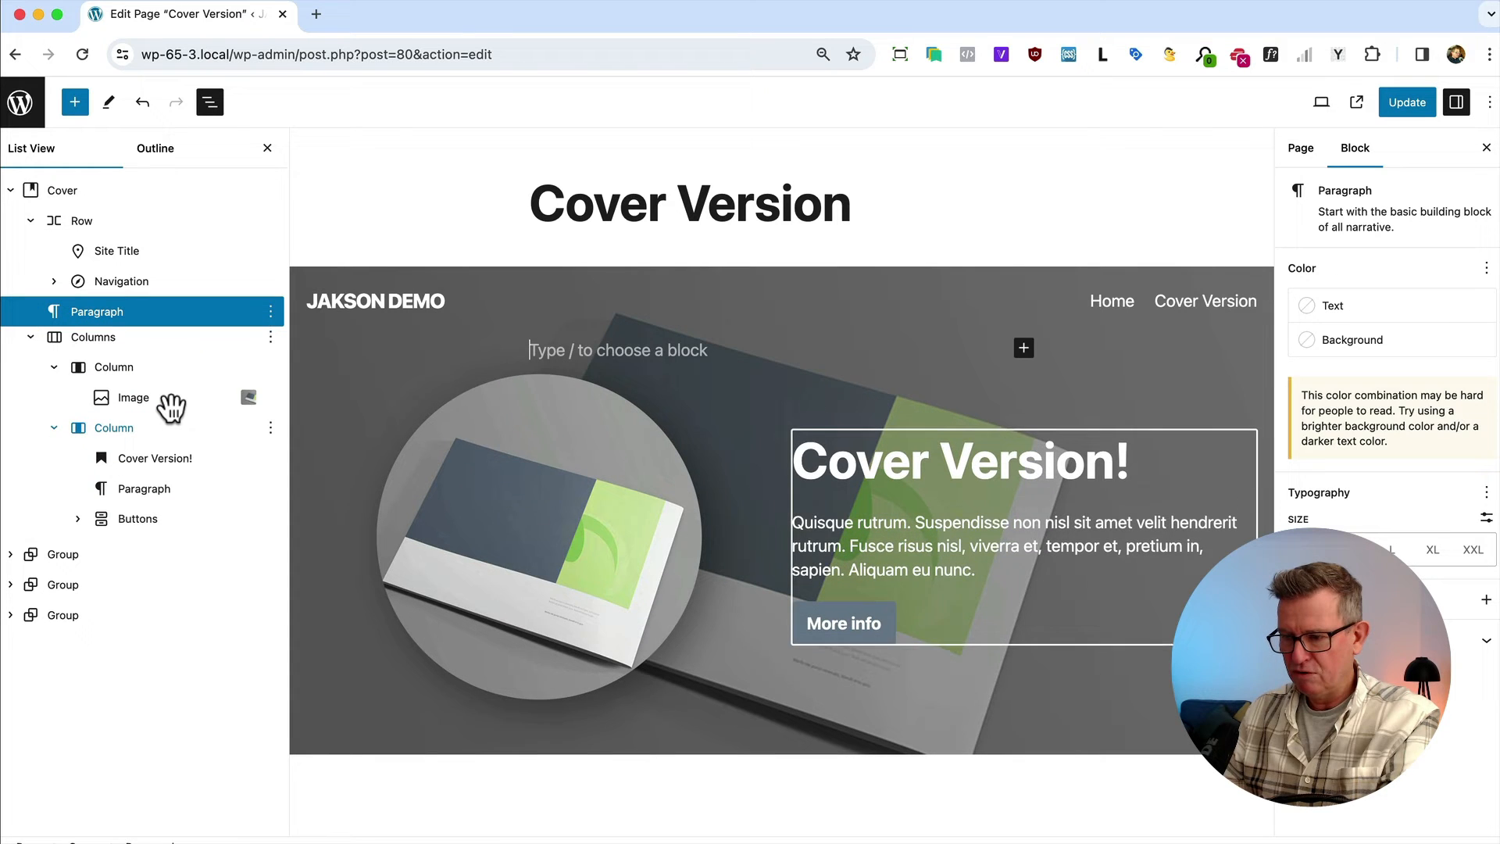
# Make the empty block a 41 px Spacer via /sp, update, and view the live page.
pyautogui.write('/sp')
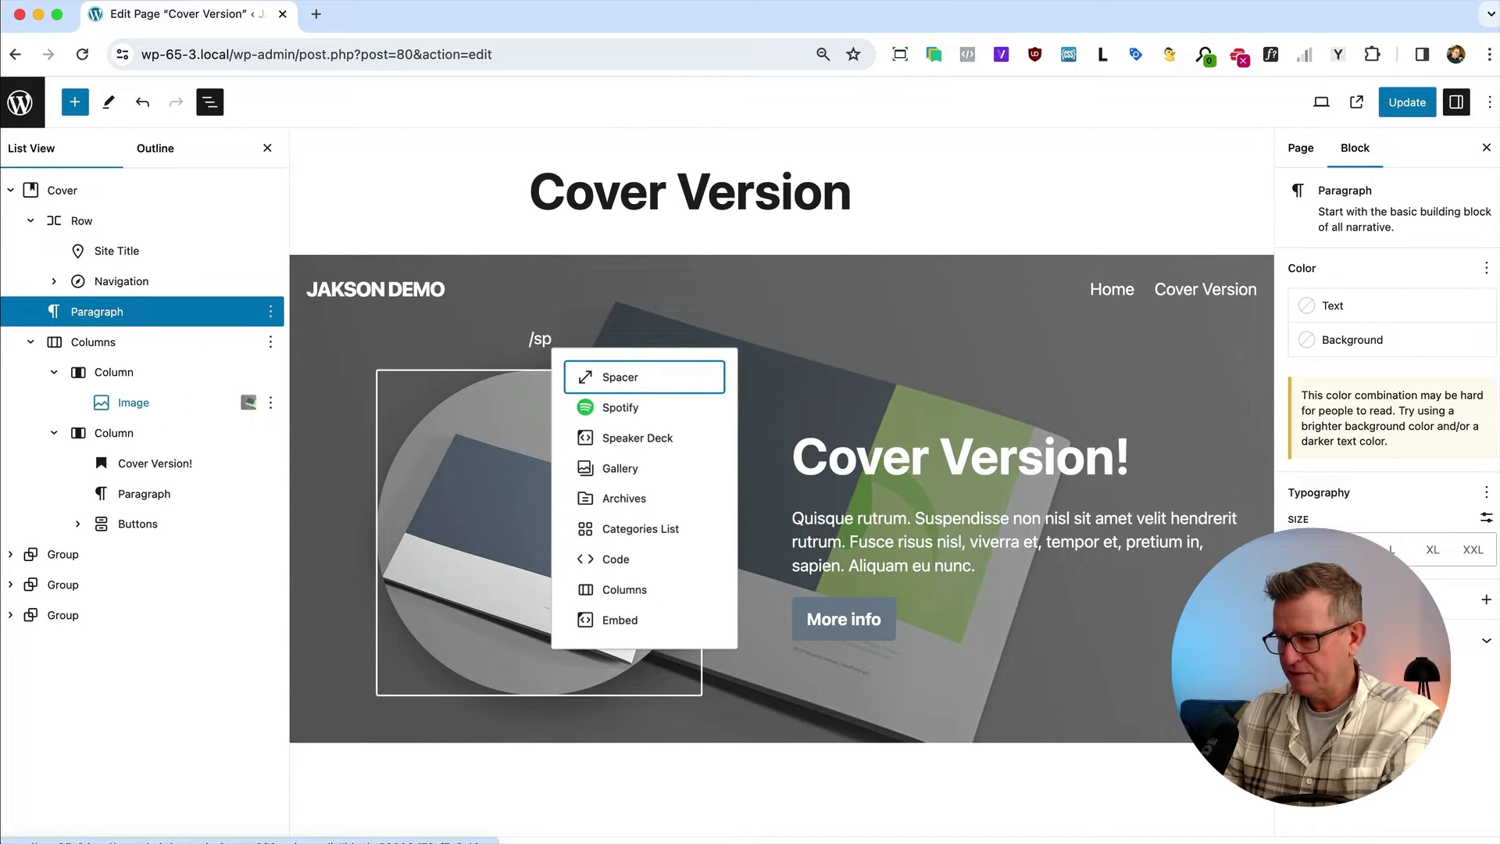
pyautogui.click(622, 376)
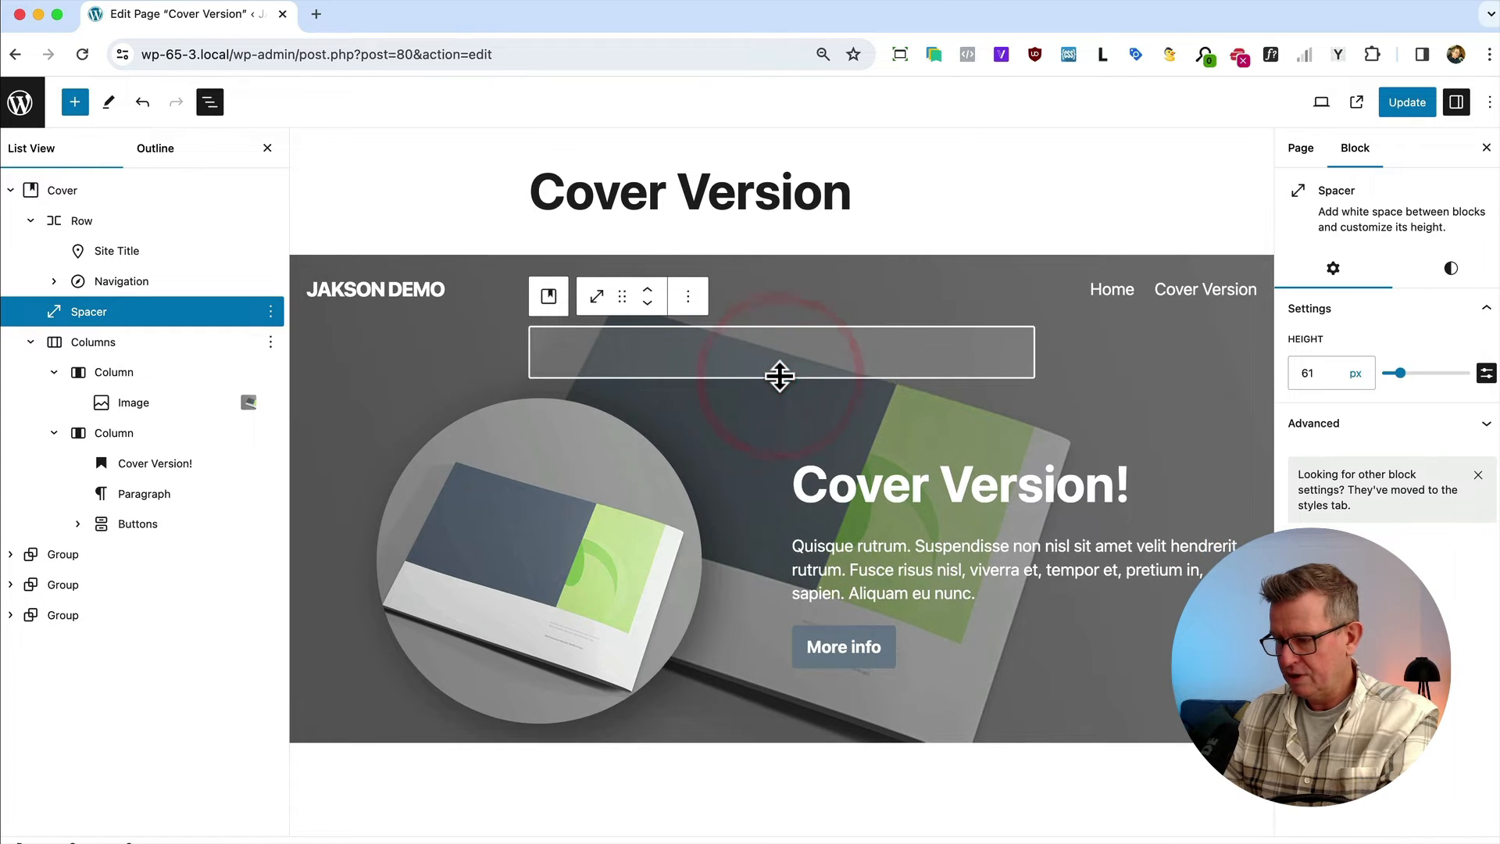
pyautogui.click(62, 189)
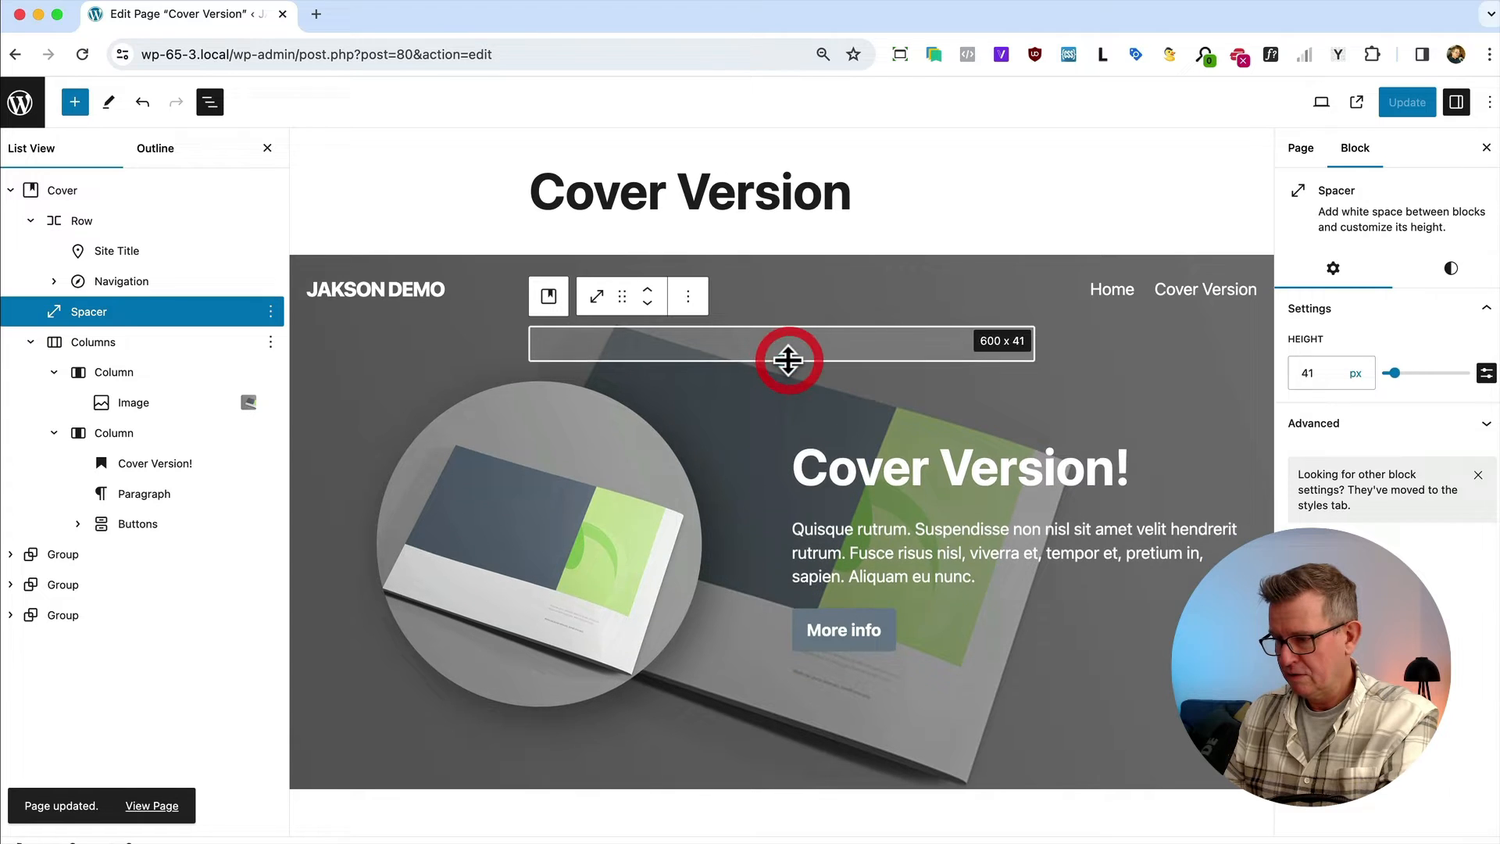
pyautogui.click(151, 806)
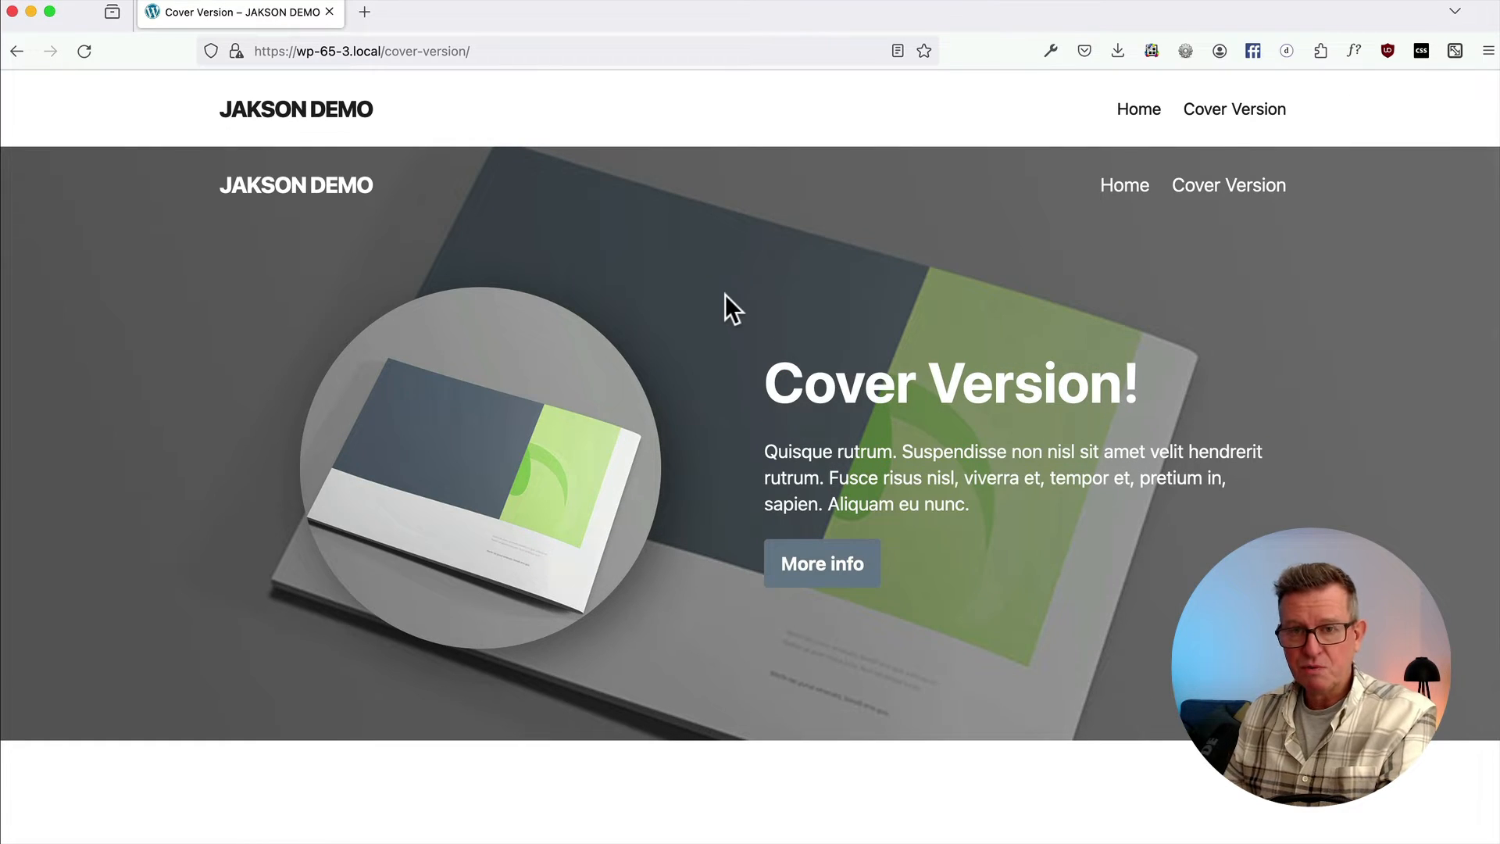
pyautogui.moveTo(531, 135)
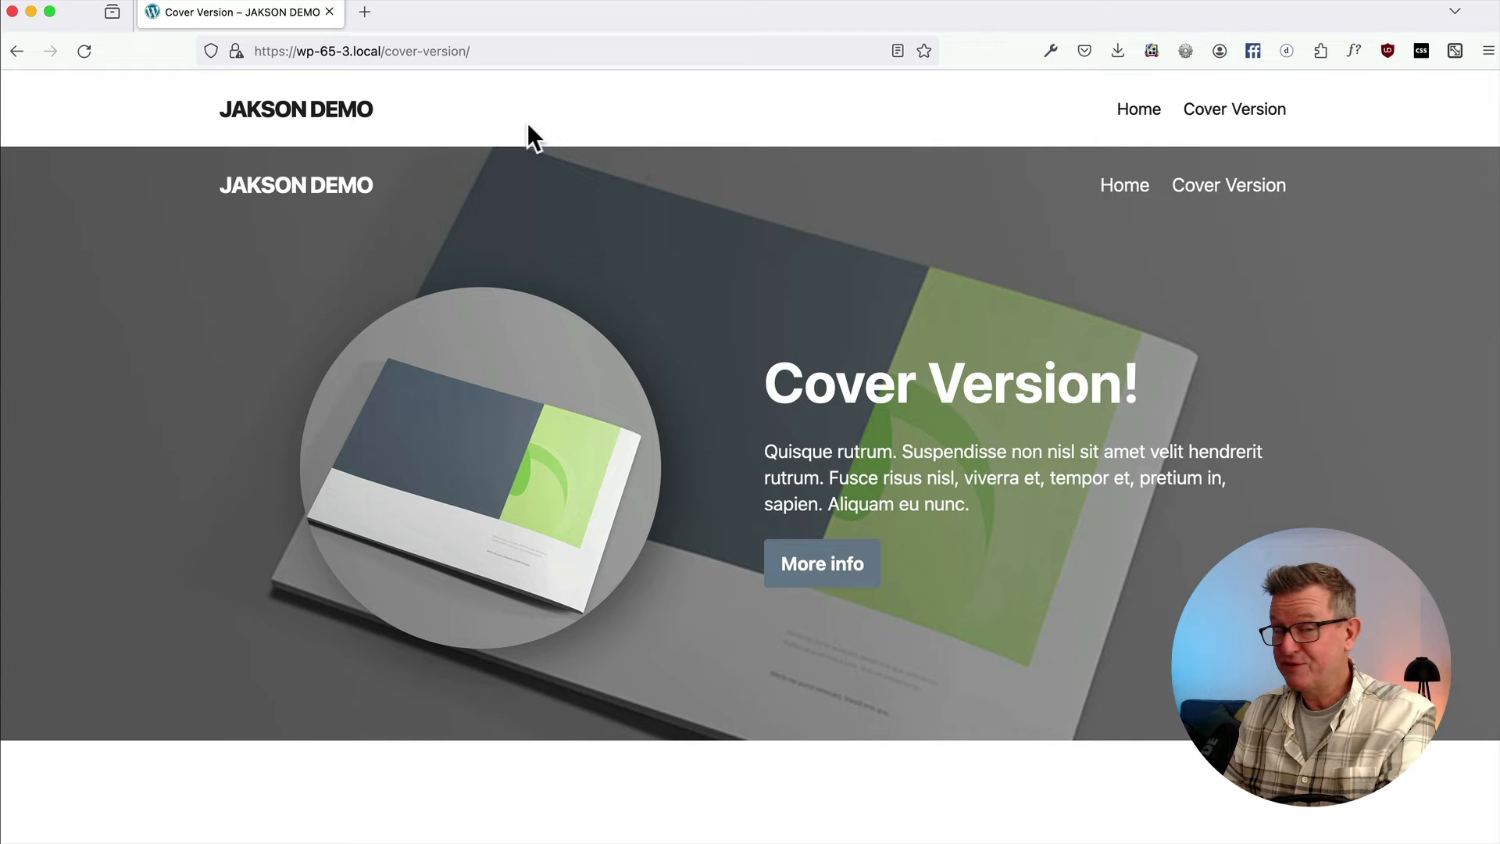
pyautogui.moveTo(685, 450)
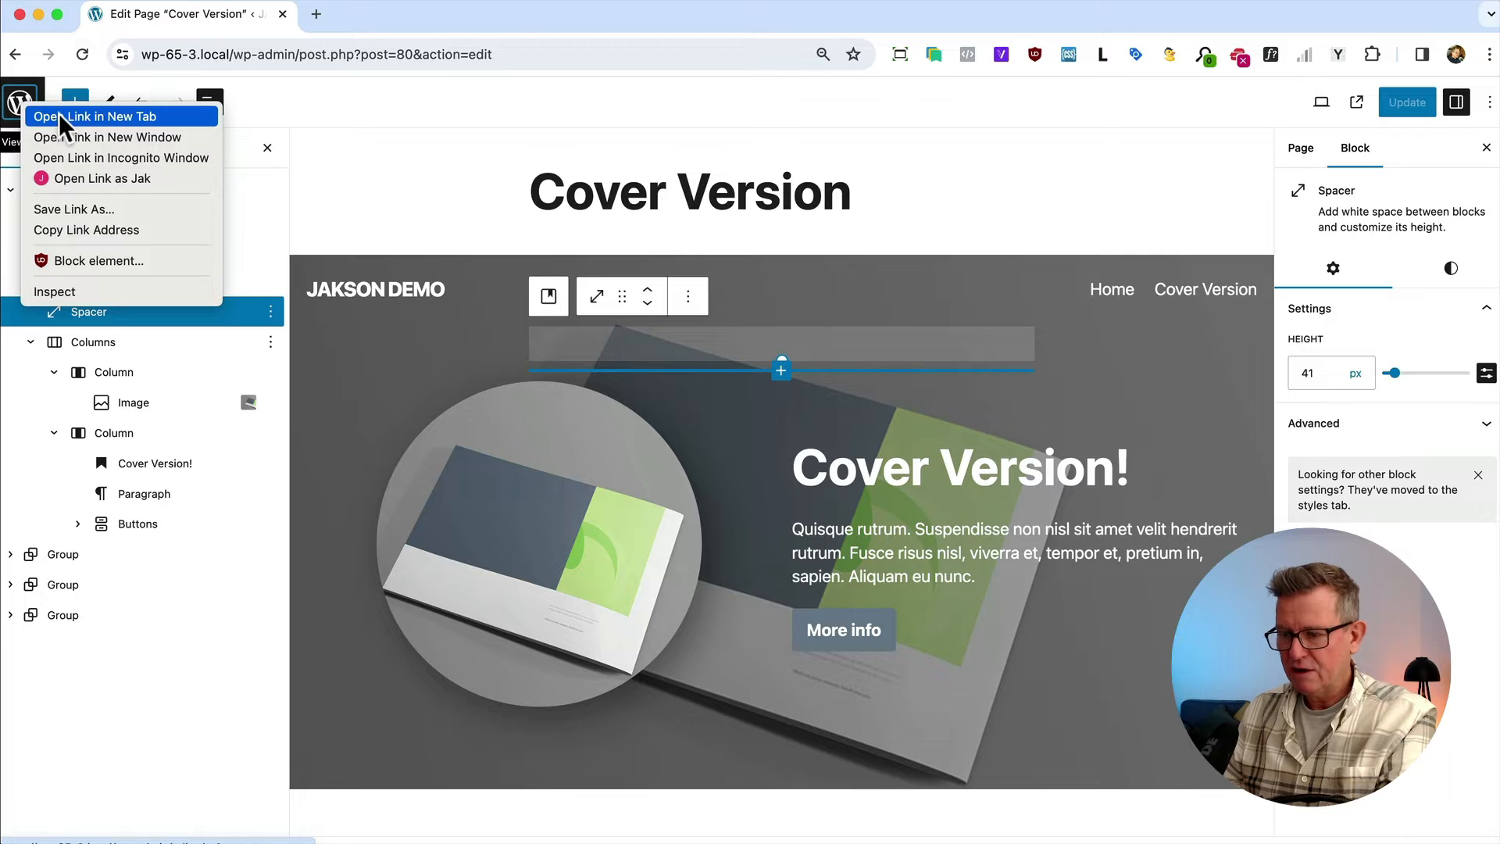
# Launch the site editor in a new tab and list the templates this page can swap to.
pyautogui.click(96, 116)
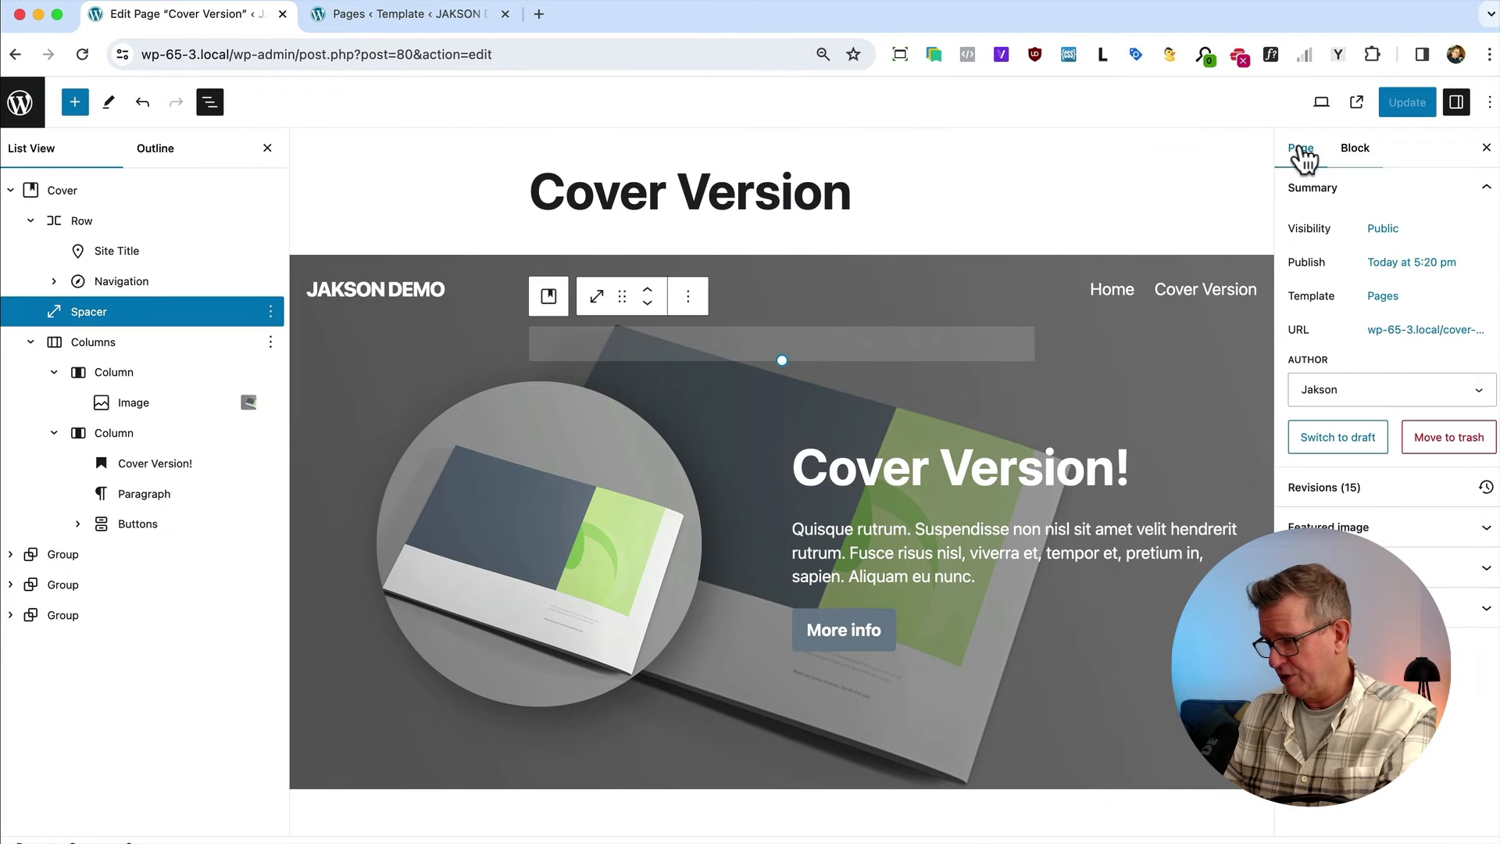
pyautogui.moveTo(1383, 295)
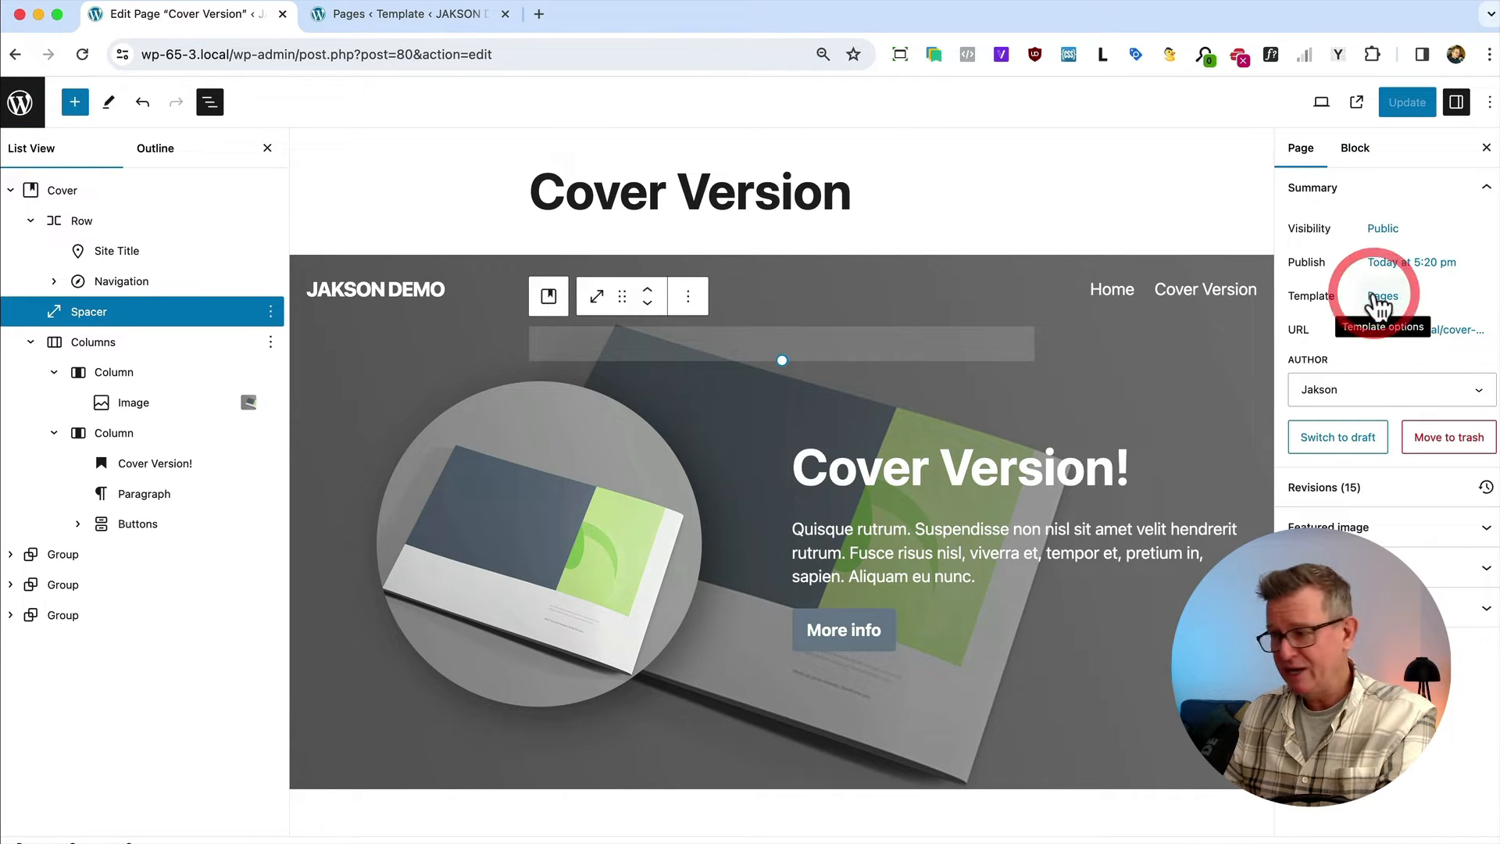
pyautogui.click(1383, 296)
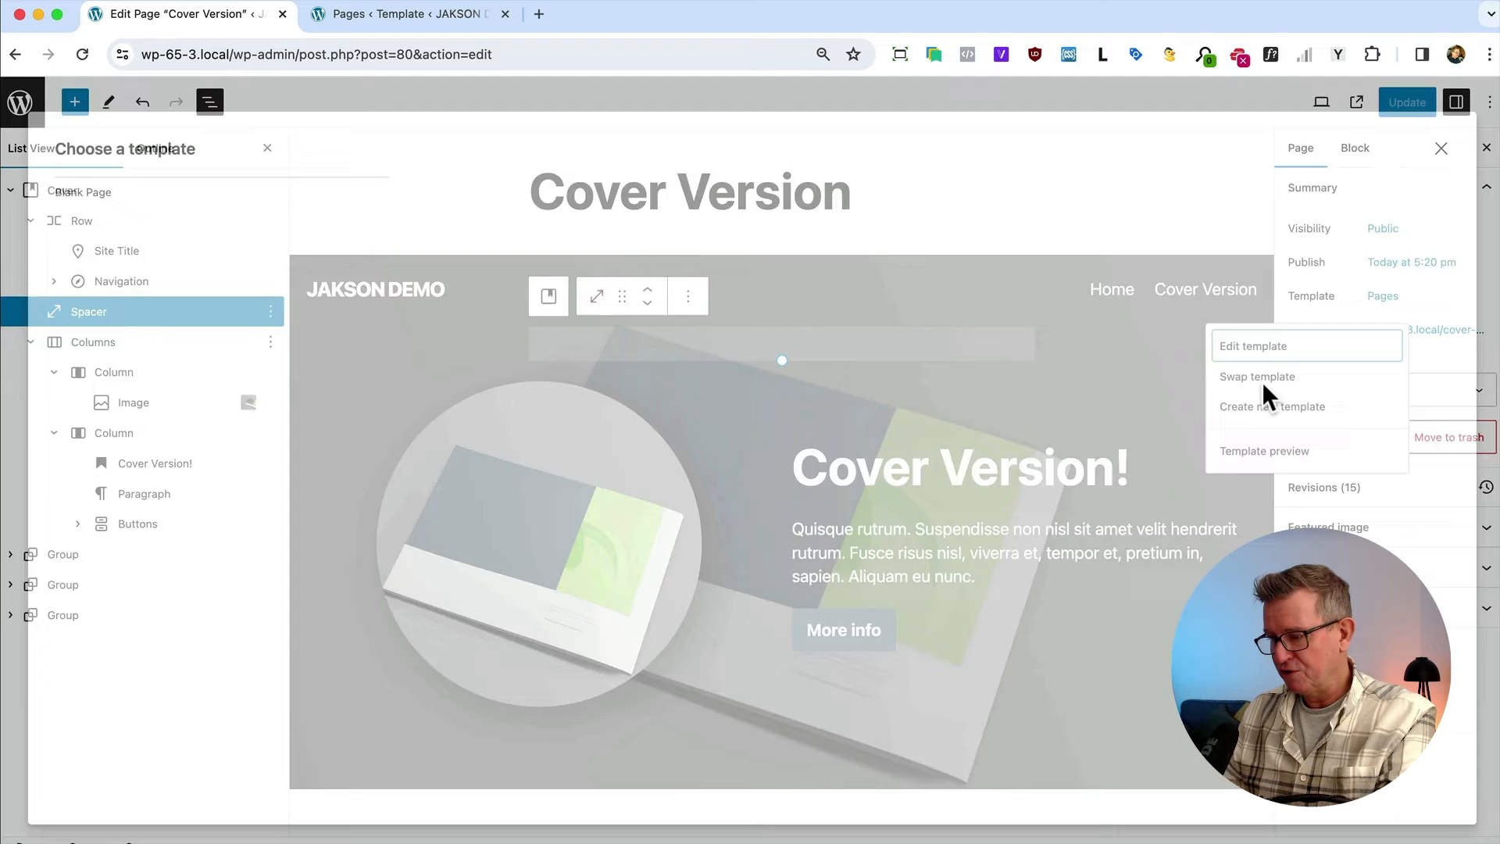
pyautogui.click(1256, 377)
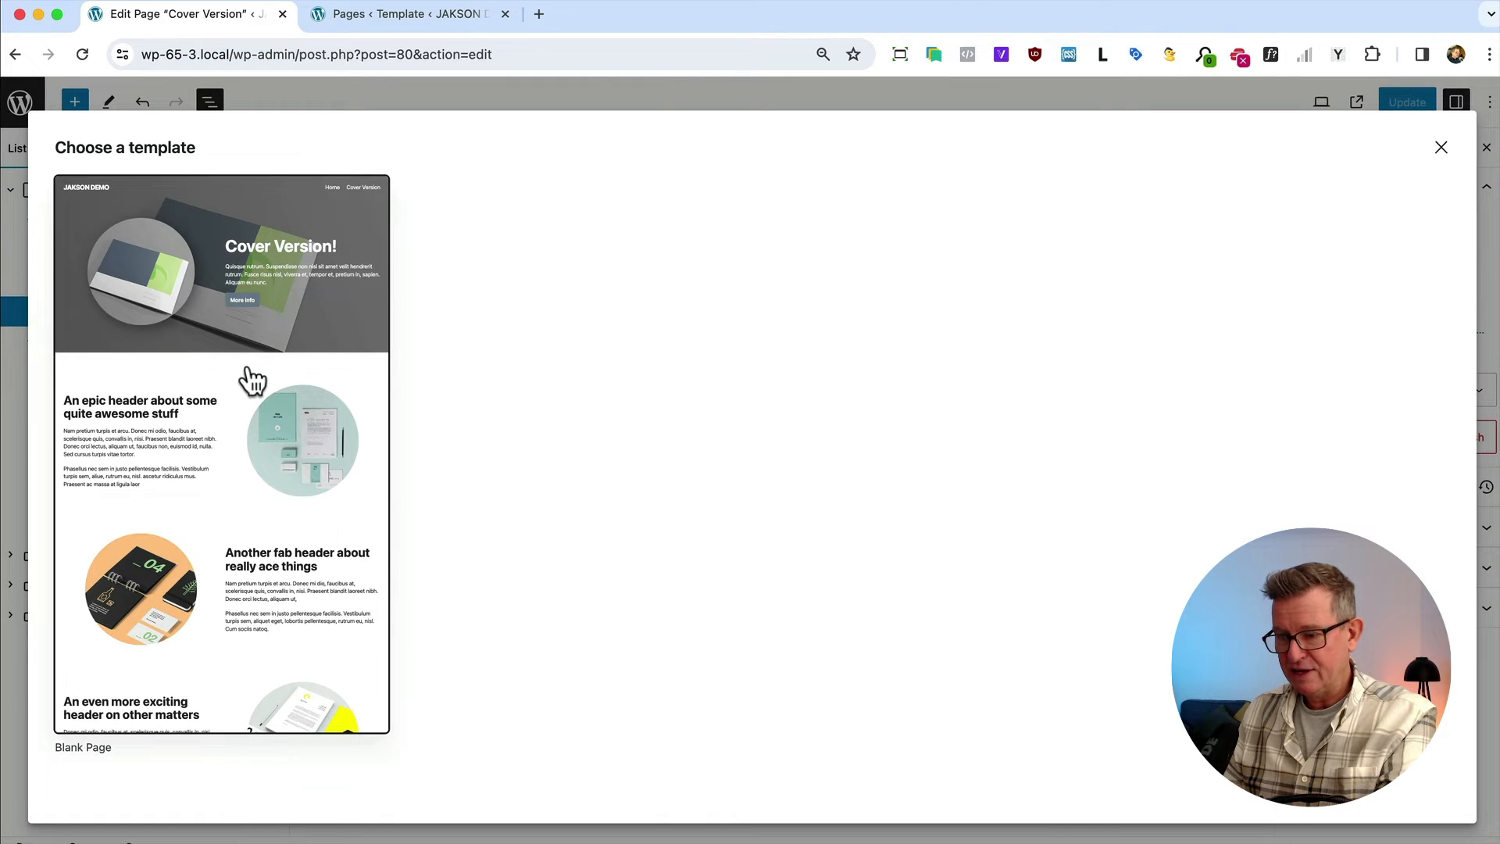
pyautogui.moveTo(82, 765)
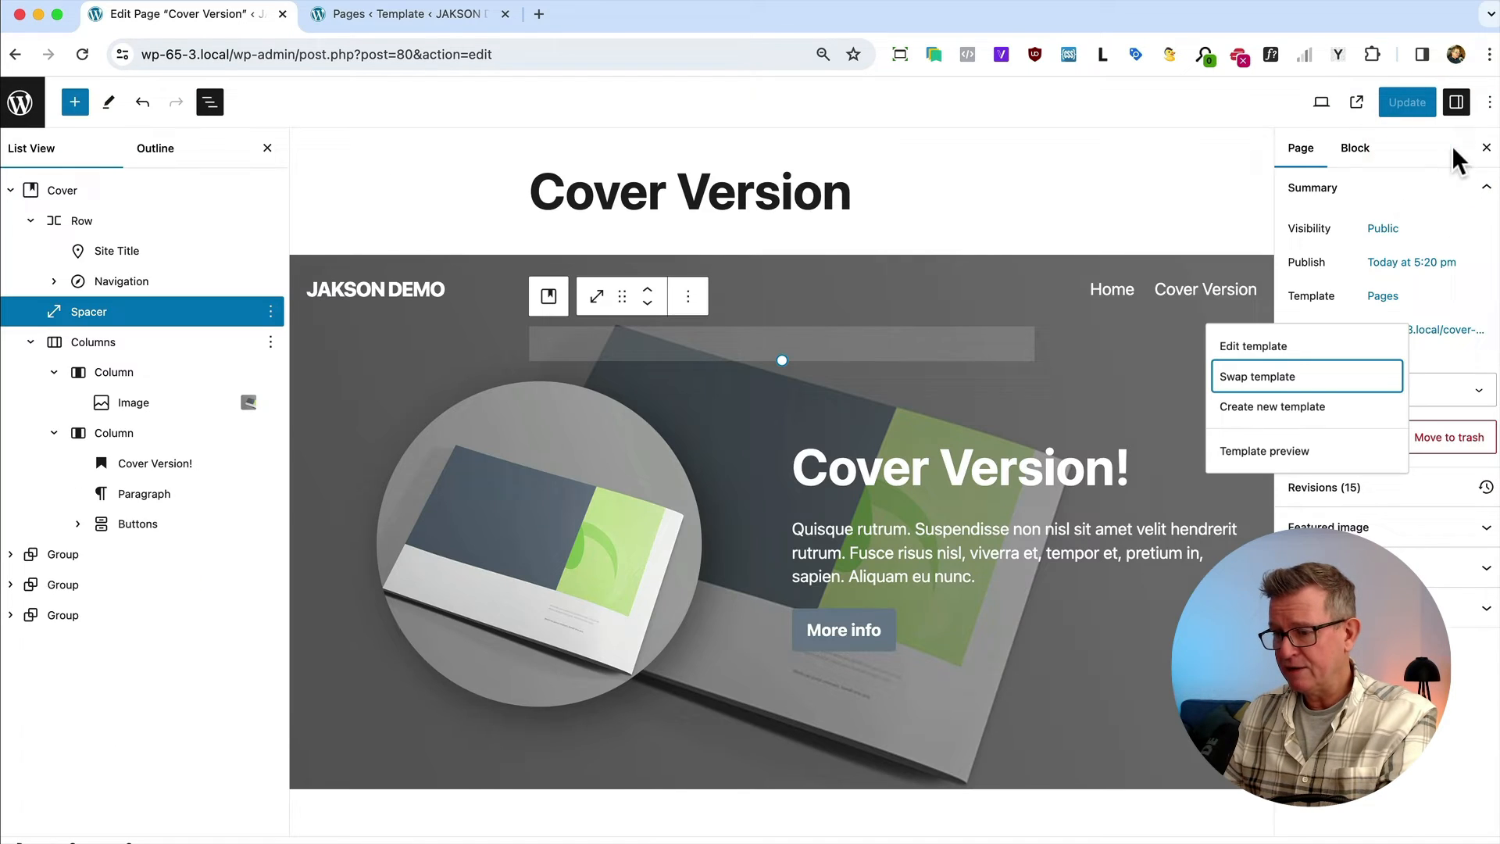
pyautogui.moveTo(397, 14)
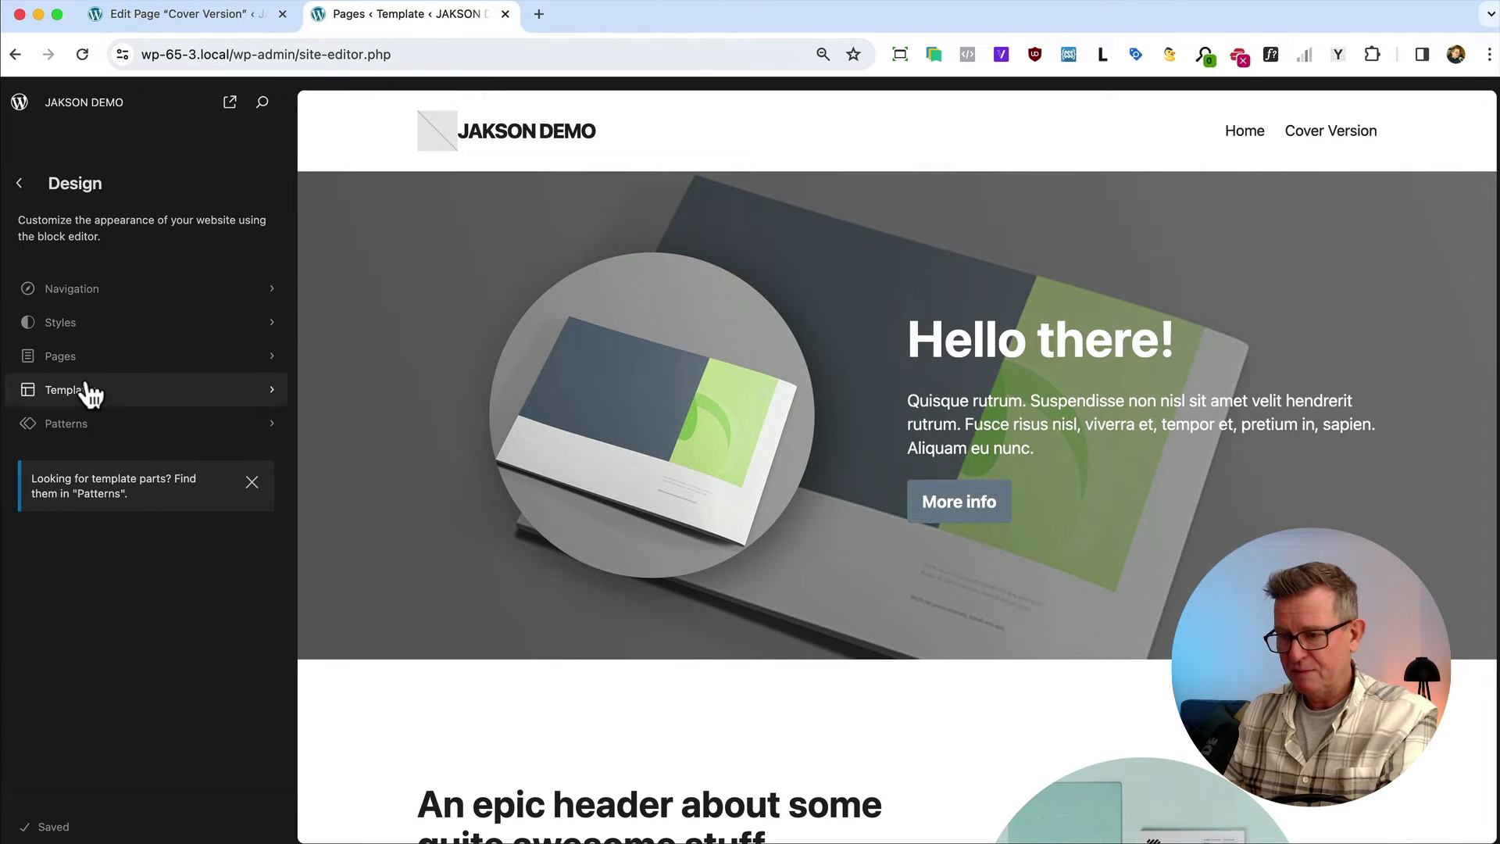
# From the Templates list, create a new custom template named 'Page No Header'.
pyautogui.click(69, 389)
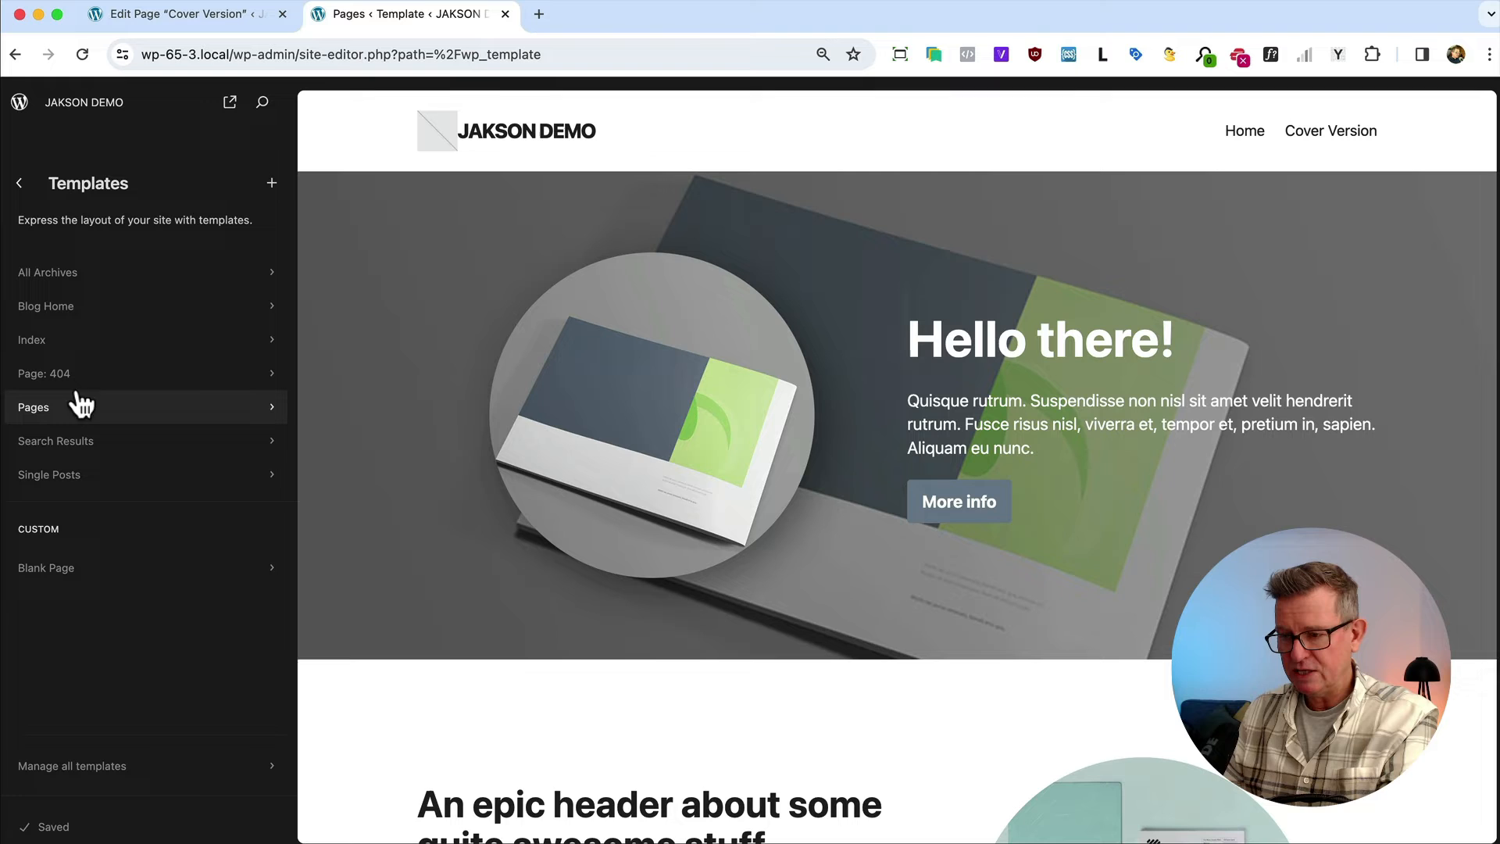
pyautogui.moveTo(522, 320)
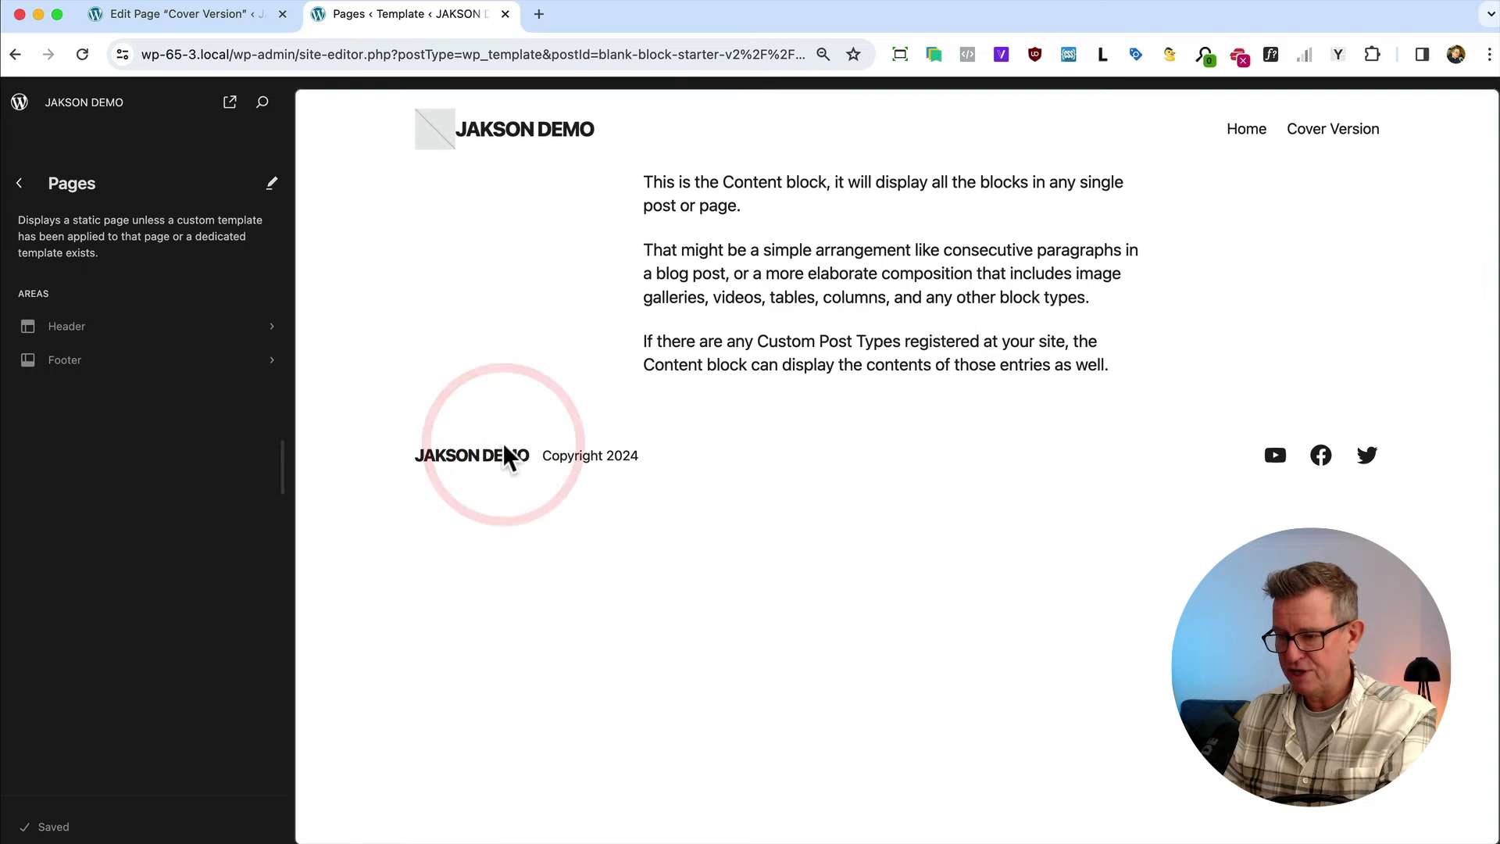
pyautogui.click(18, 103)
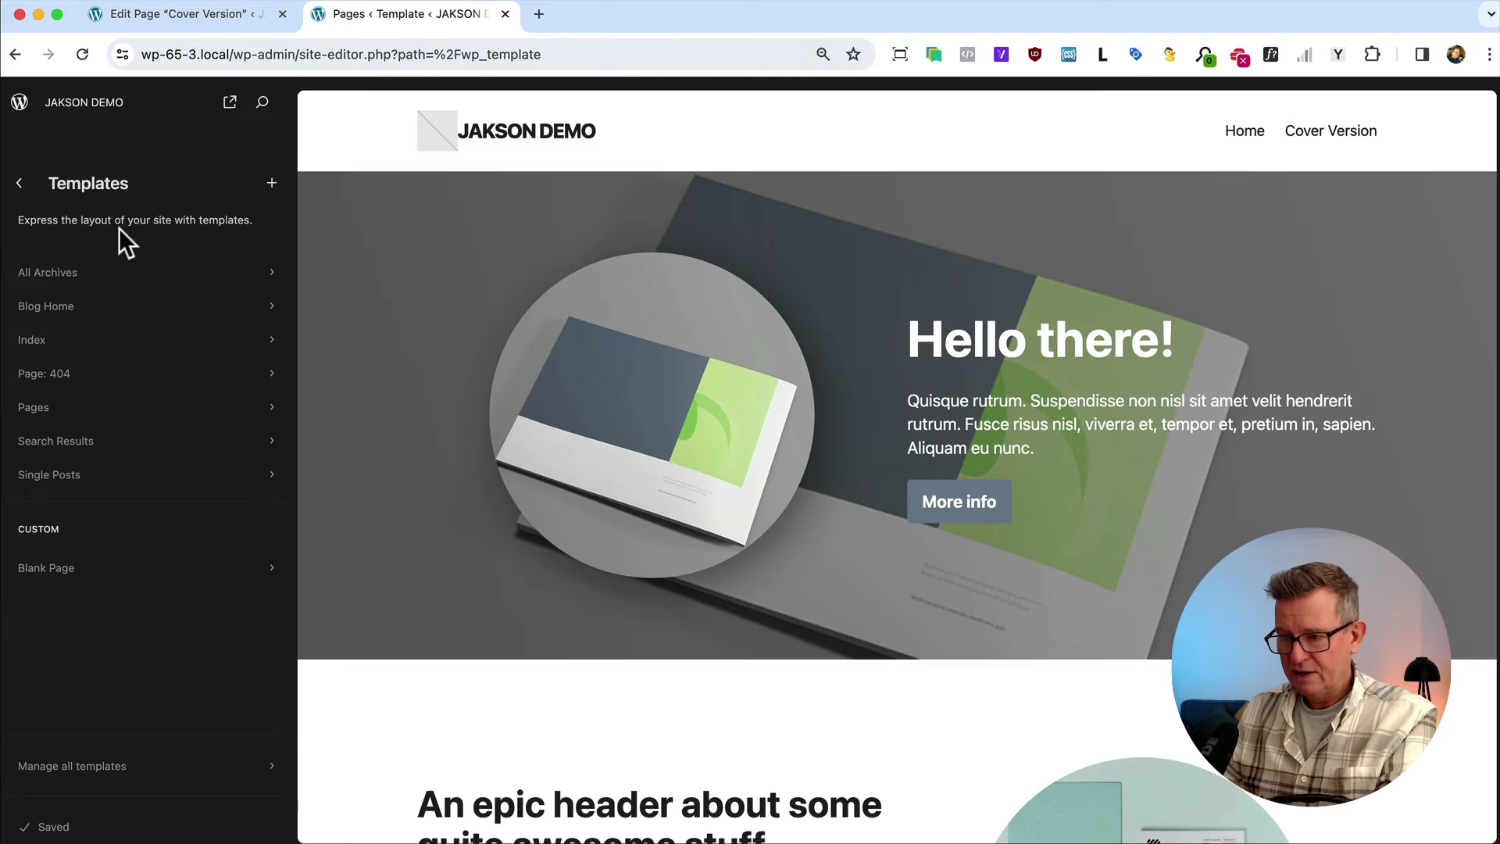
pyautogui.click(271, 183)
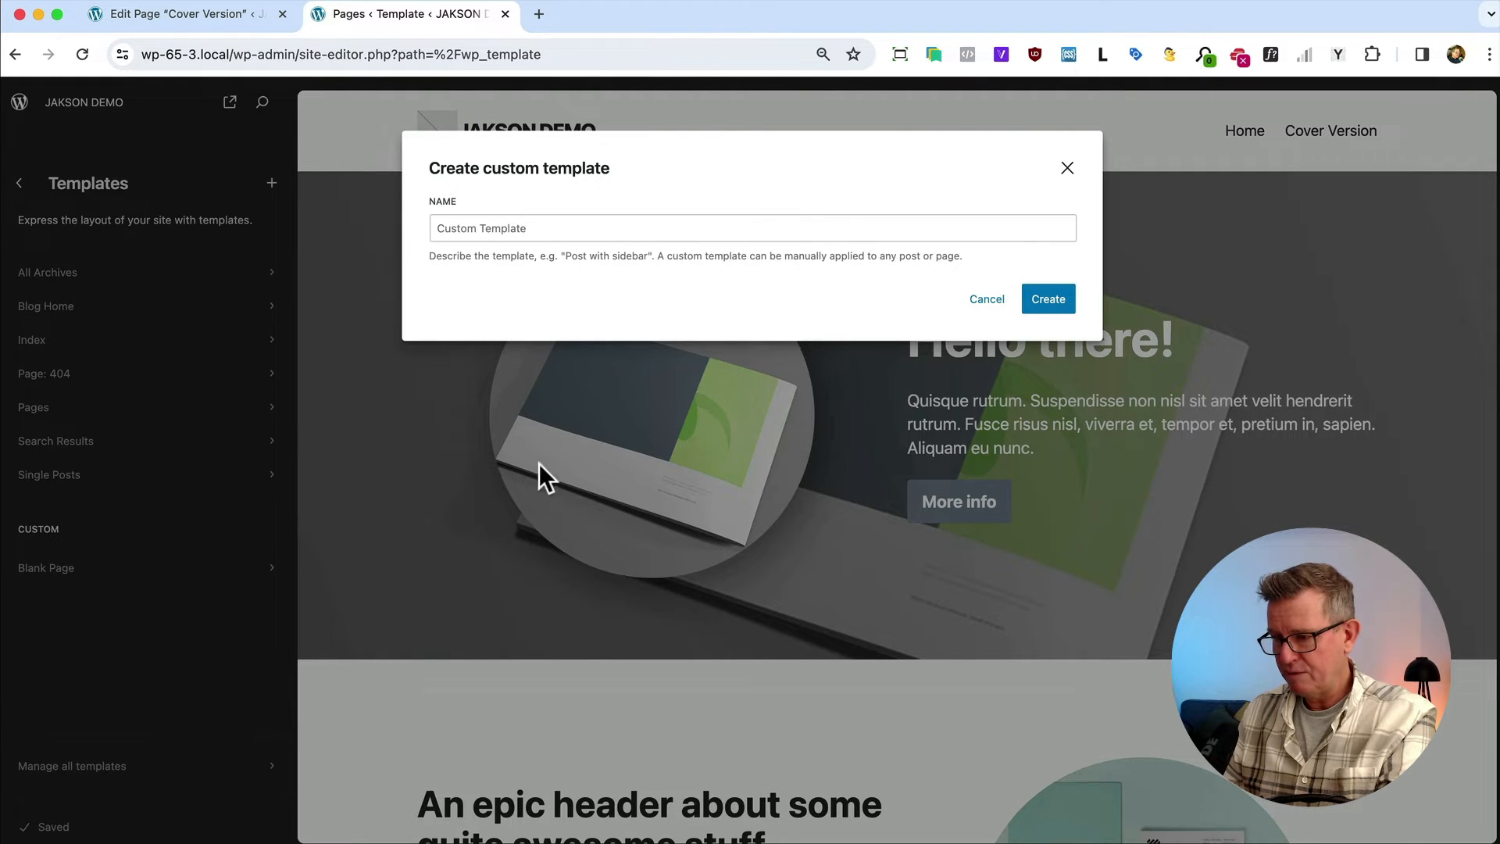
pyautogui.write('Page')
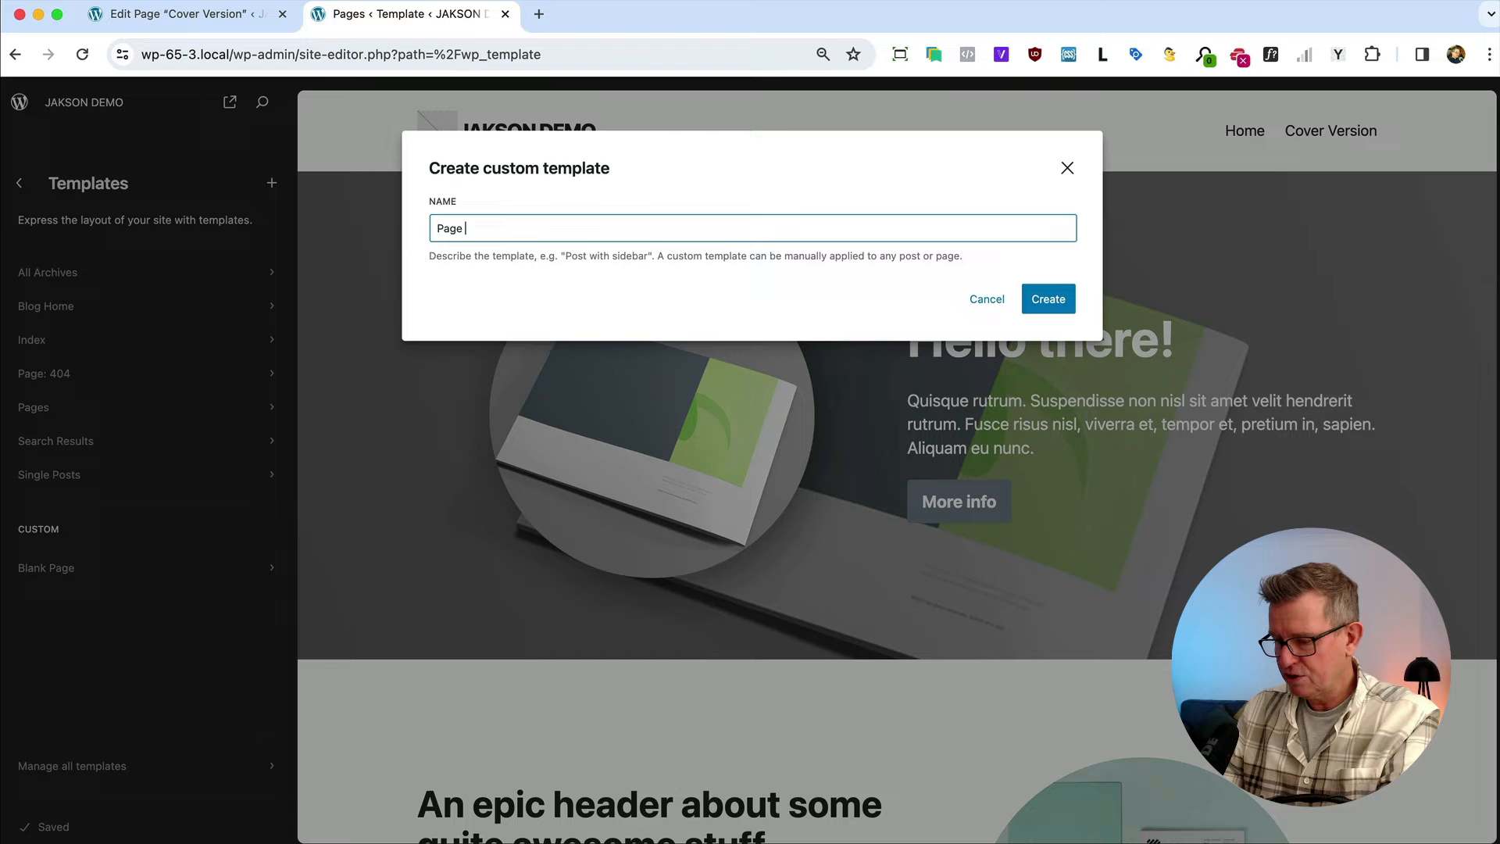
pyautogui.write('No Header')
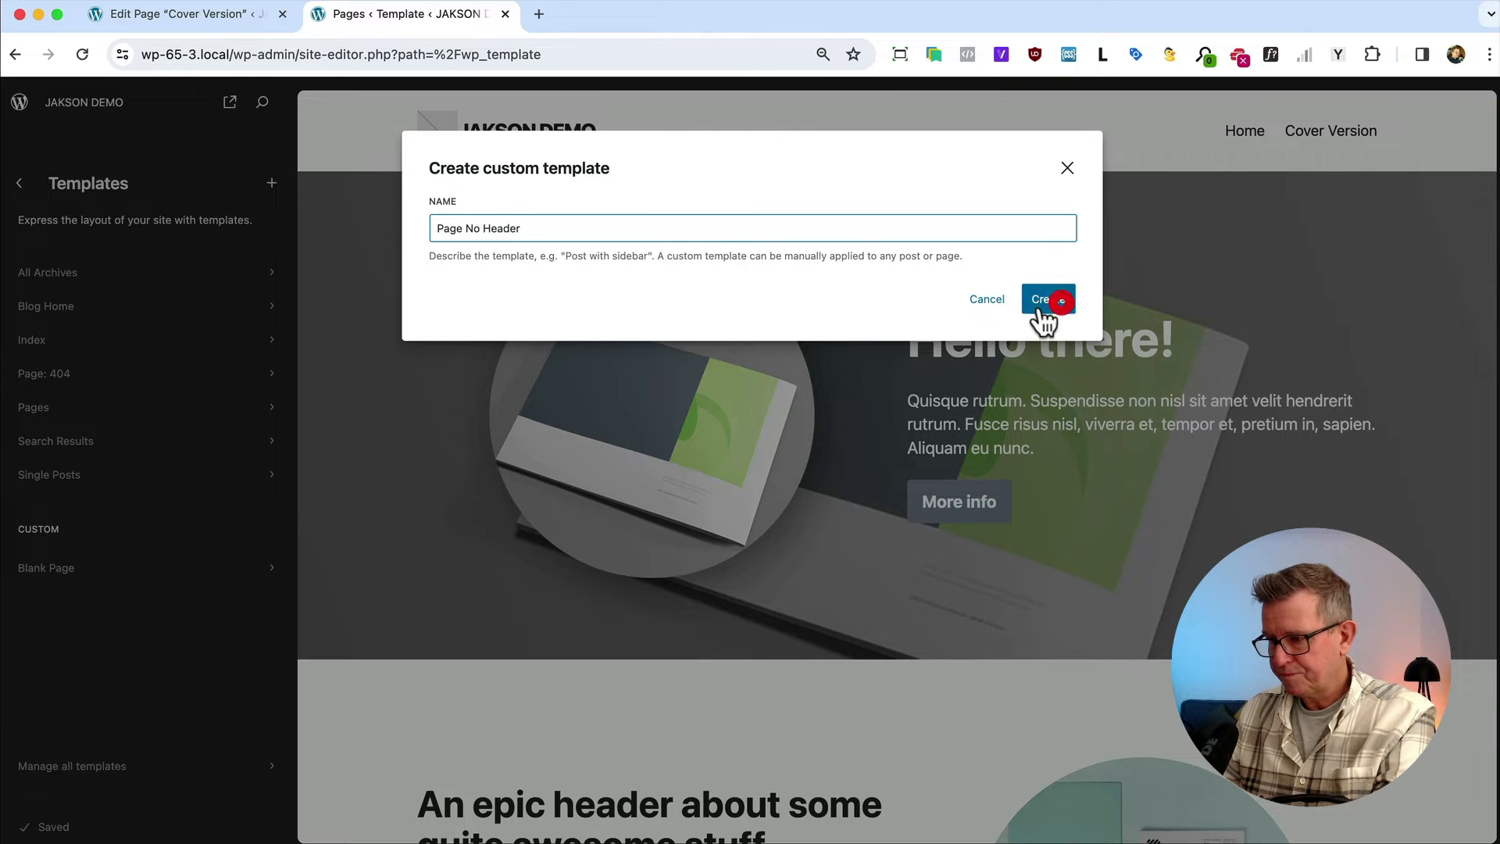
pyautogui.click(1047, 298)
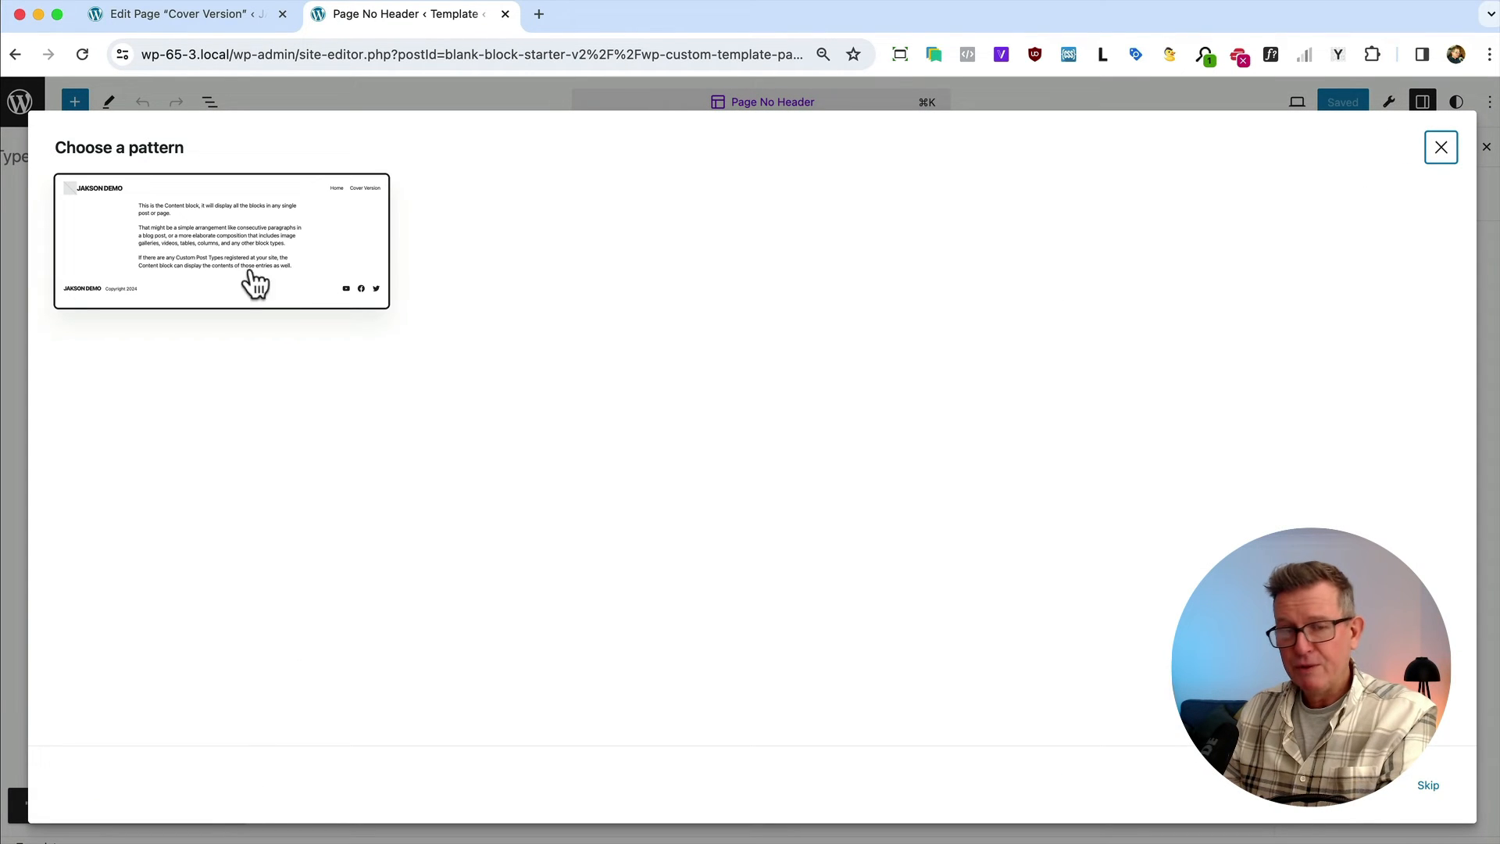
pyautogui.moveTo(280, 254)
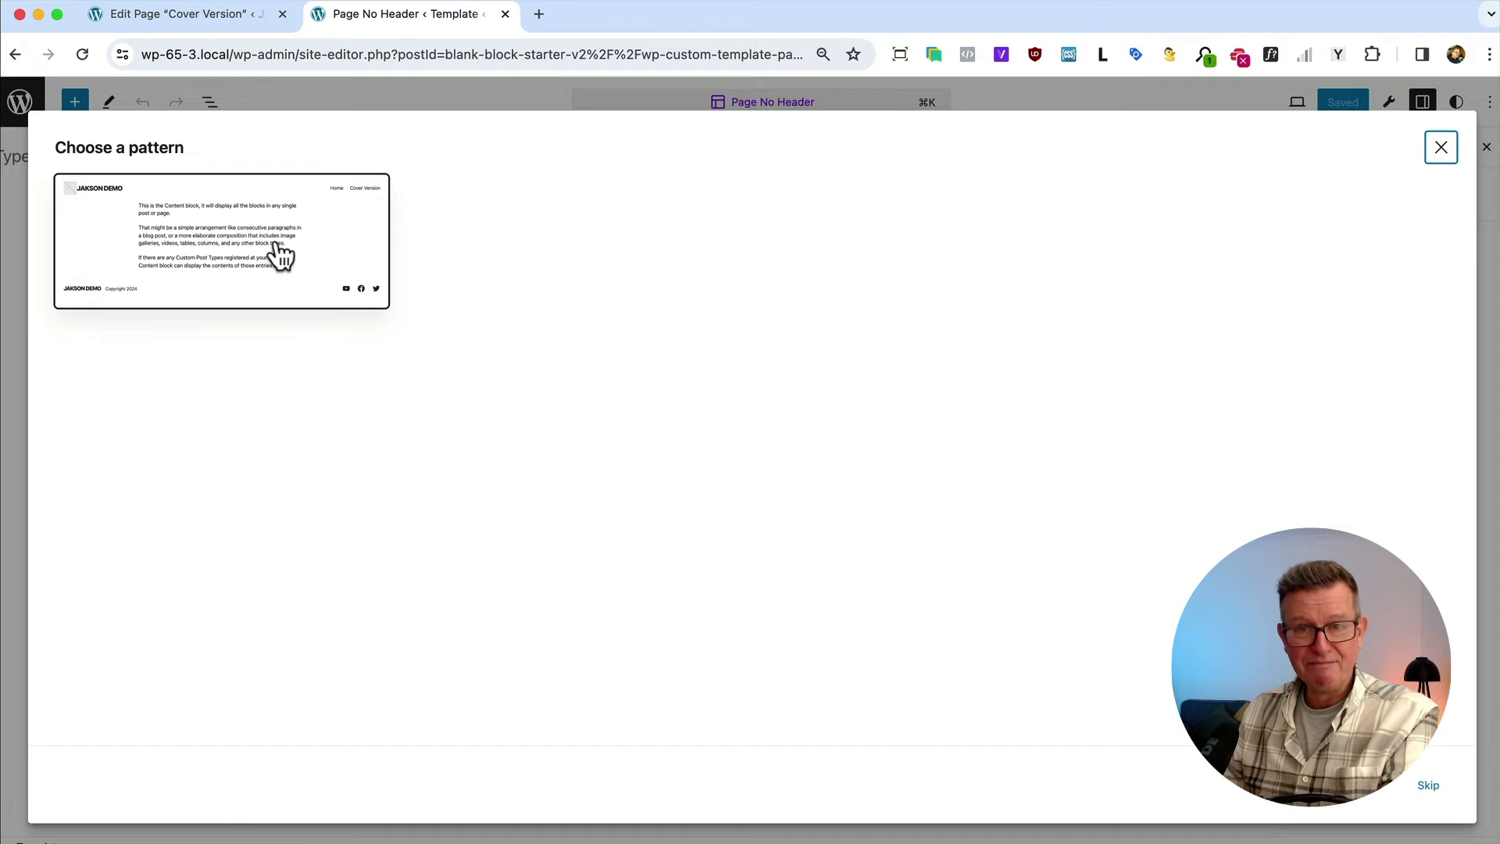
# Base it on the starter pattern, drop the Header via List View, and save the template.
pyautogui.click(221, 239)
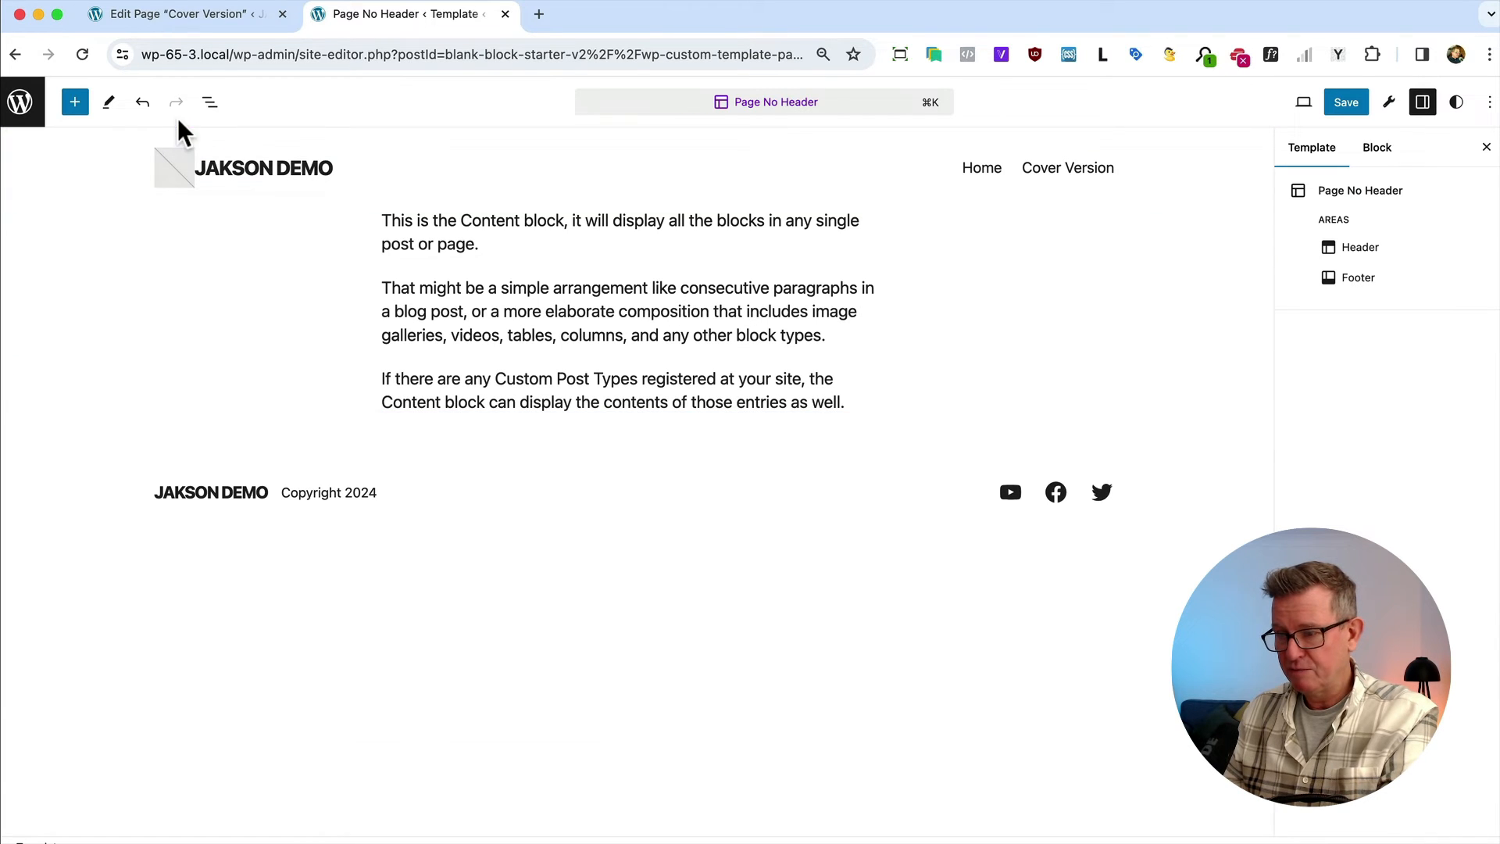
pyautogui.click(210, 103)
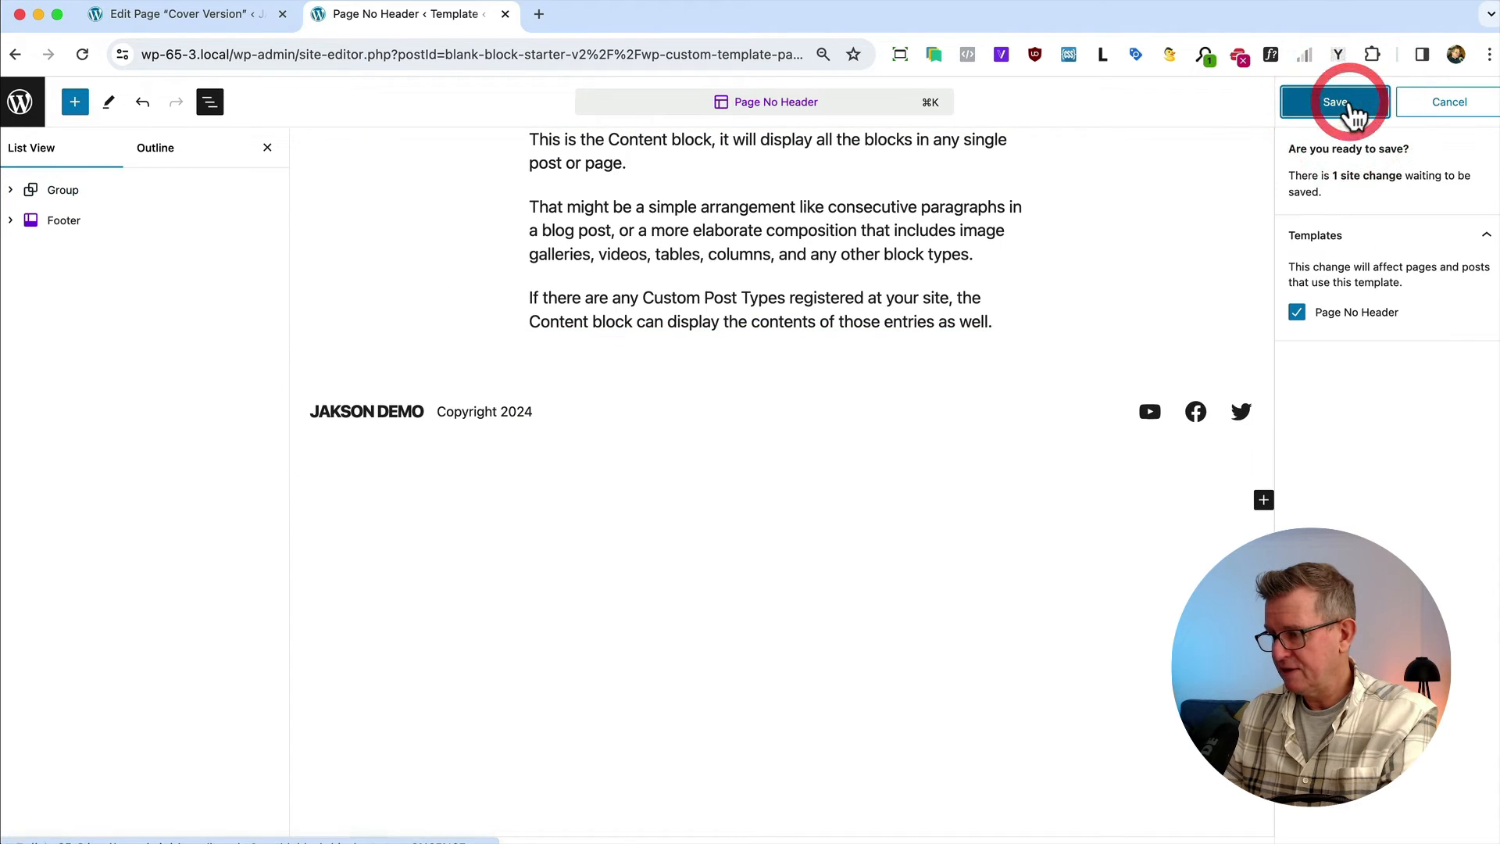
pyautogui.click(177, 14)
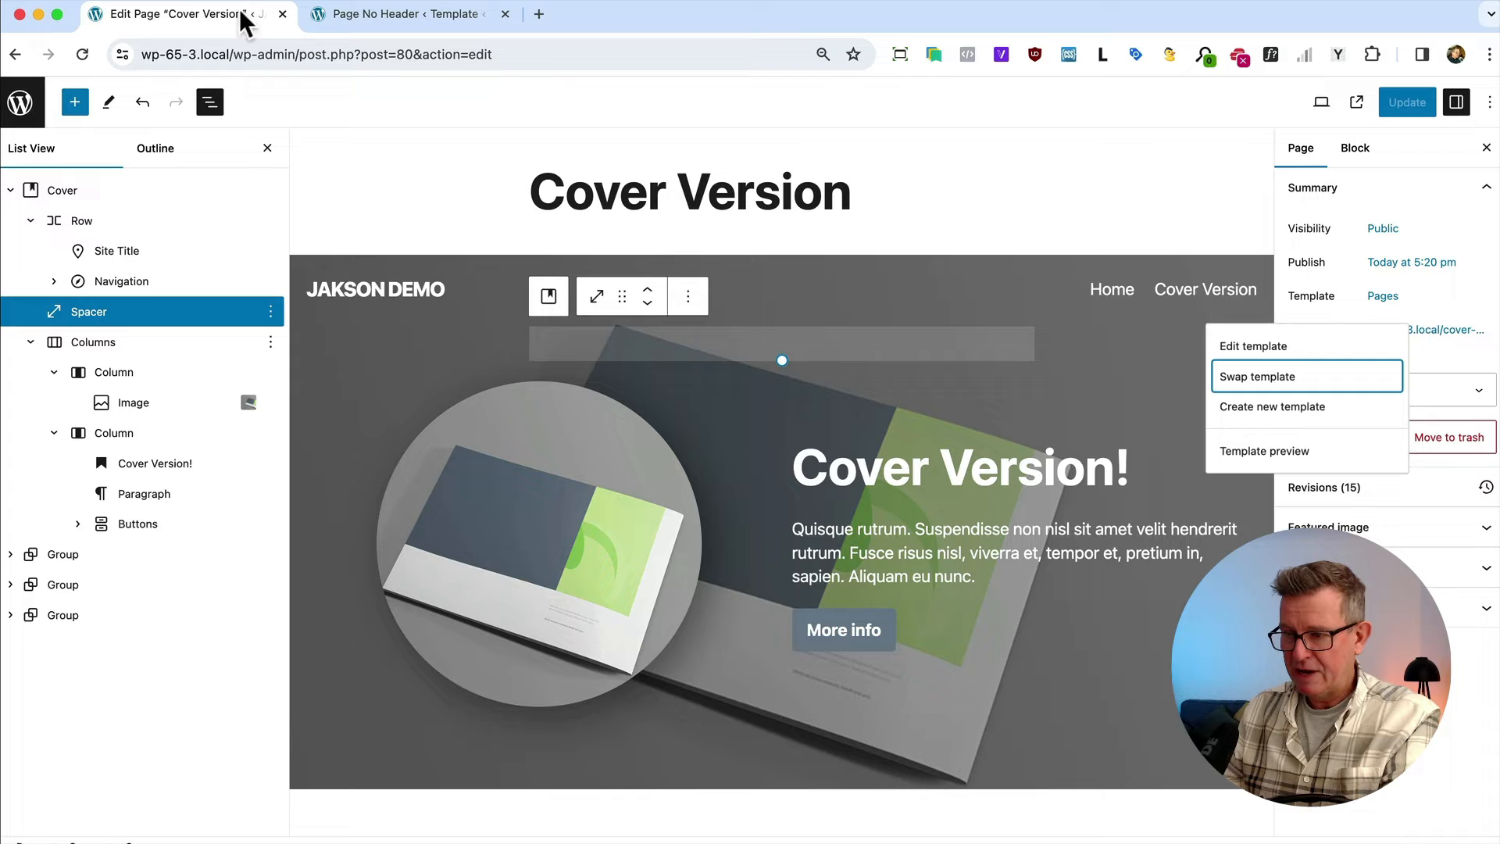
pyautogui.moveTo(826, 395)
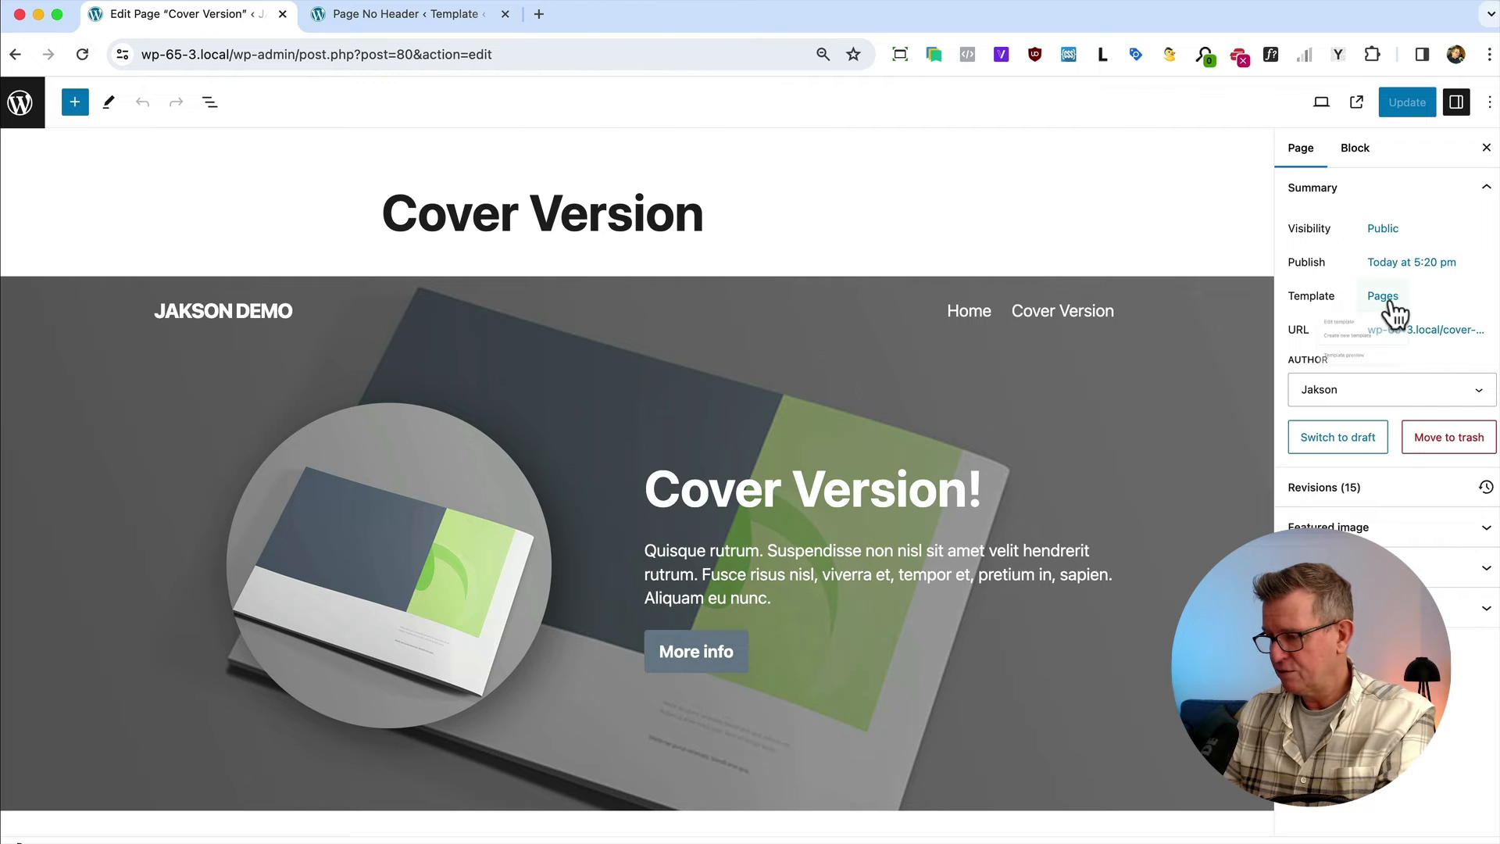
# Pick Page No Header from the page's template choices.
pyautogui.click(1382, 295)
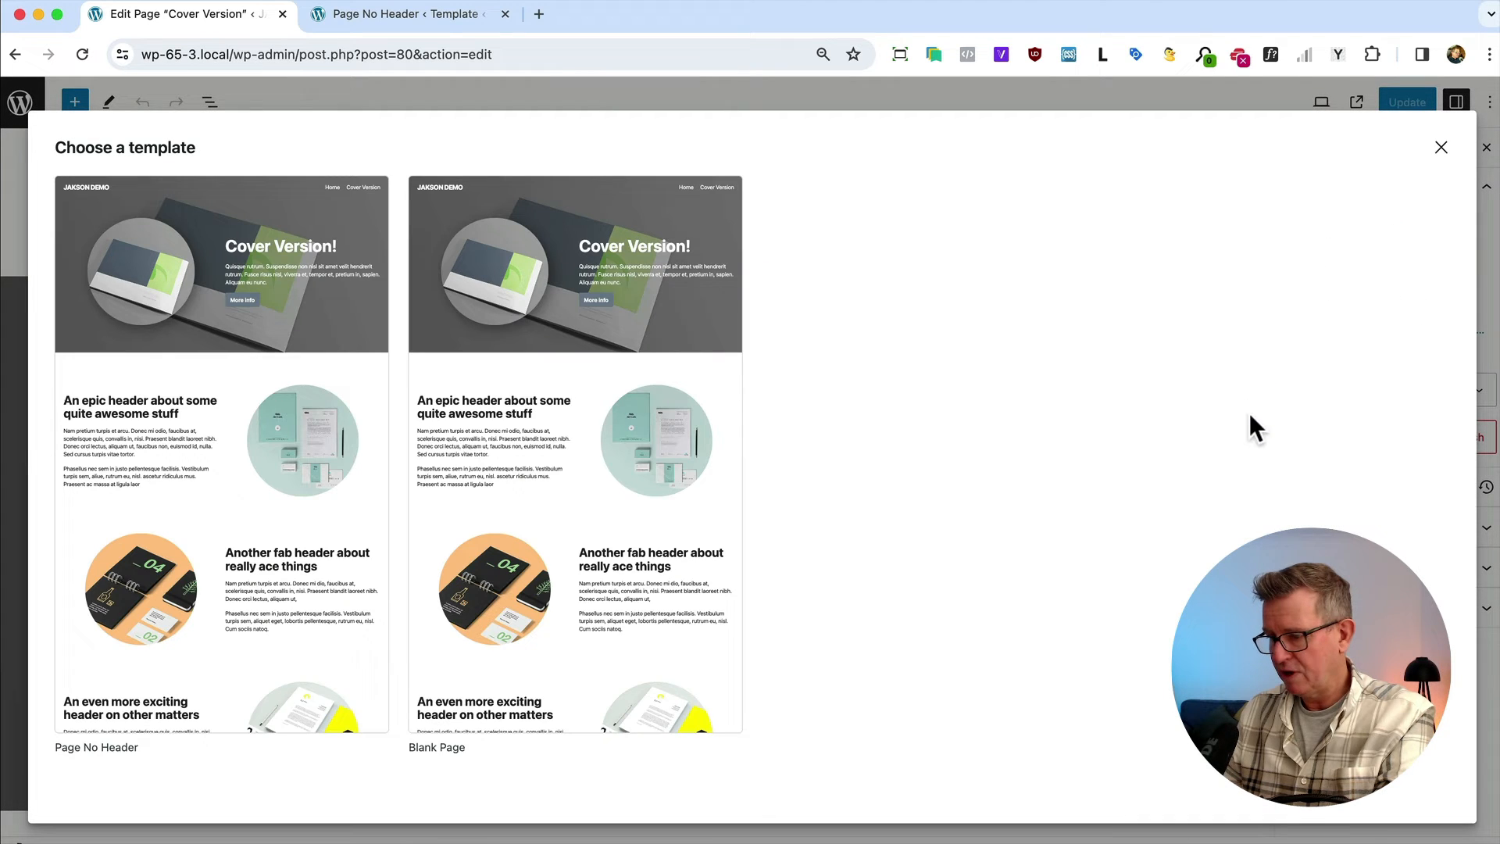
pyautogui.moveTo(247, 453)
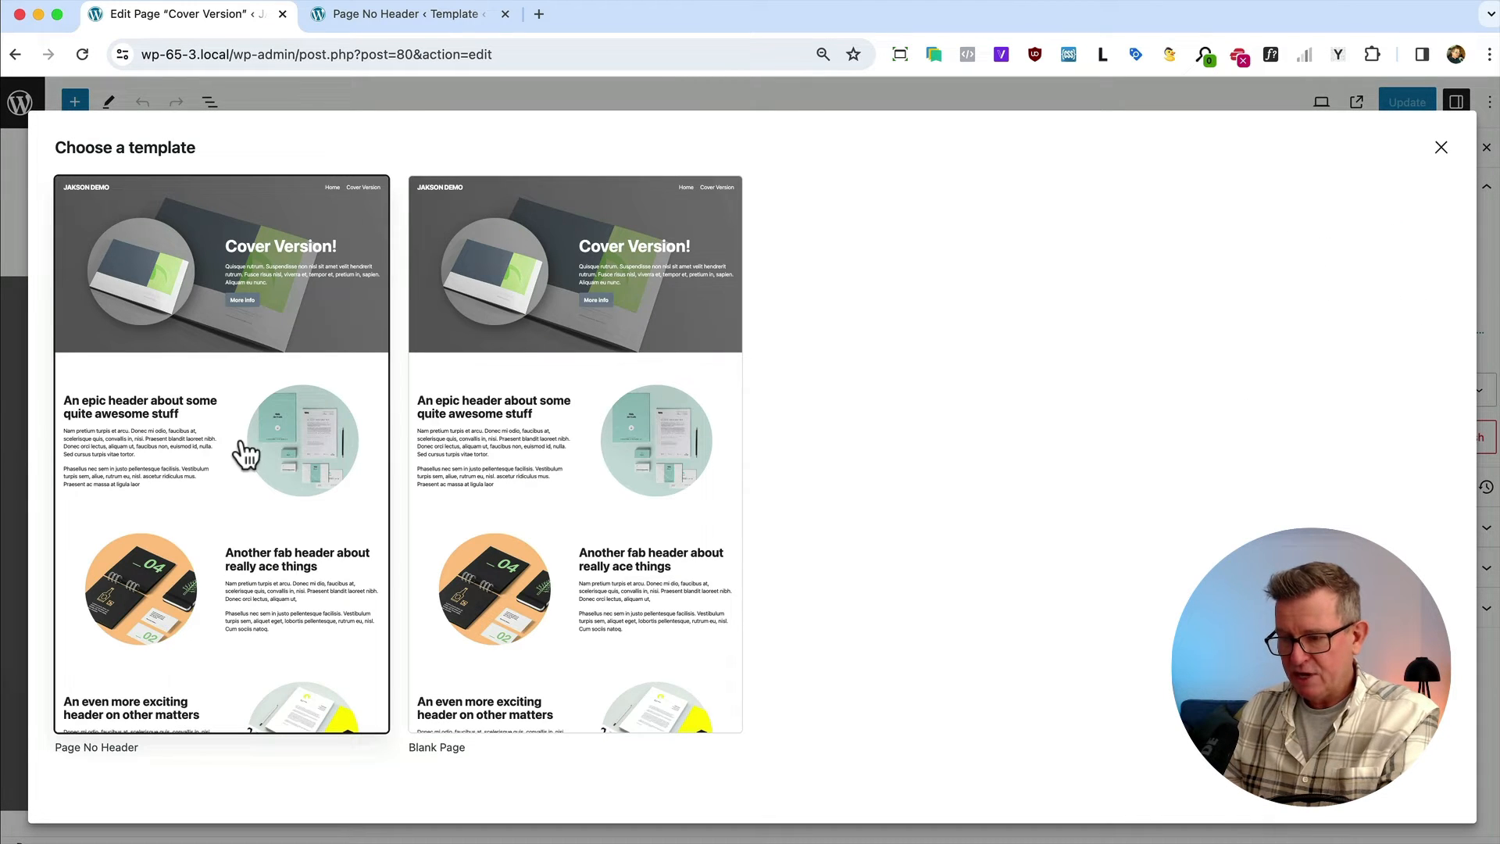
pyautogui.click(222, 455)
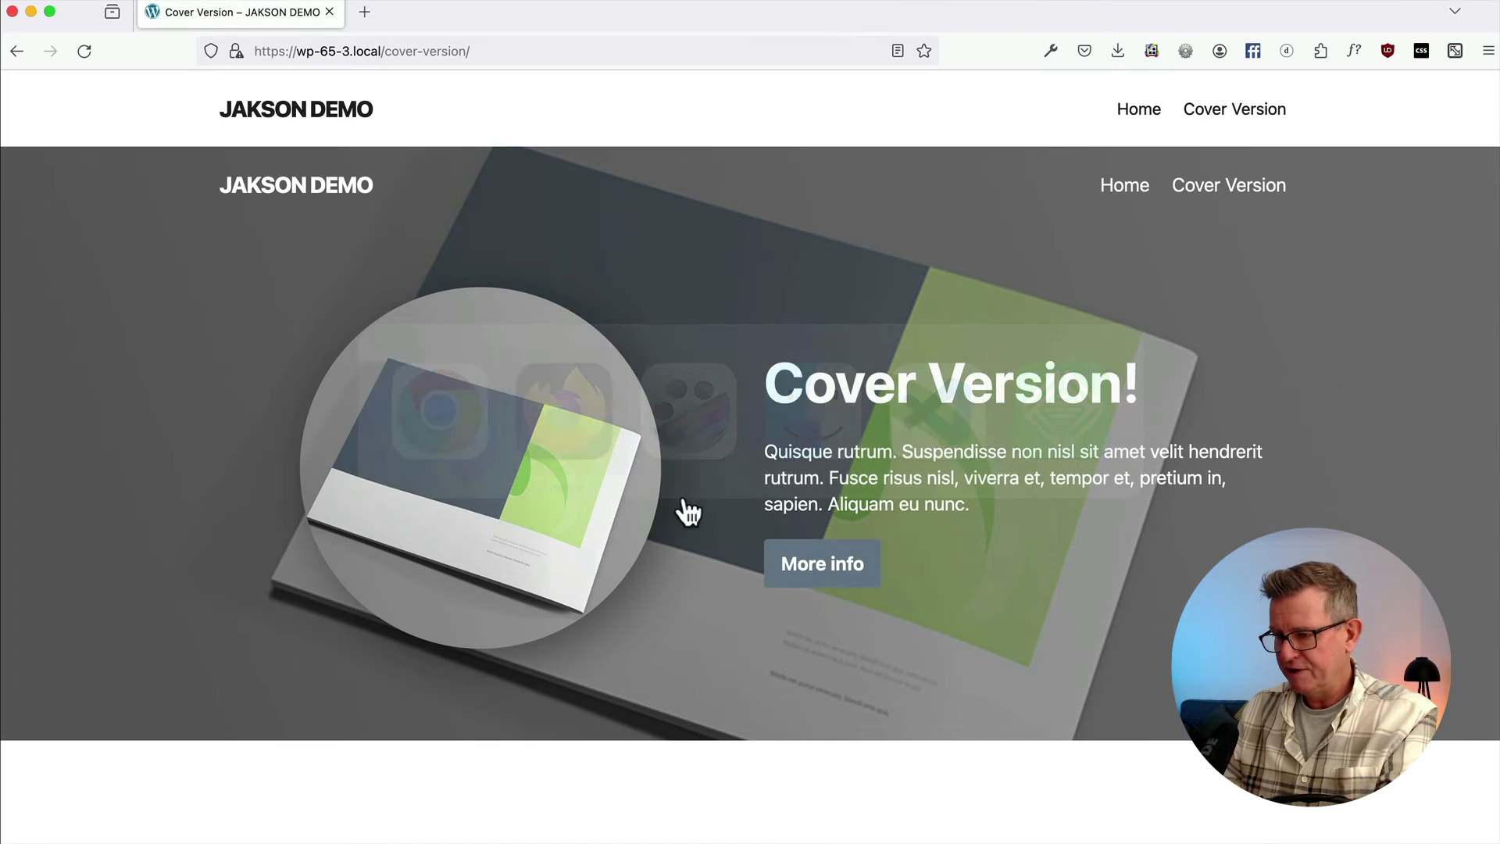
# Scroll through the live Cover Version page, then go to the site's Home page.
pyautogui.scroll(-3)
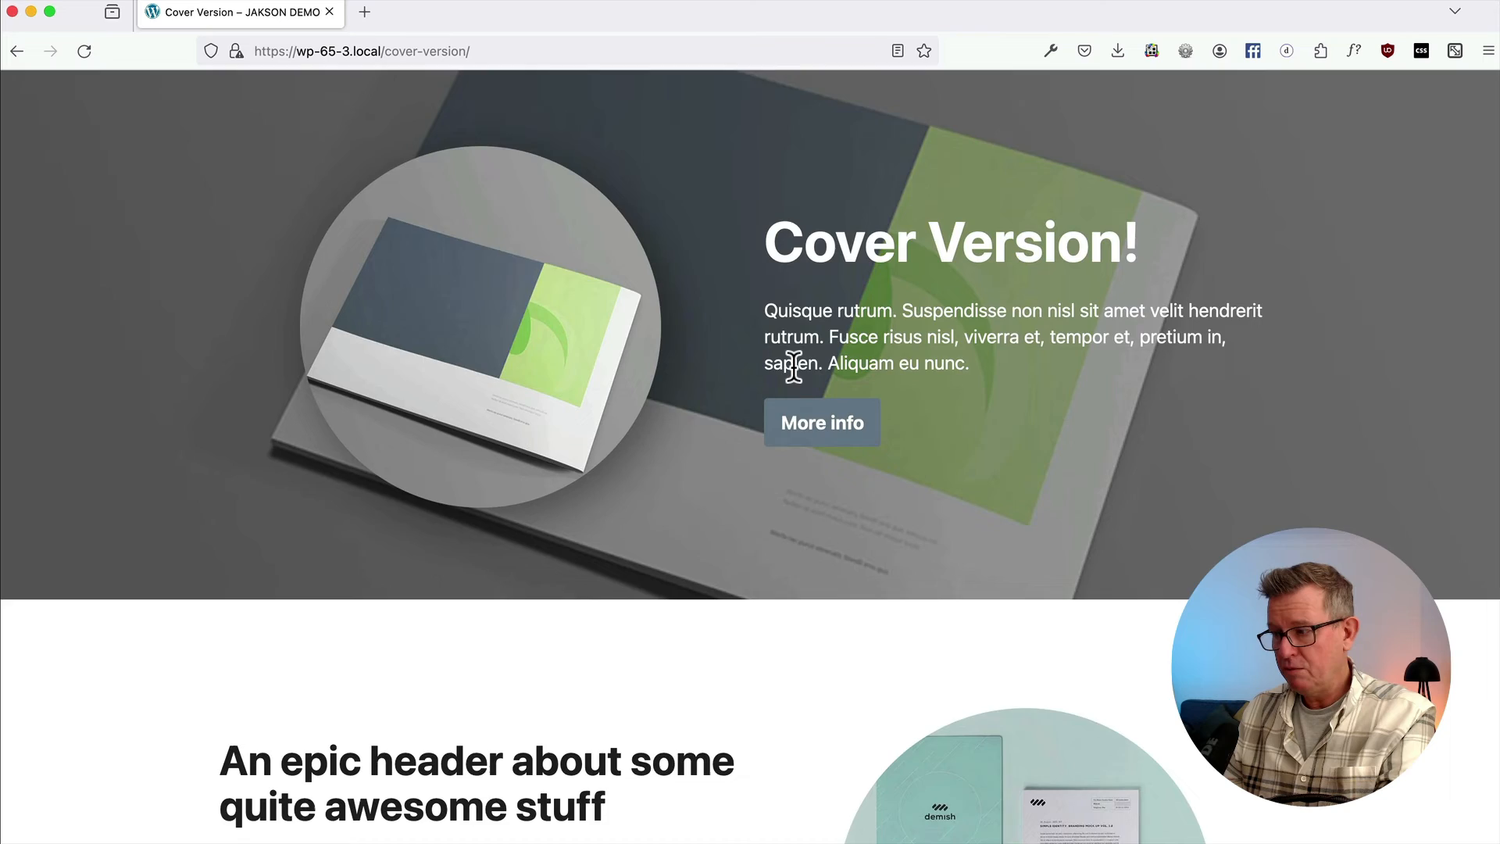
pyautogui.scroll(-3)
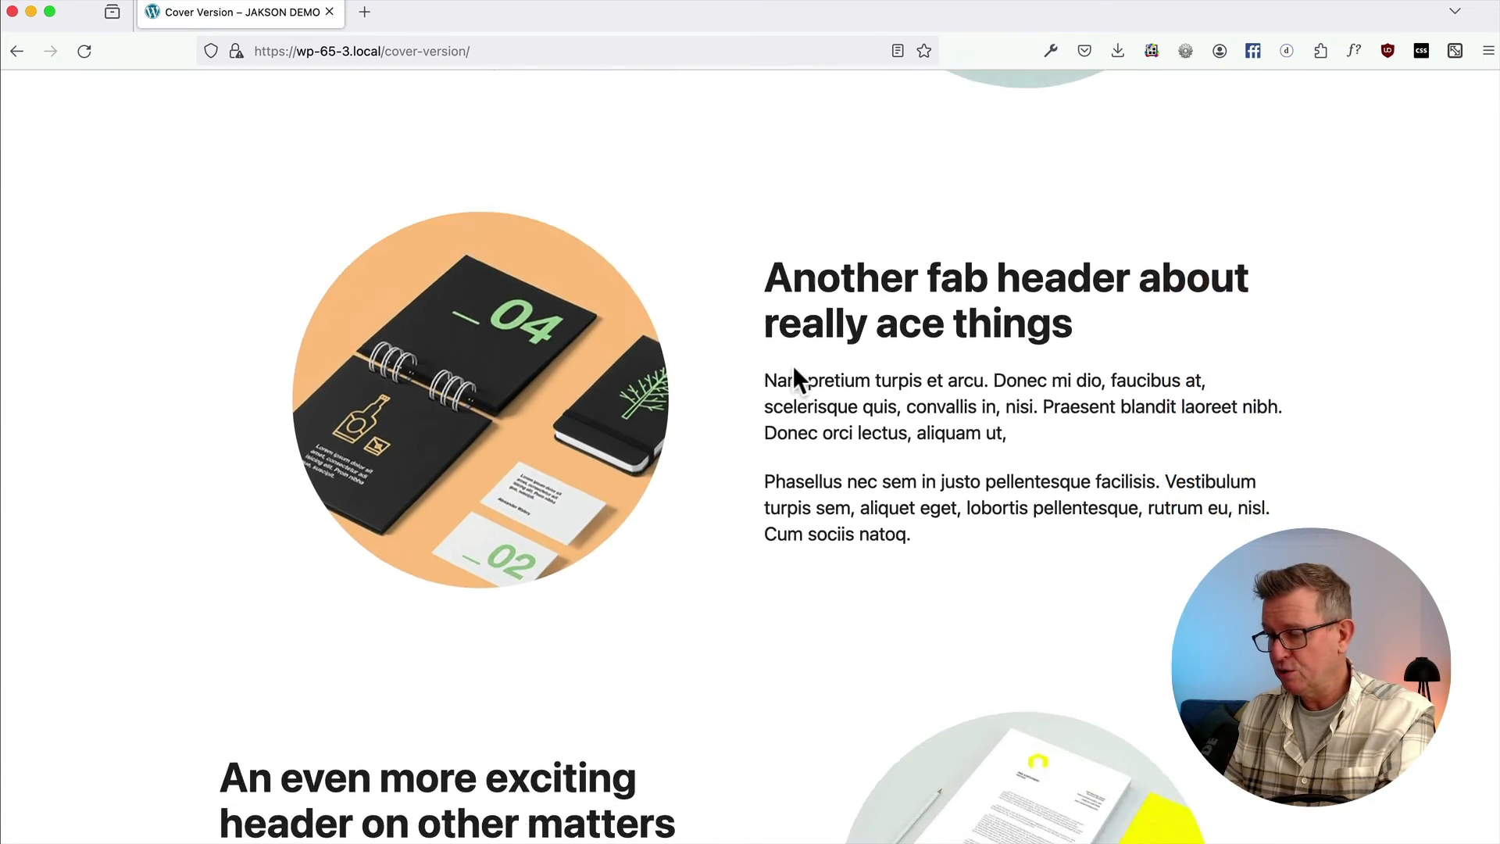
pyautogui.scroll(3)
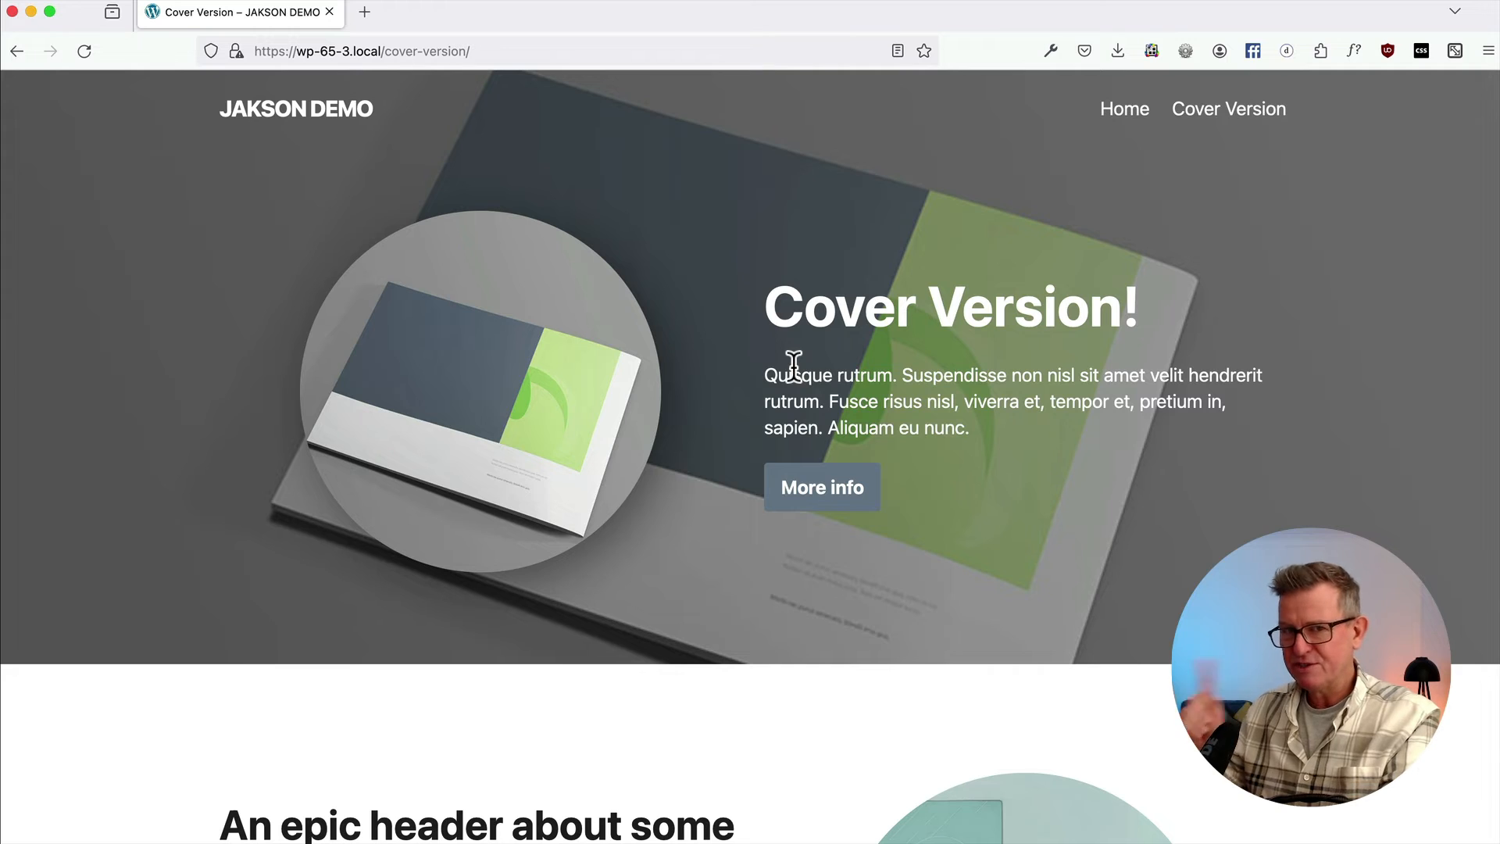
pyautogui.moveTo(527, 278)
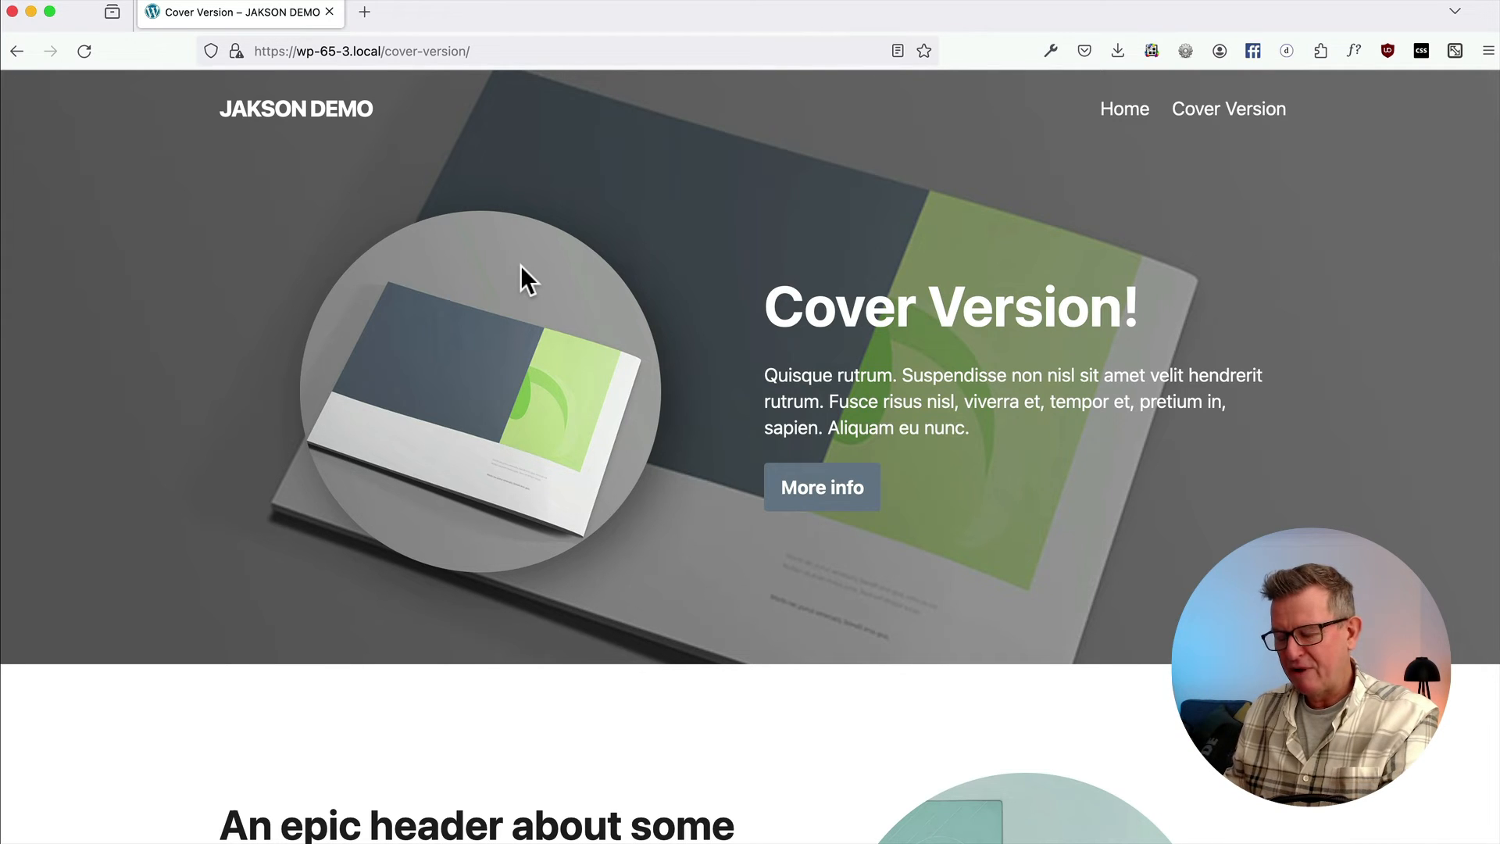
pyautogui.moveTo(1042, 163)
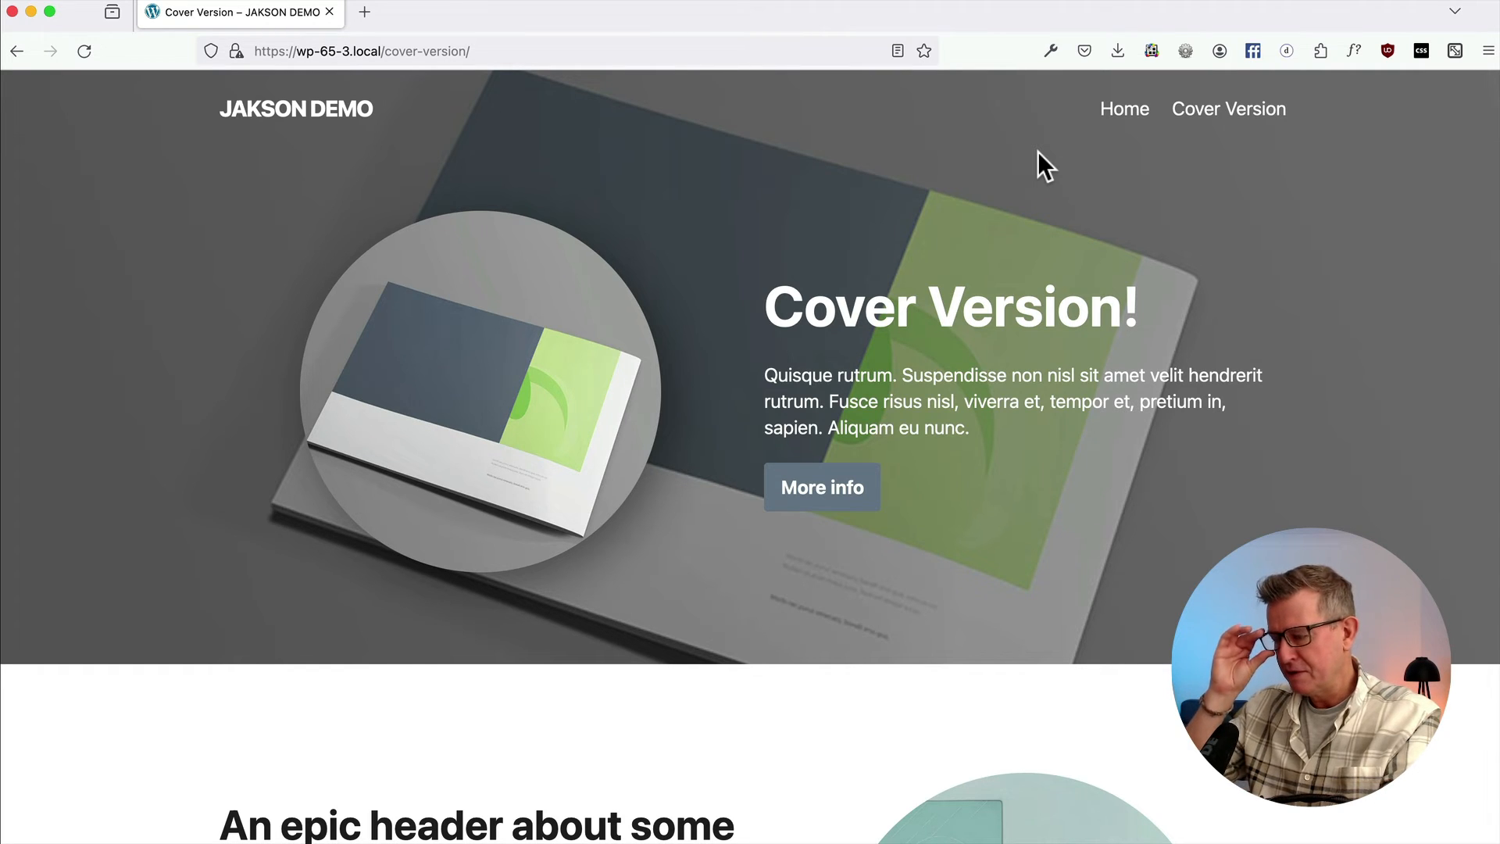
pyautogui.moveTo(1158, 153)
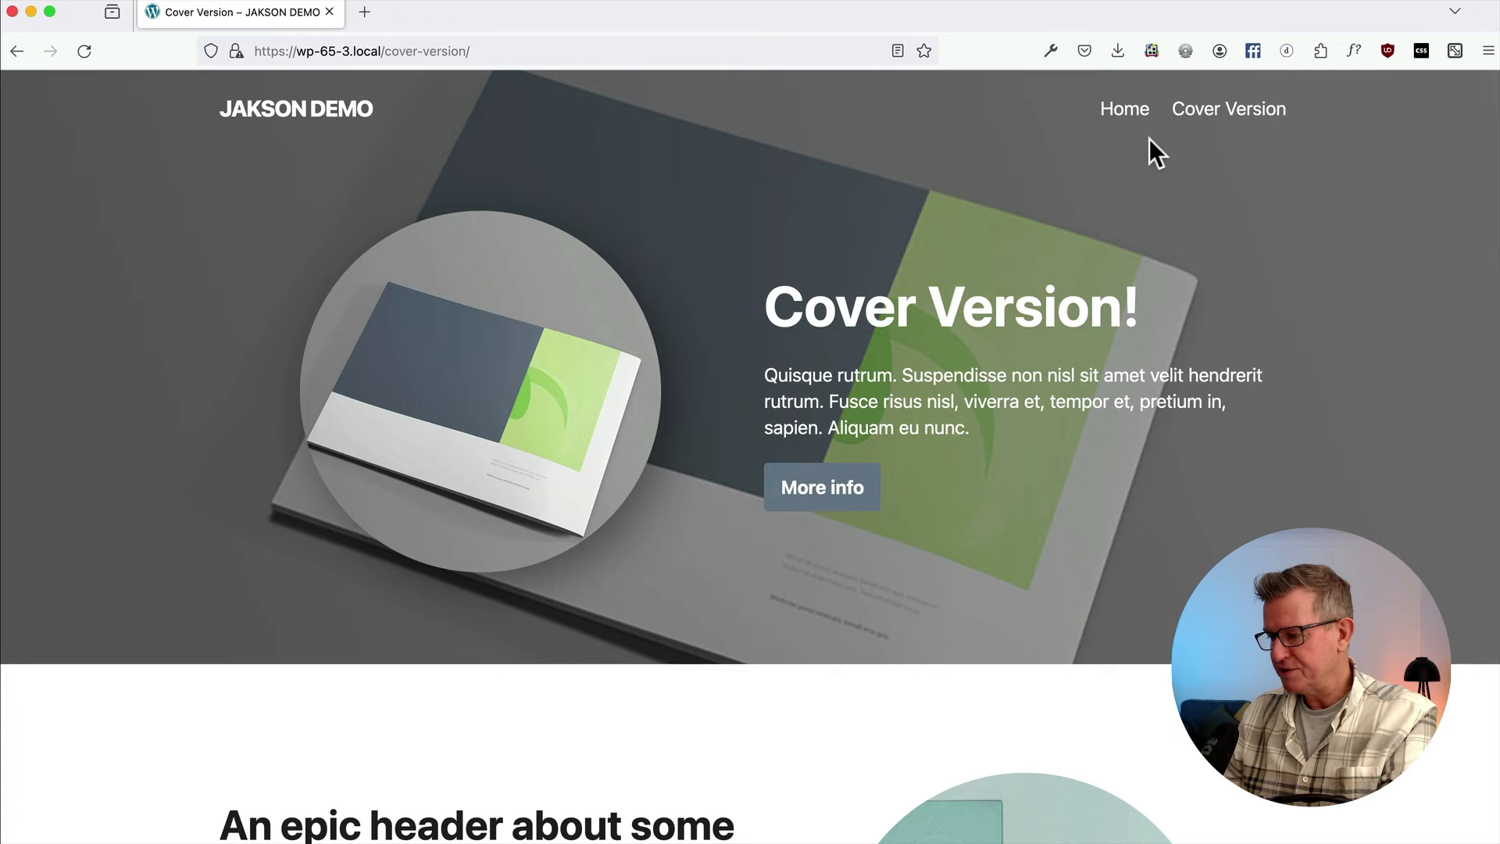
pyautogui.click(1124, 108)
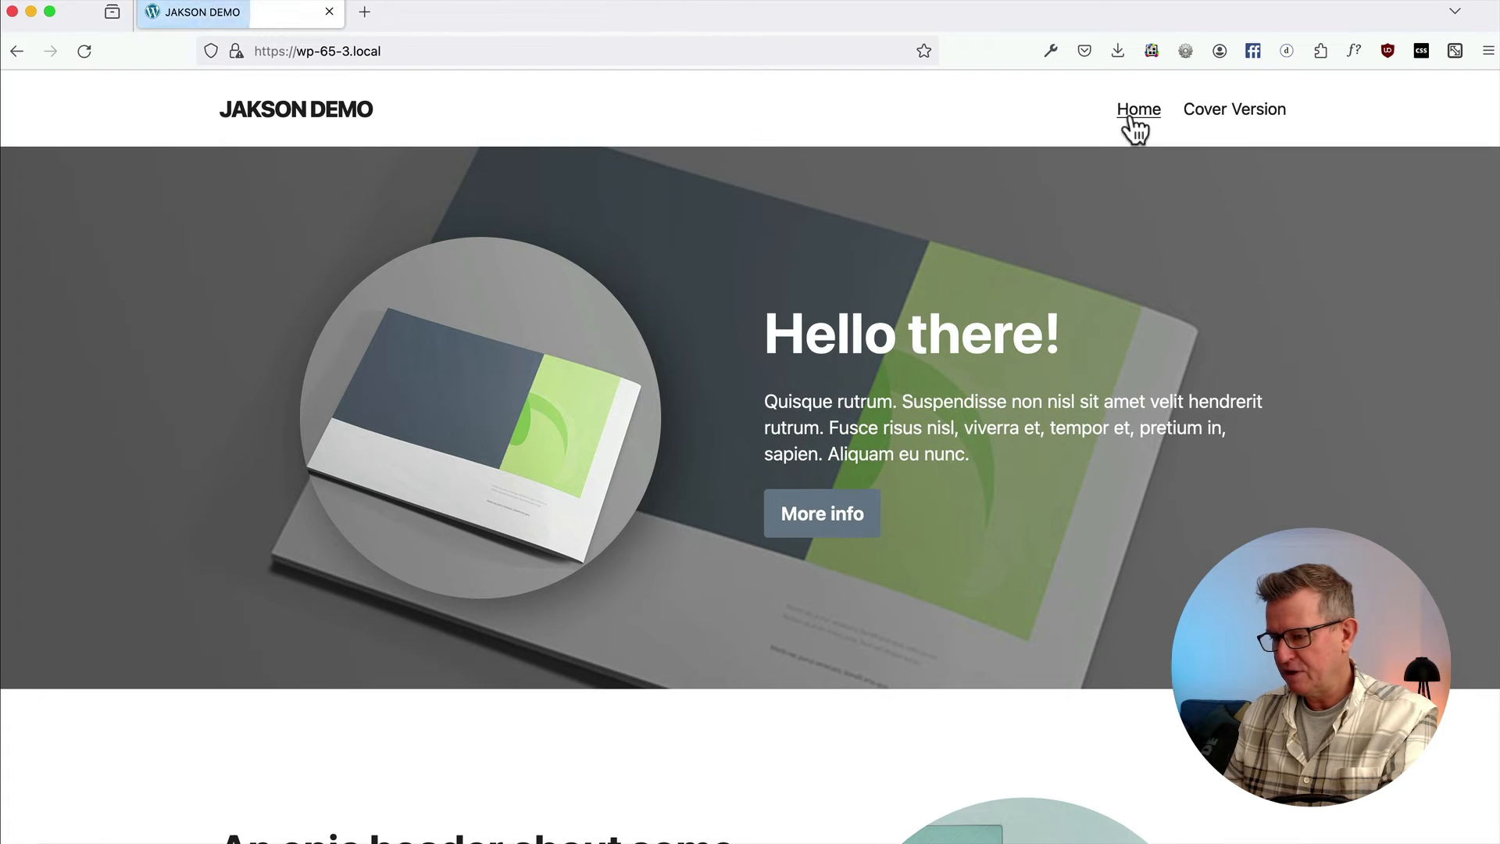
pyautogui.moveTo(538, 154)
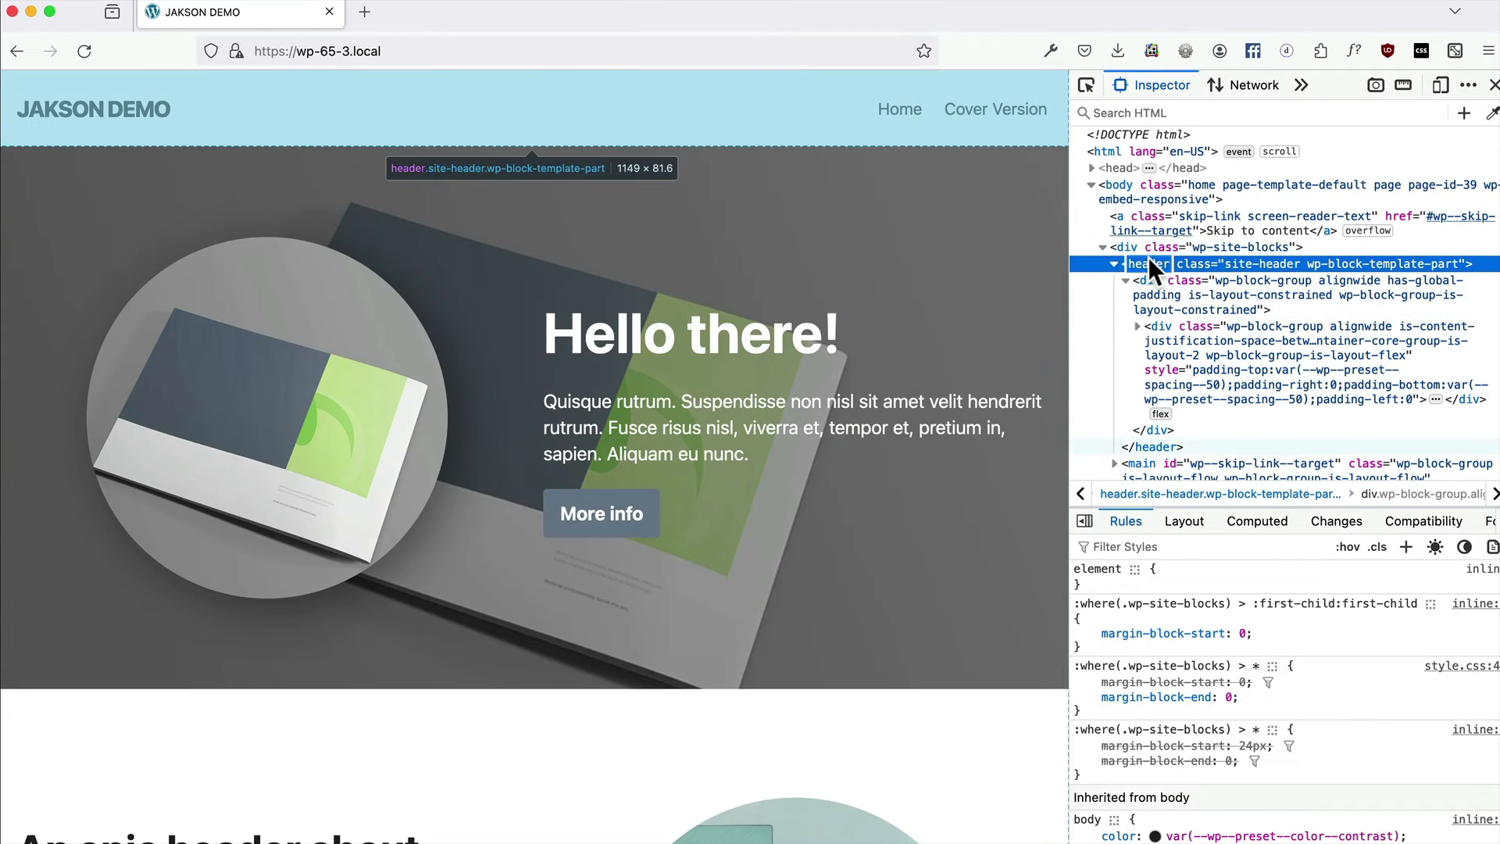
pyautogui.moveTo(1421, 139)
pyautogui.write('min-height: 80px;')
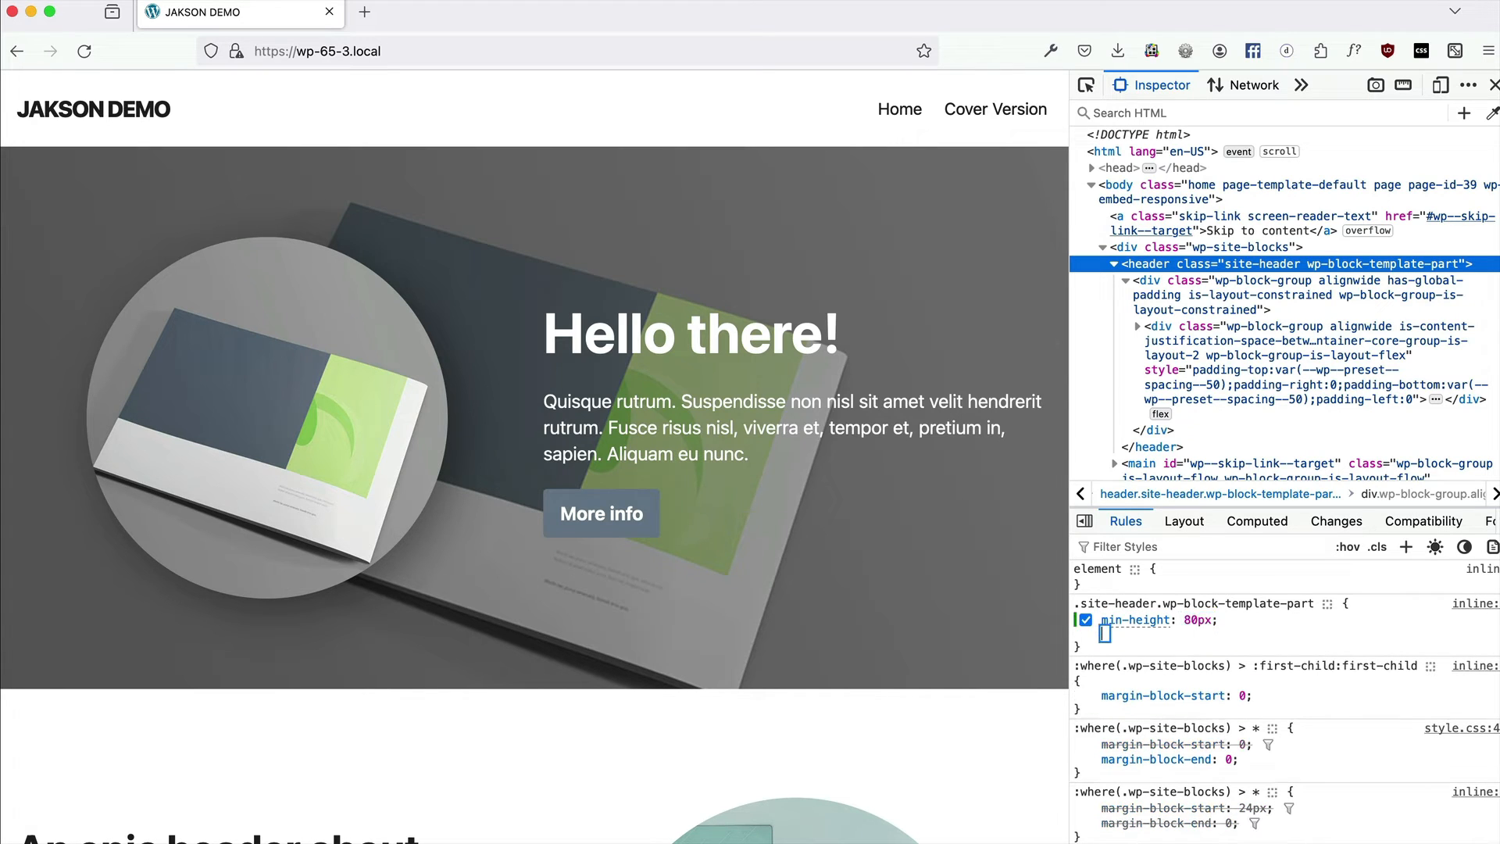
# Give the header rule margin-bottom -80px, z-index 999 and position relative, then verify the overlap on the page.
pyautogui.write('margib')
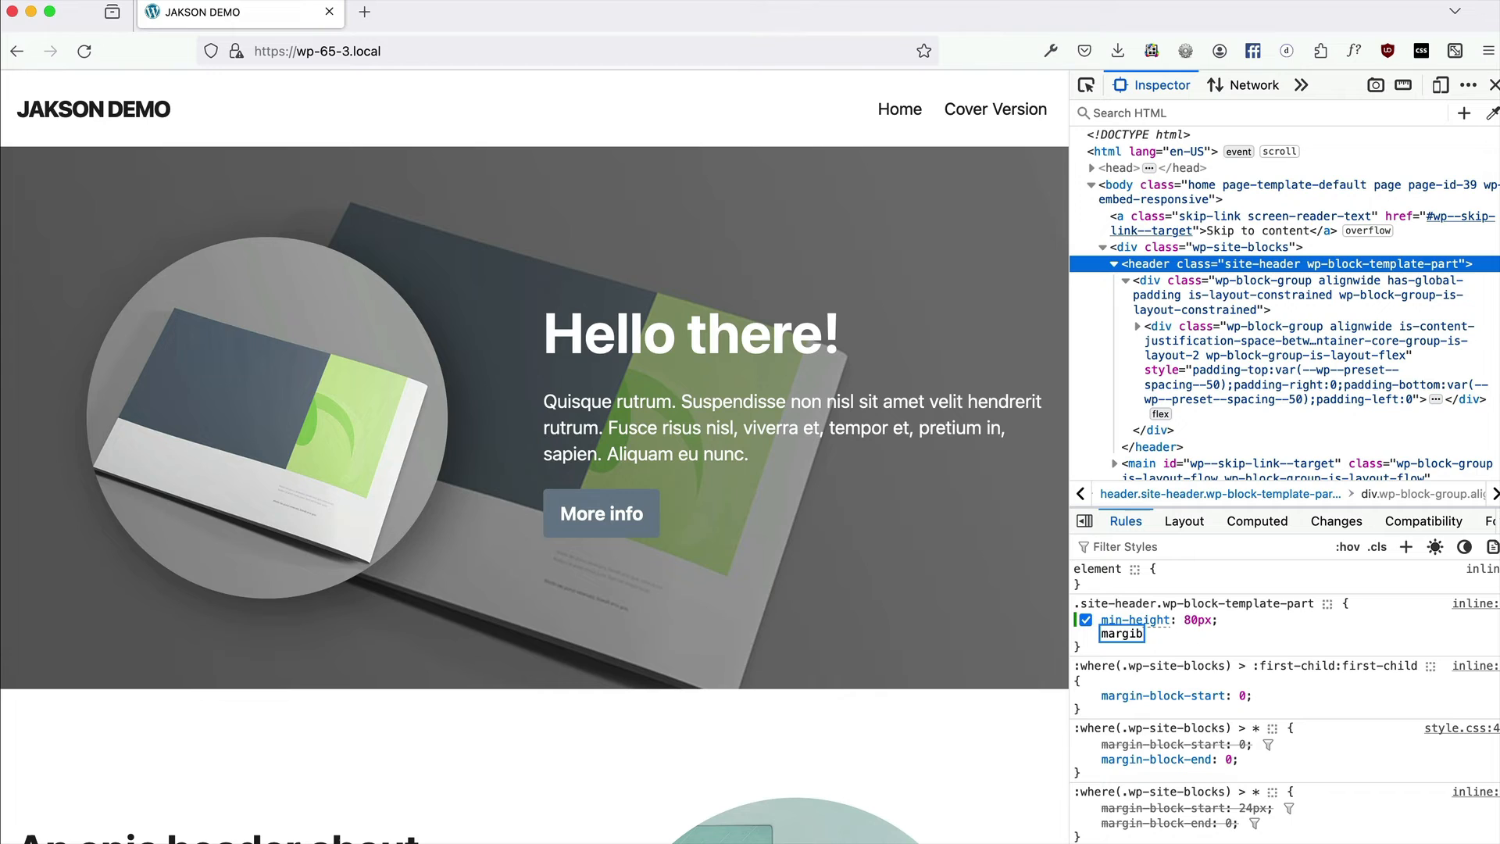
pyautogui.write('margin-bottom: -80px;')
pyautogui.write('z-index:')
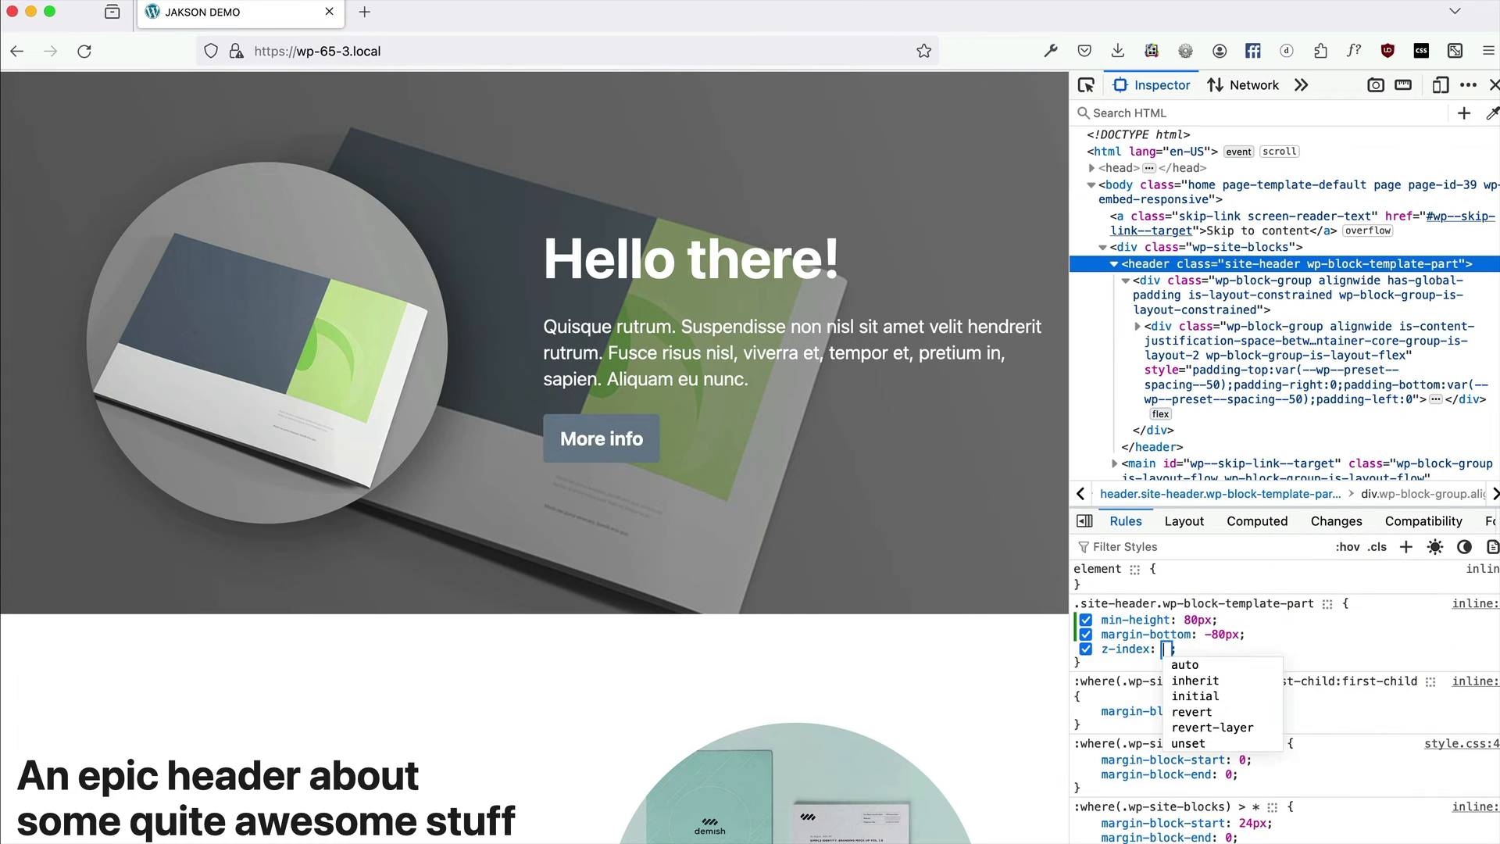
pyautogui.write('999')
pyautogui.write('position')
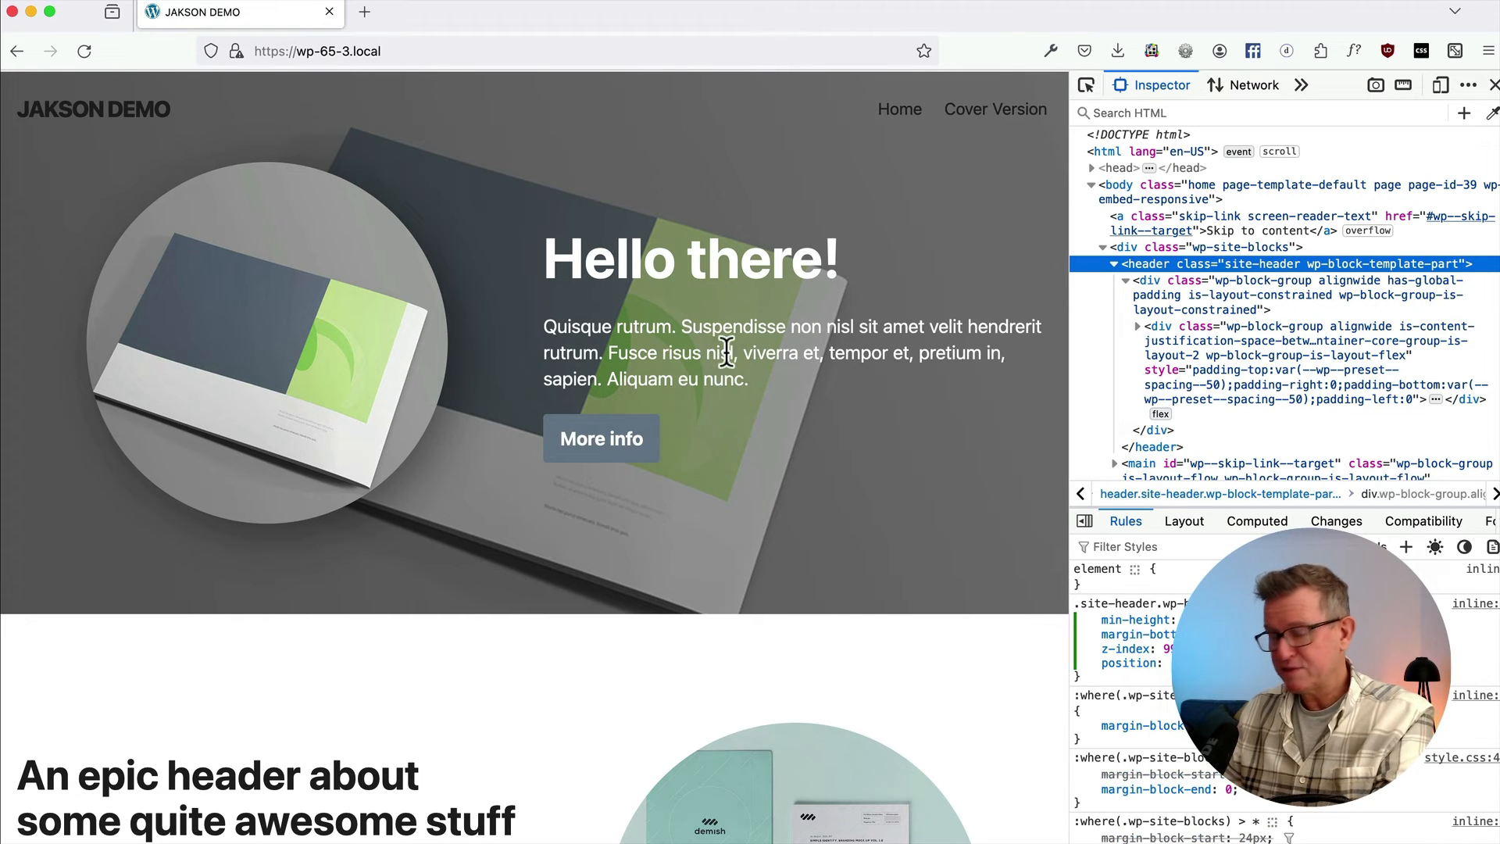
pyautogui.scroll(-3)
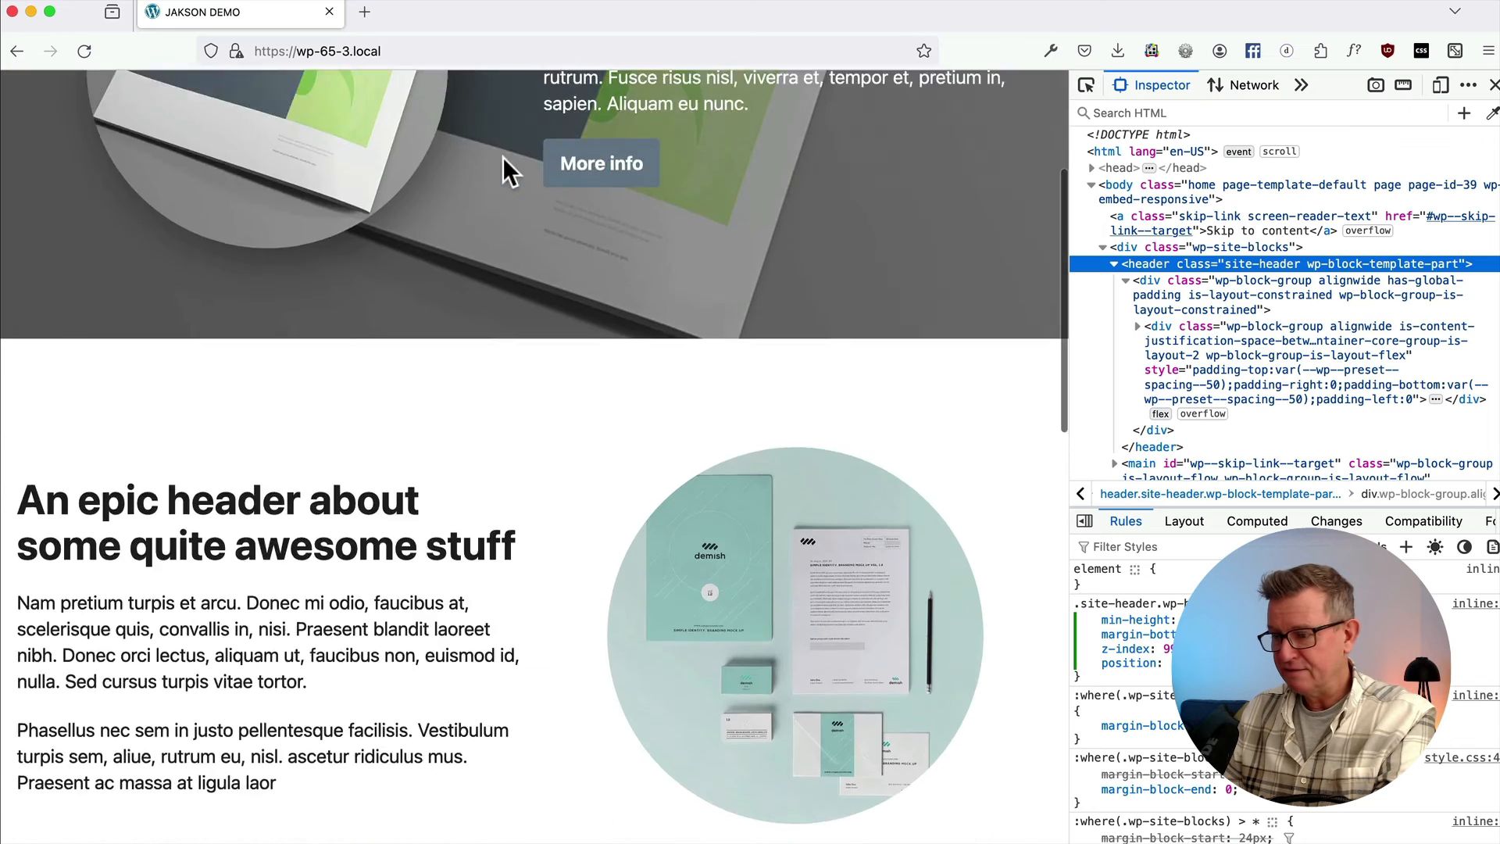
pyautogui.scroll(3)
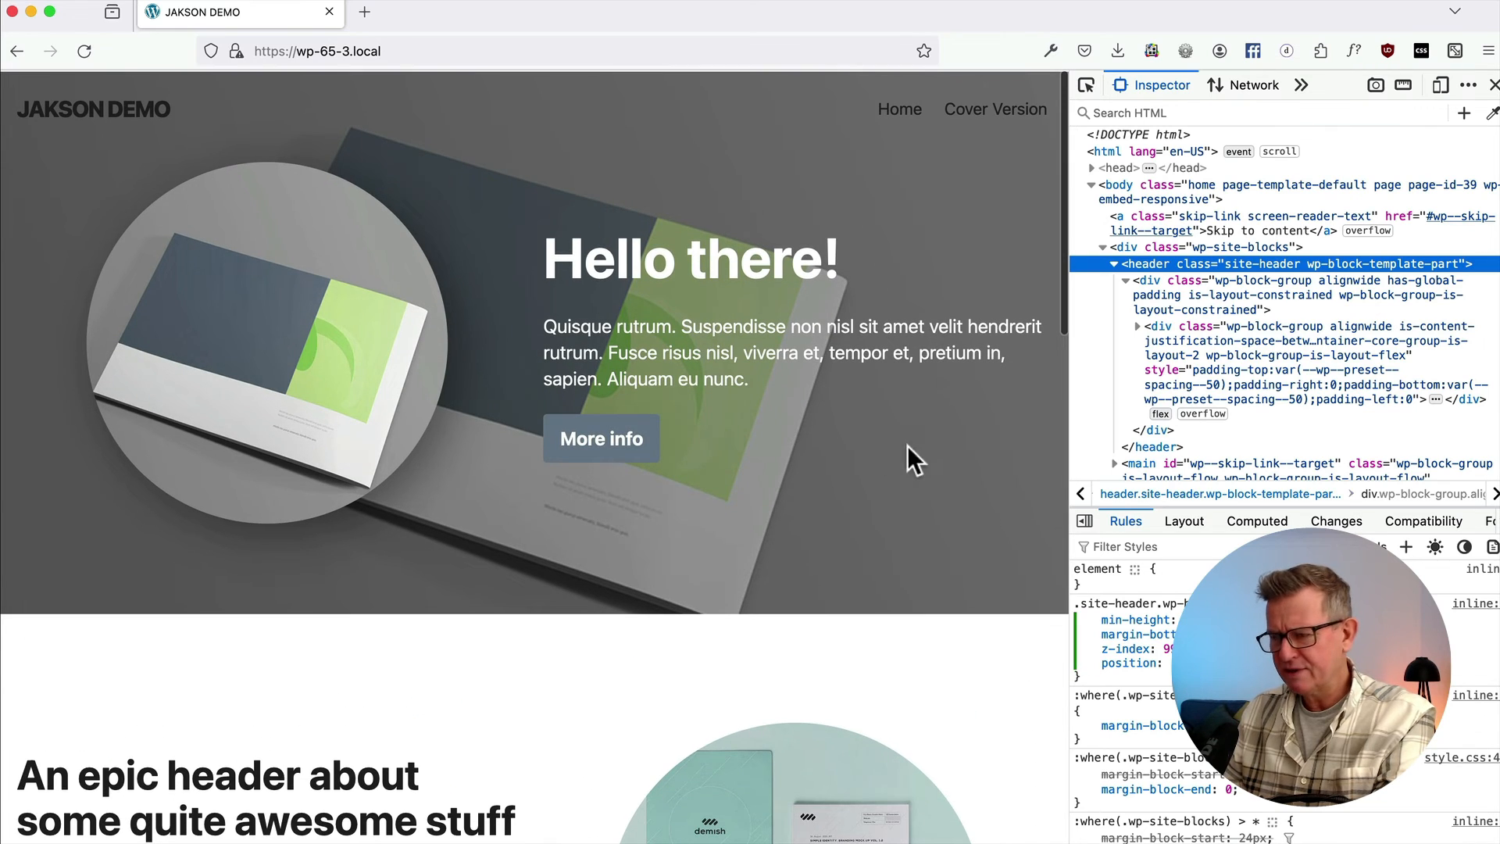
pyautogui.moveTo(727, 320)
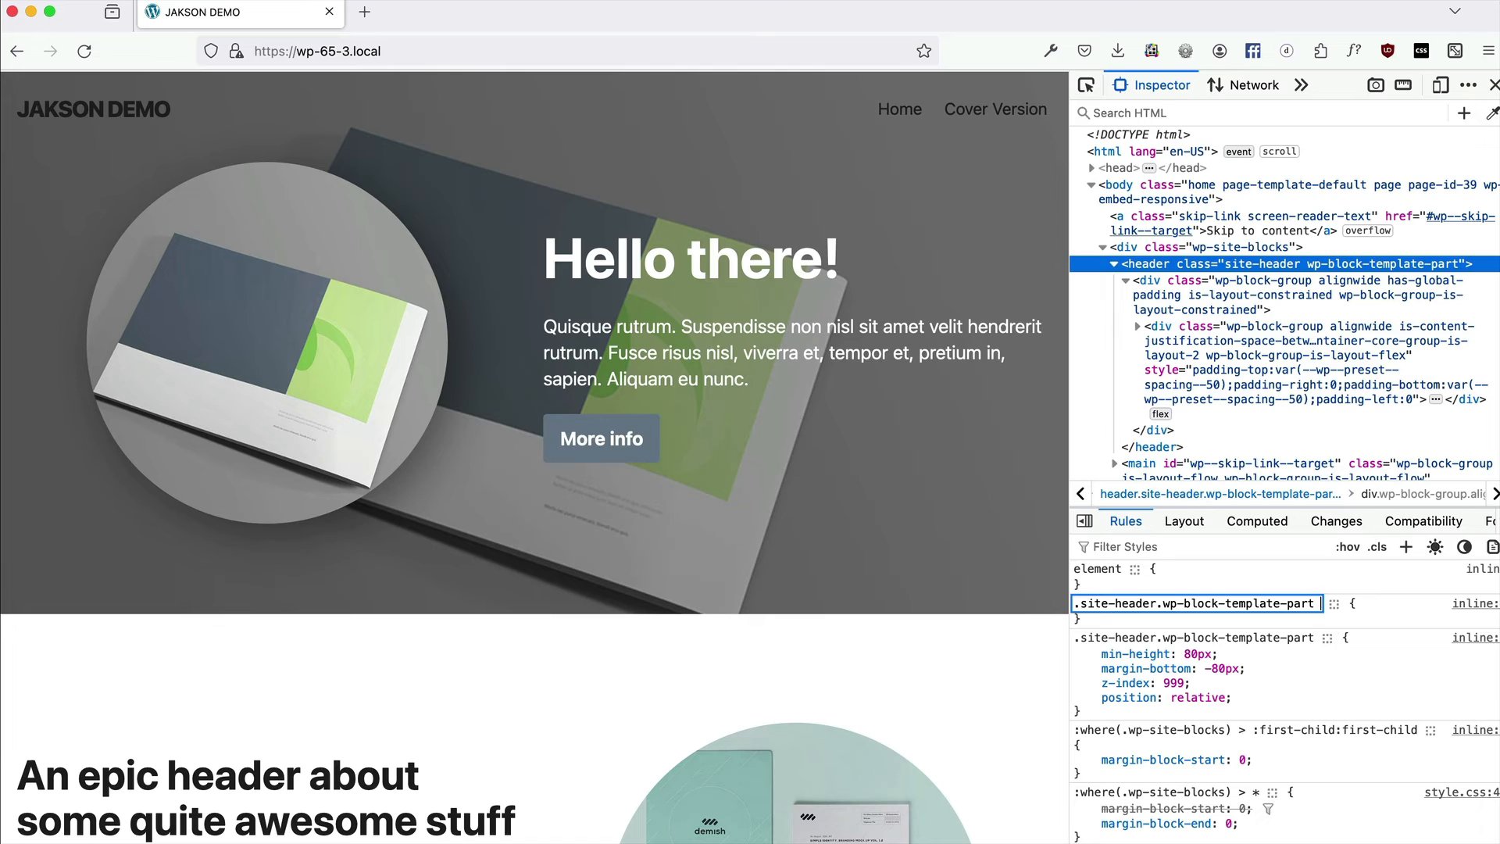
pyautogui.moveTo(1318, 605)
pyautogui.write('white')
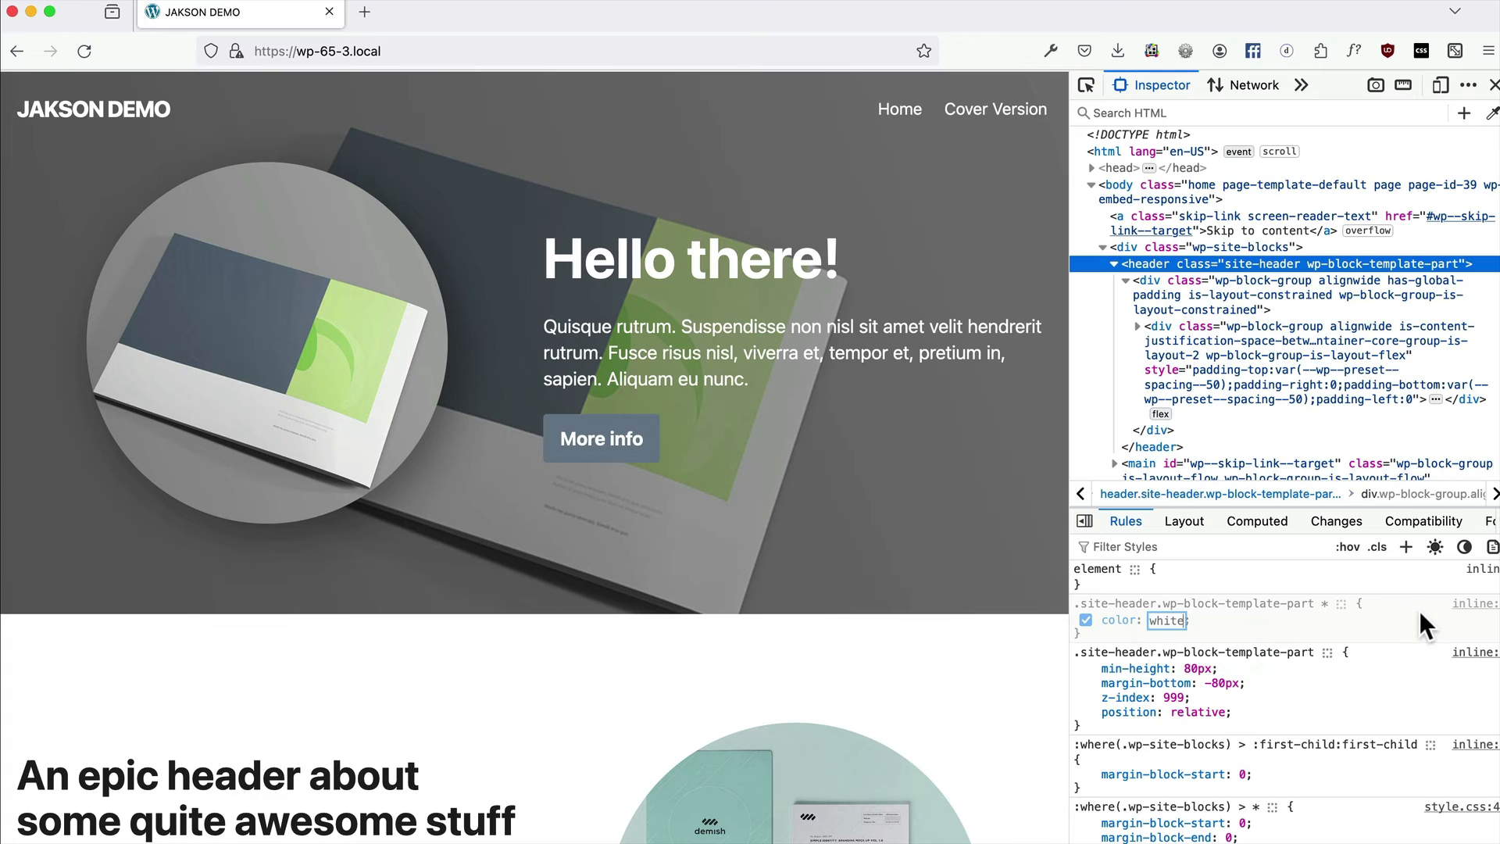
pyautogui.moveTo(1134, 655)
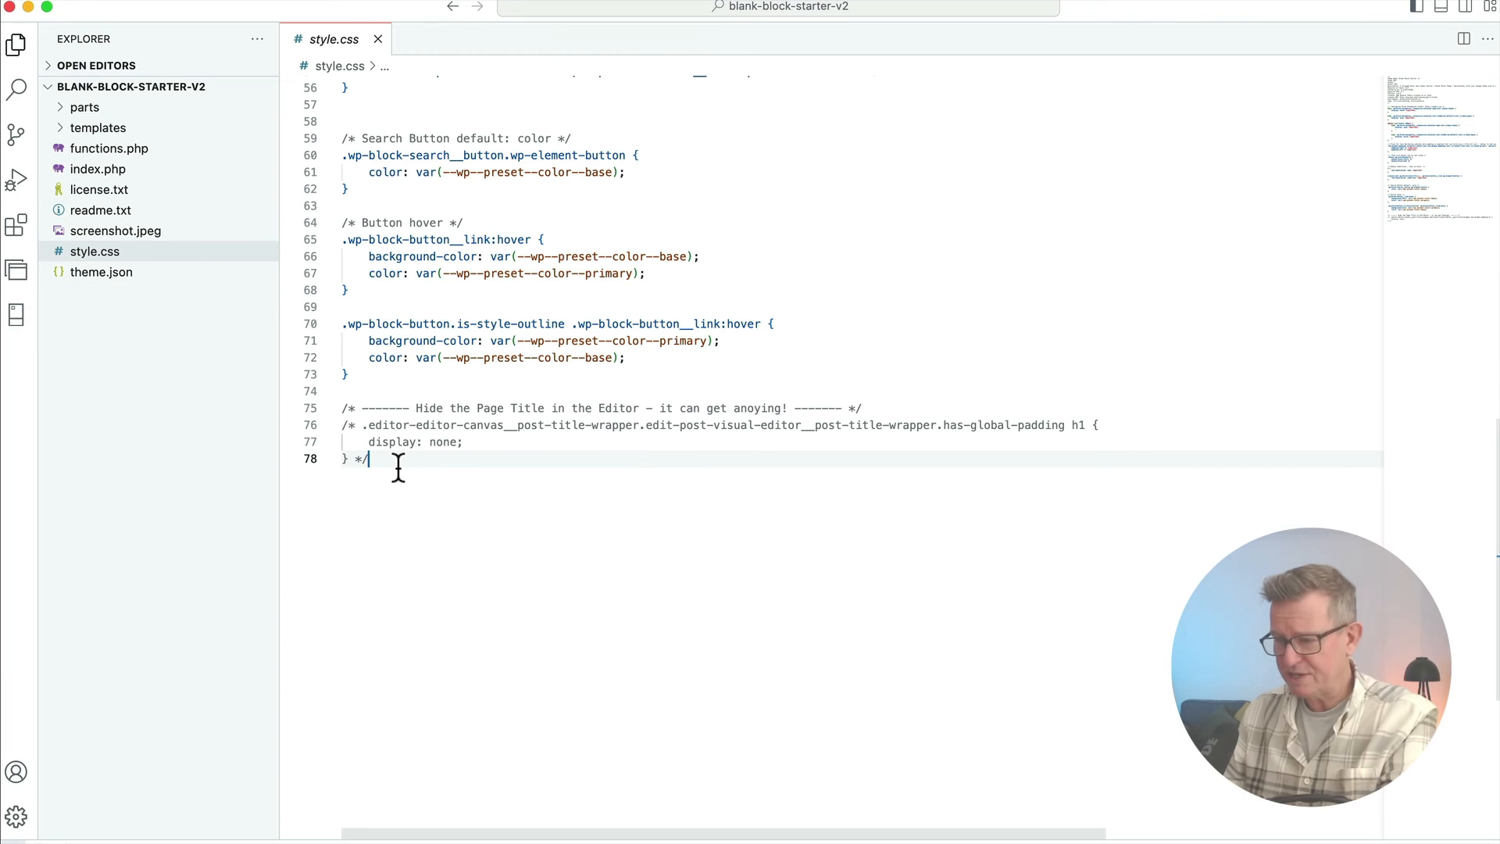
# Append a /* Transparent Header */ comment after the last rule in style.css.
pyautogui.scroll(3)
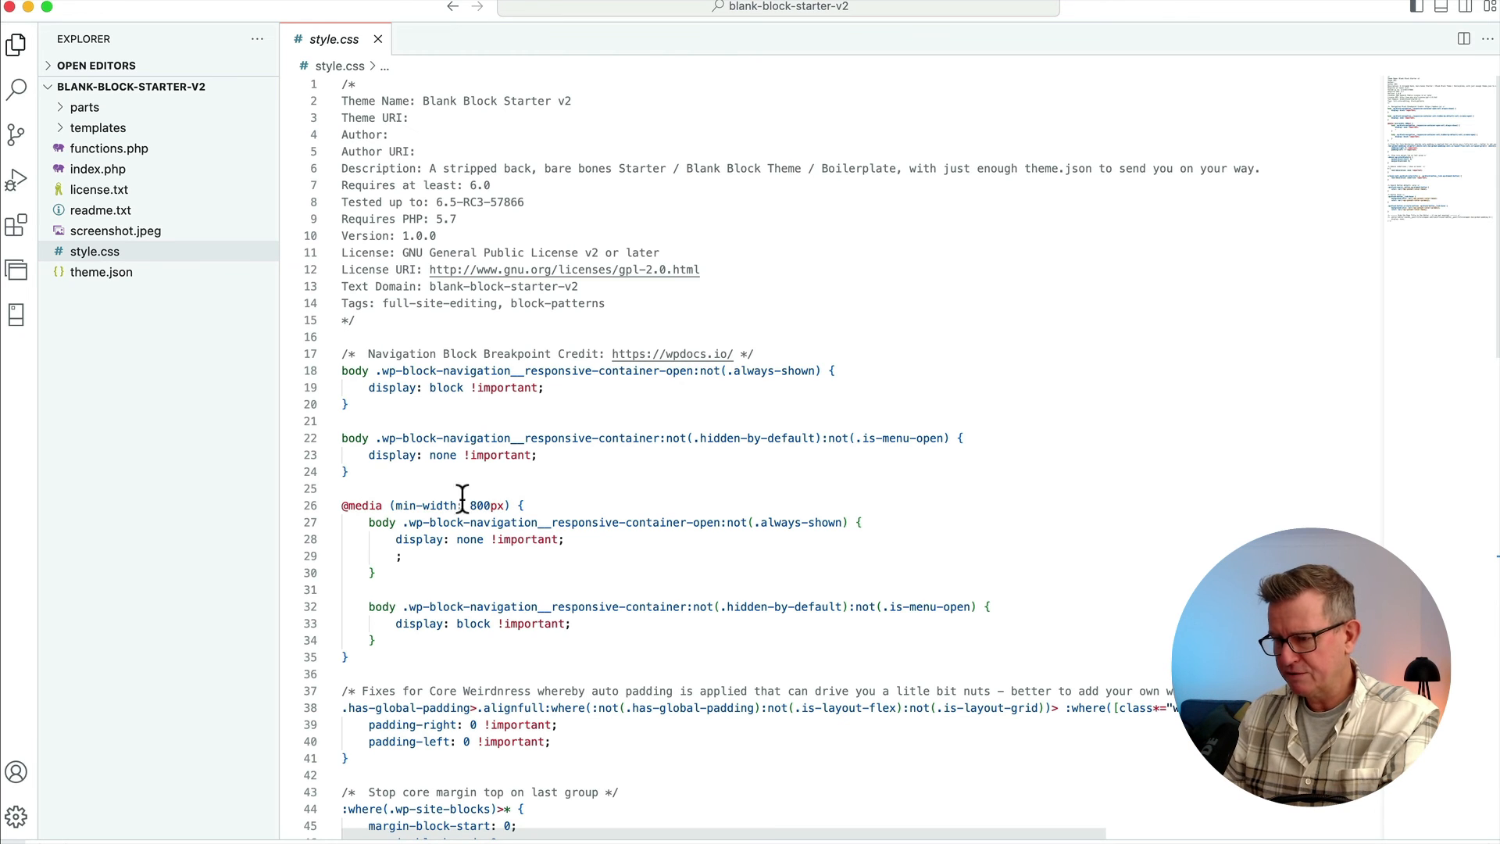
pyautogui.scroll(-3)
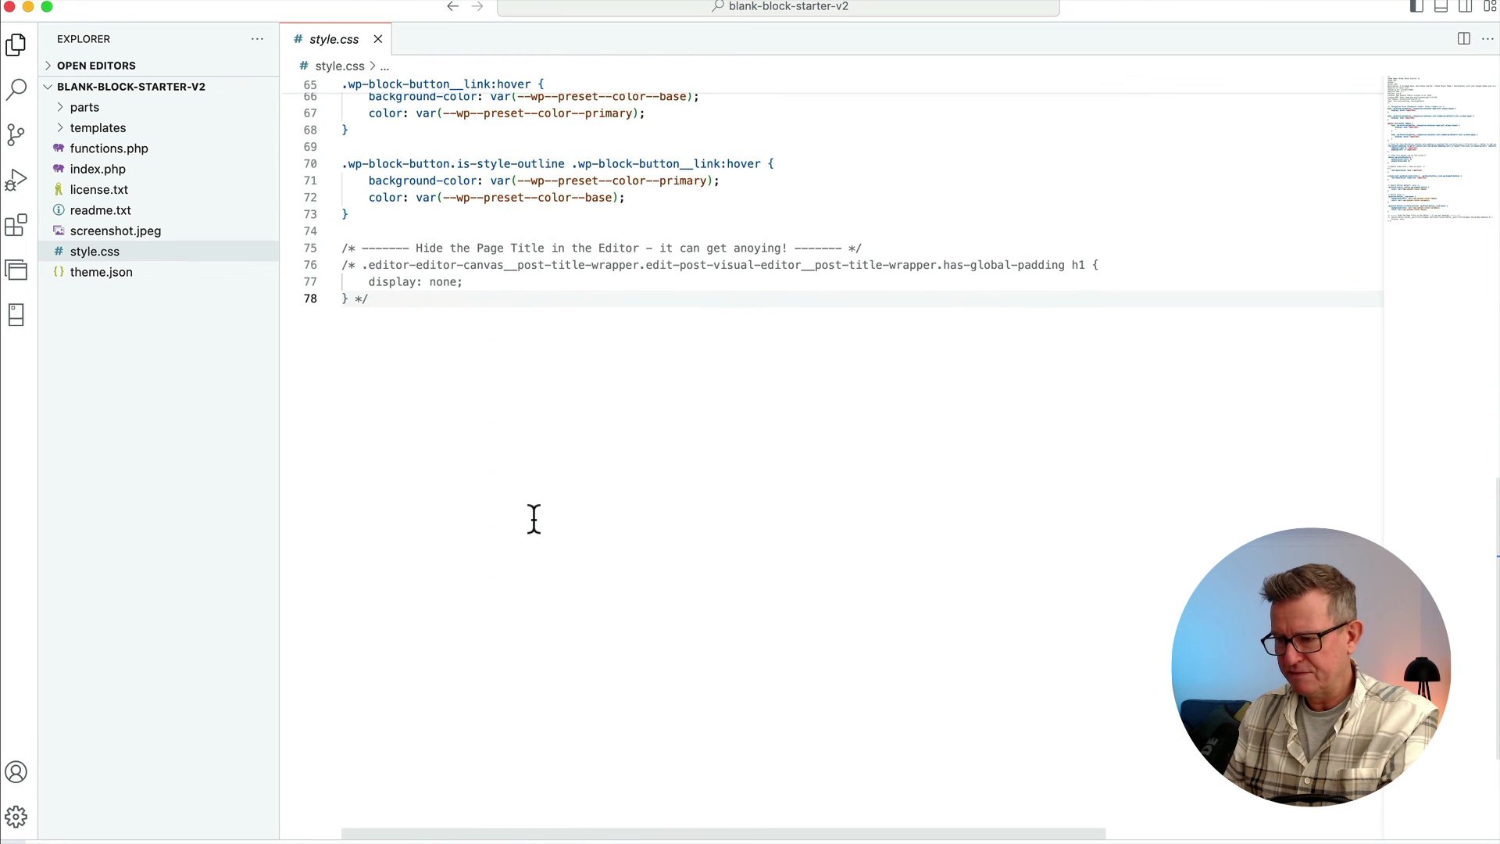
pyautogui.press('Enter')
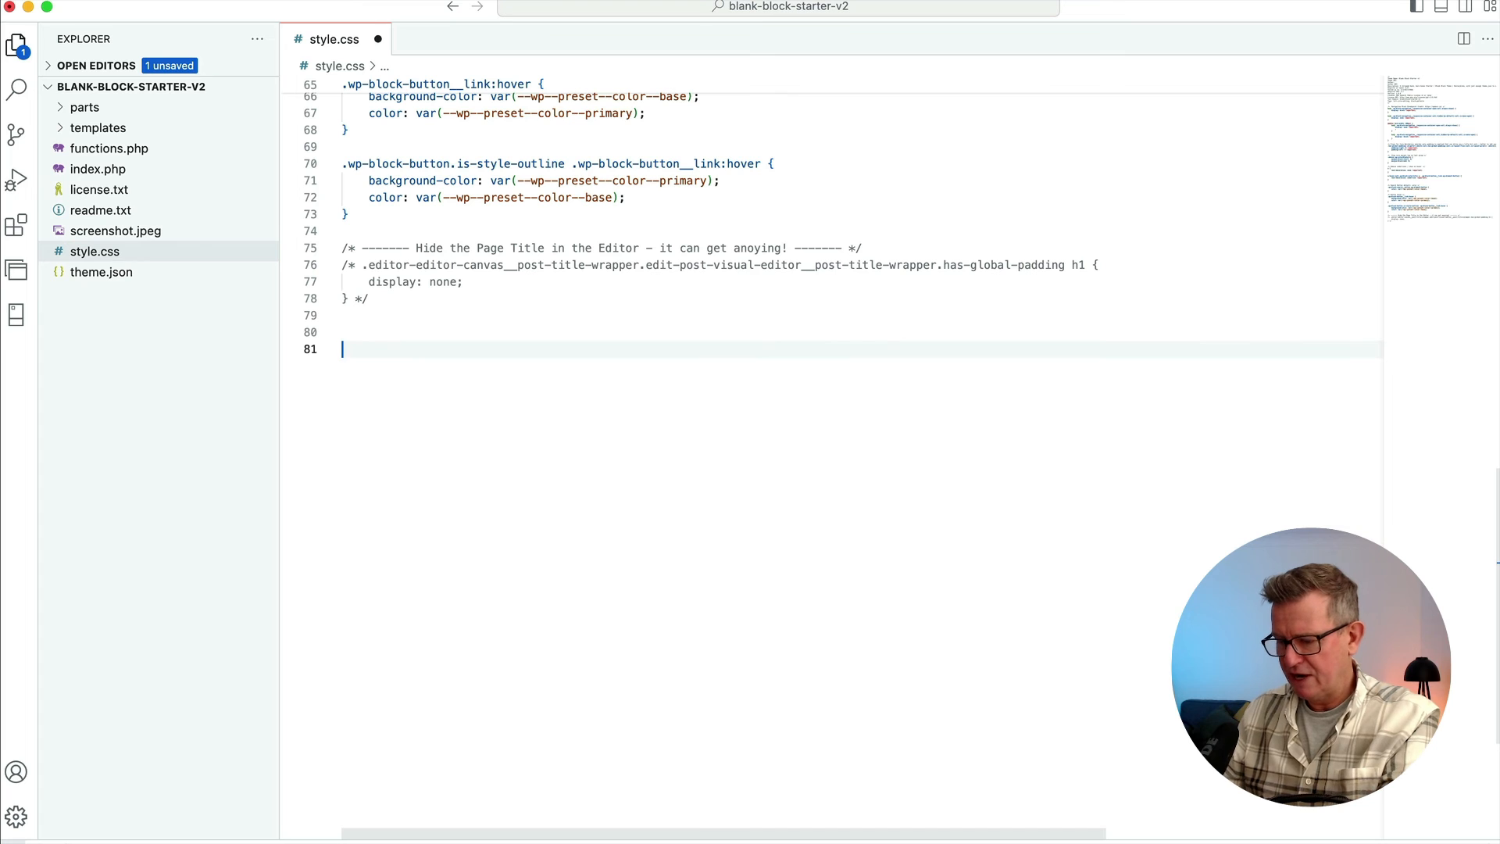
pyautogui.write('/* Transp */')
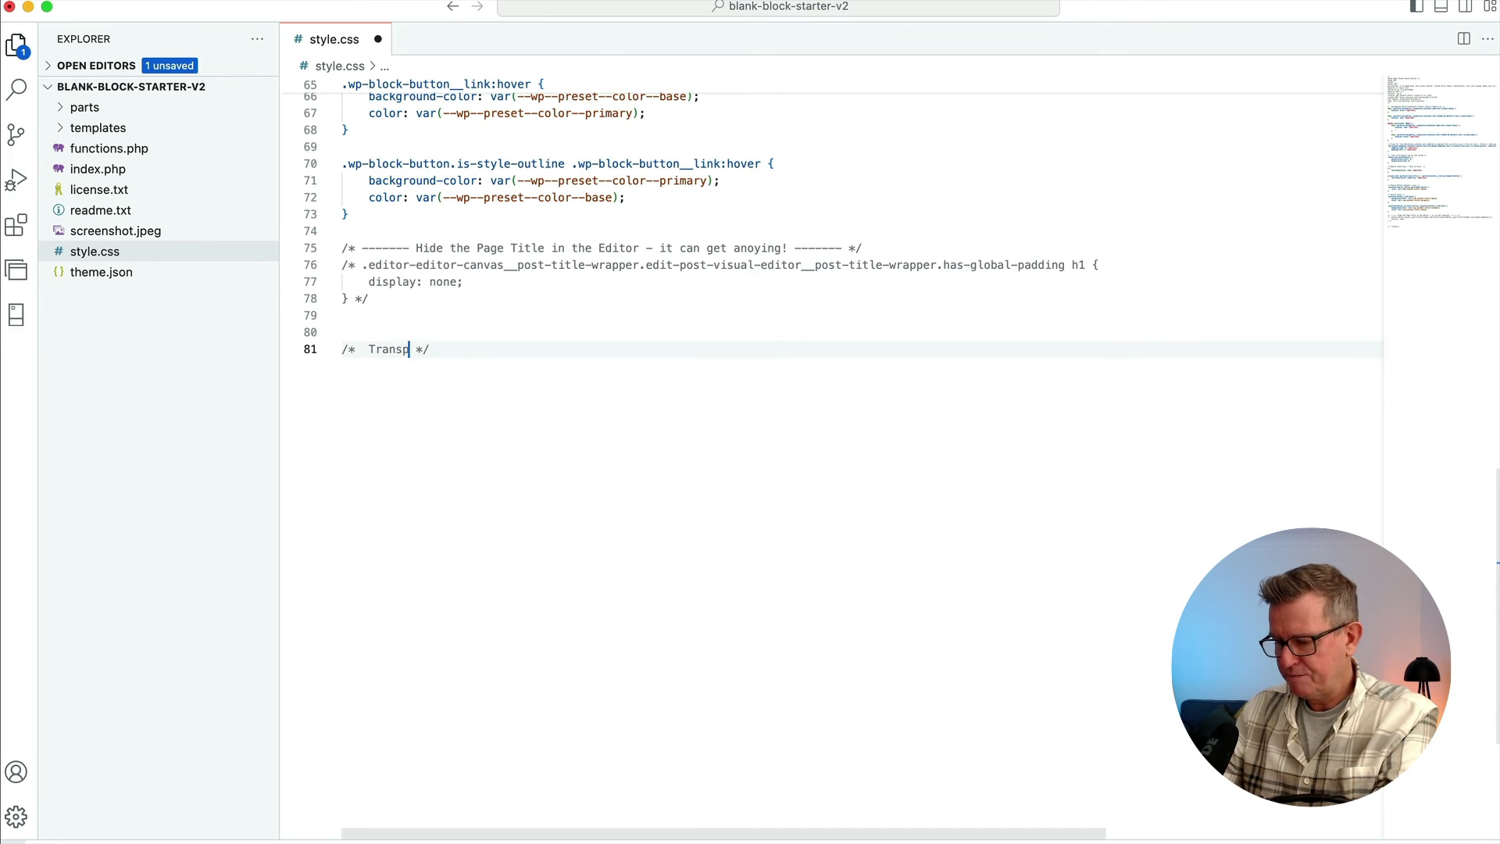
pyautogui.write('arent Header')
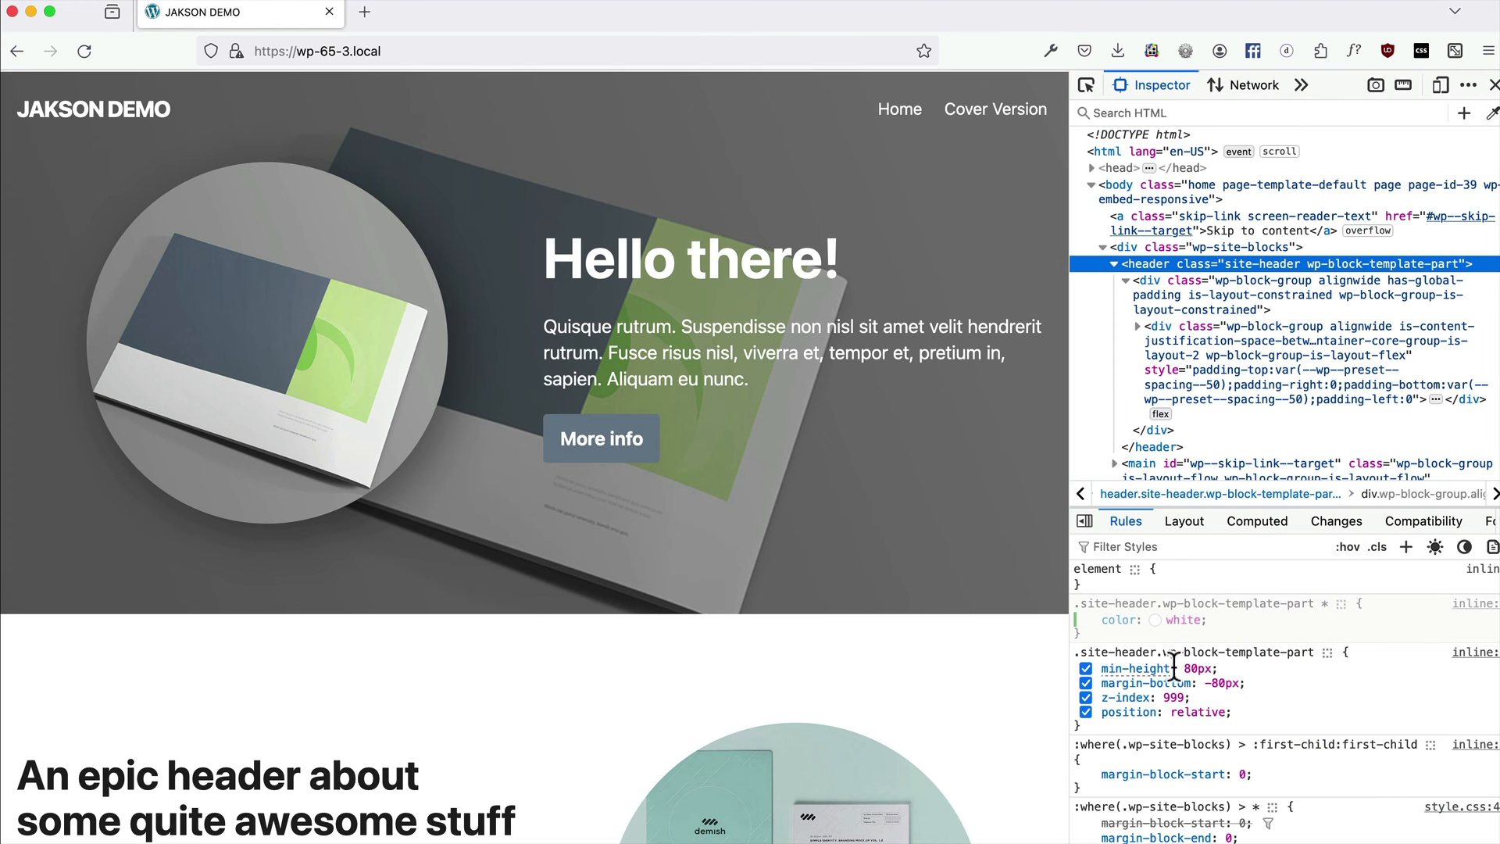
# Copy the header overlay rule via Copy Rule and reload to confirm it now loads from style.css.
pyautogui.rightClick(1148, 667)
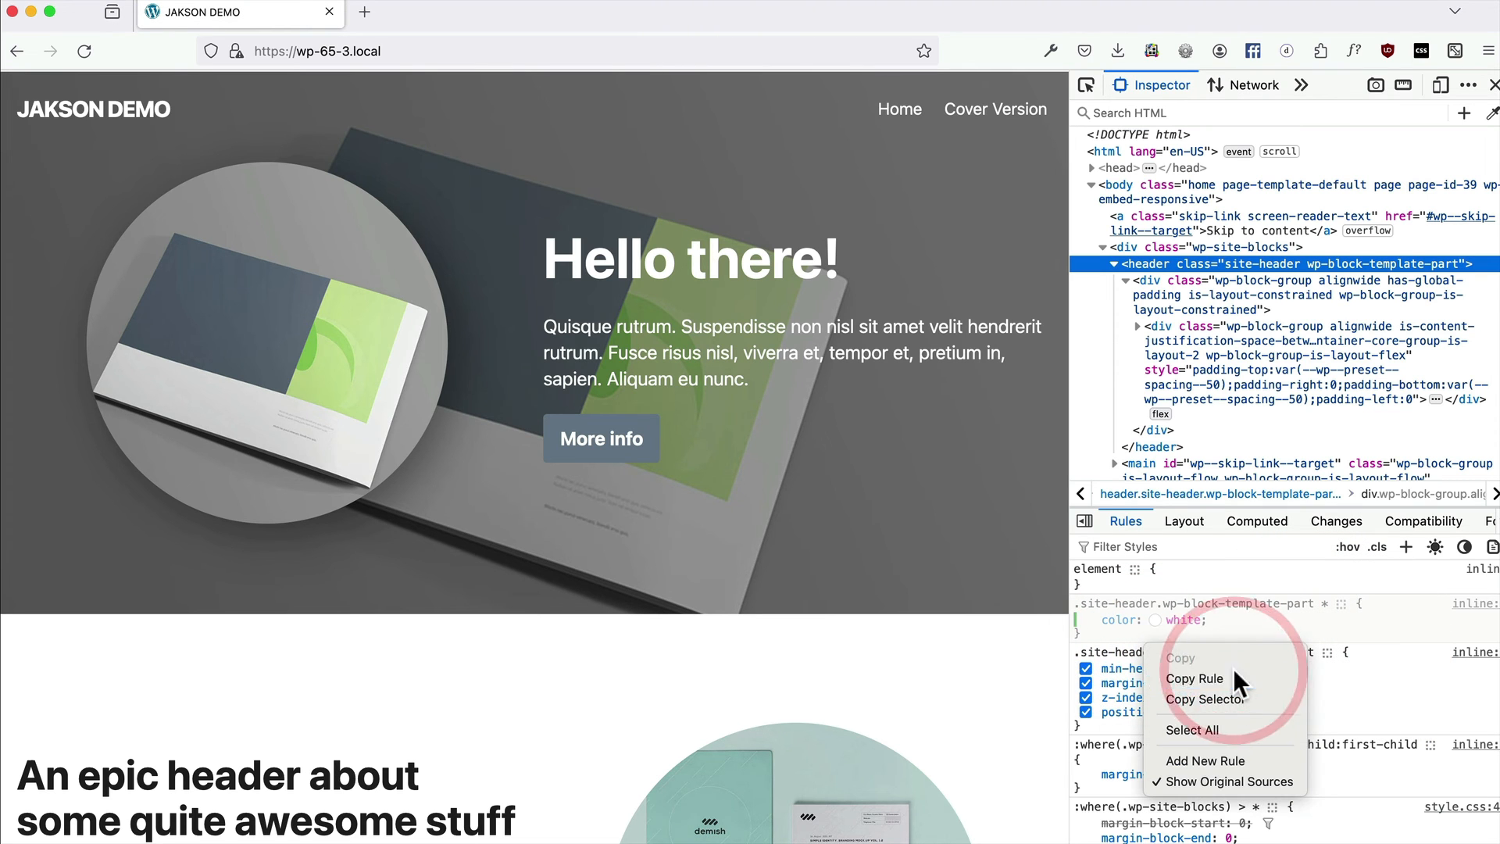
pyautogui.click(1194, 678)
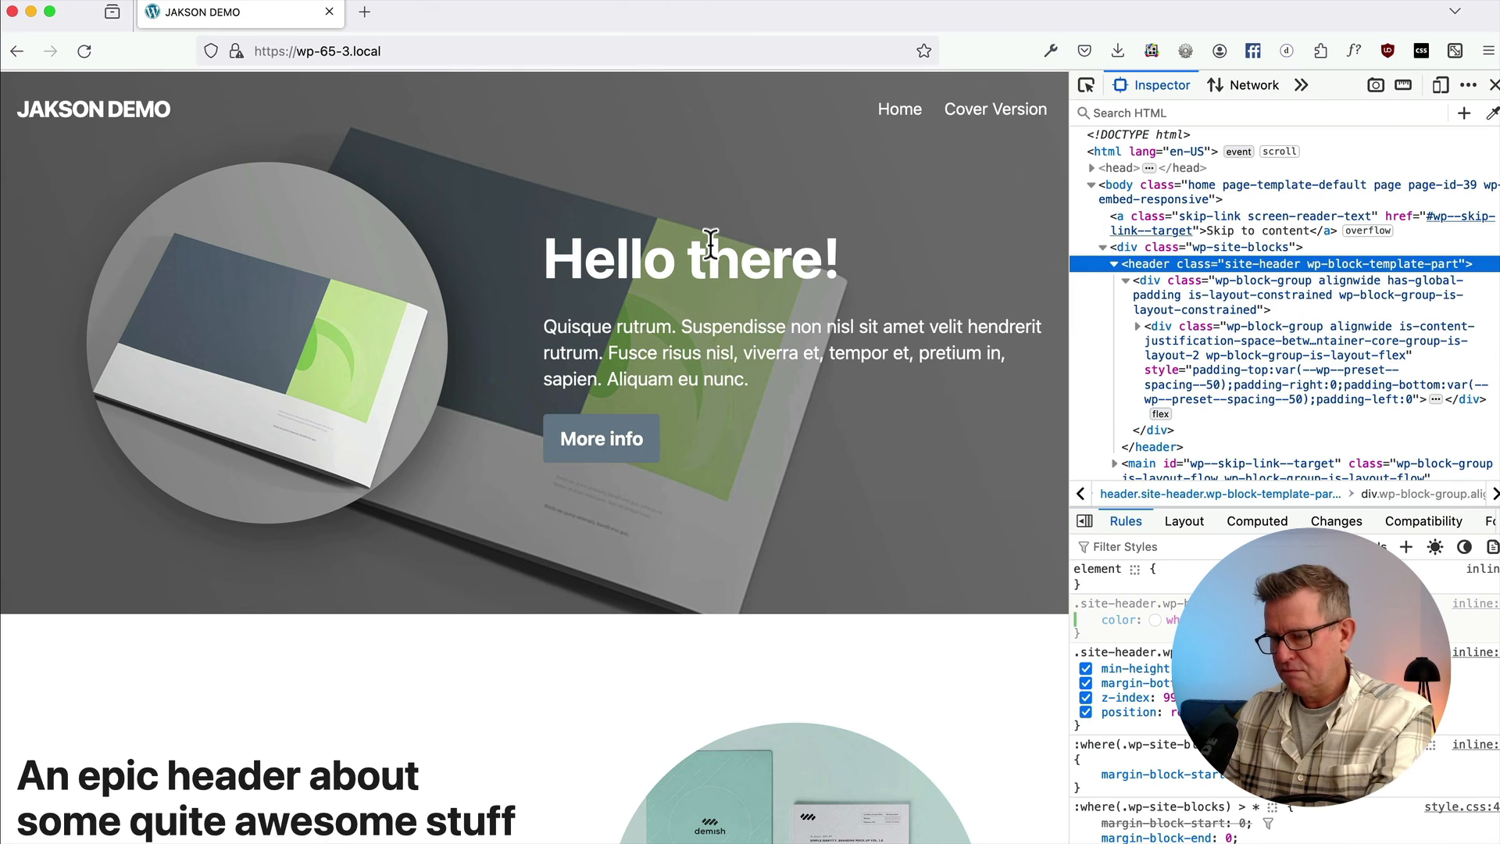
pyautogui.click(1127, 279)
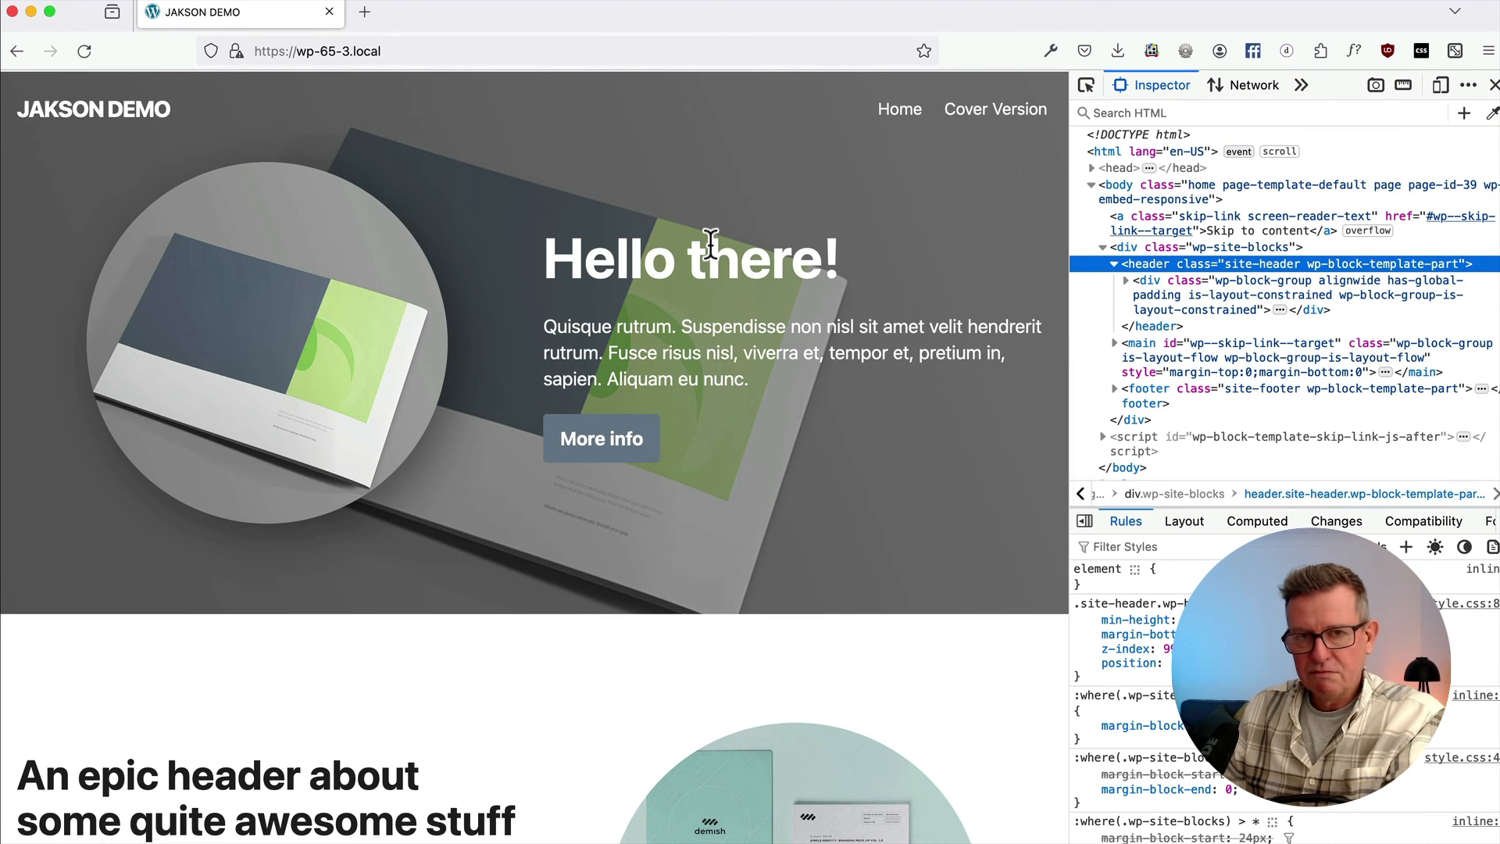
pyautogui.moveTo(555, 230)
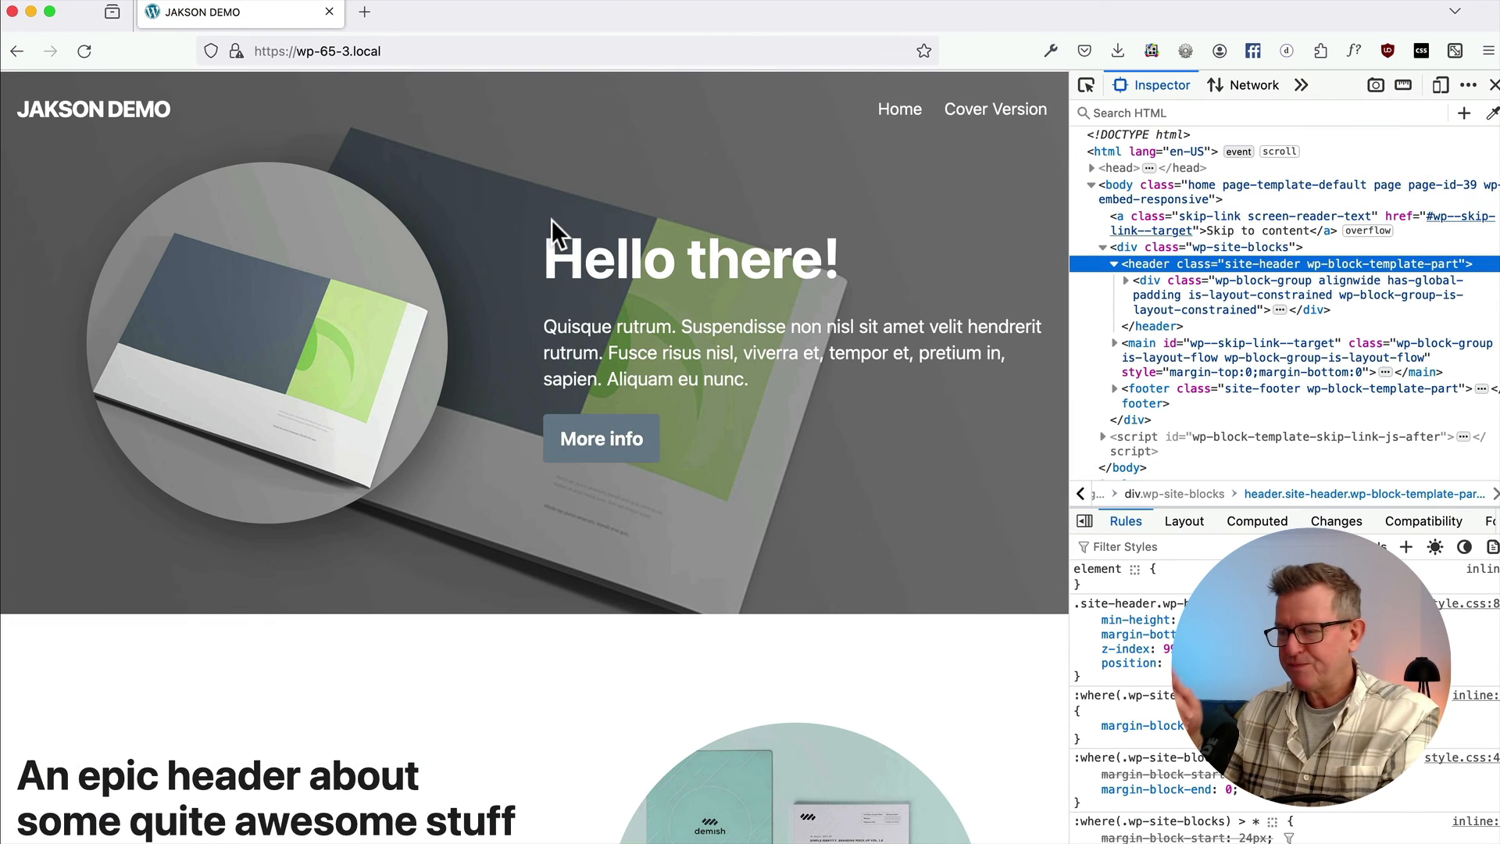